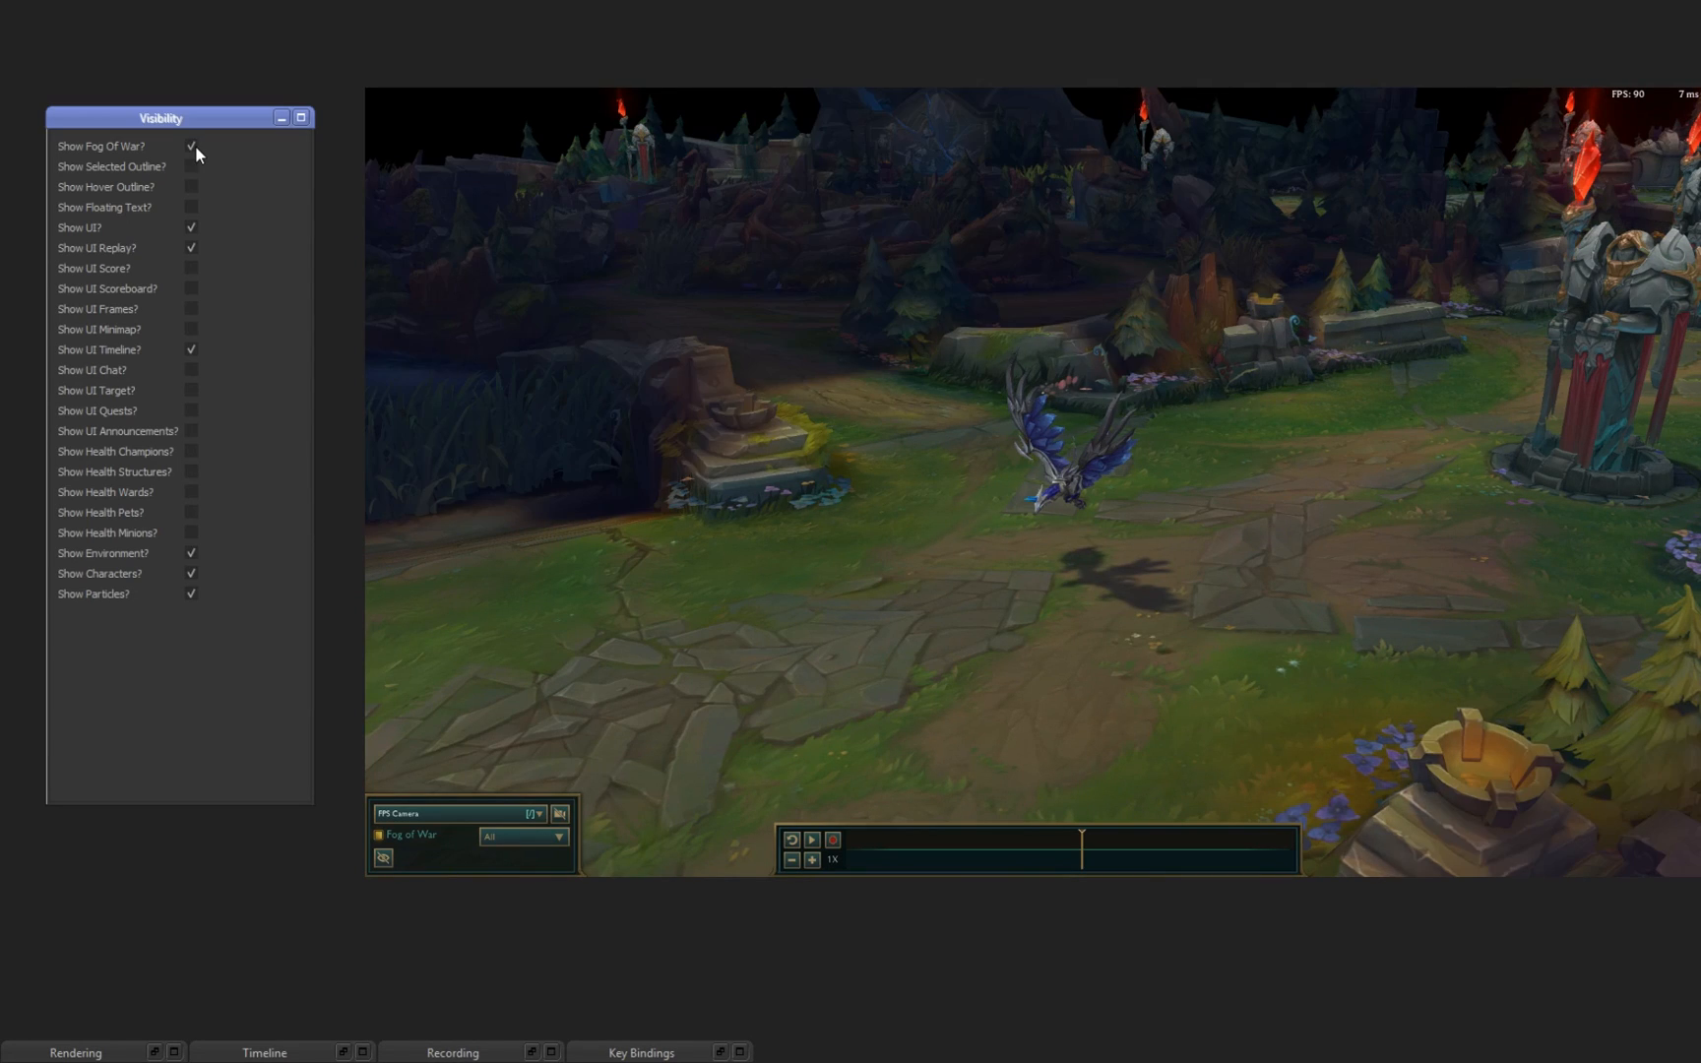
# Untick Show Fog Of War and bring up the Timeline and Recording panels.
pyautogui.click(191, 146)
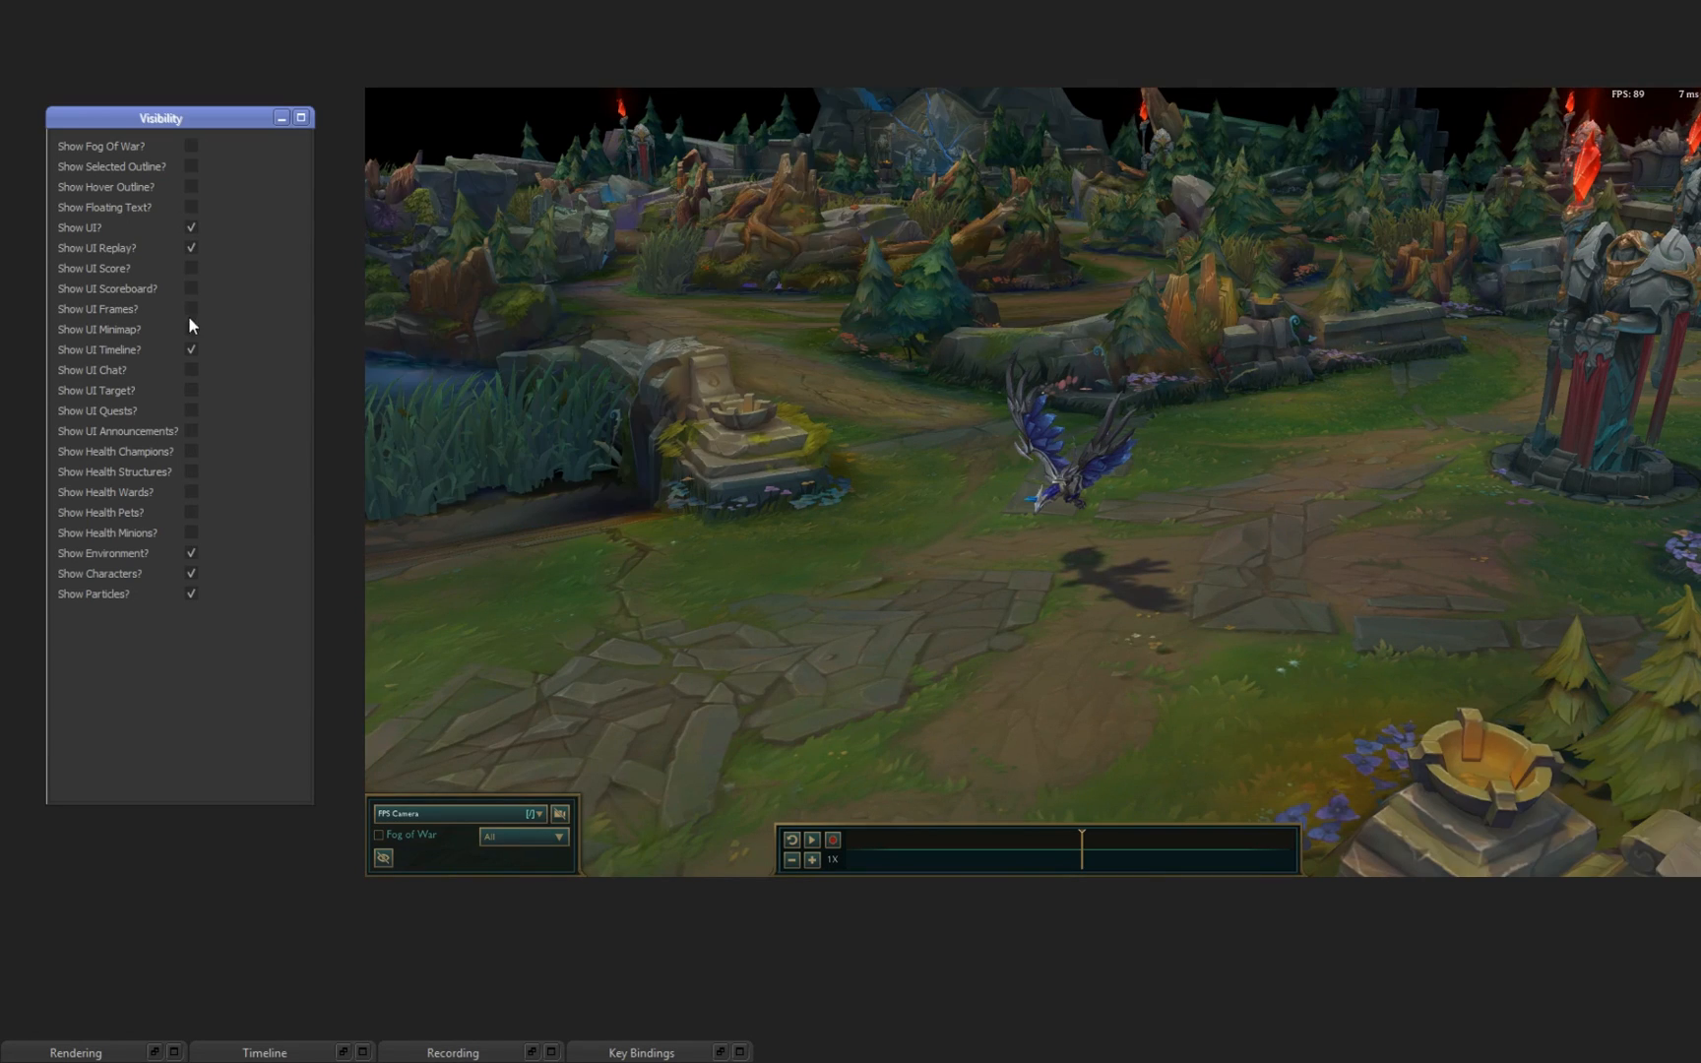
pyautogui.click(191, 451)
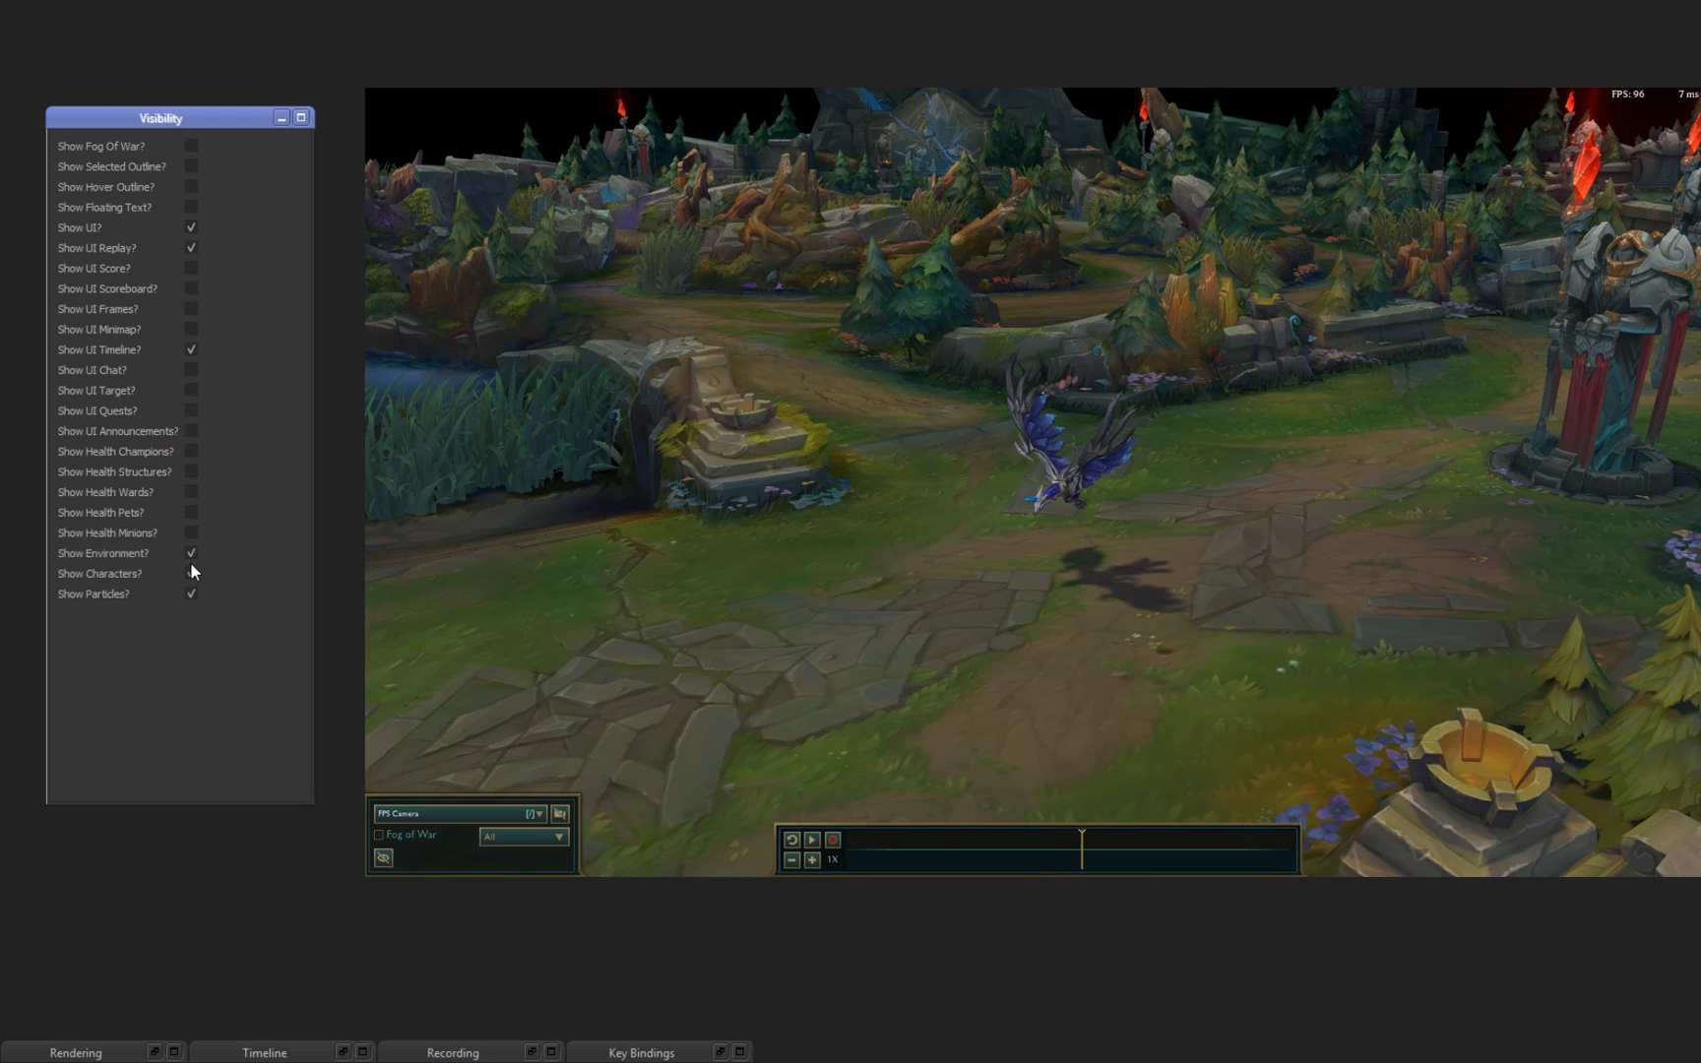
pyautogui.click(264, 1051)
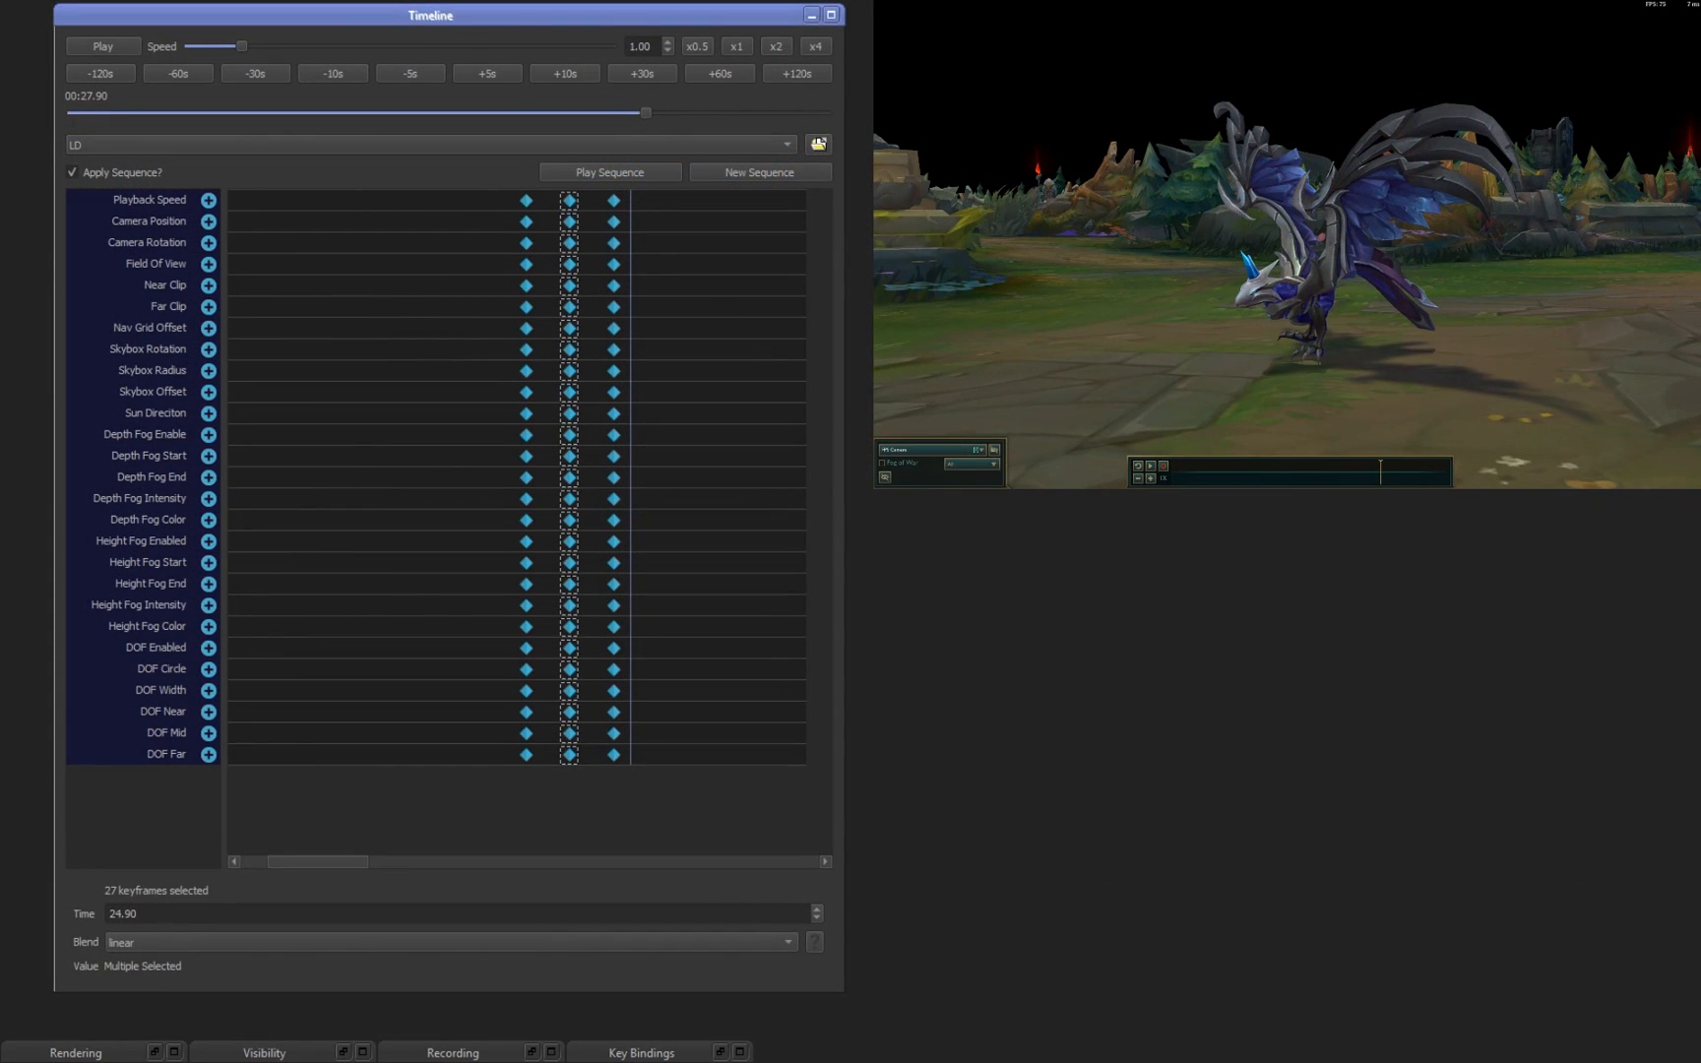
pyautogui.click(102, 45)
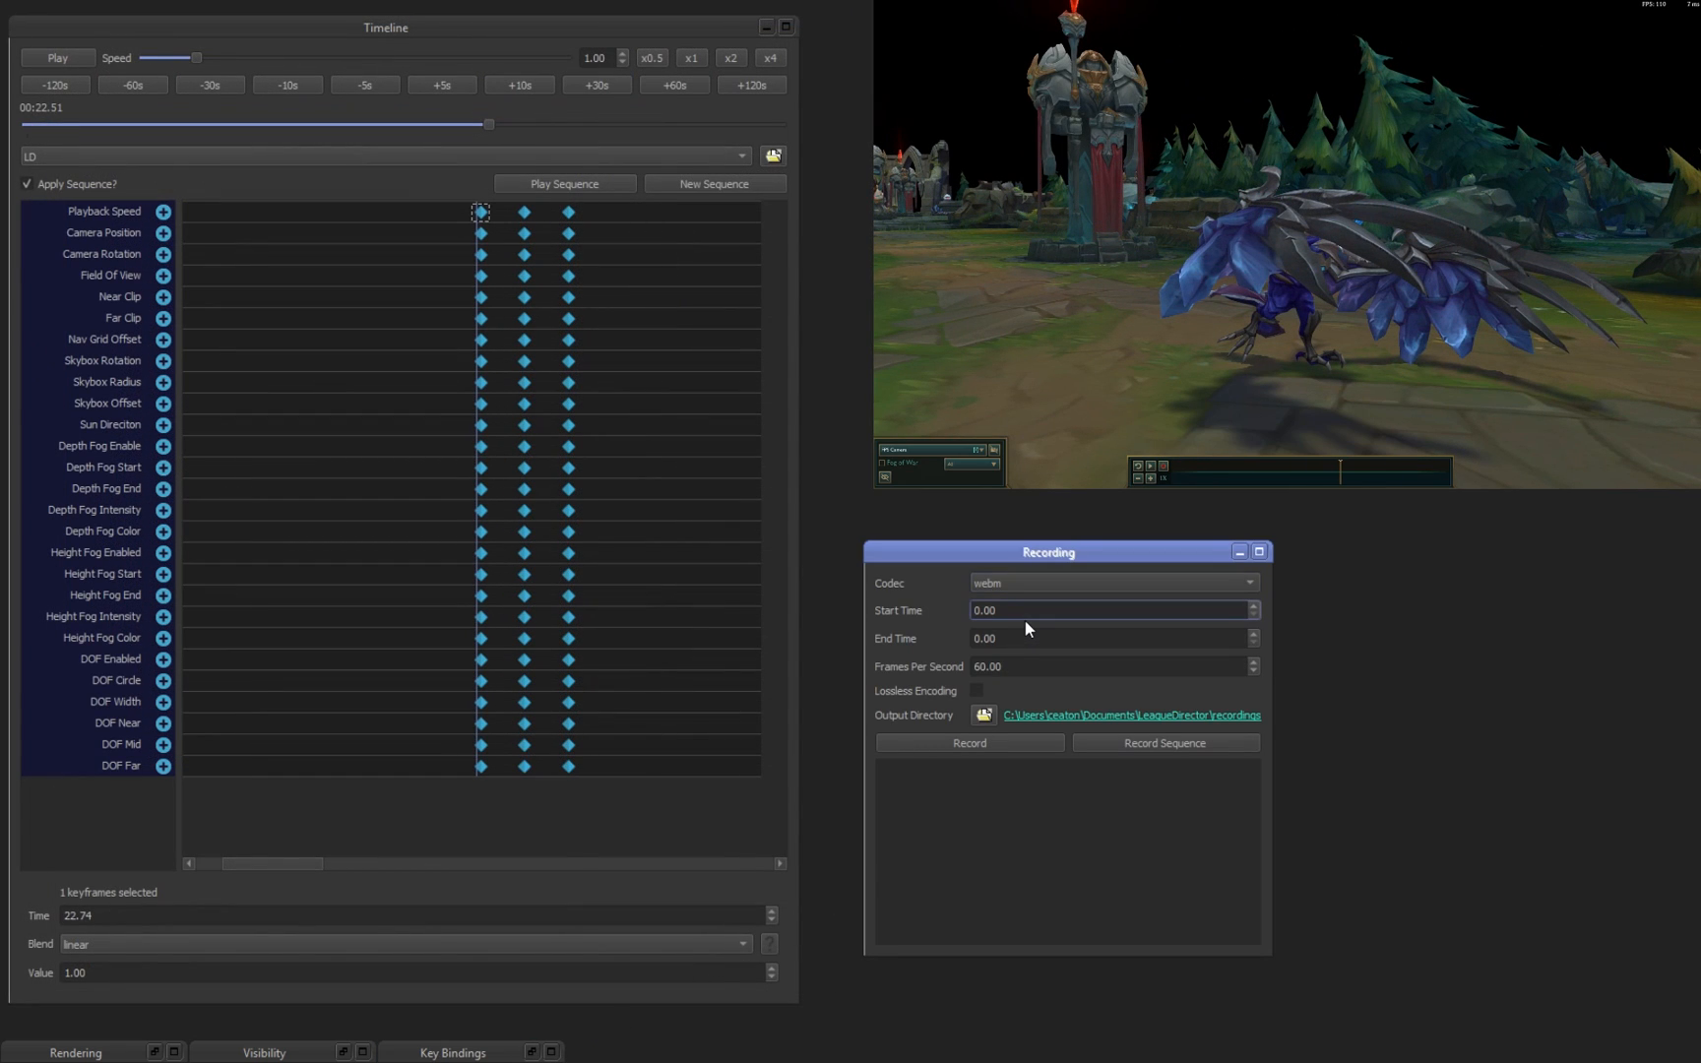
# Set the recording range to start at 22.00 seconds and end at 28 seconds.
pyautogui.click(1106, 611)
pyautogui.write('22')
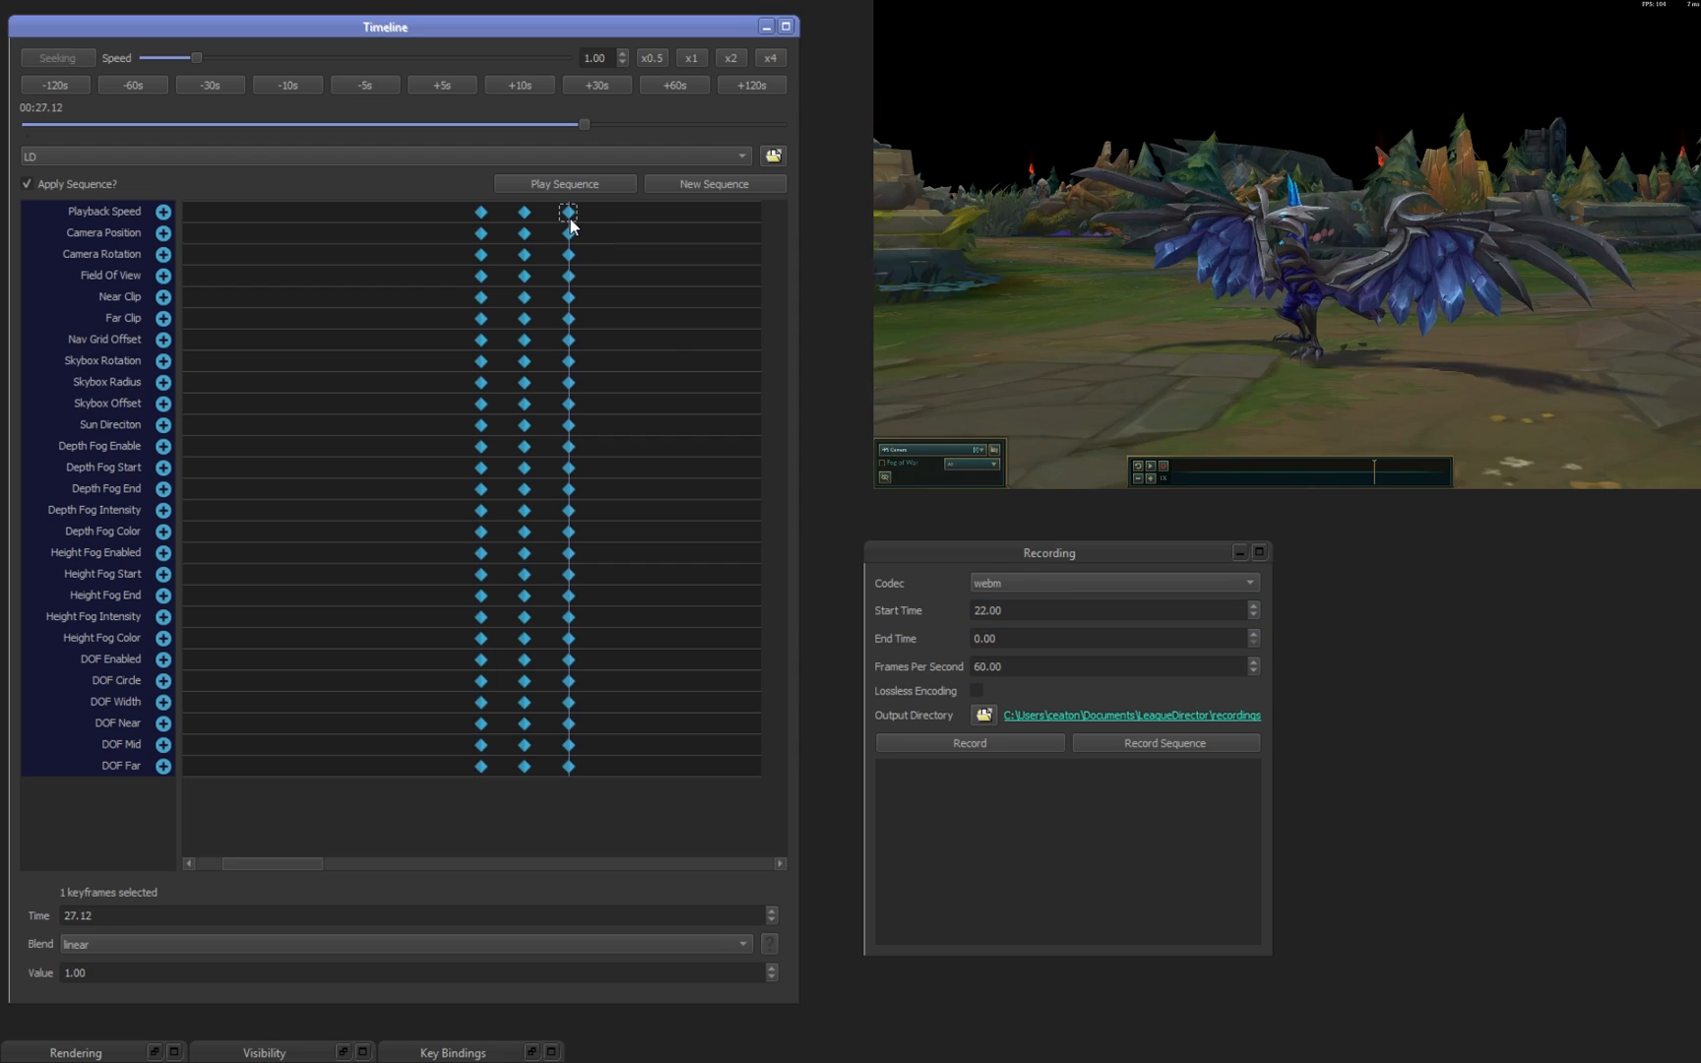
pyautogui.click(1085, 666)
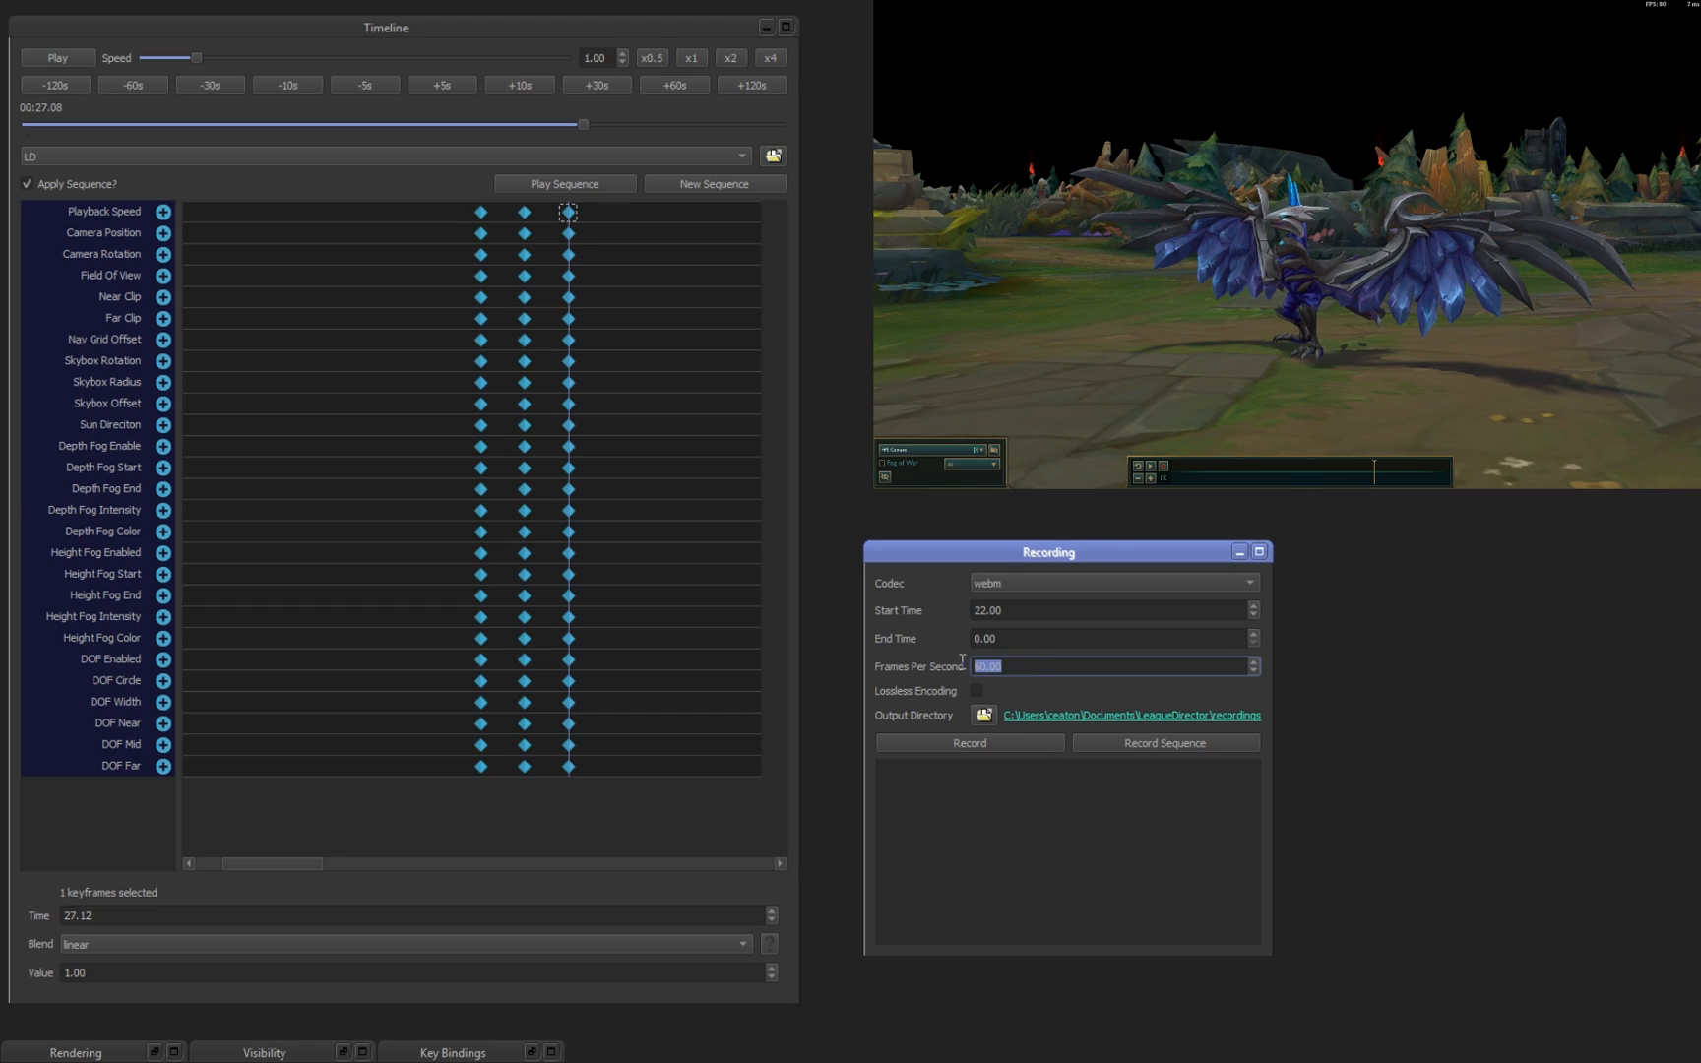
pyautogui.click(1106, 638)
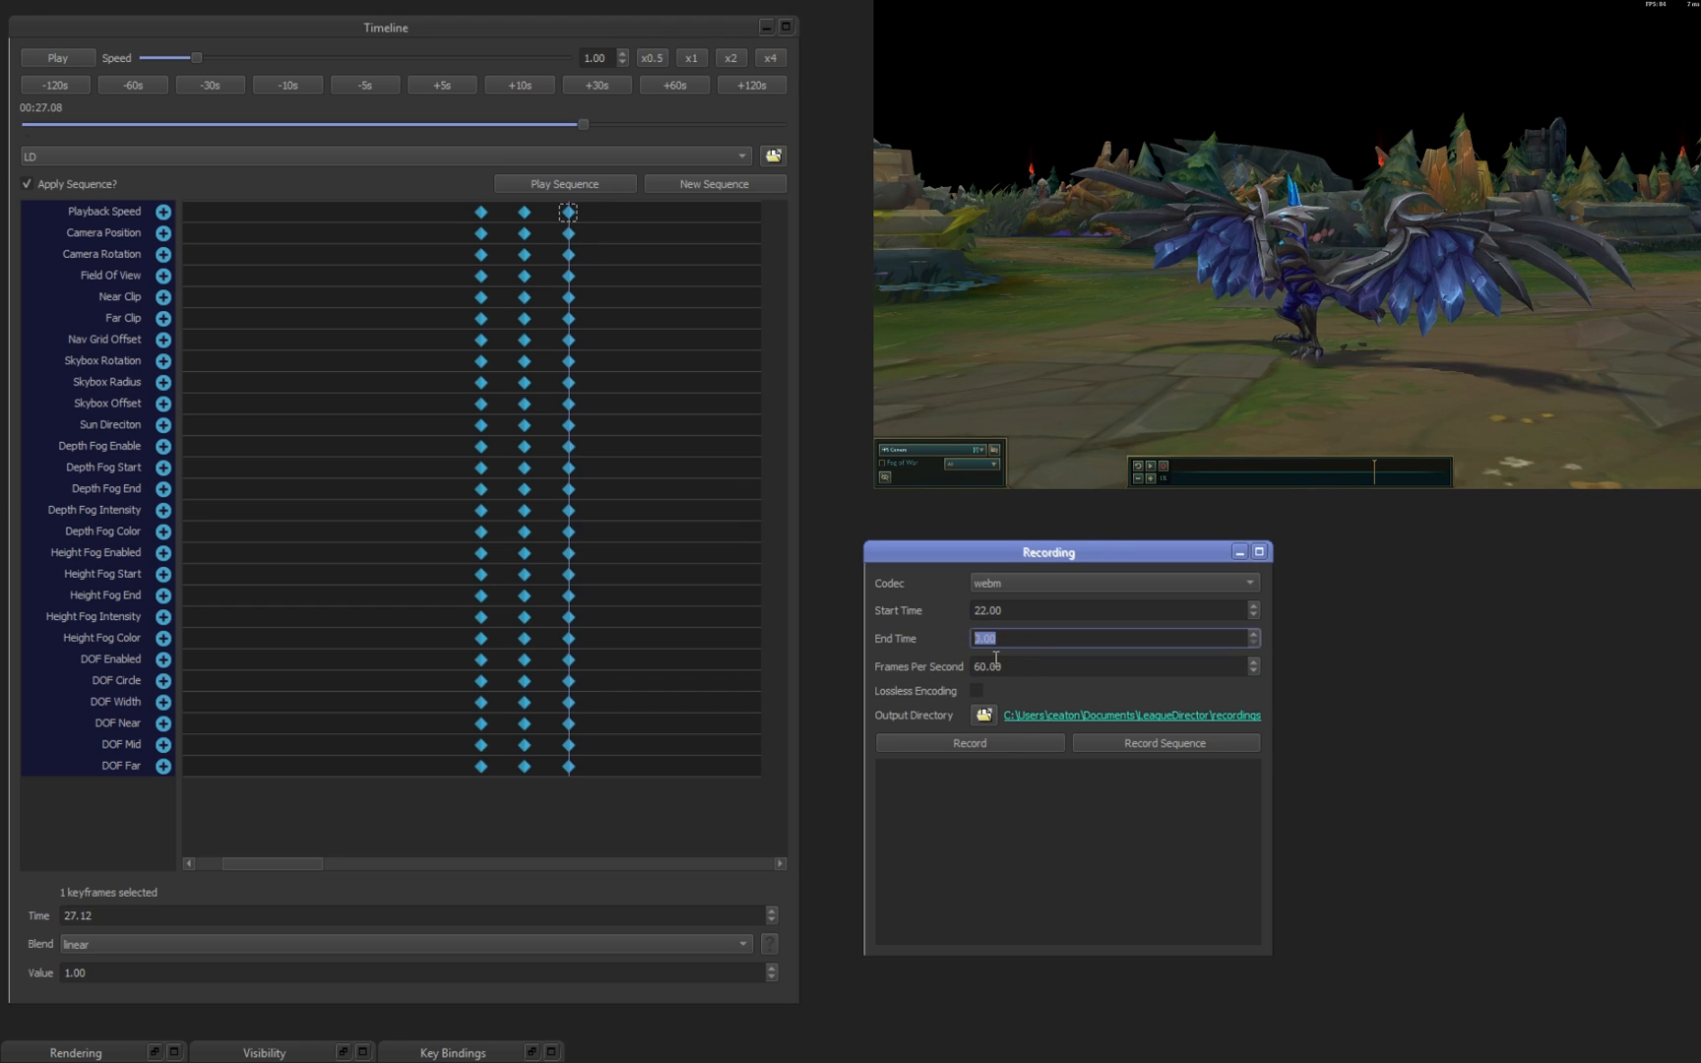
pyautogui.write('28')
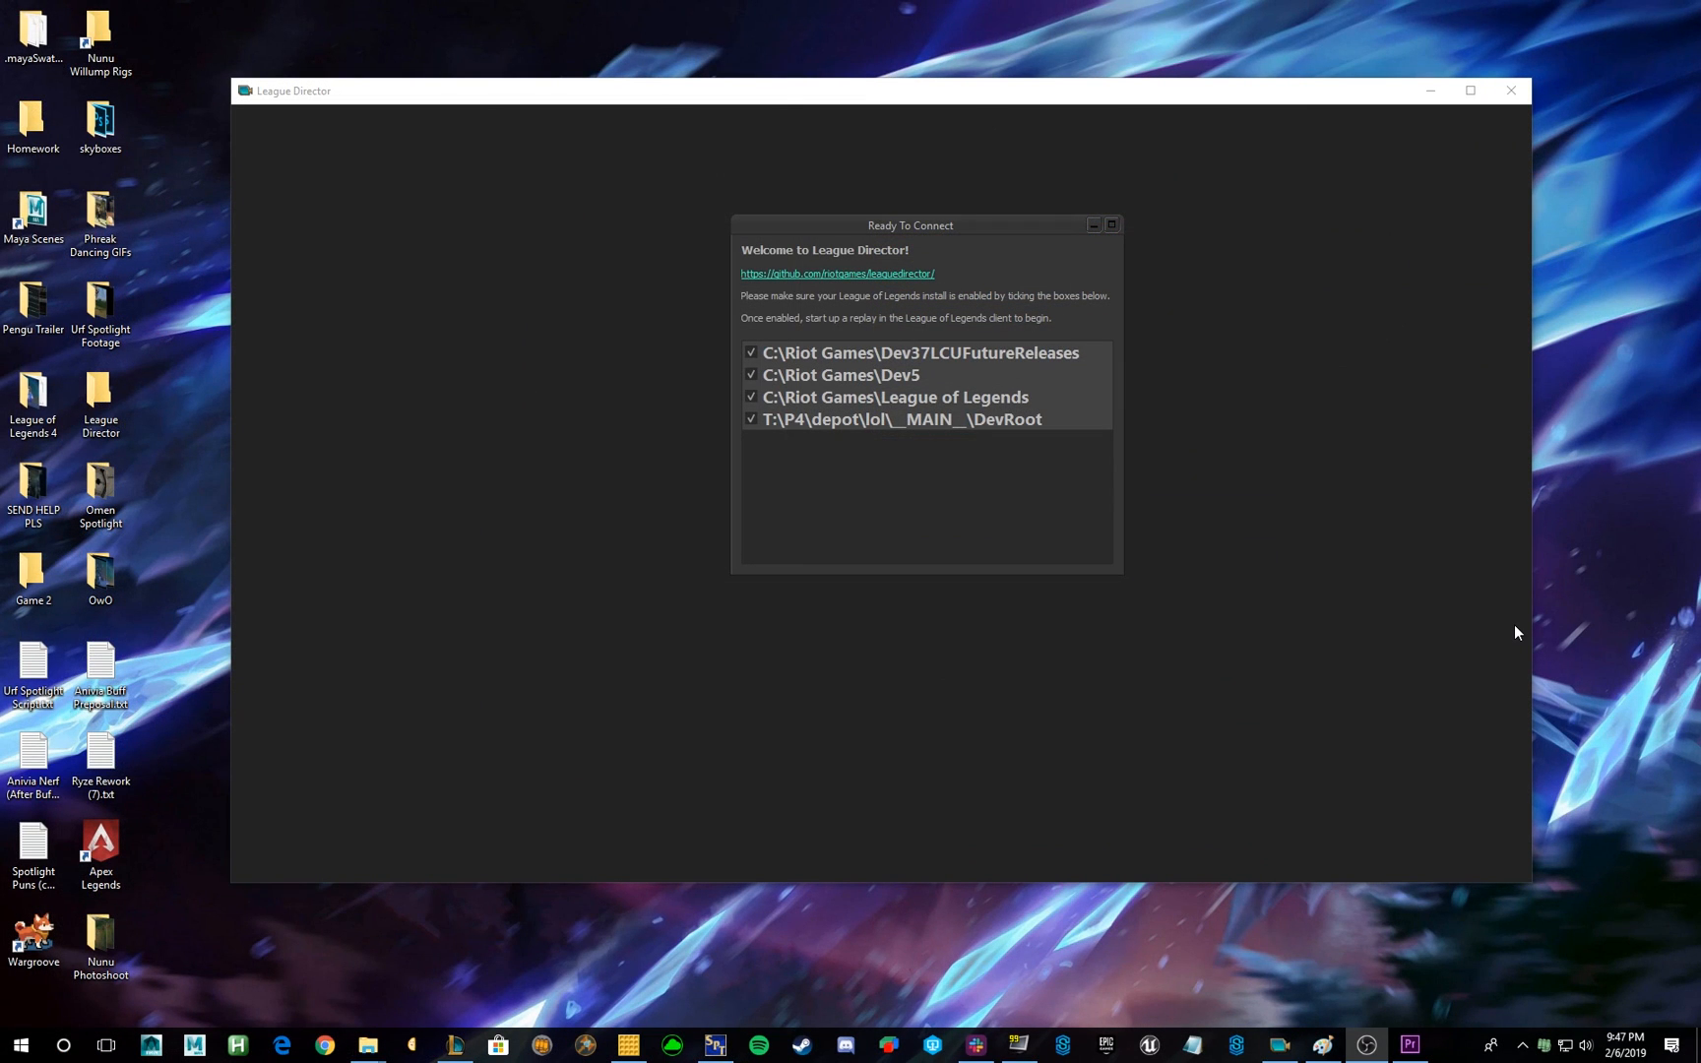
pyautogui.moveTo(1035, 250)
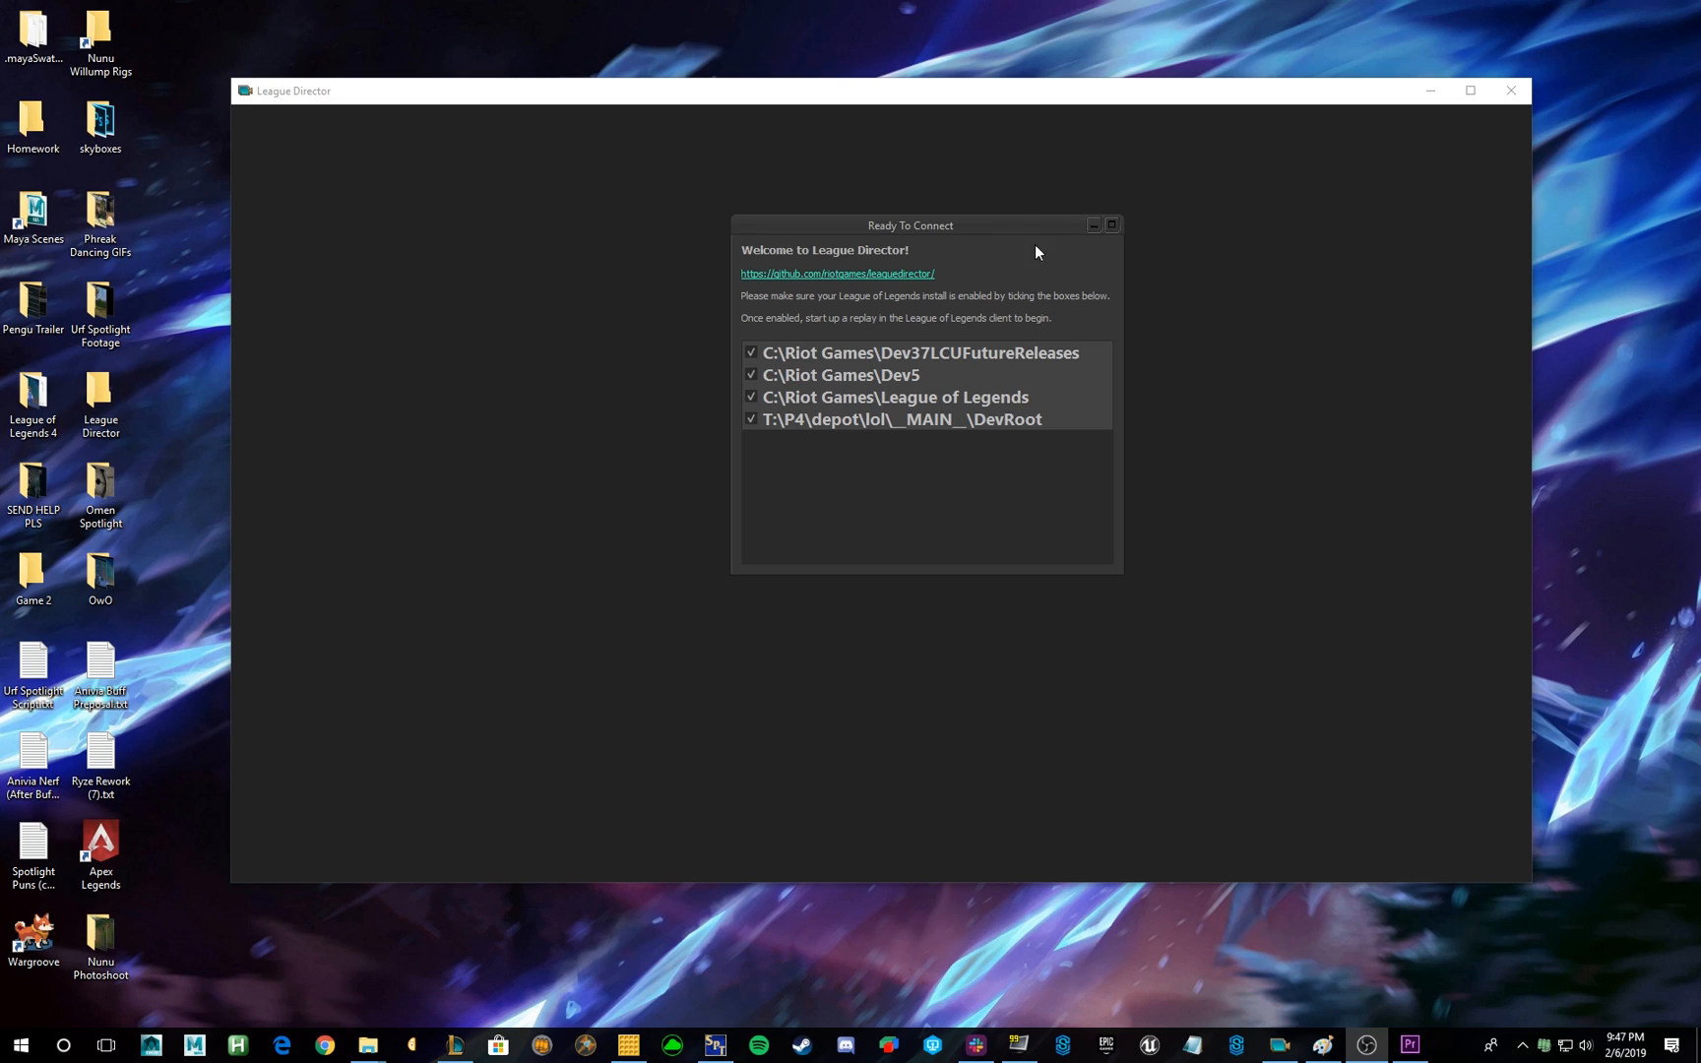
pyautogui.moveTo(931, 320)
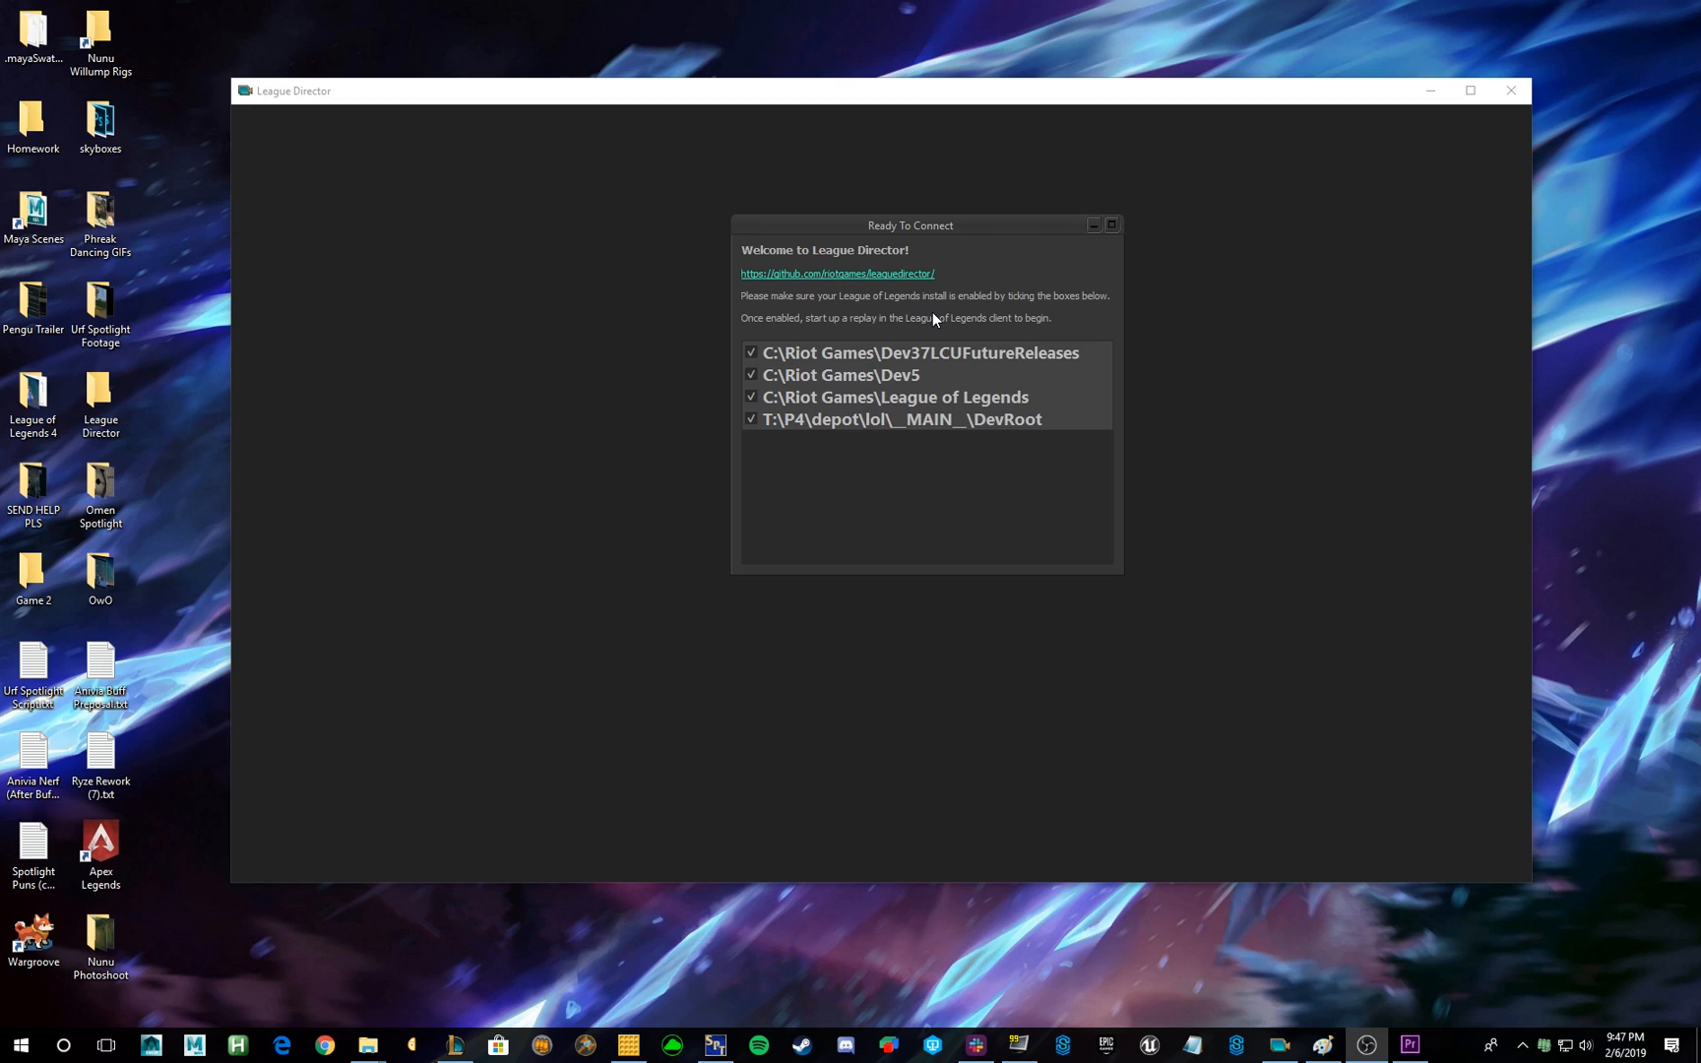
pyautogui.moveTo(856, 464)
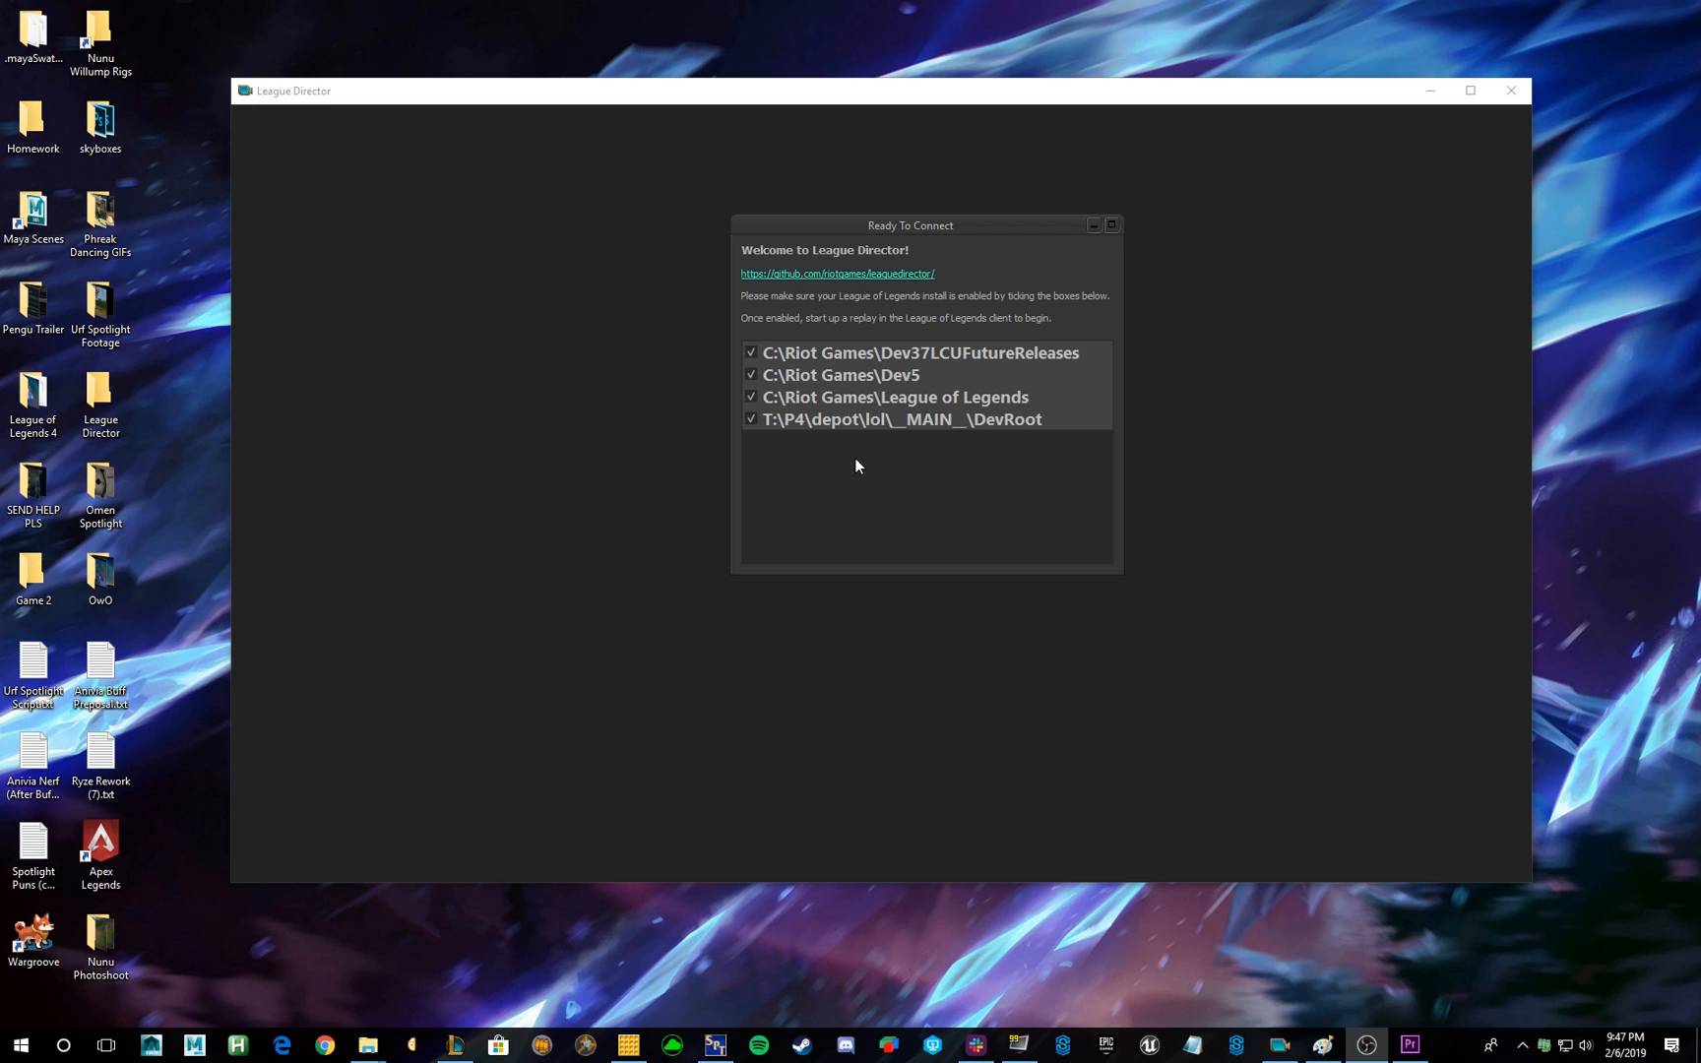
pyautogui.moveTo(853, 360)
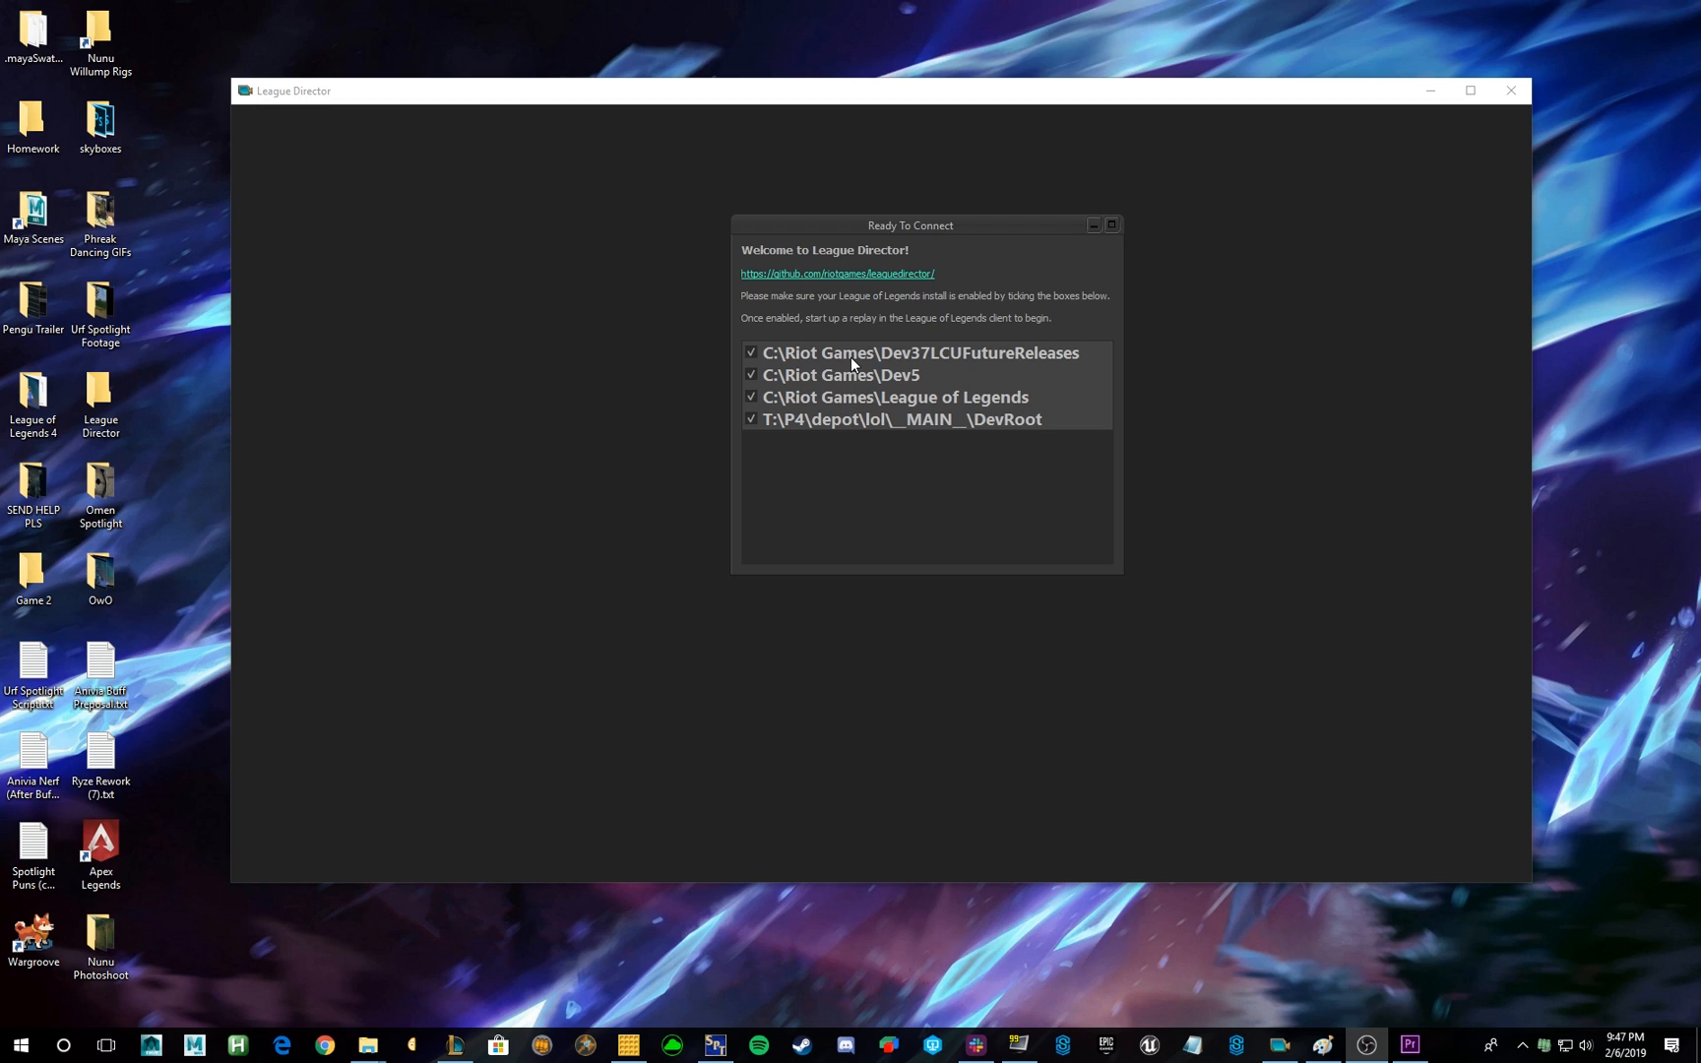
pyautogui.moveTo(865, 415)
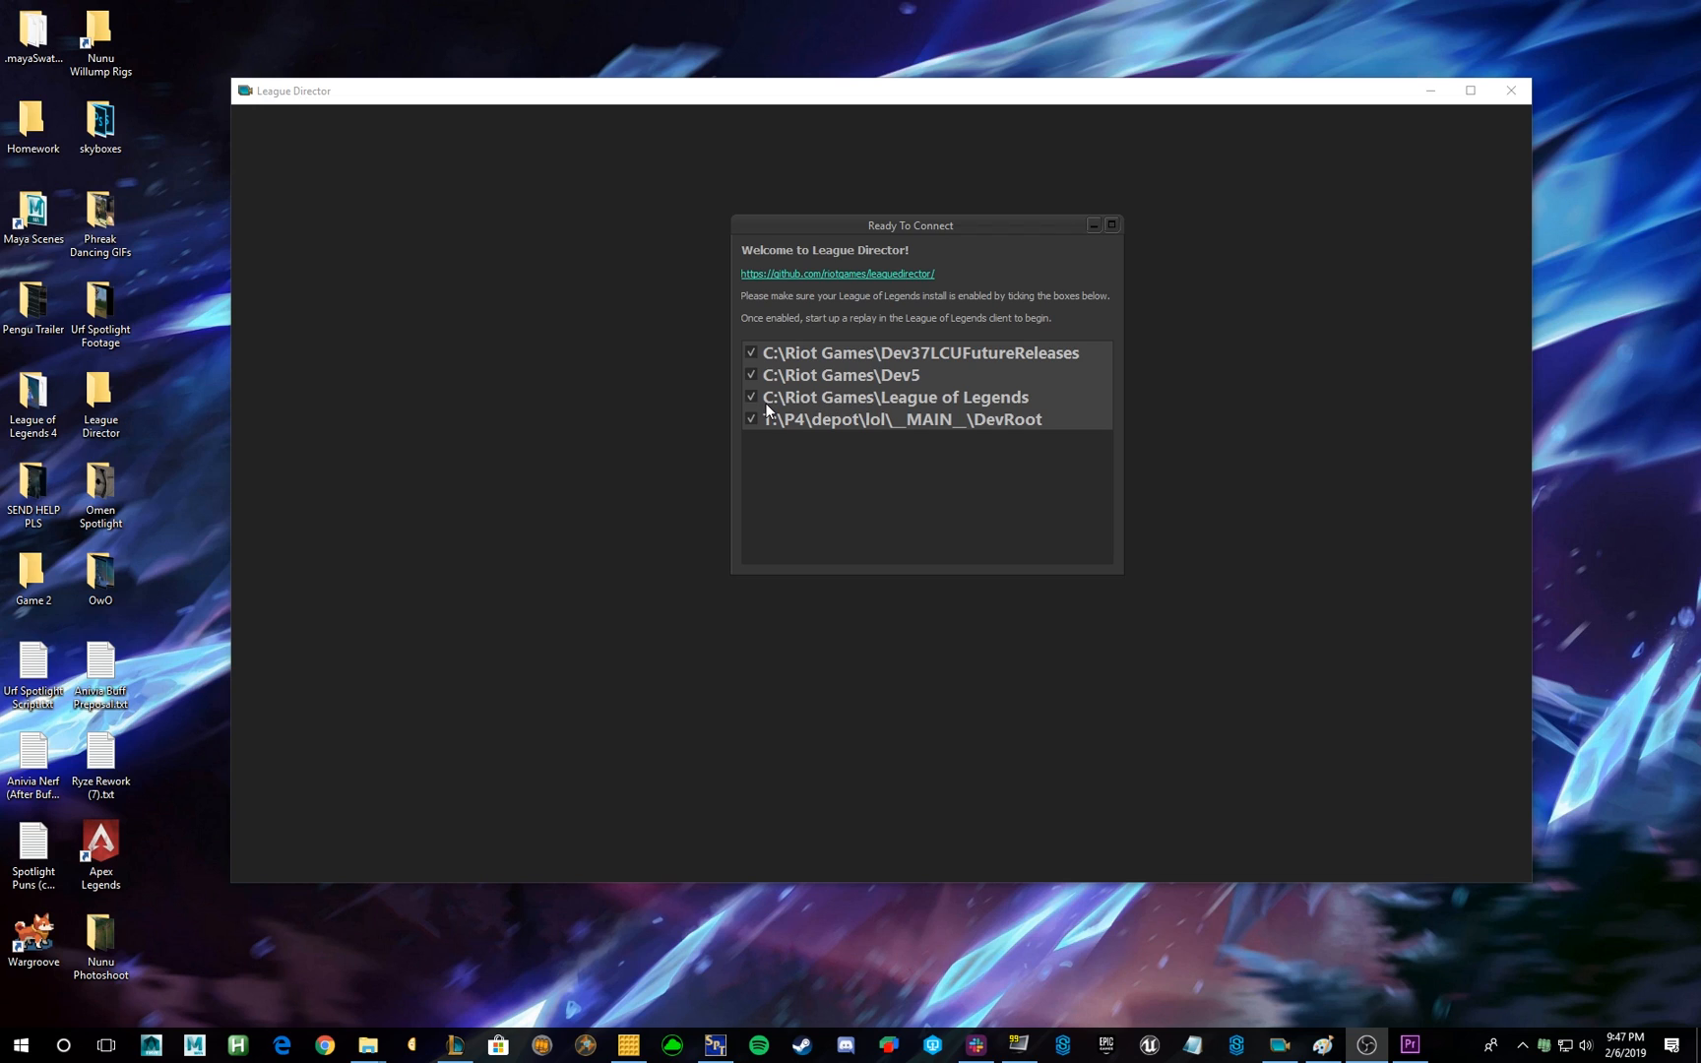
pyautogui.moveTo(778, 409)
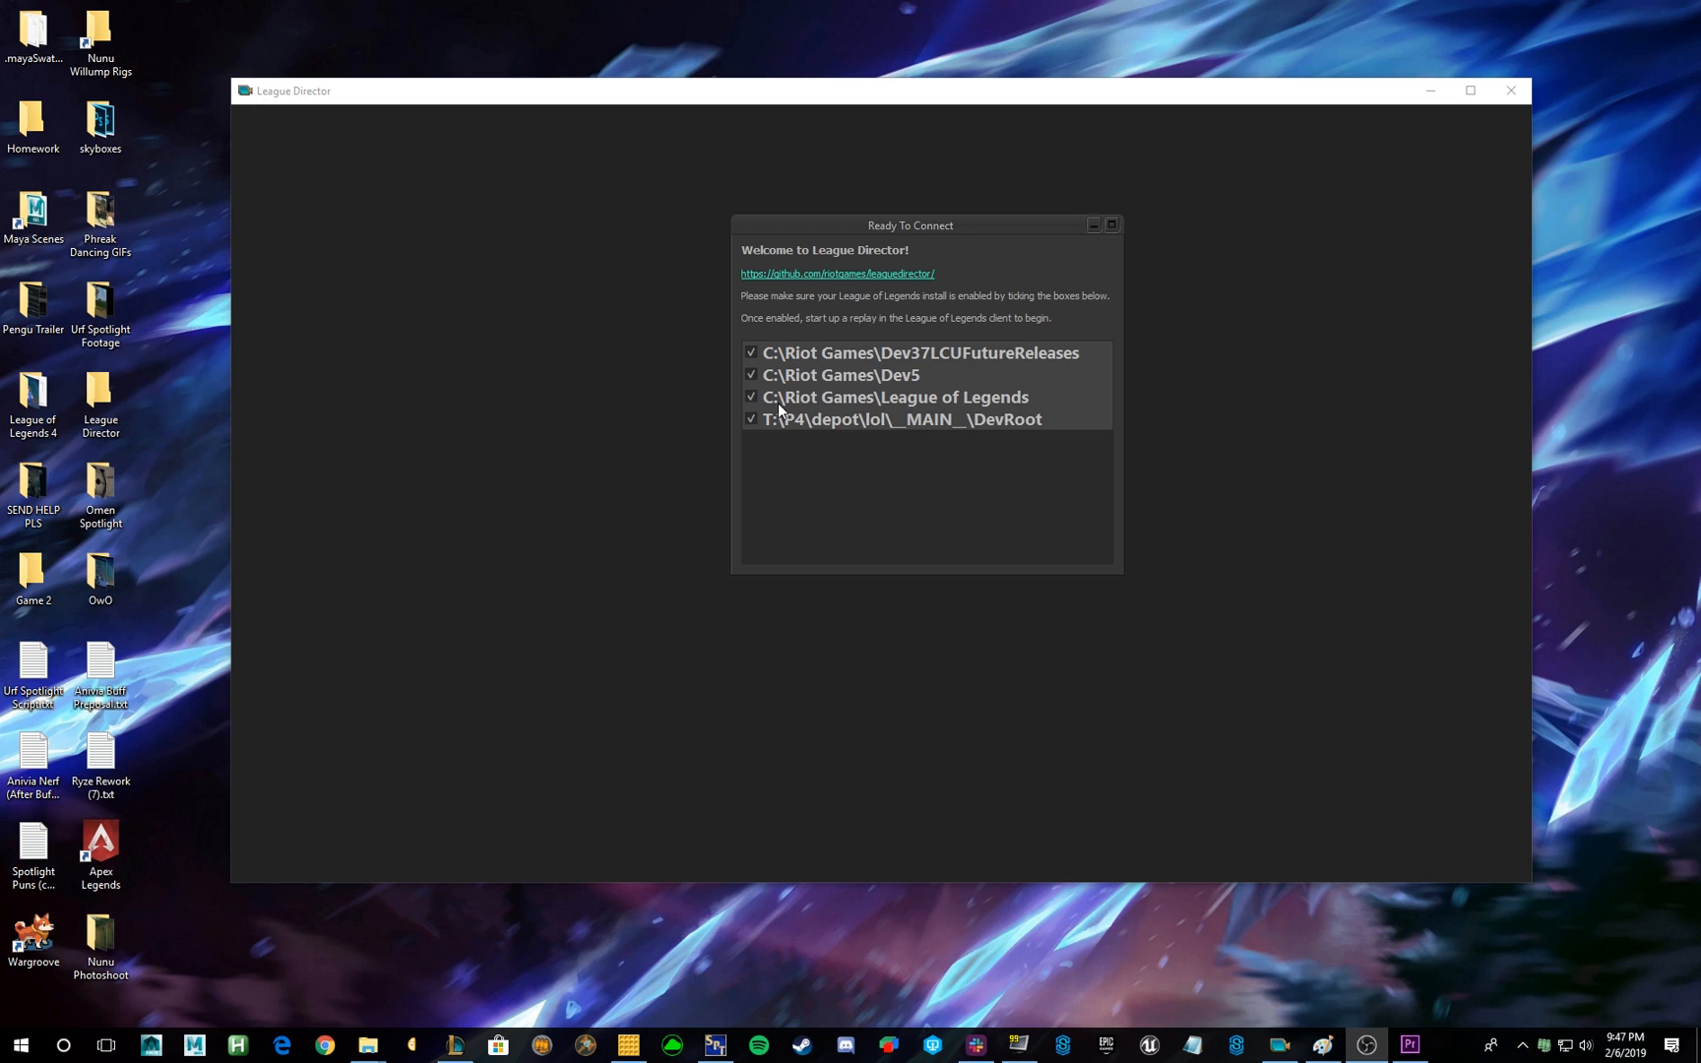
pyautogui.moveTo(937, 411)
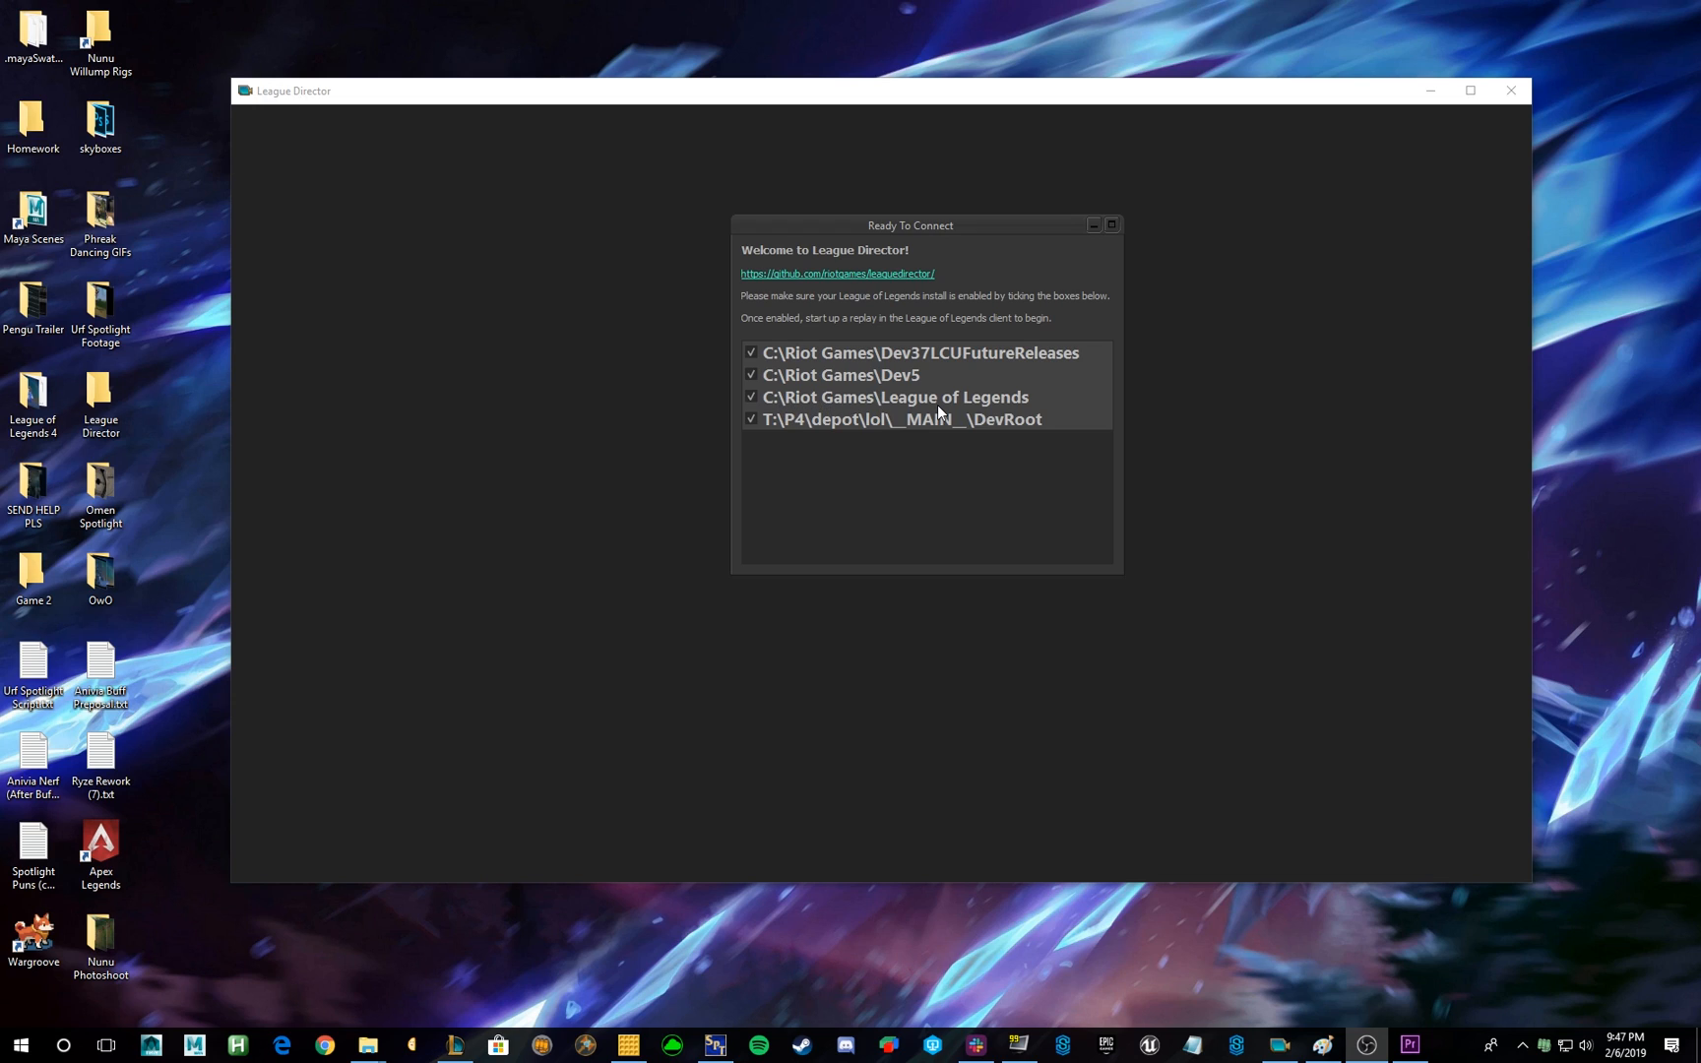
pyautogui.moveTo(805, 432)
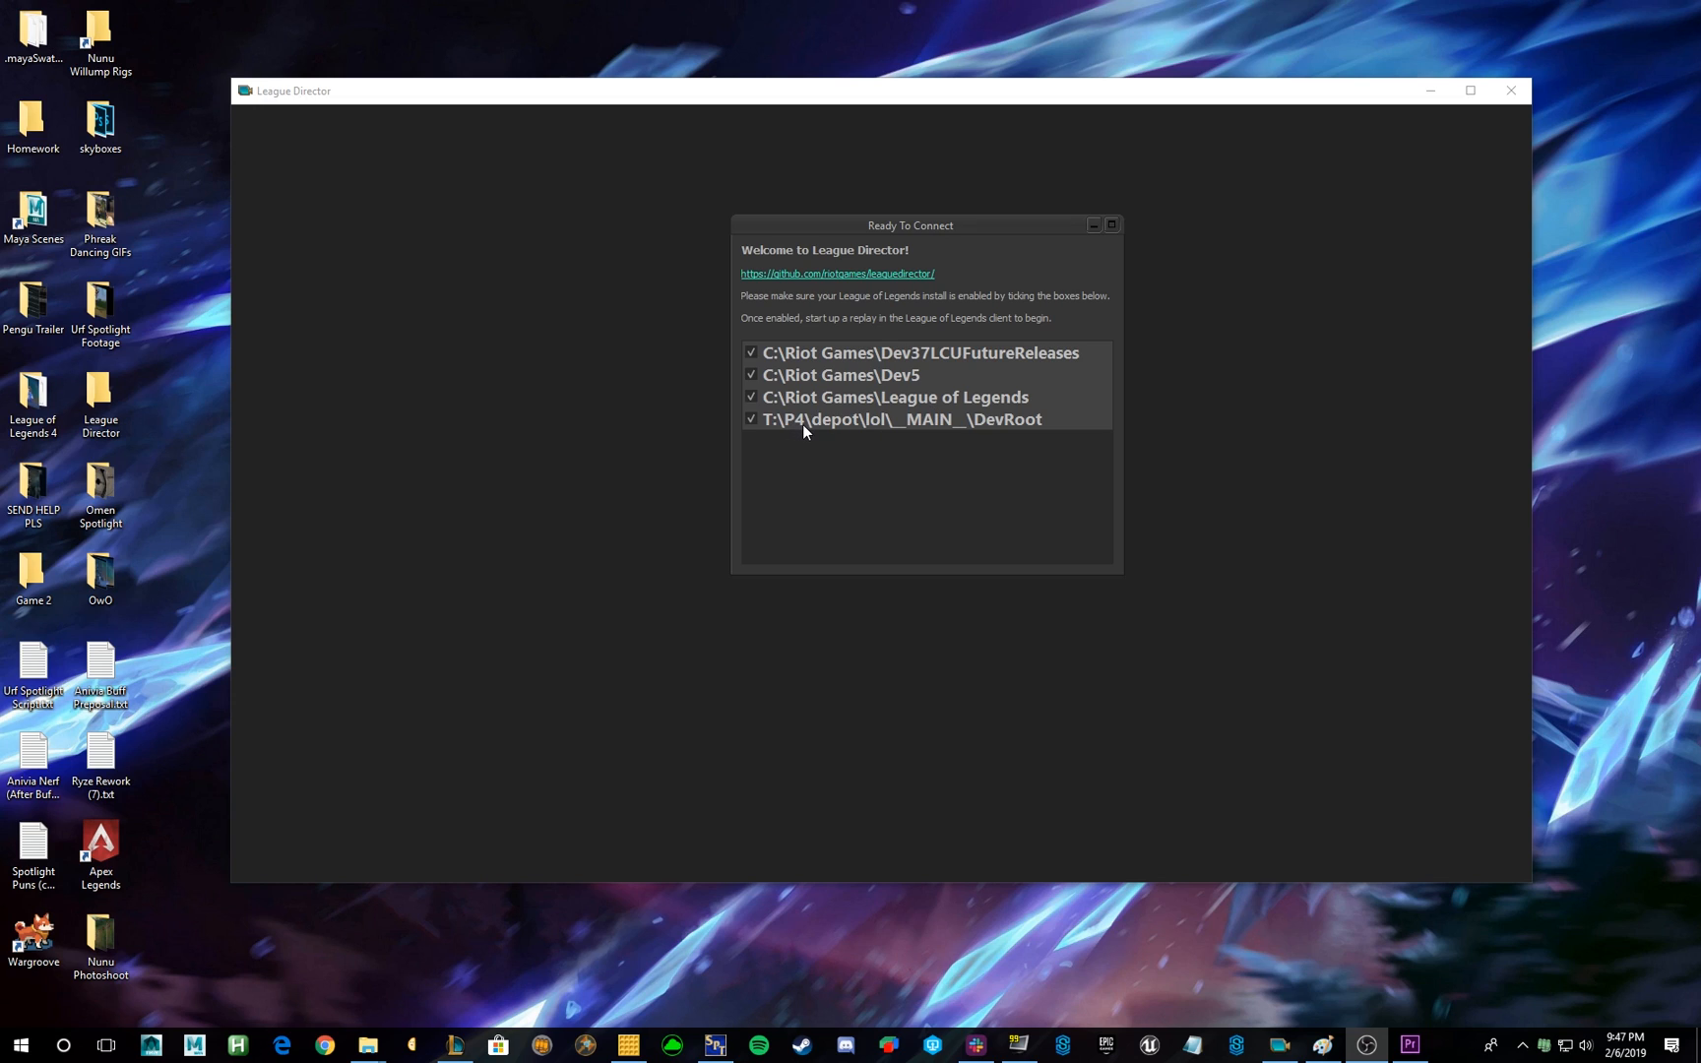
pyautogui.moveTo(790, 414)
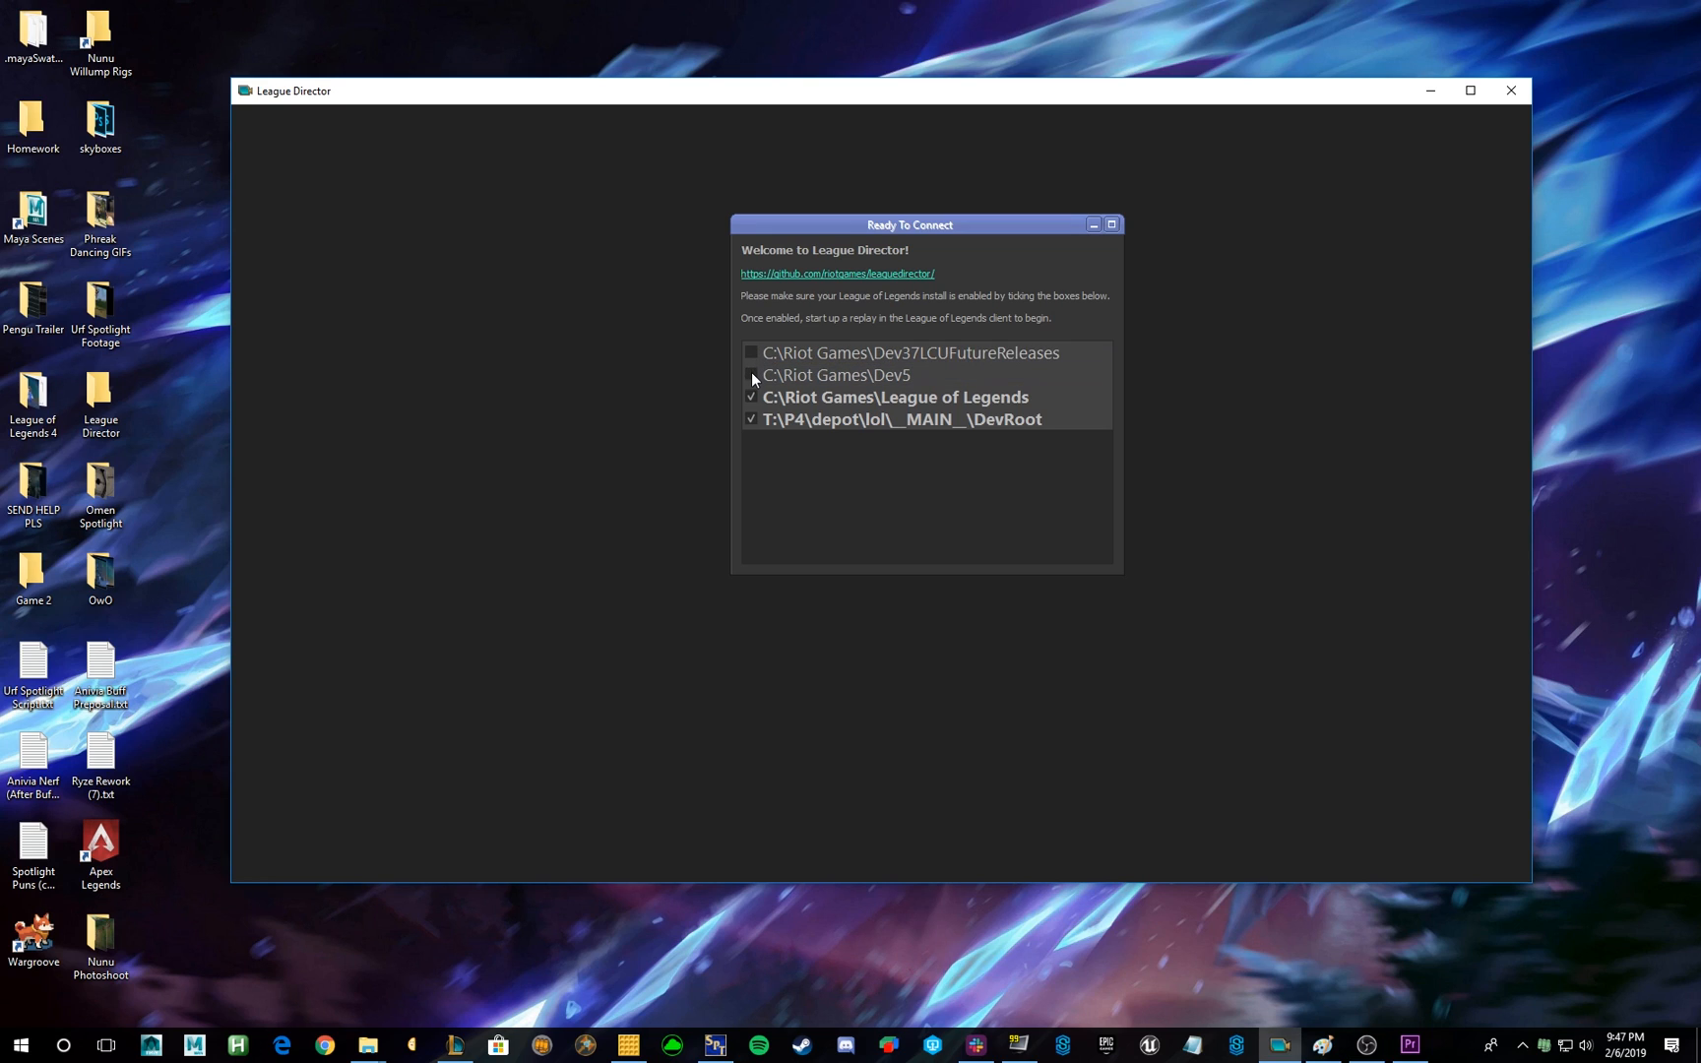
# Disable the Dev5 install path, leaving League of Legends and DevRoot enabled.
pyautogui.click(750, 376)
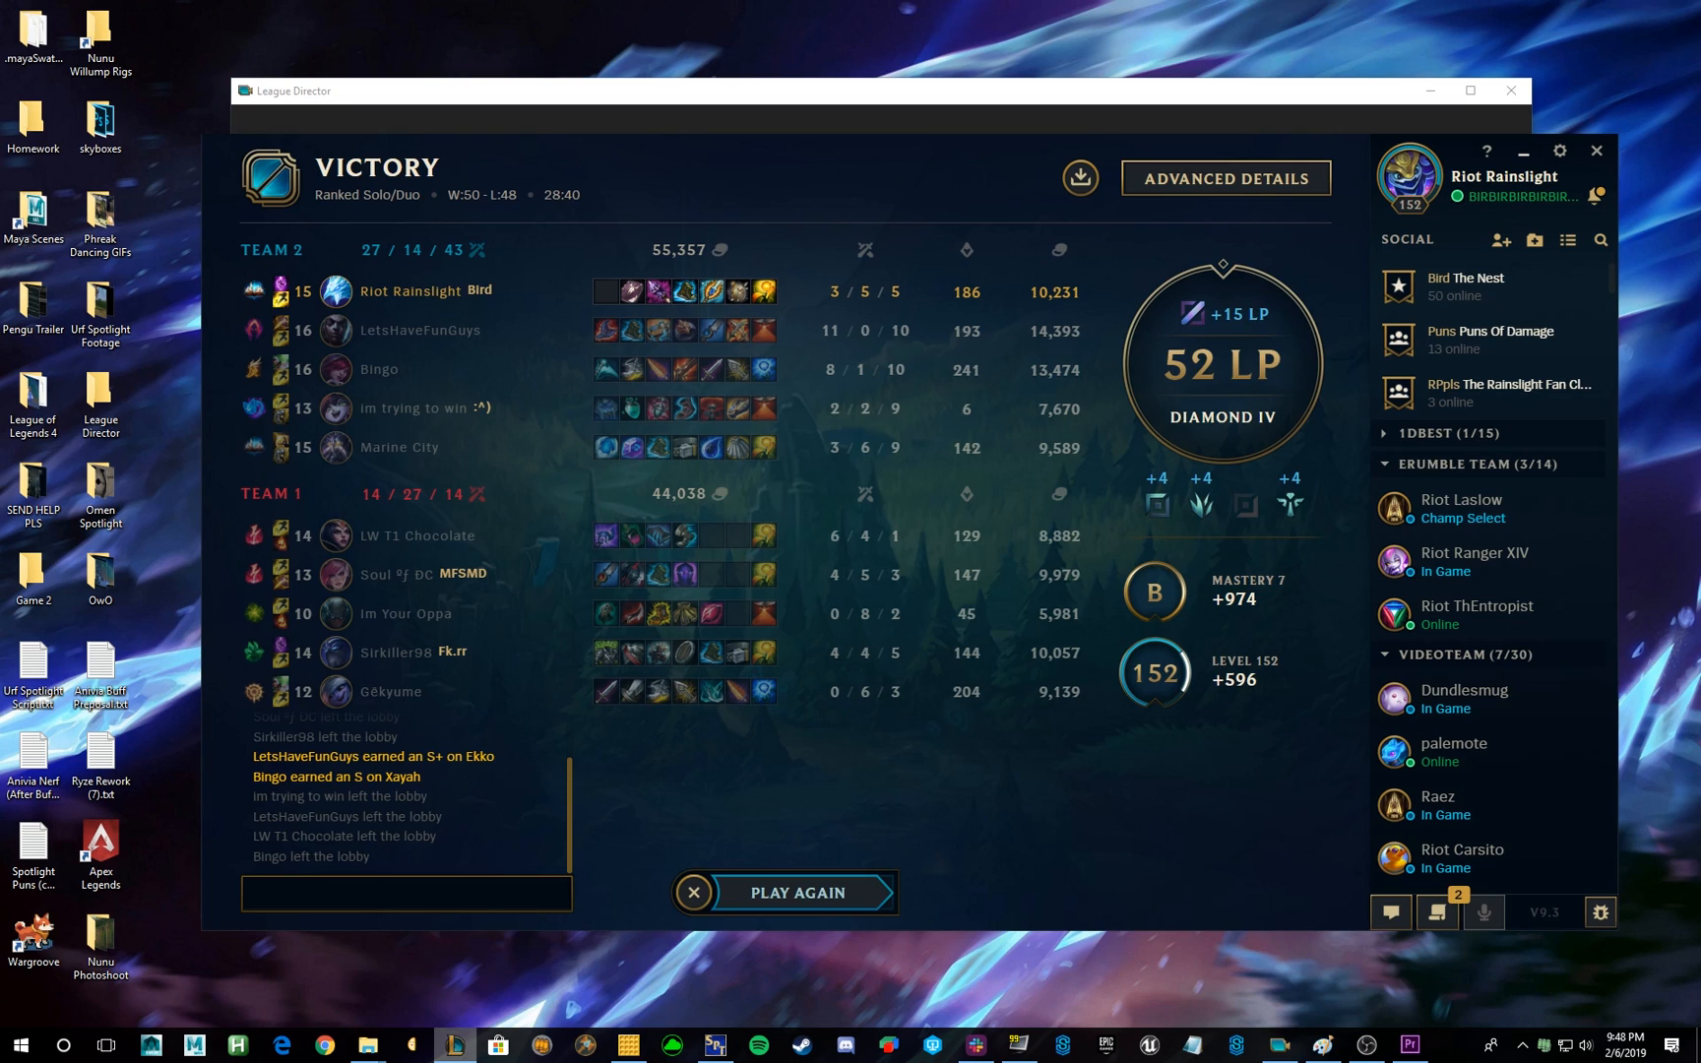
pyautogui.moveTo(1079, 177)
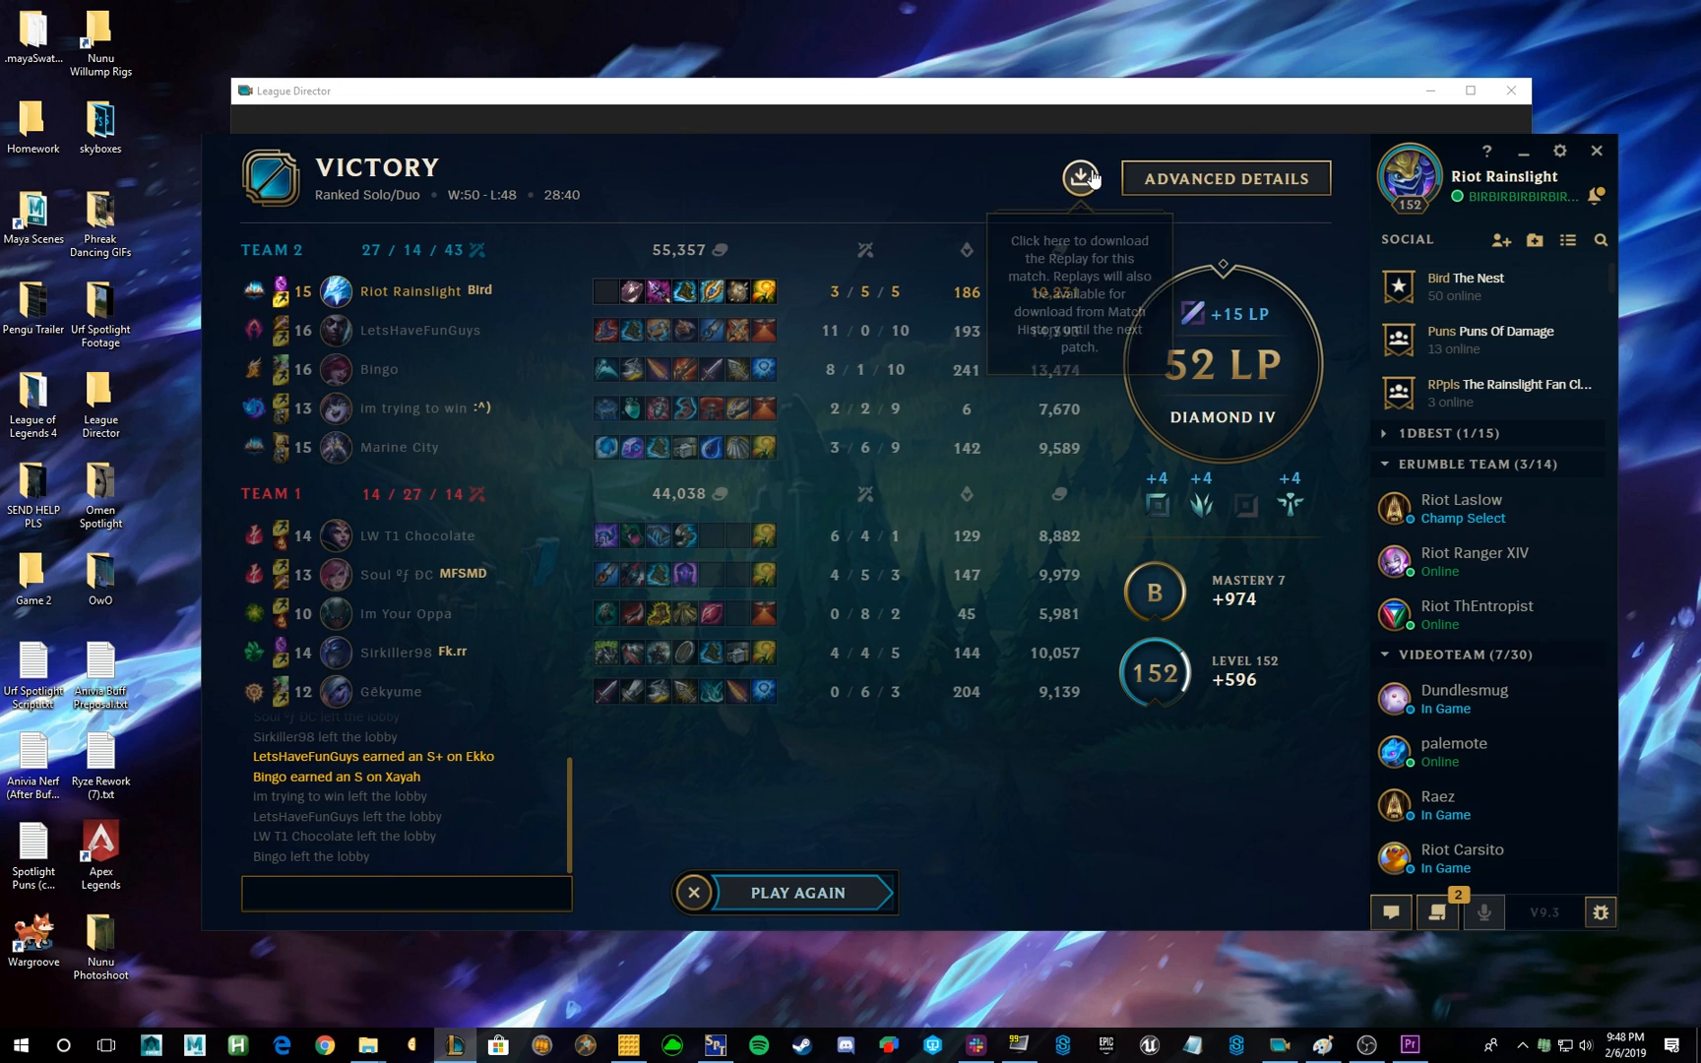
pyautogui.moveTo(1065, 183)
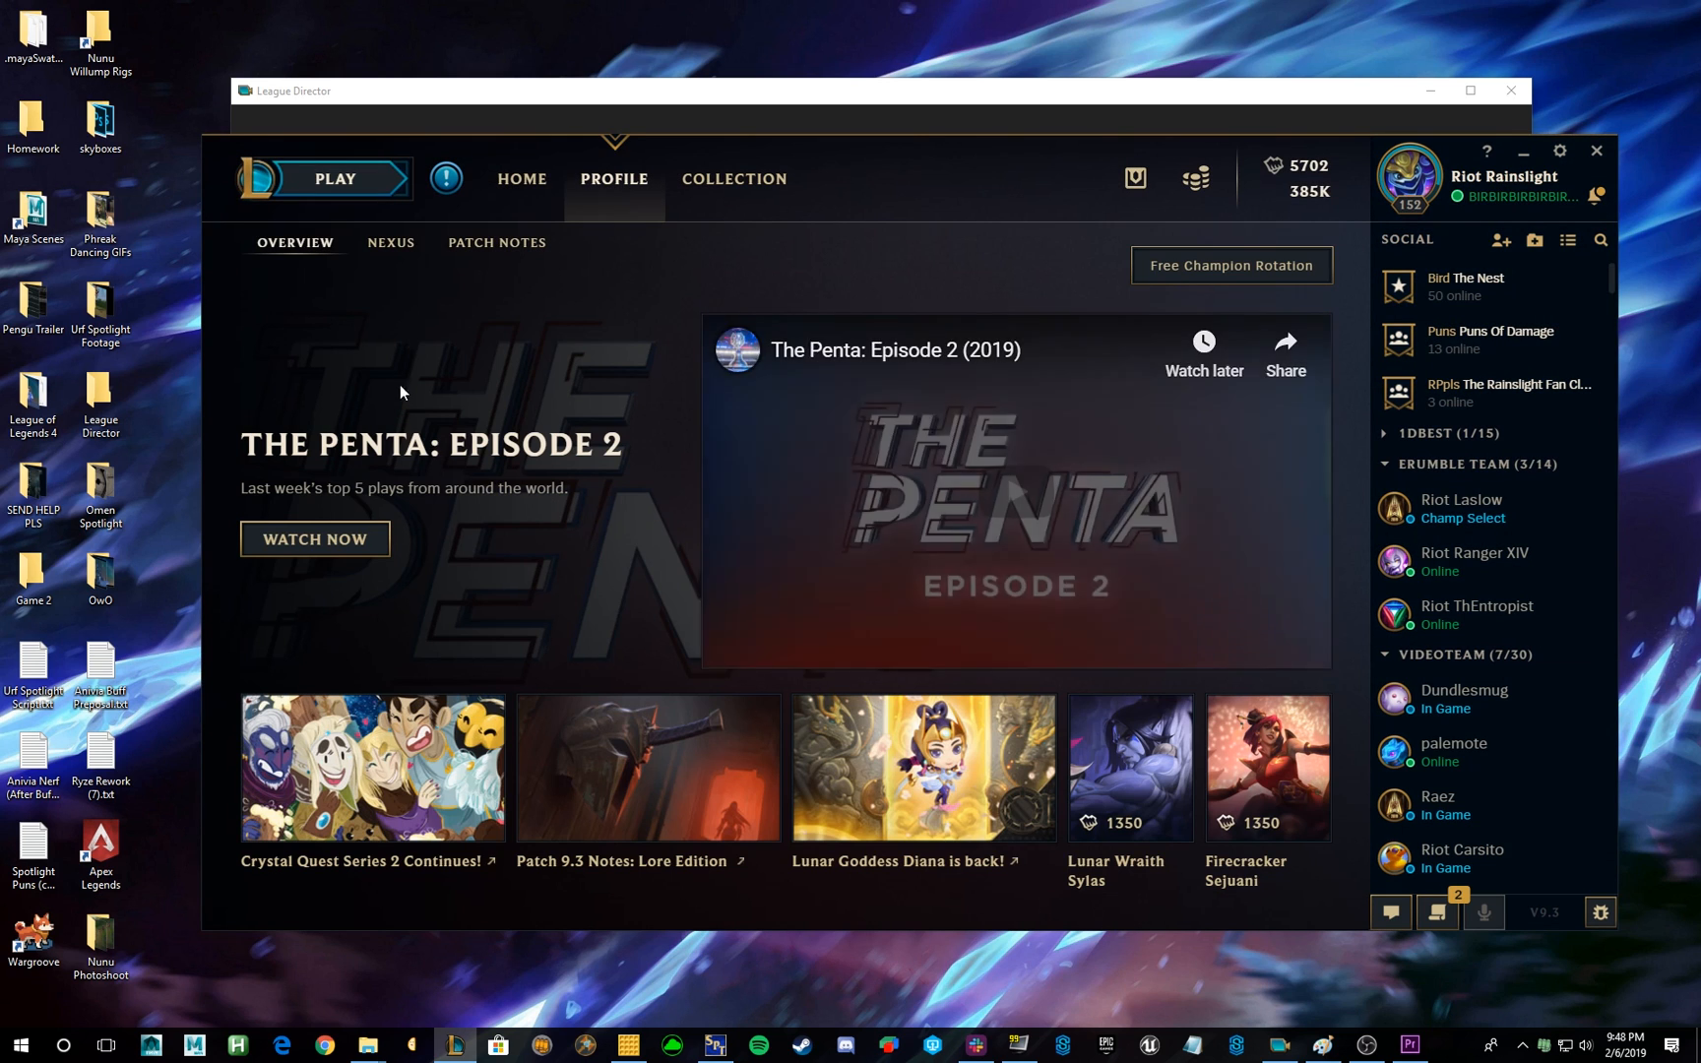
# Download the latest Victory match from Match History and start watching its replay.
pyautogui.click(425, 242)
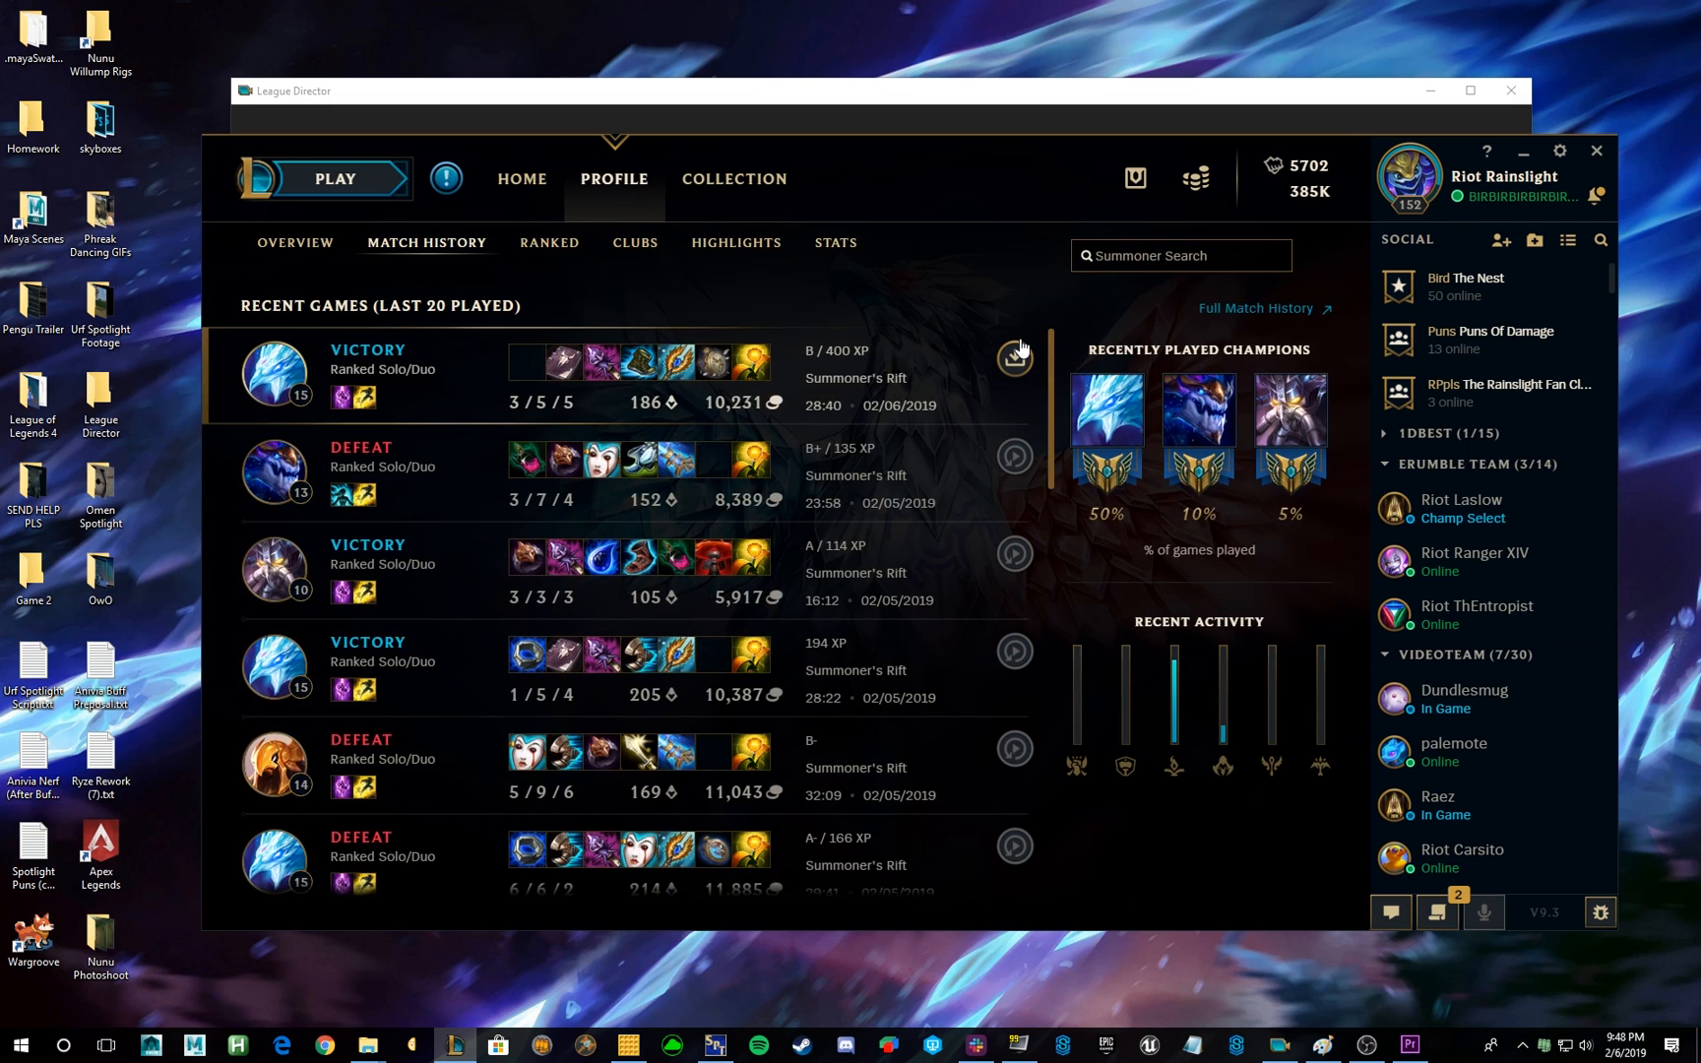
pyautogui.moveTo(1014, 358)
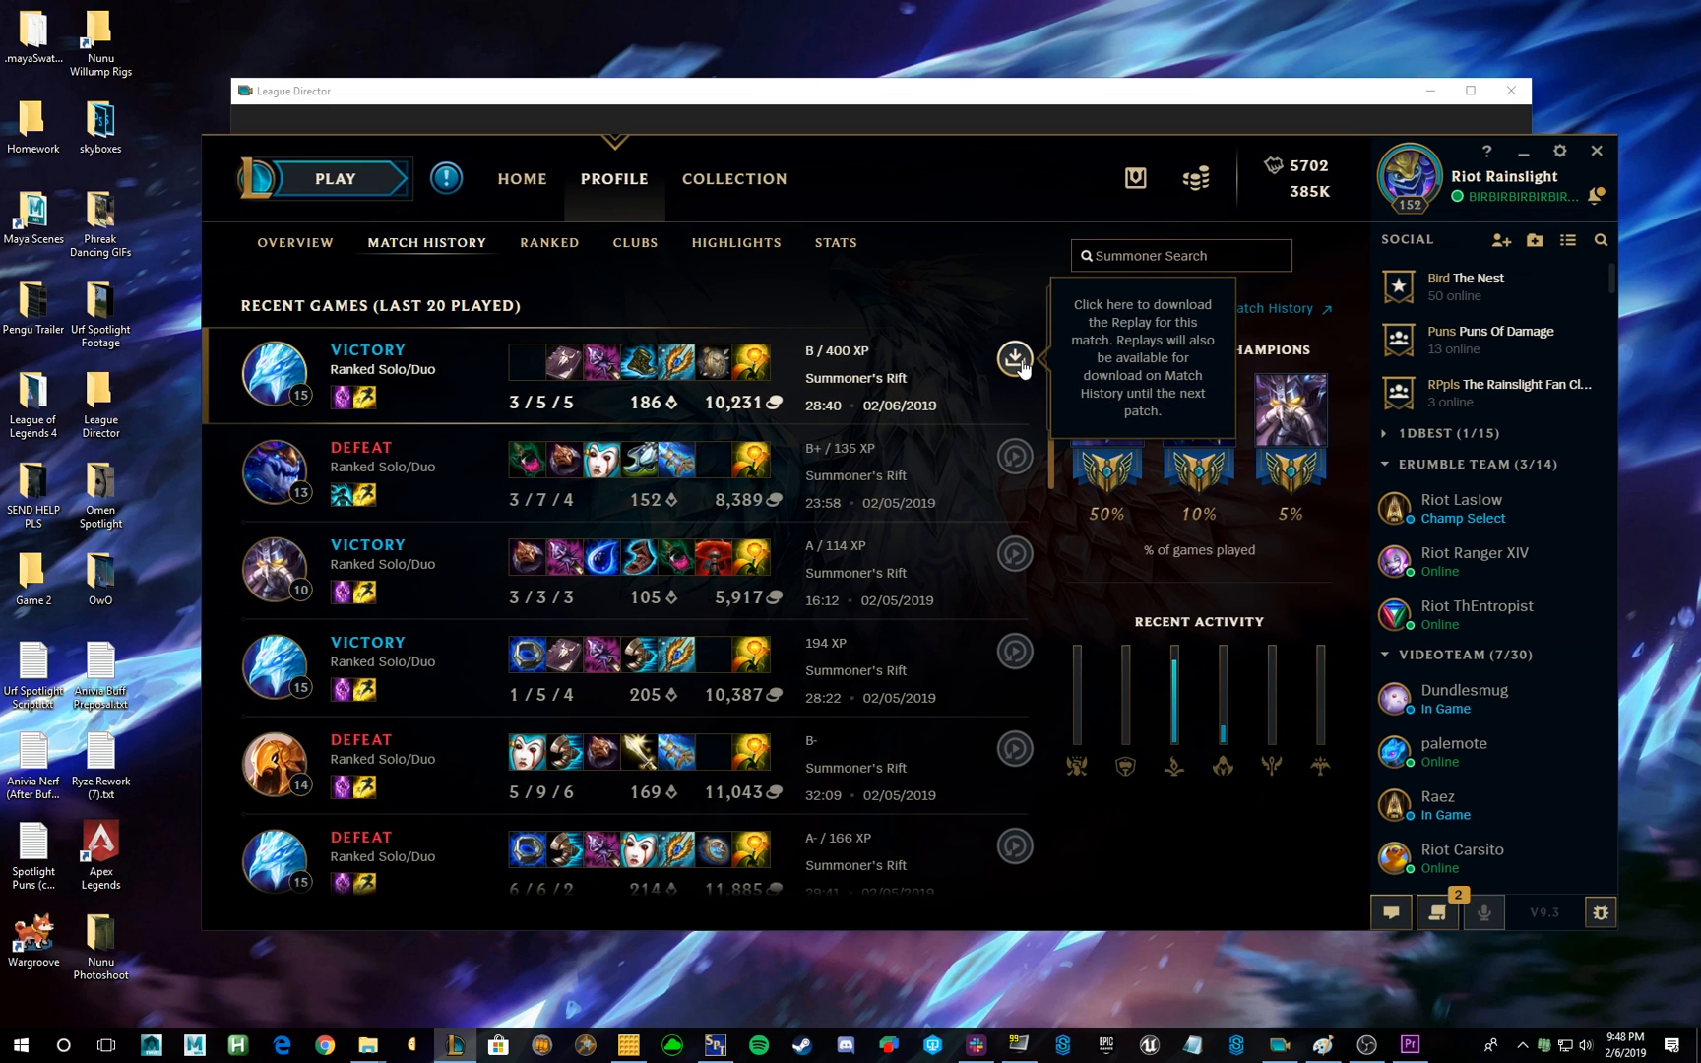
pyautogui.moveTo(1014, 455)
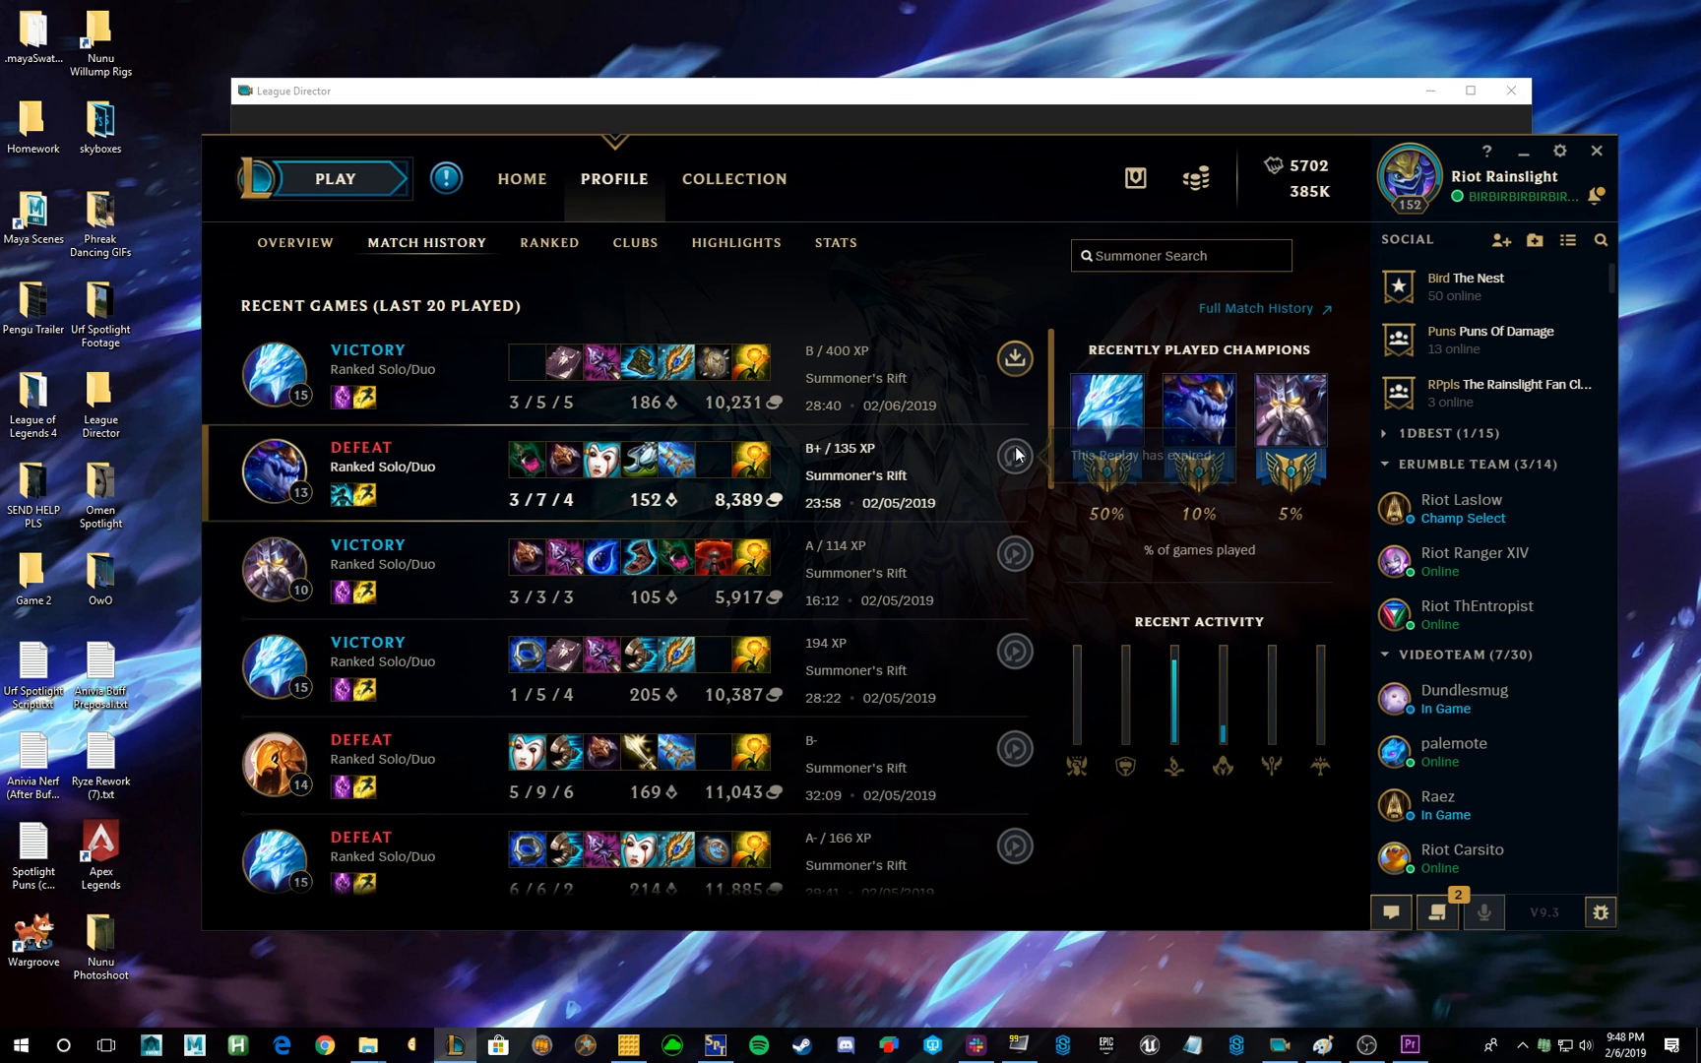
pyautogui.moveTo(1014, 455)
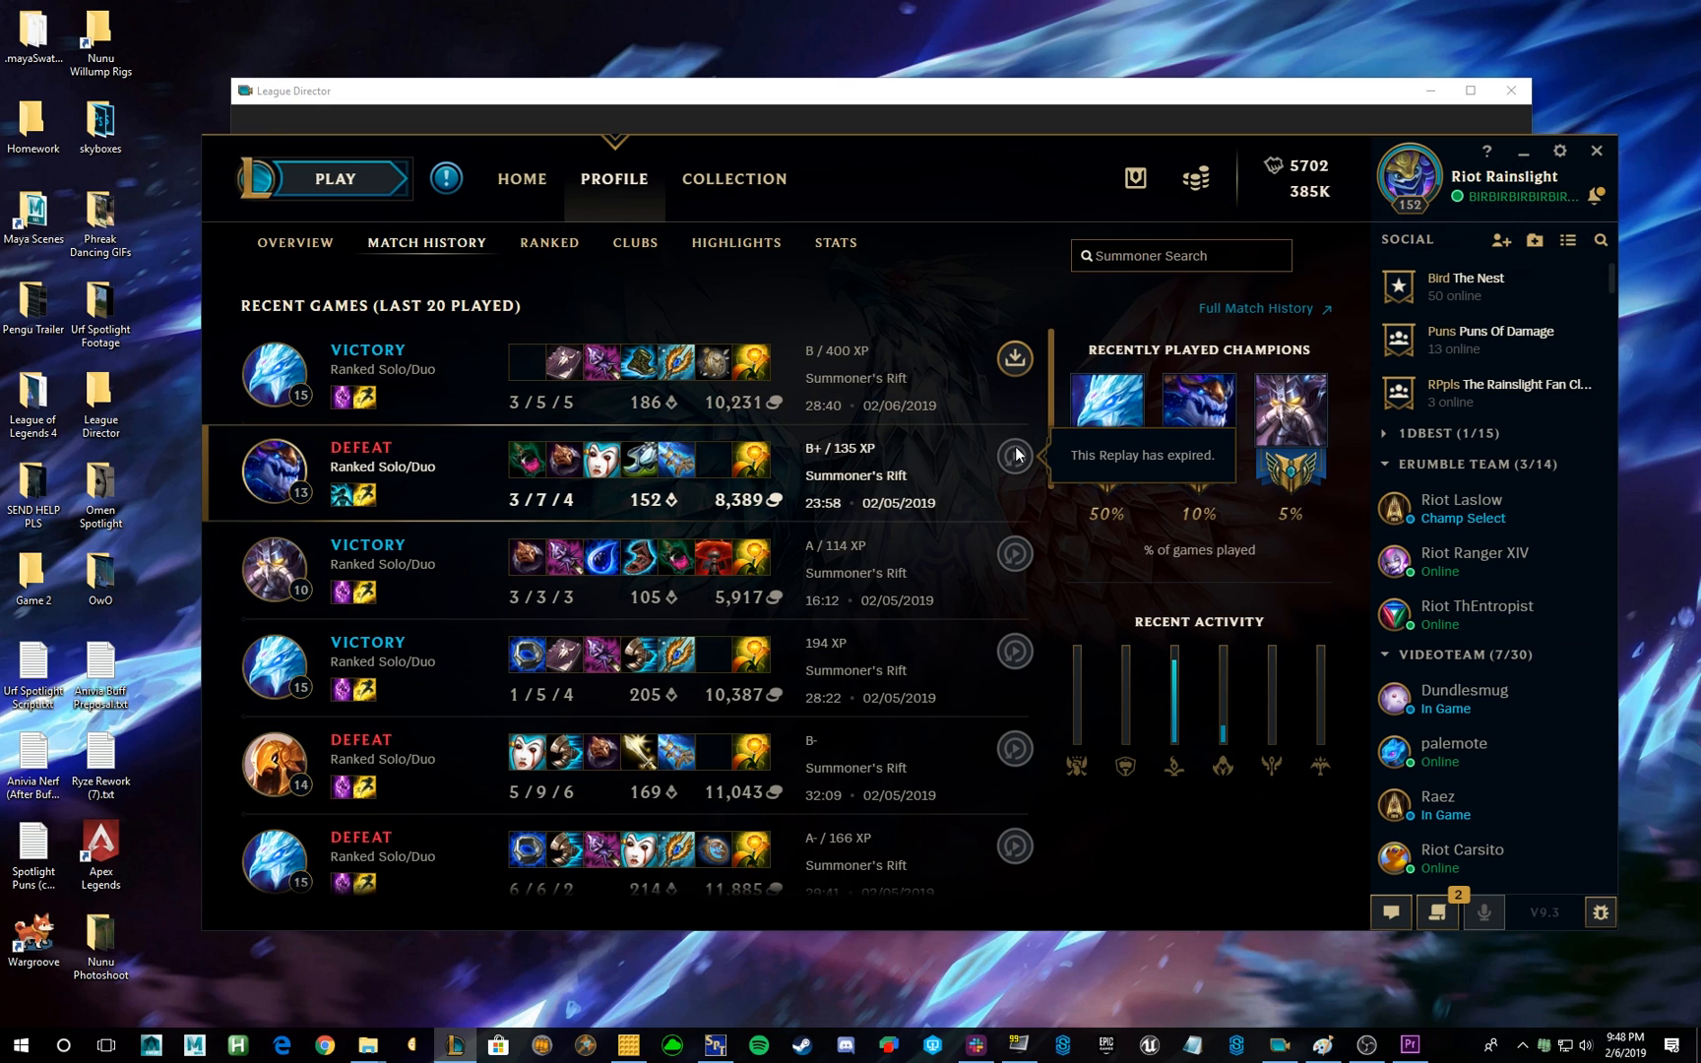
pyautogui.moveTo(1037, 405)
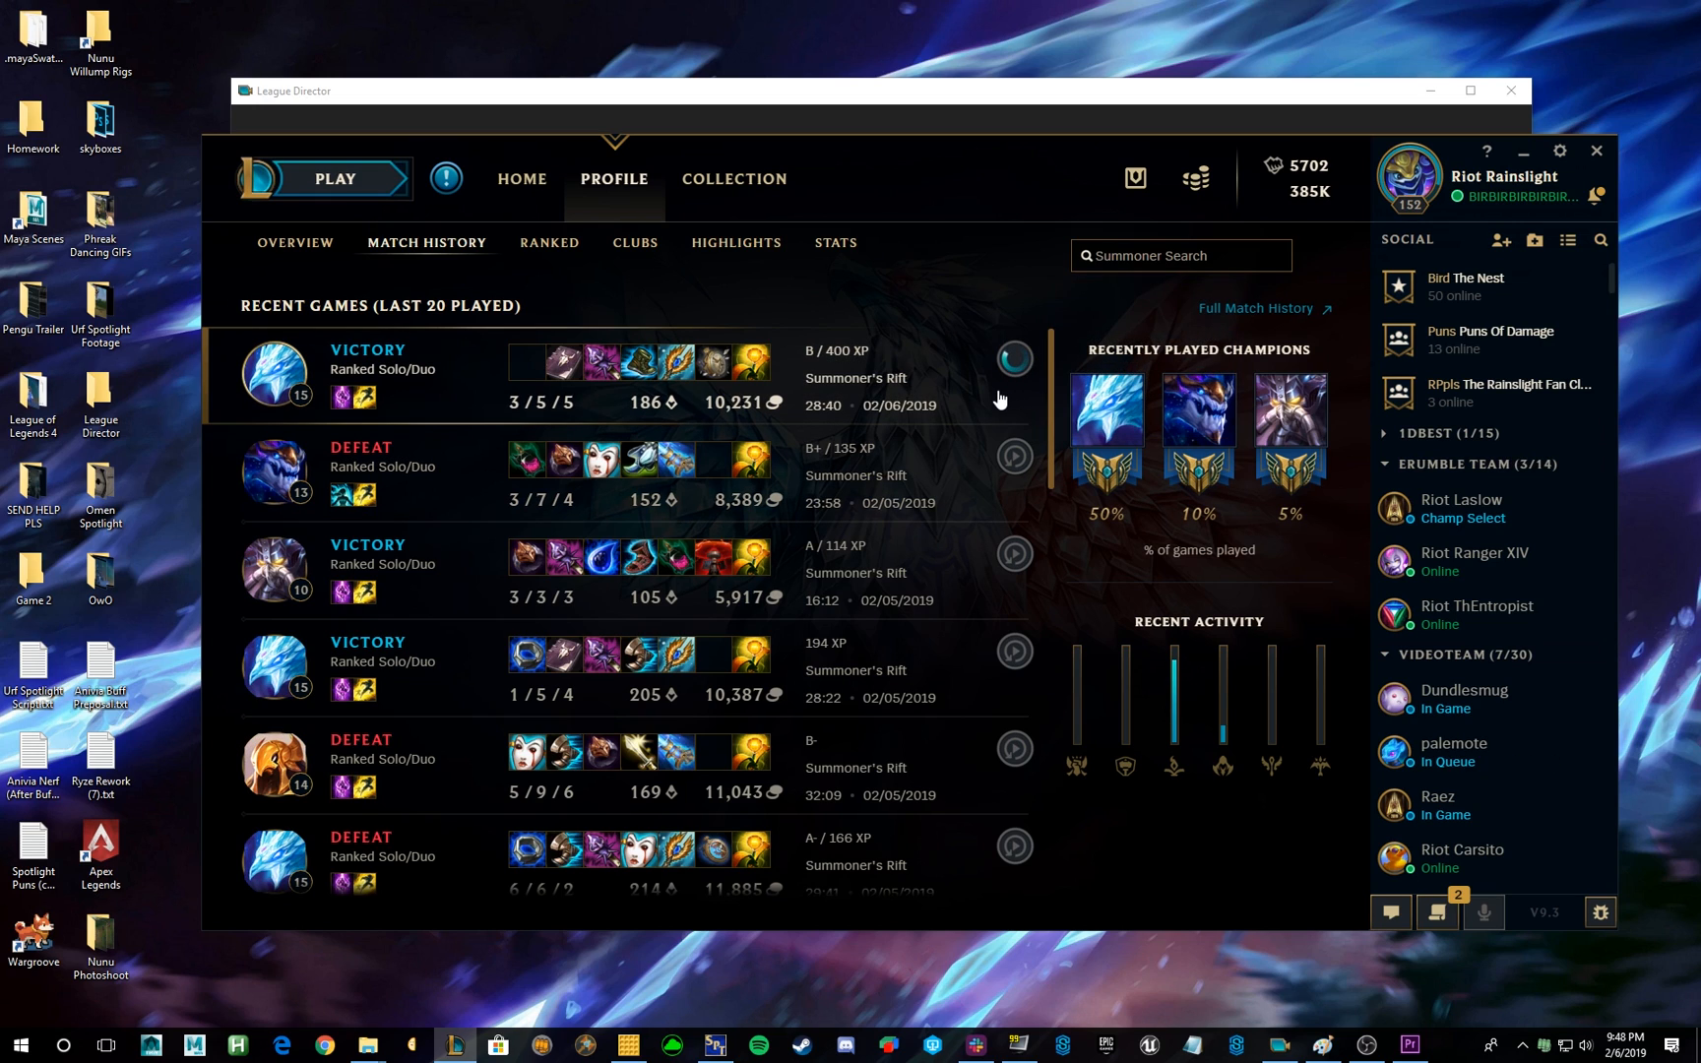
pyautogui.moveTo(1014, 358)
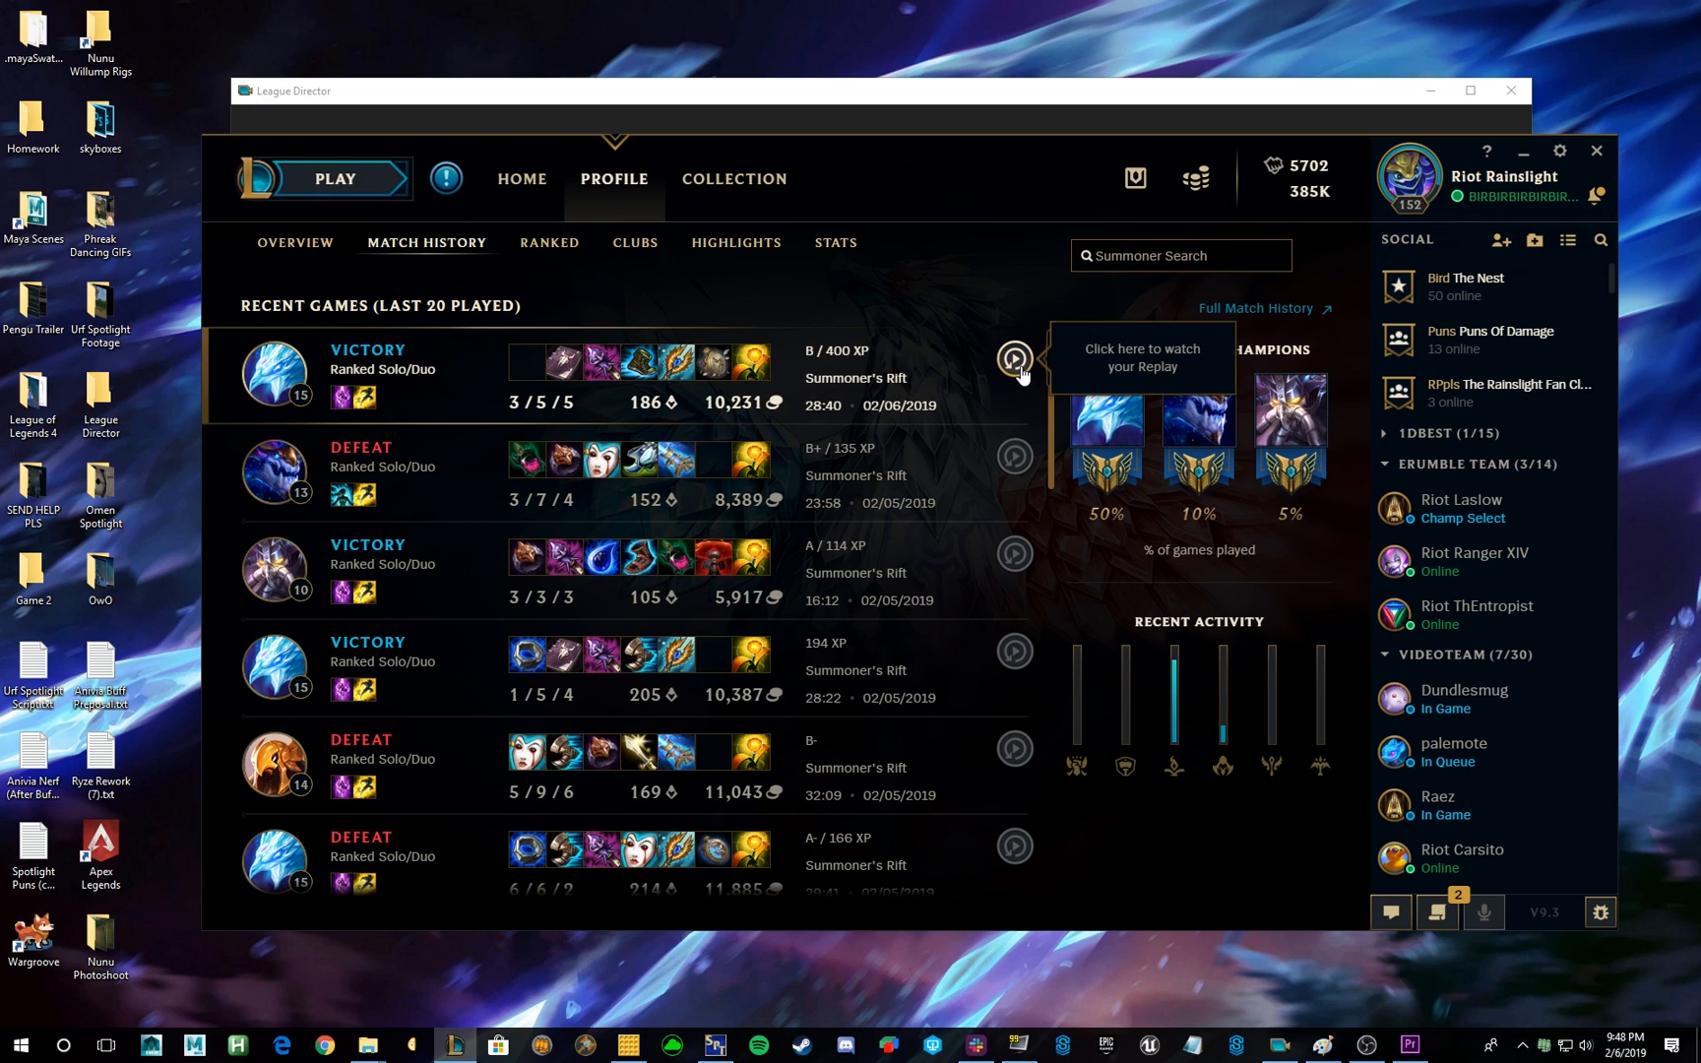
pyautogui.click(1014, 360)
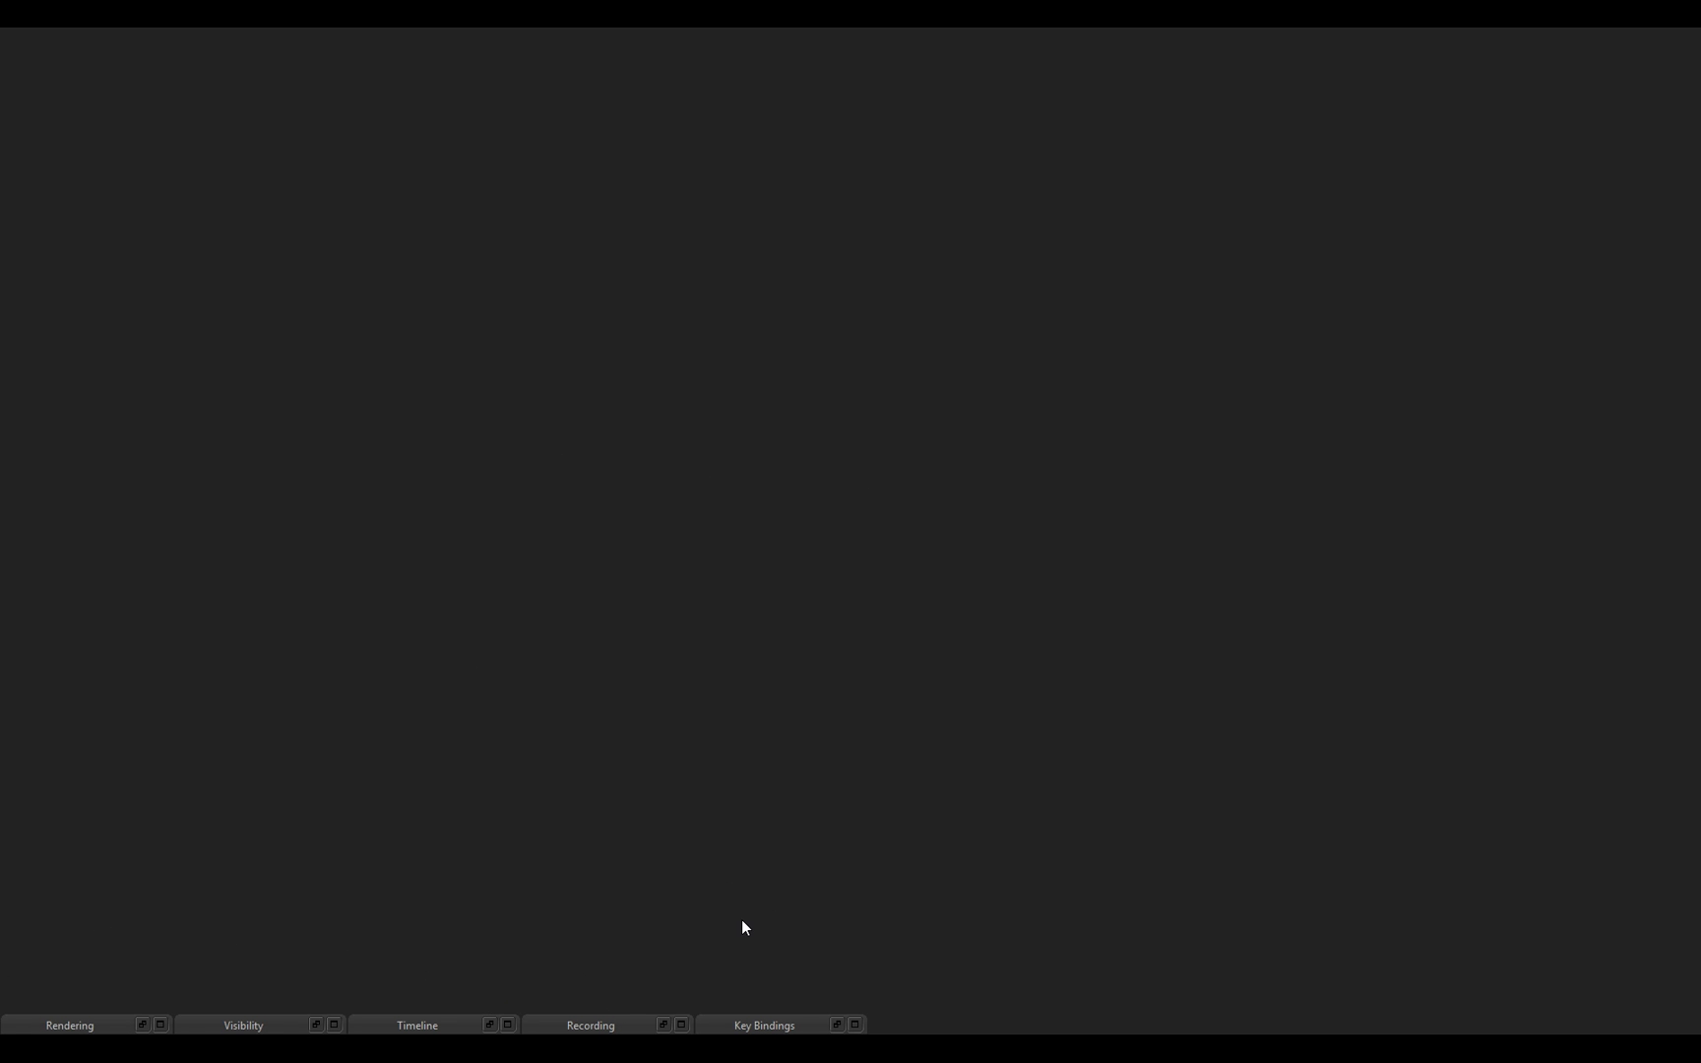
pyautogui.moveTo(739, 898)
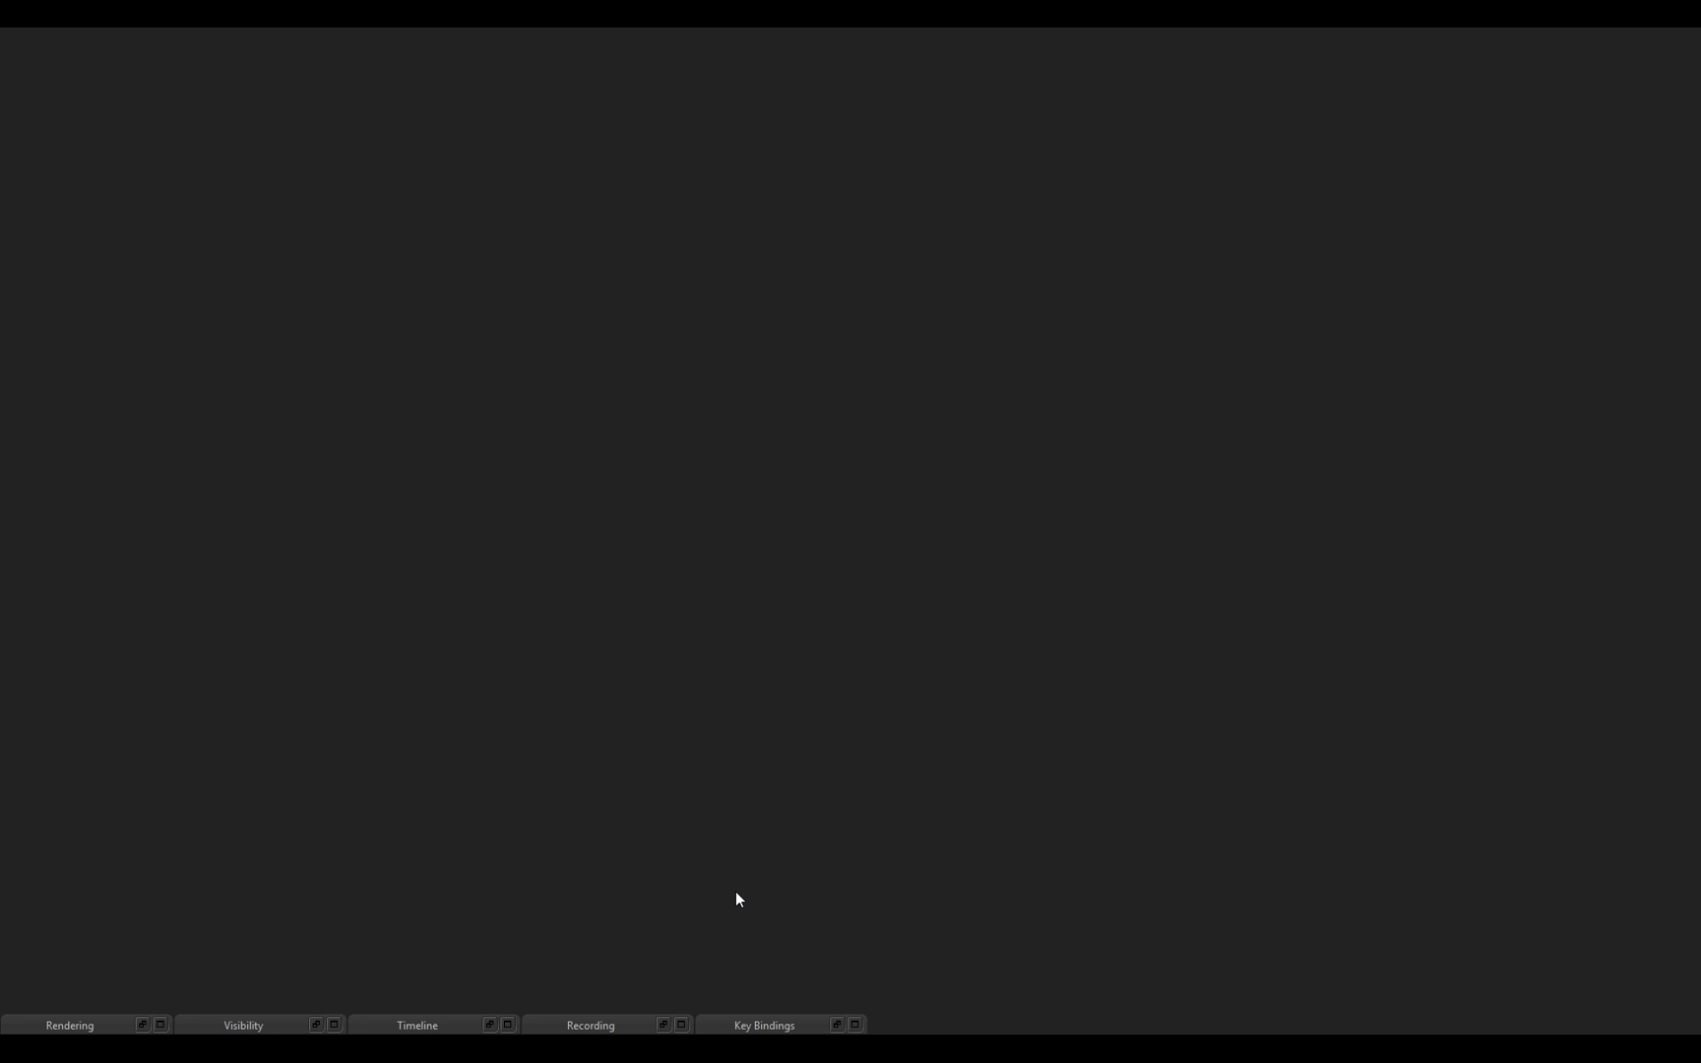
# Switch to League Director's panel bar for the newly launched replay.
pyautogui.click(764, 1026)
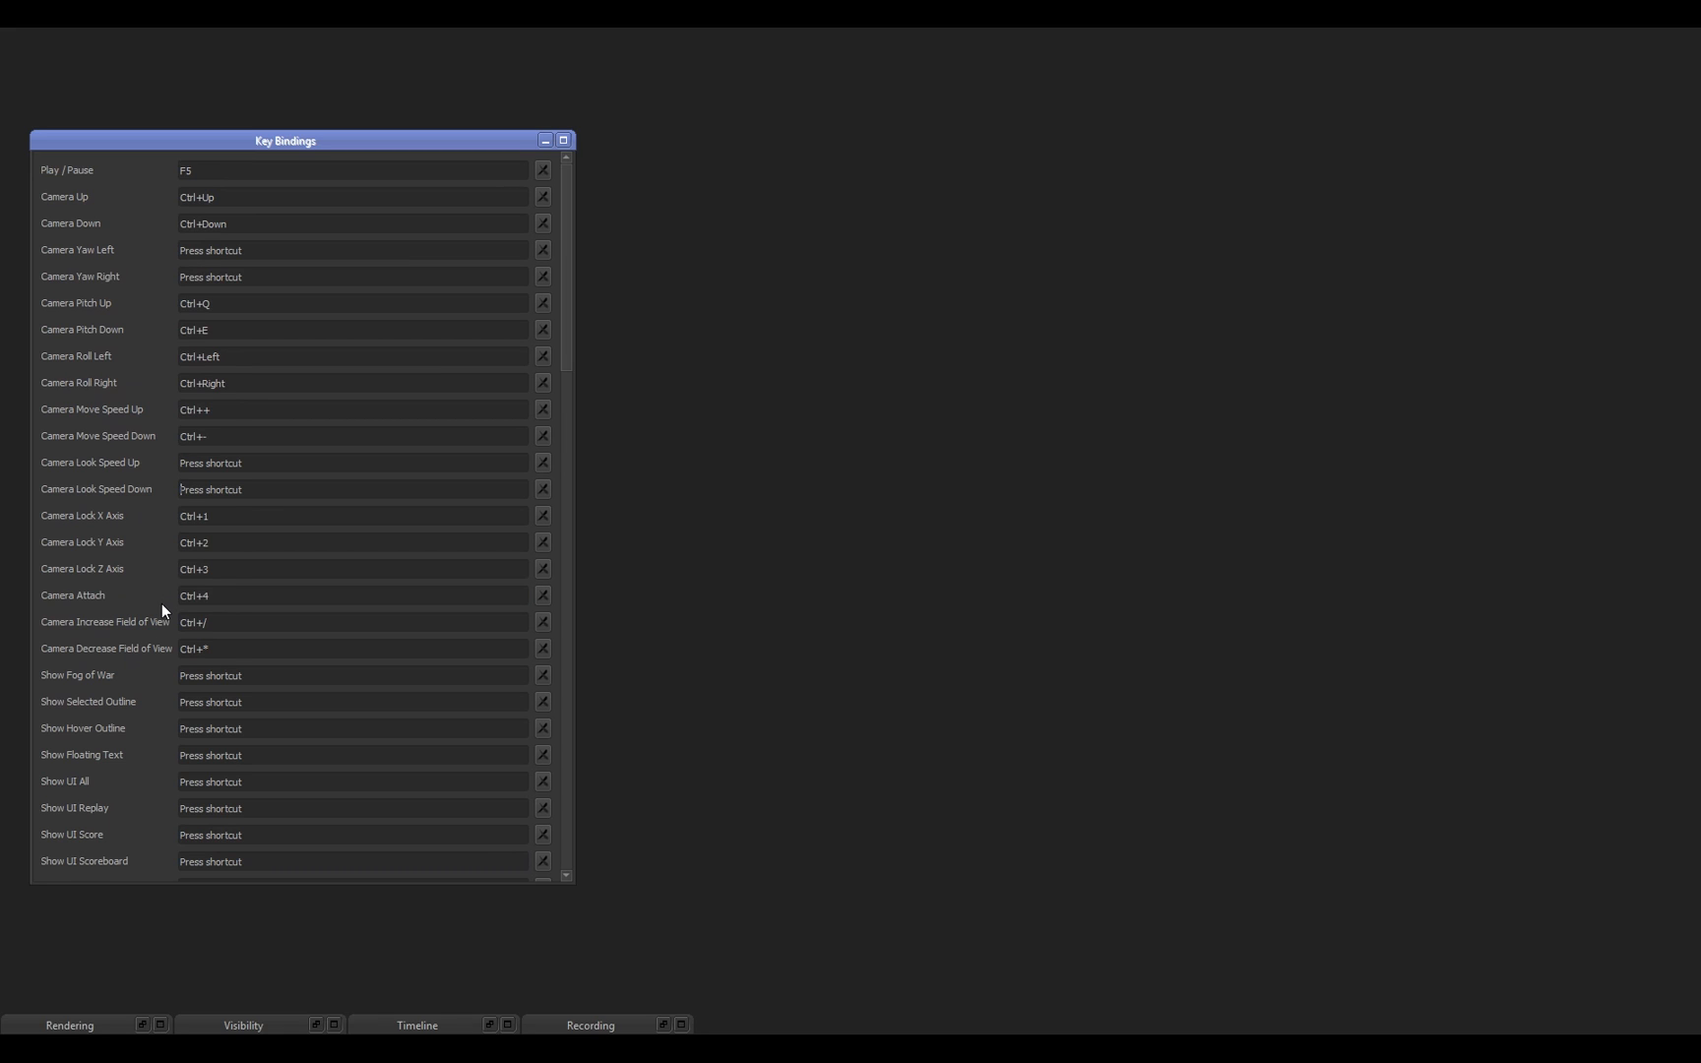
# Bind Ctrl+5 and Ctrl+3 to Time +120 Seconds, then minimize the Key Bindings window.
pyautogui.scroll(-3)
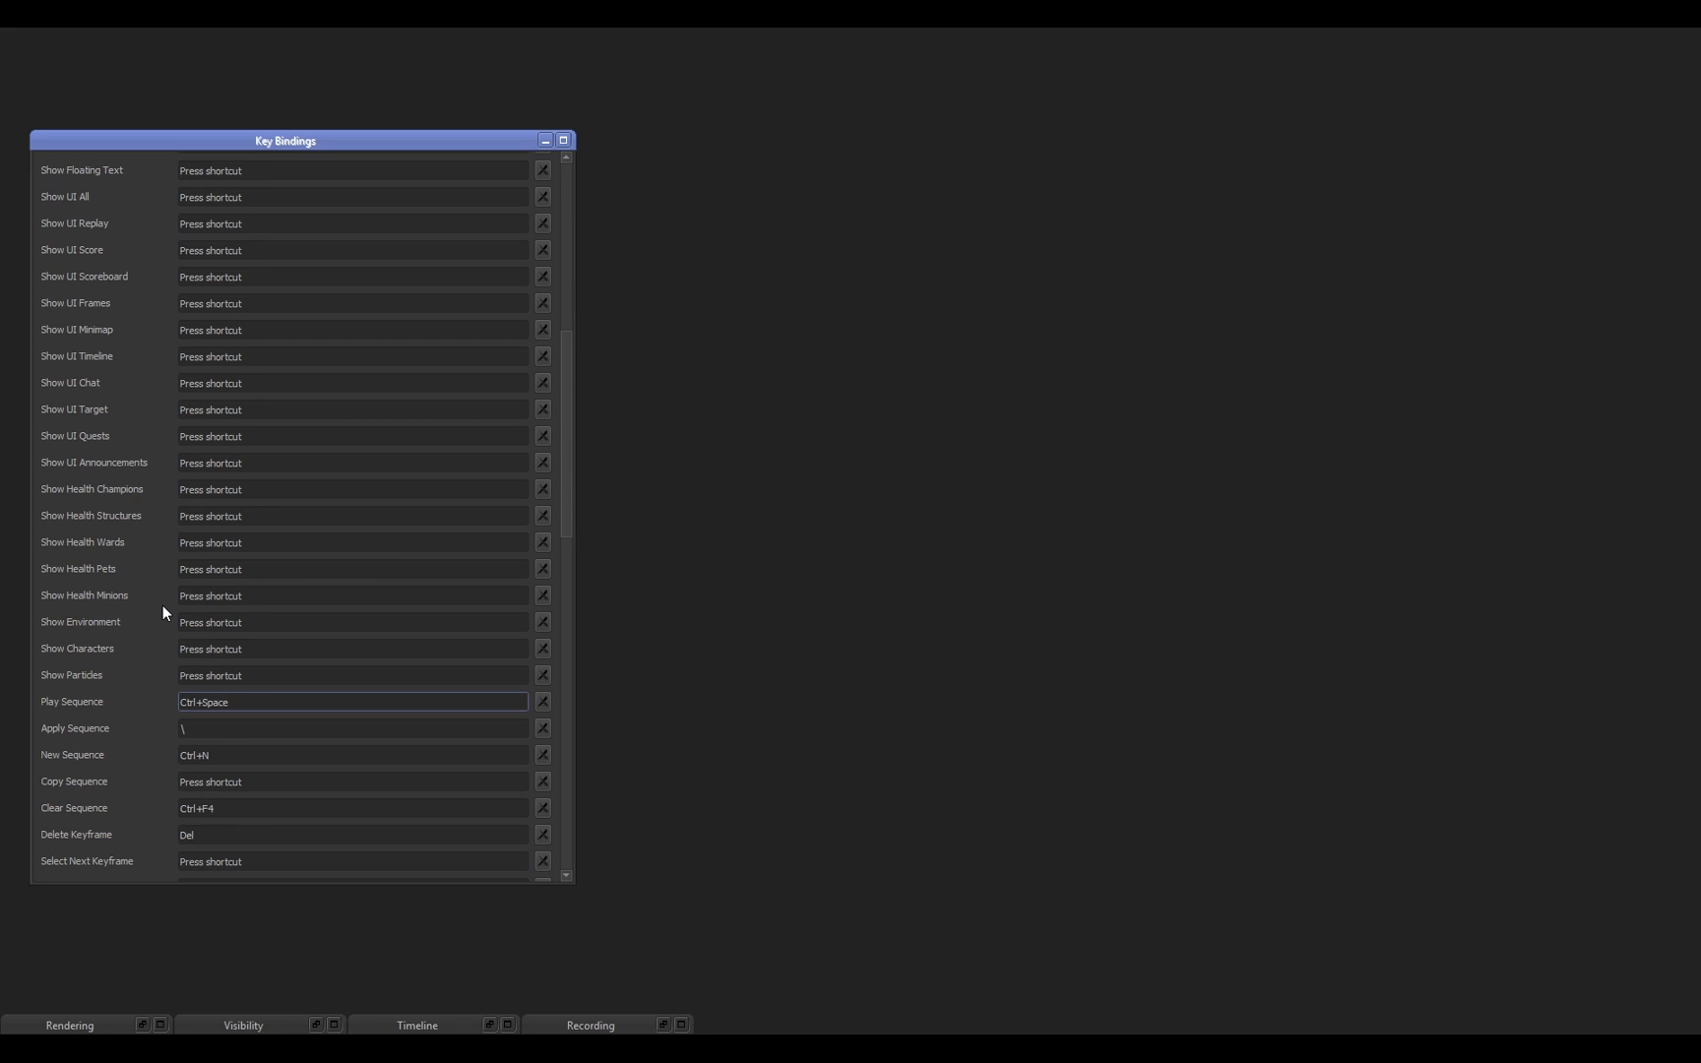
pyautogui.moveTo(310, 587)
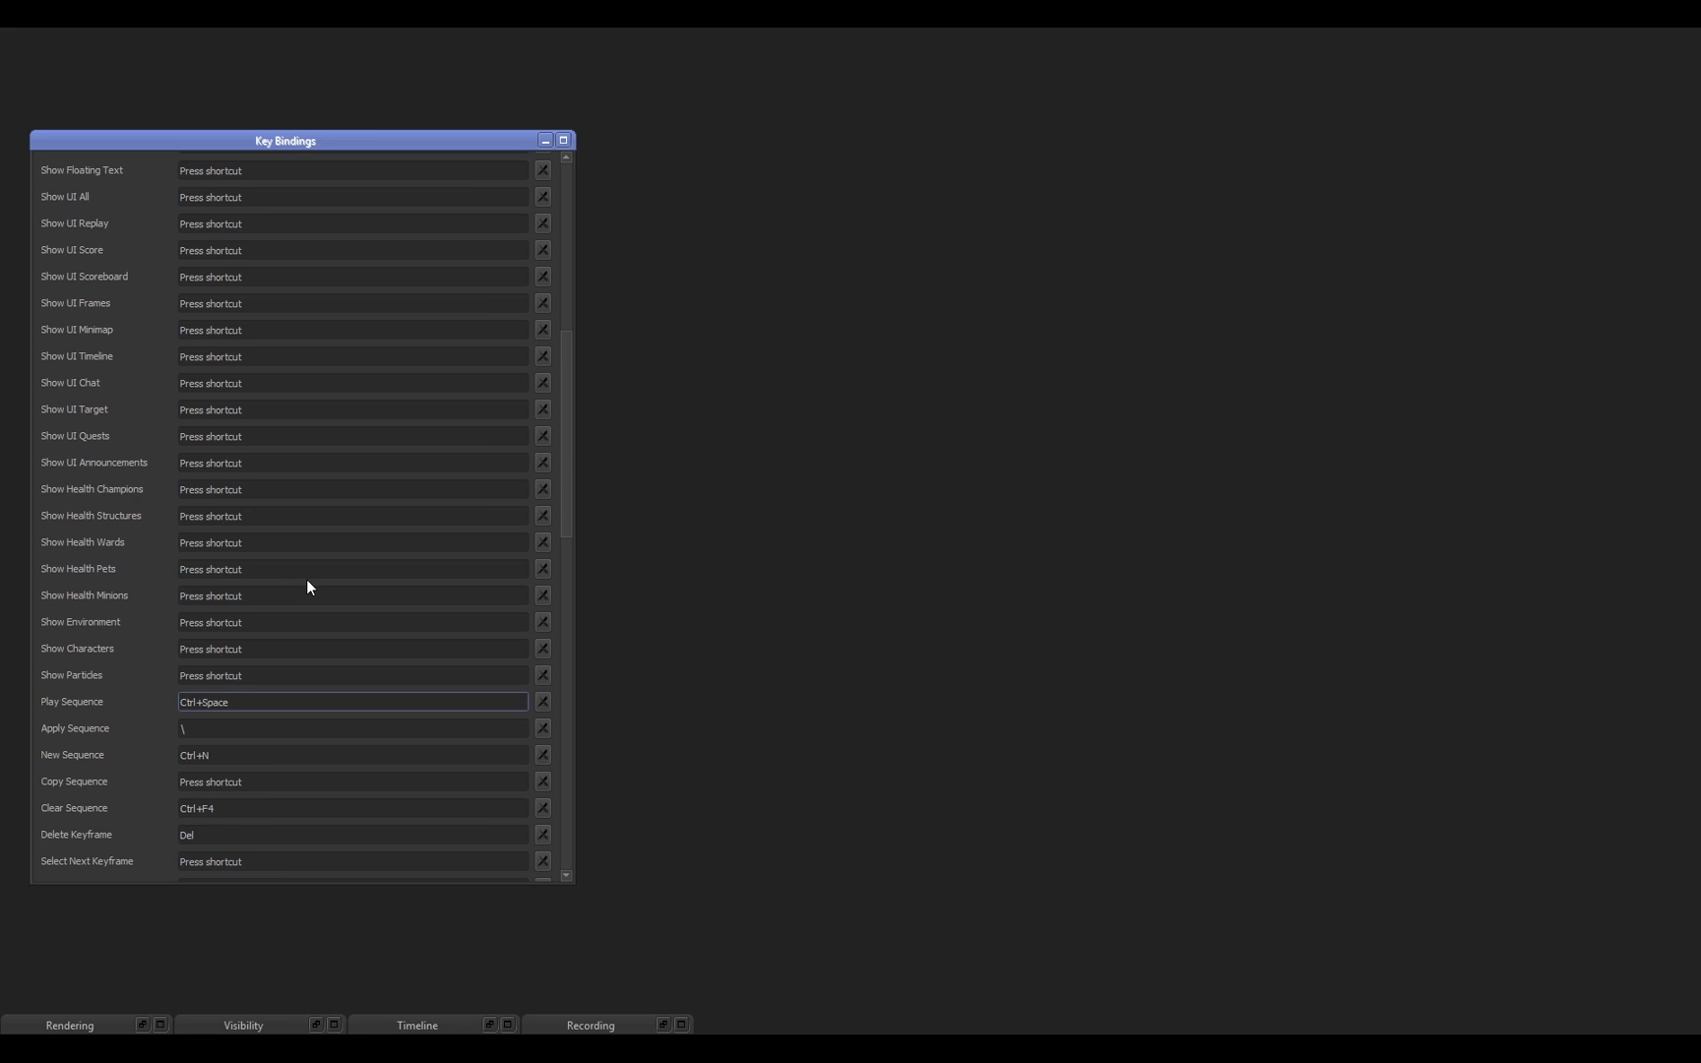
pyautogui.scroll(-3)
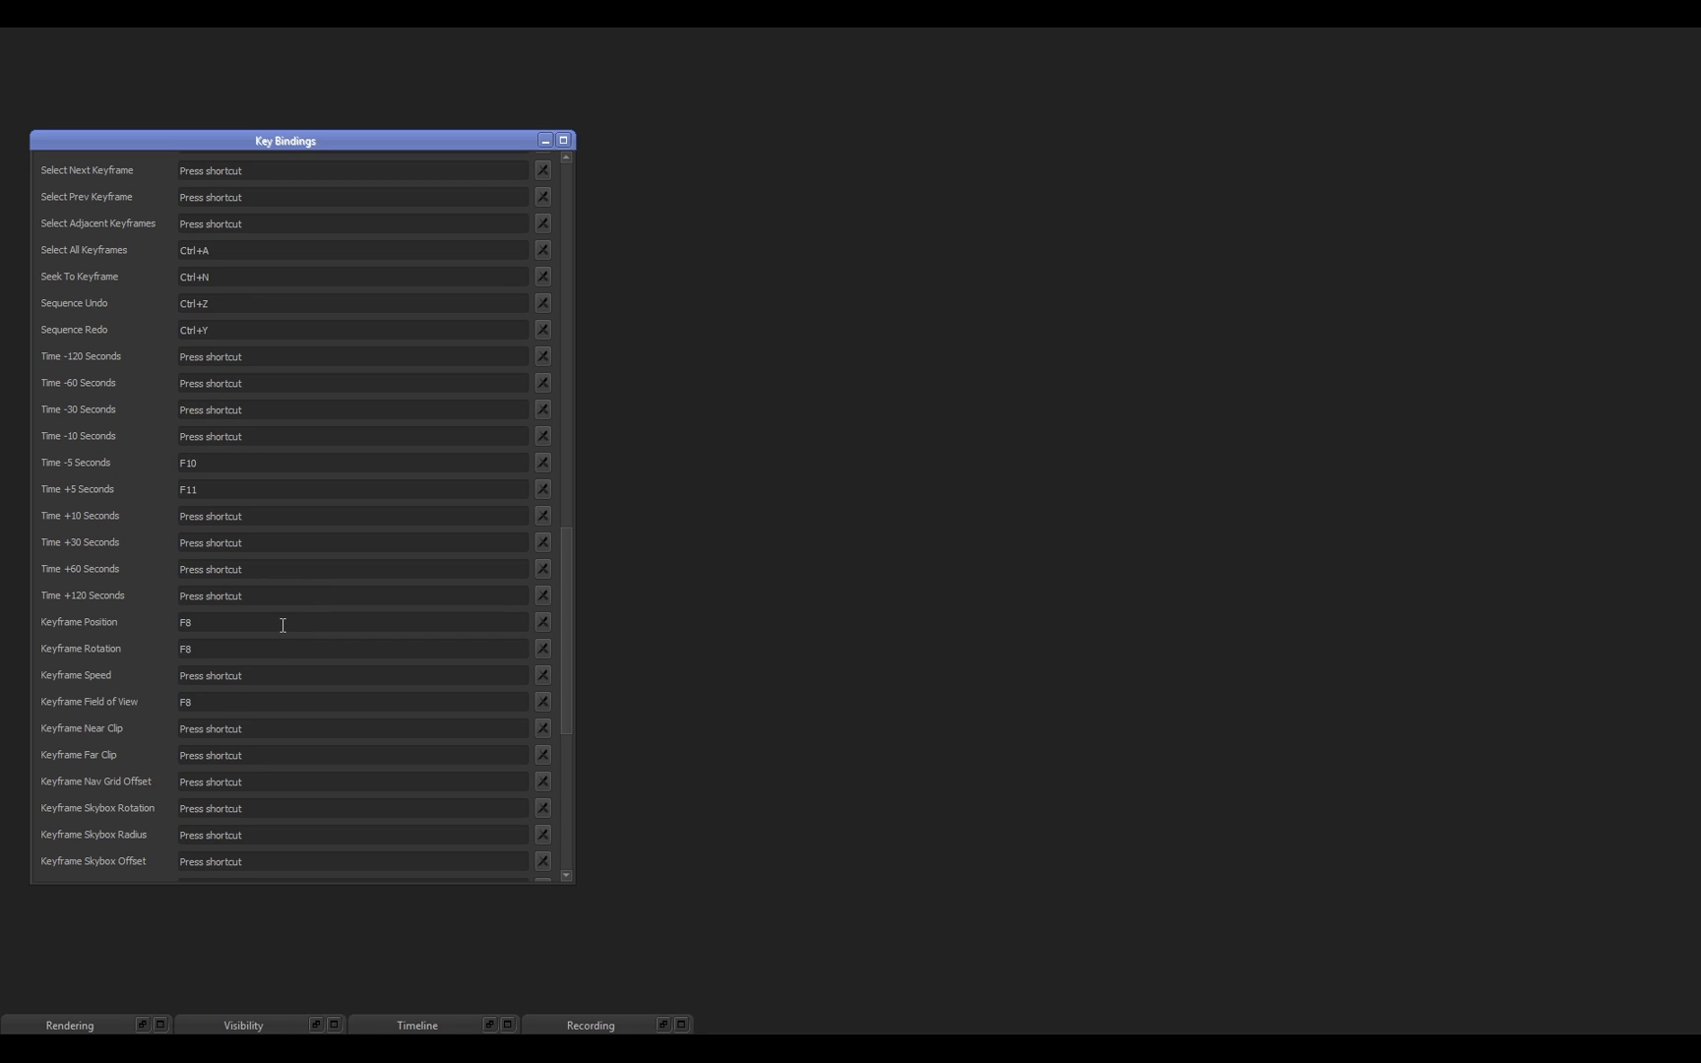
pyautogui.moveTo(231, 599)
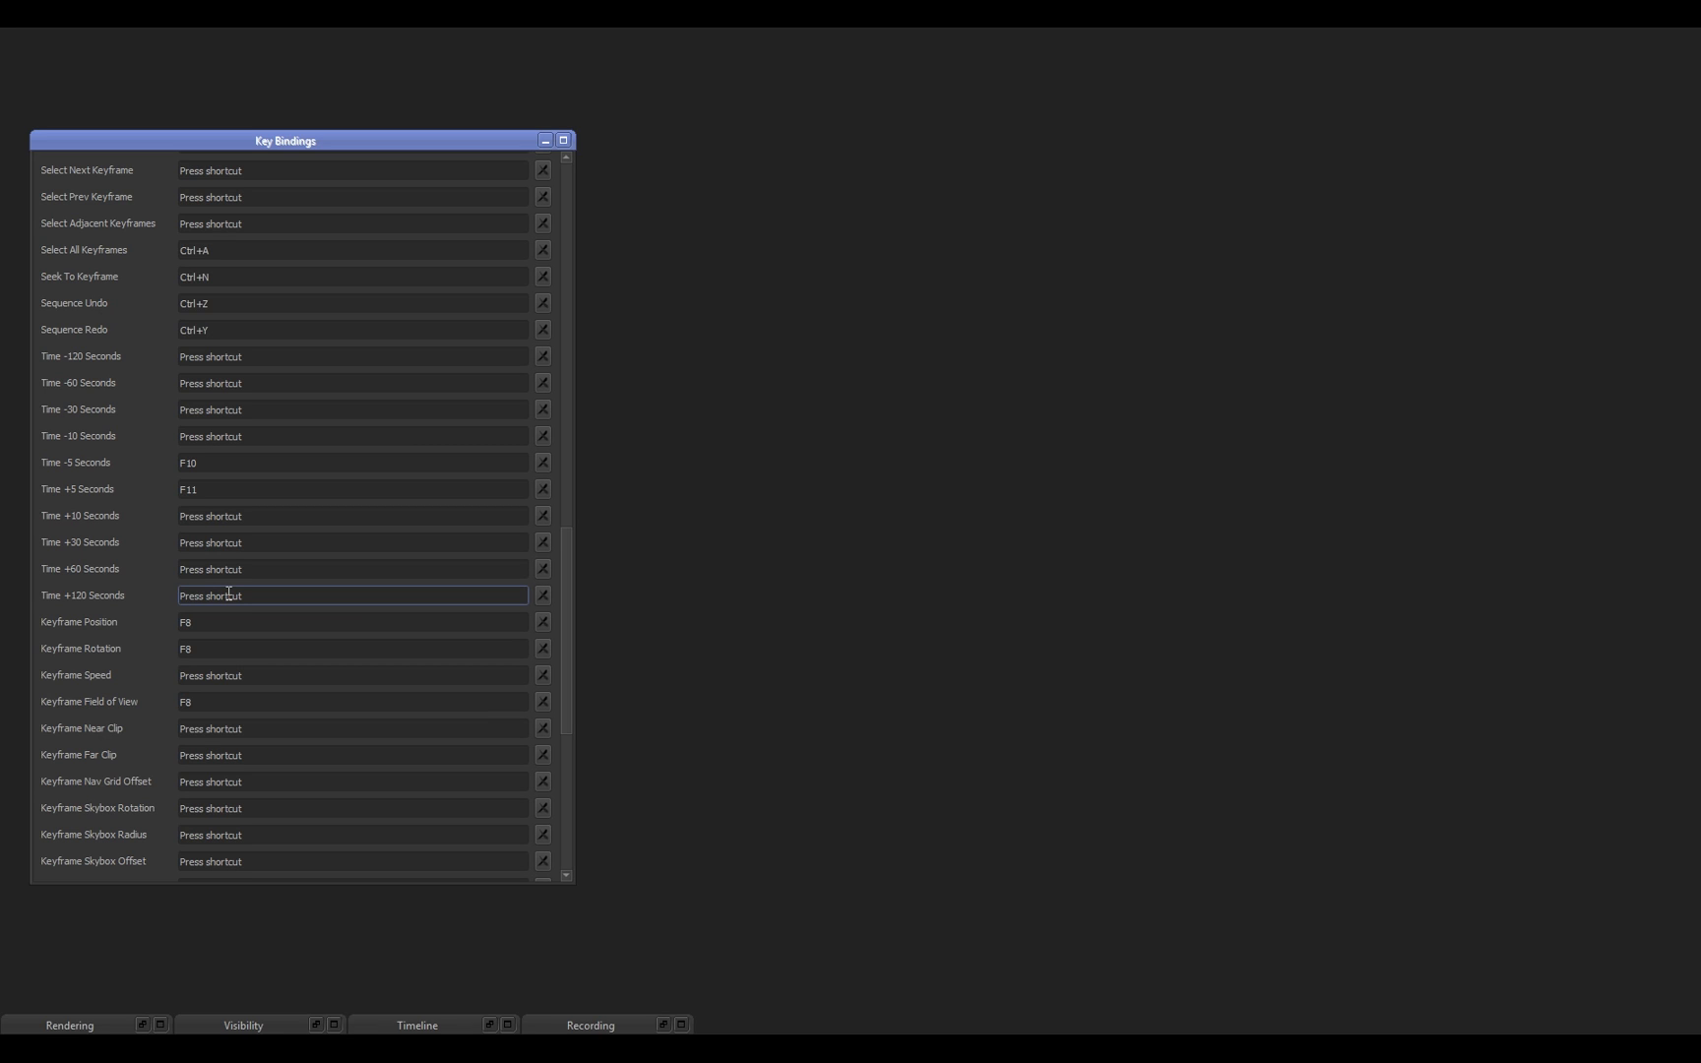
pyautogui.press('Ctrl+5')
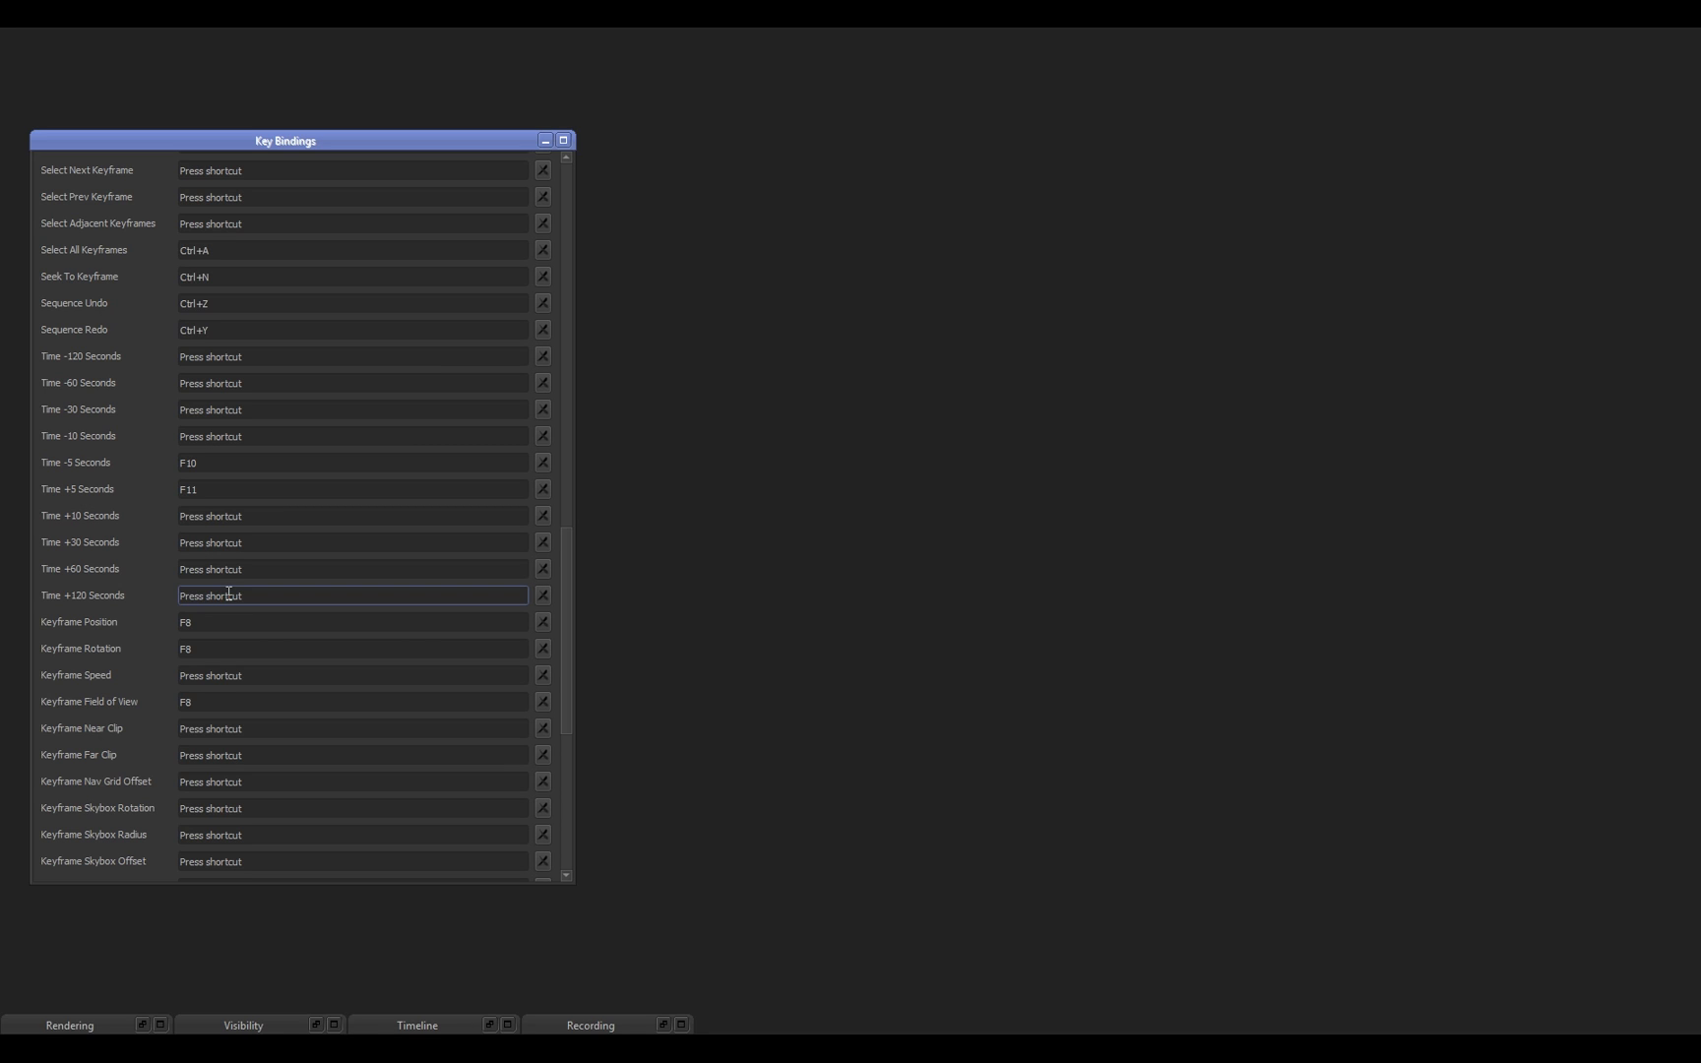
pyautogui.press('Ctrl+3')
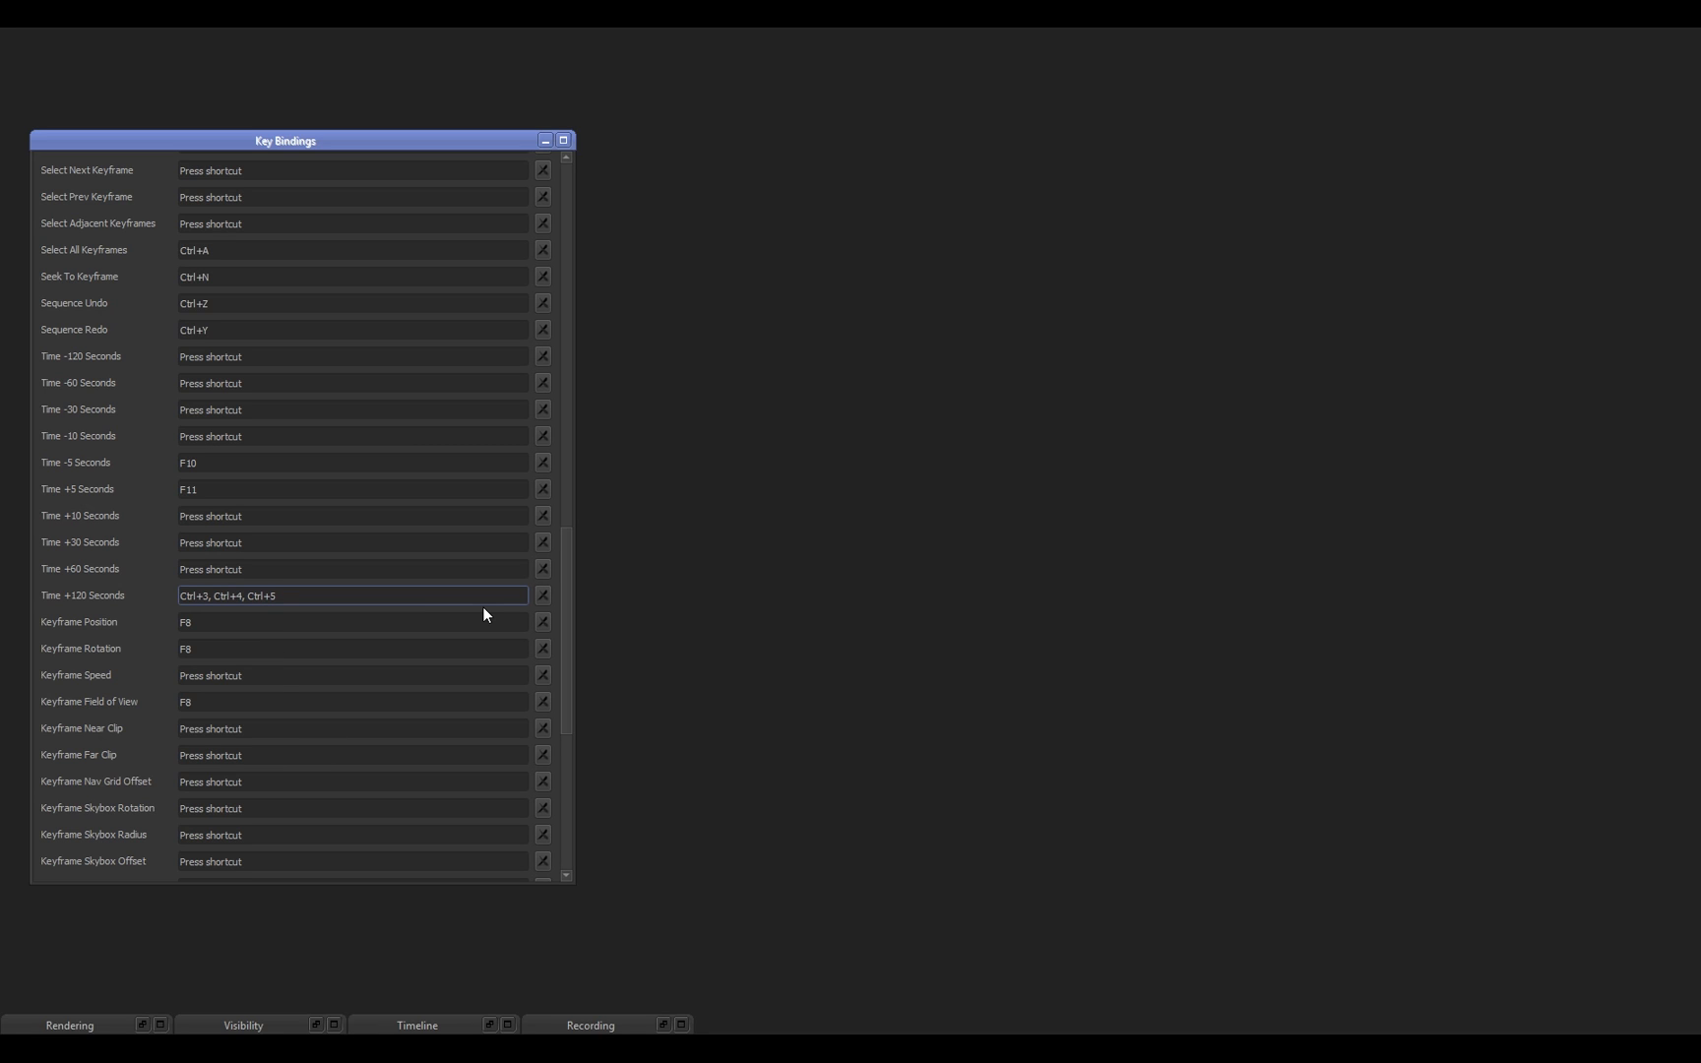
pyautogui.moveTo(536, 591)
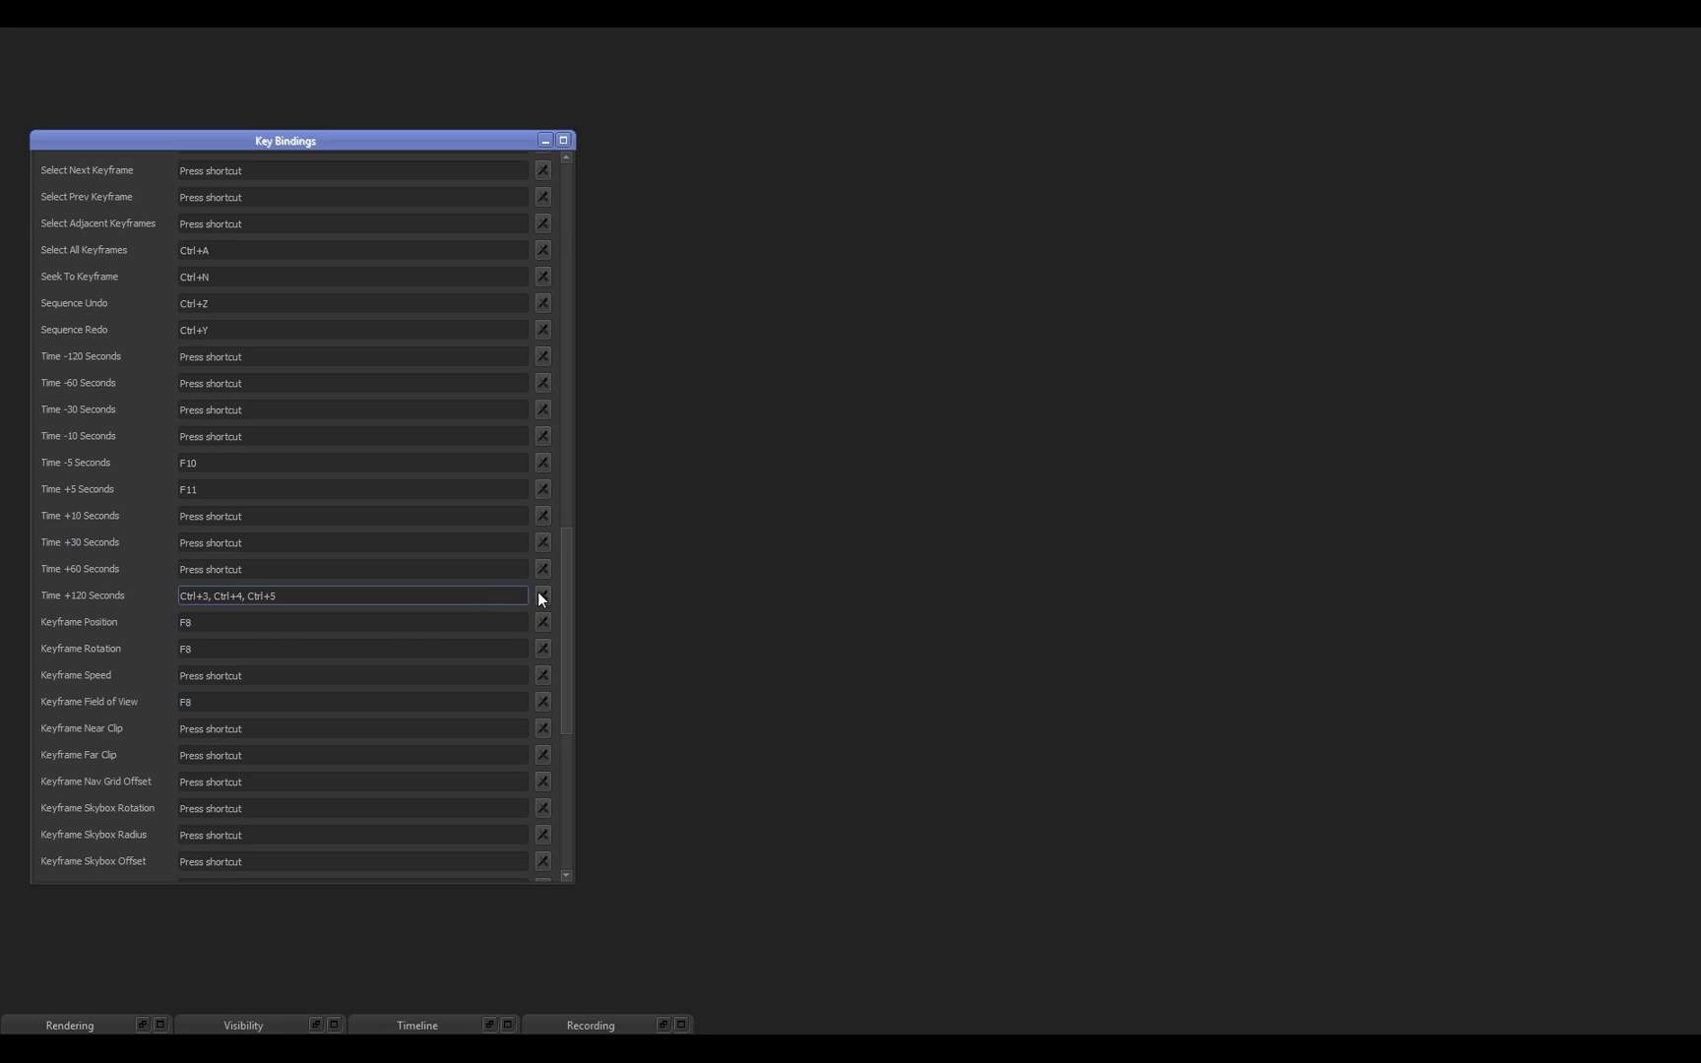
pyautogui.scroll(-3)
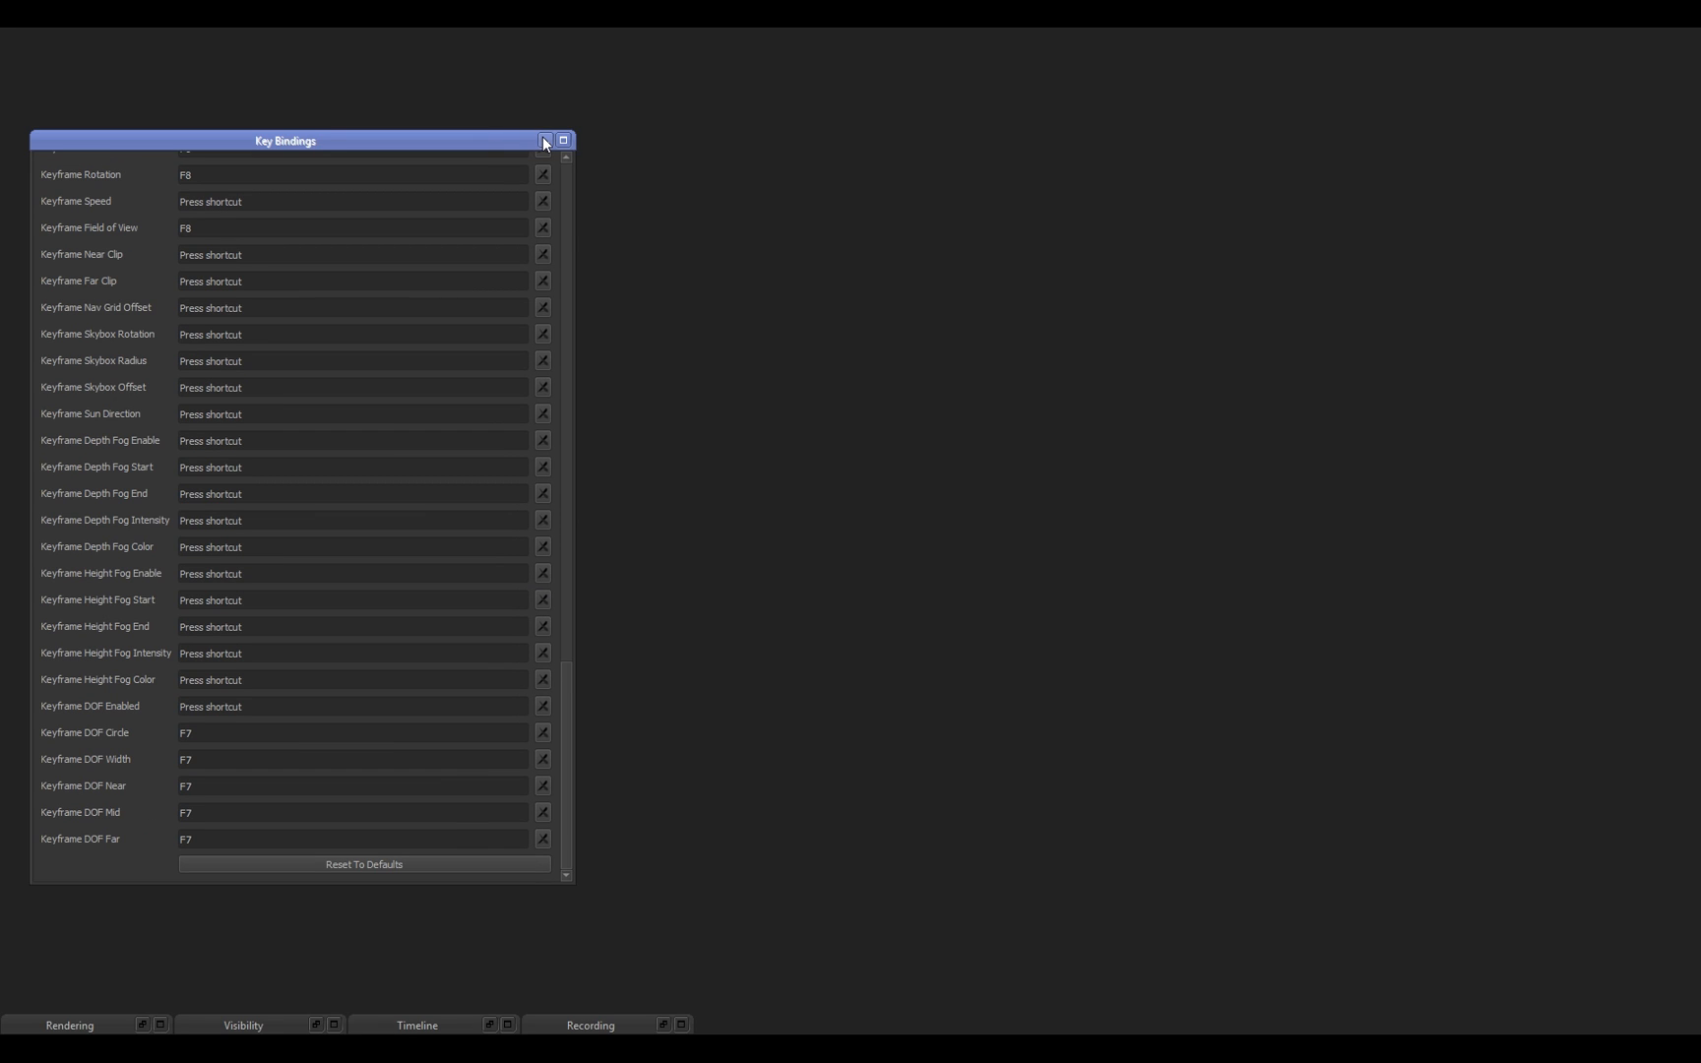
pyautogui.click(545, 142)
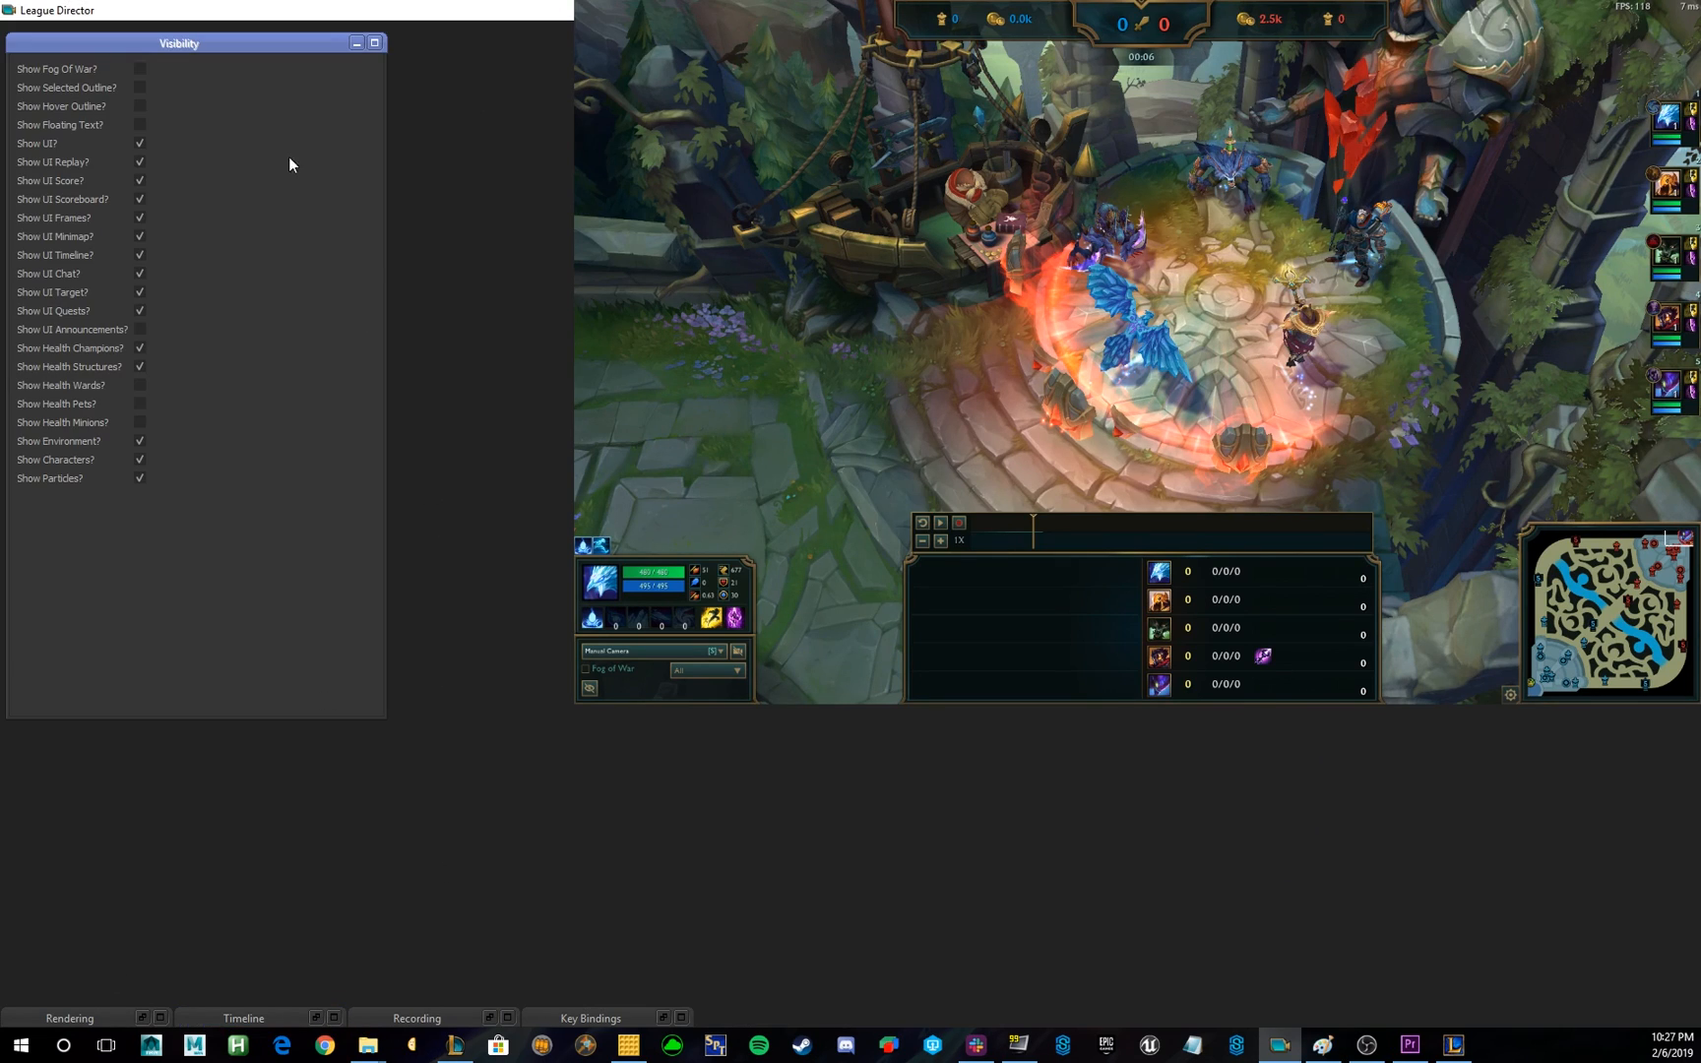
pyautogui.moveTo(240, 116)
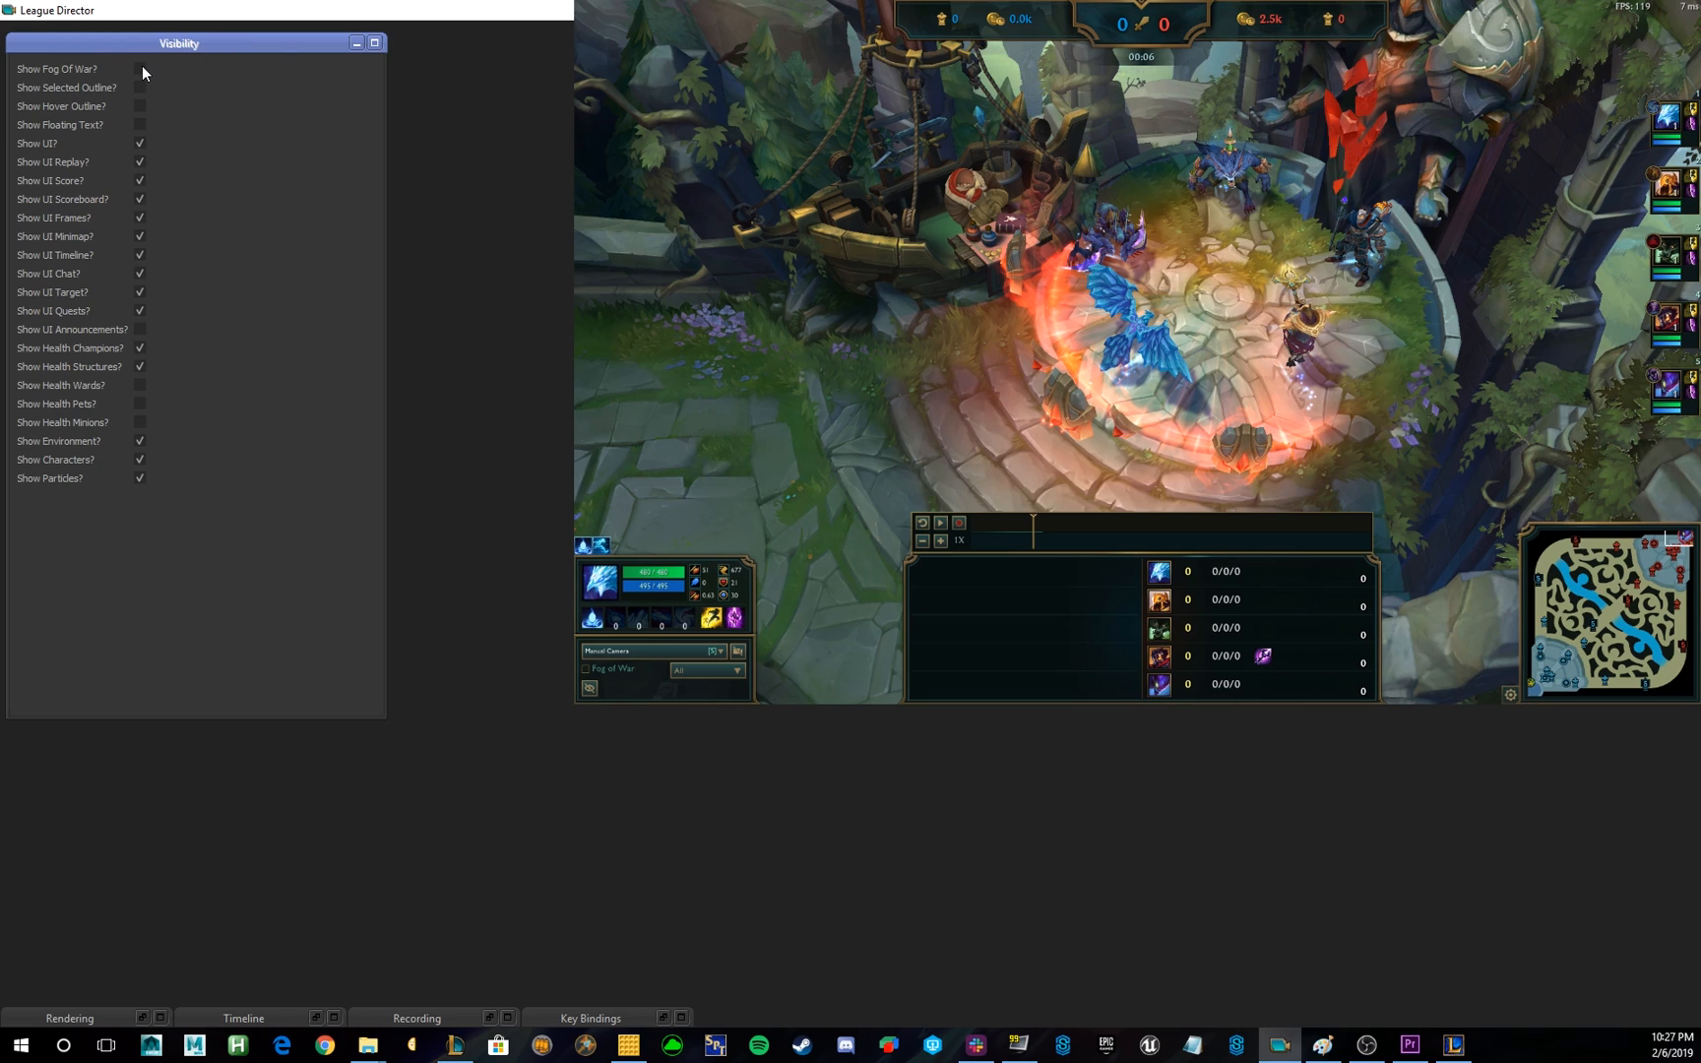
pyautogui.moveTo(140, 142)
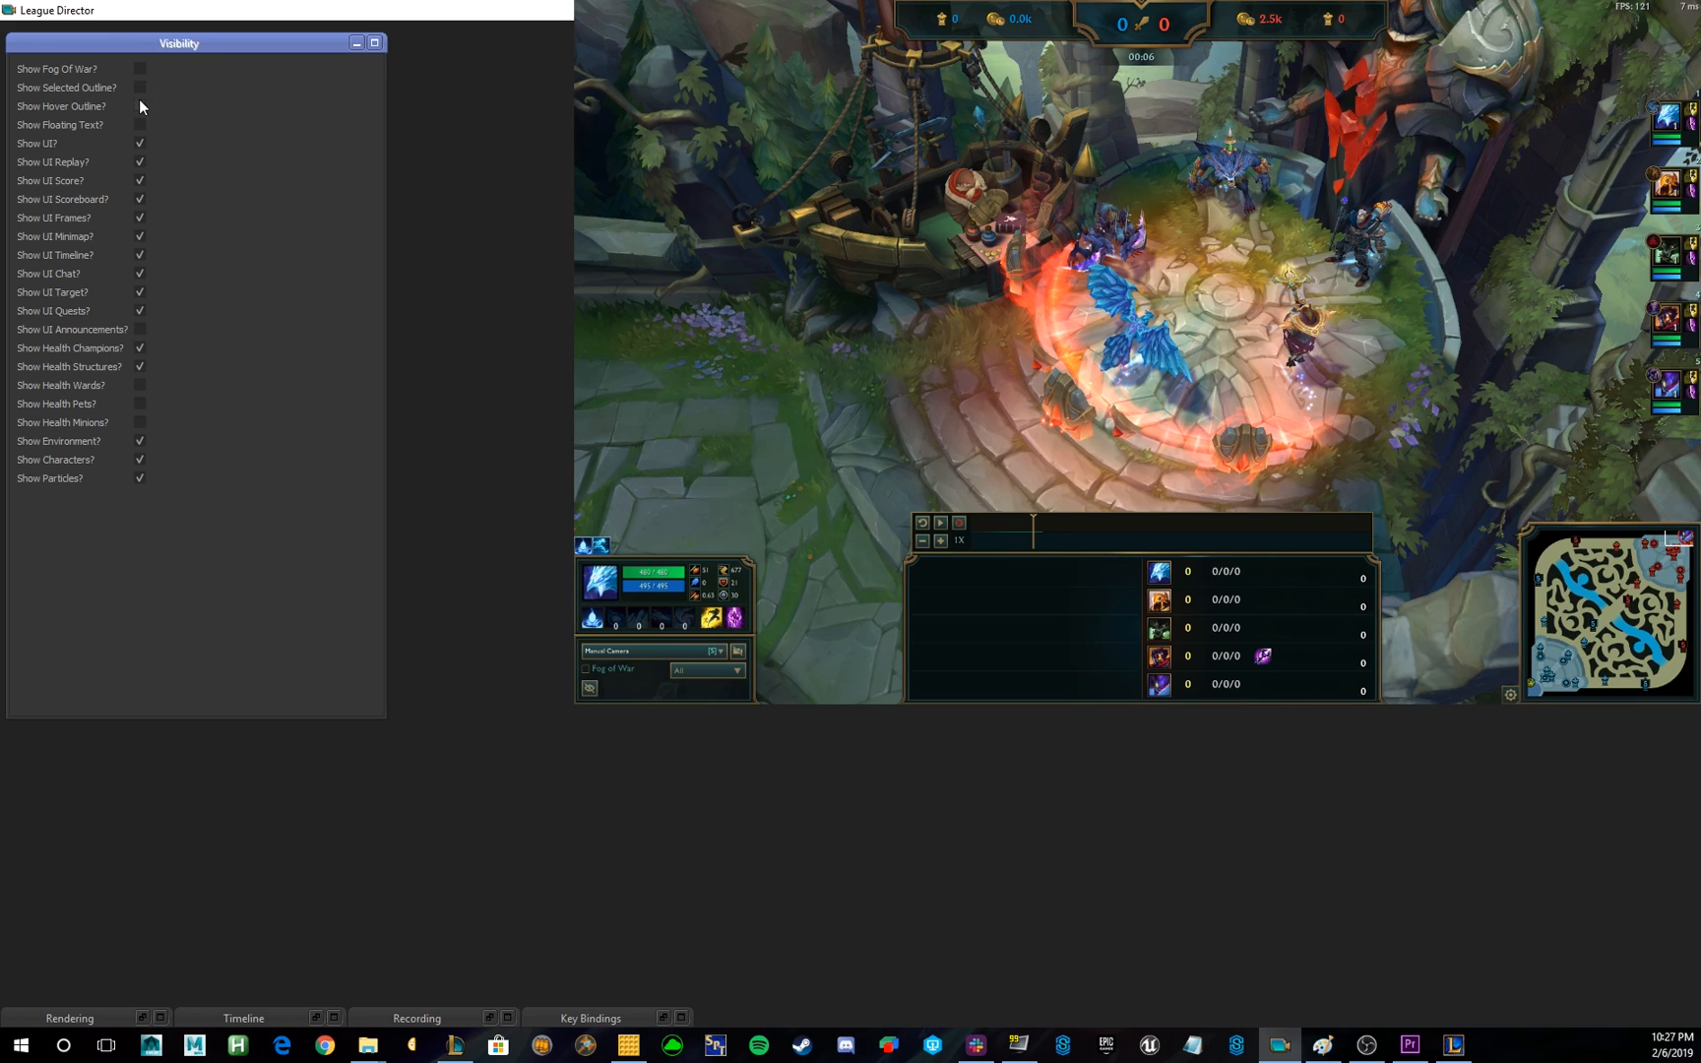
# Toggle the Show UI options so only UI, UI Replay and UI Timeline stay visible.
pyautogui.click(140, 89)
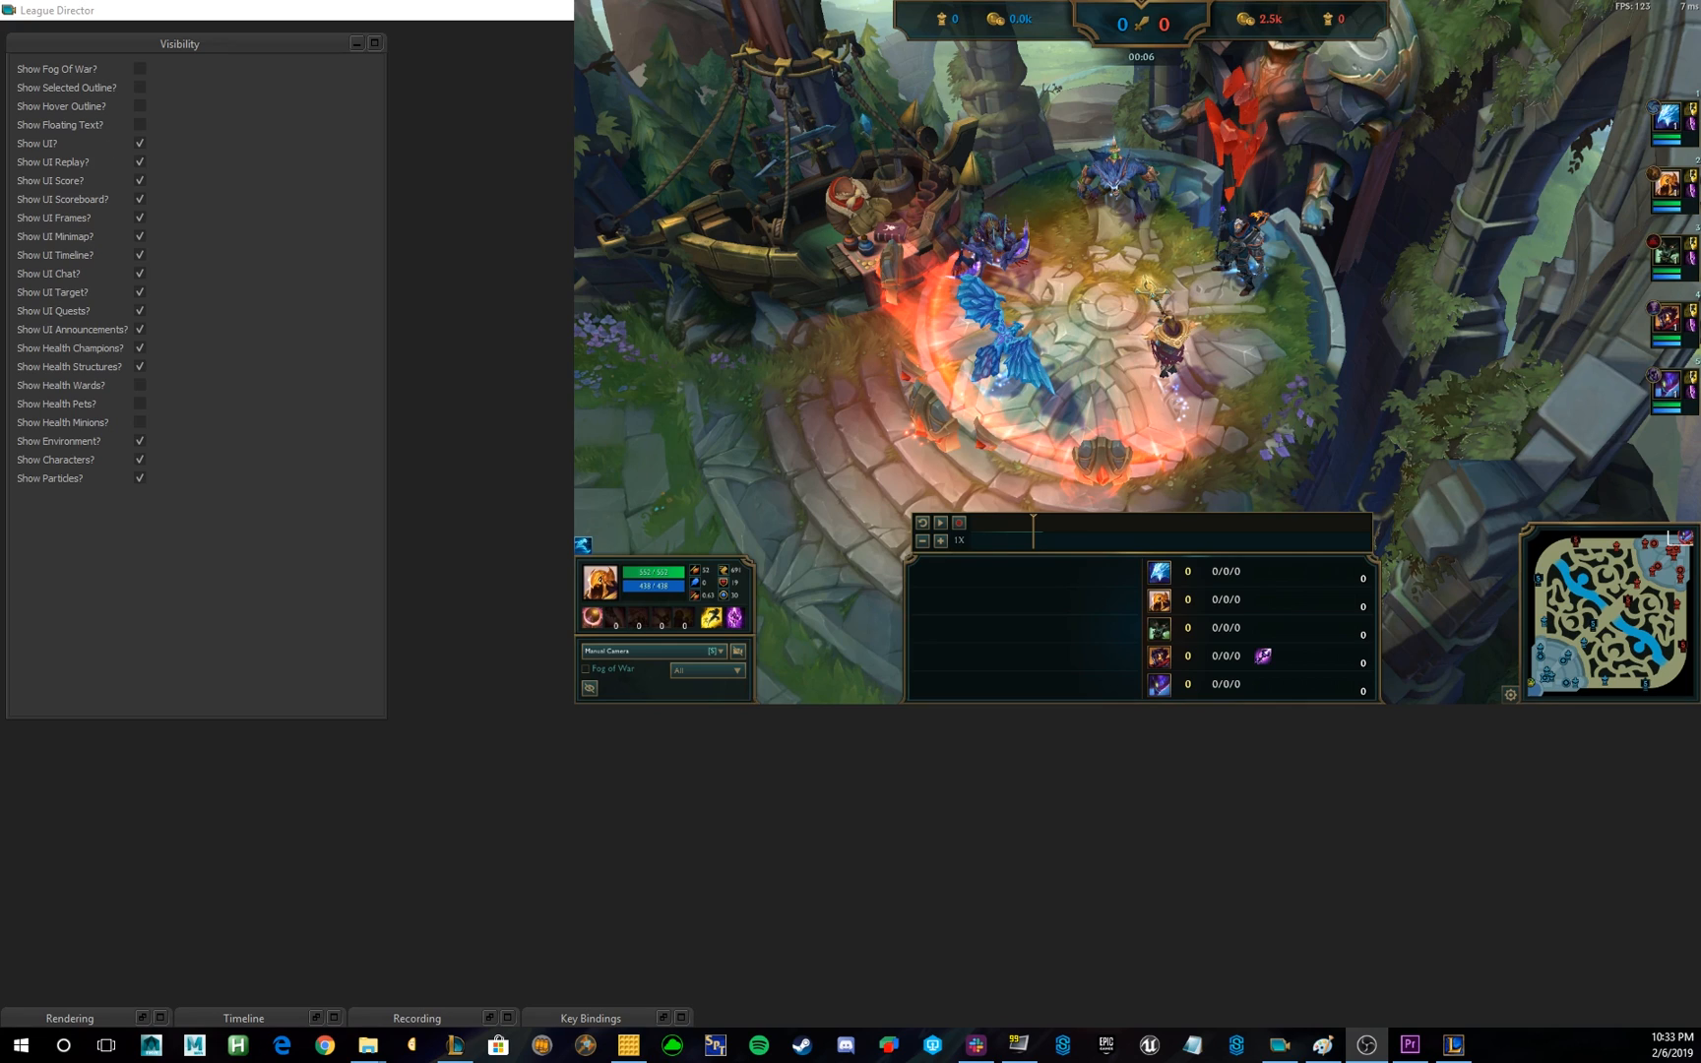
pyautogui.moveTo(146, 153)
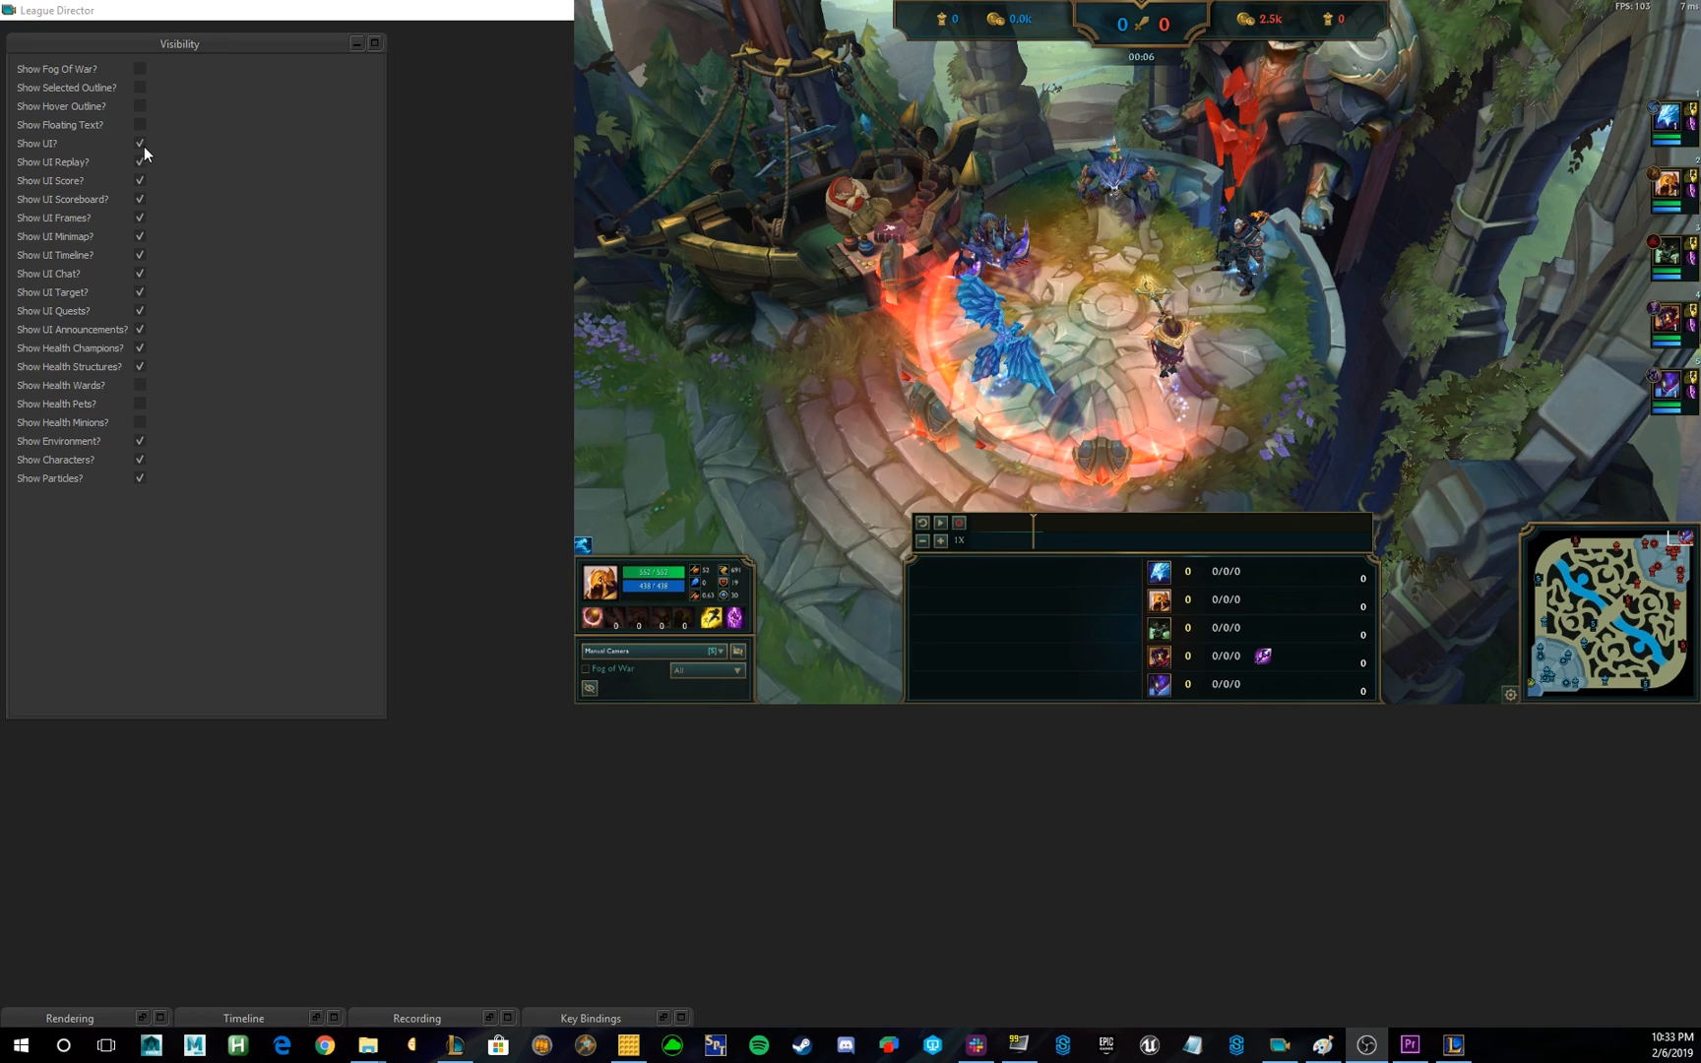
pyautogui.moveTo(126, 197)
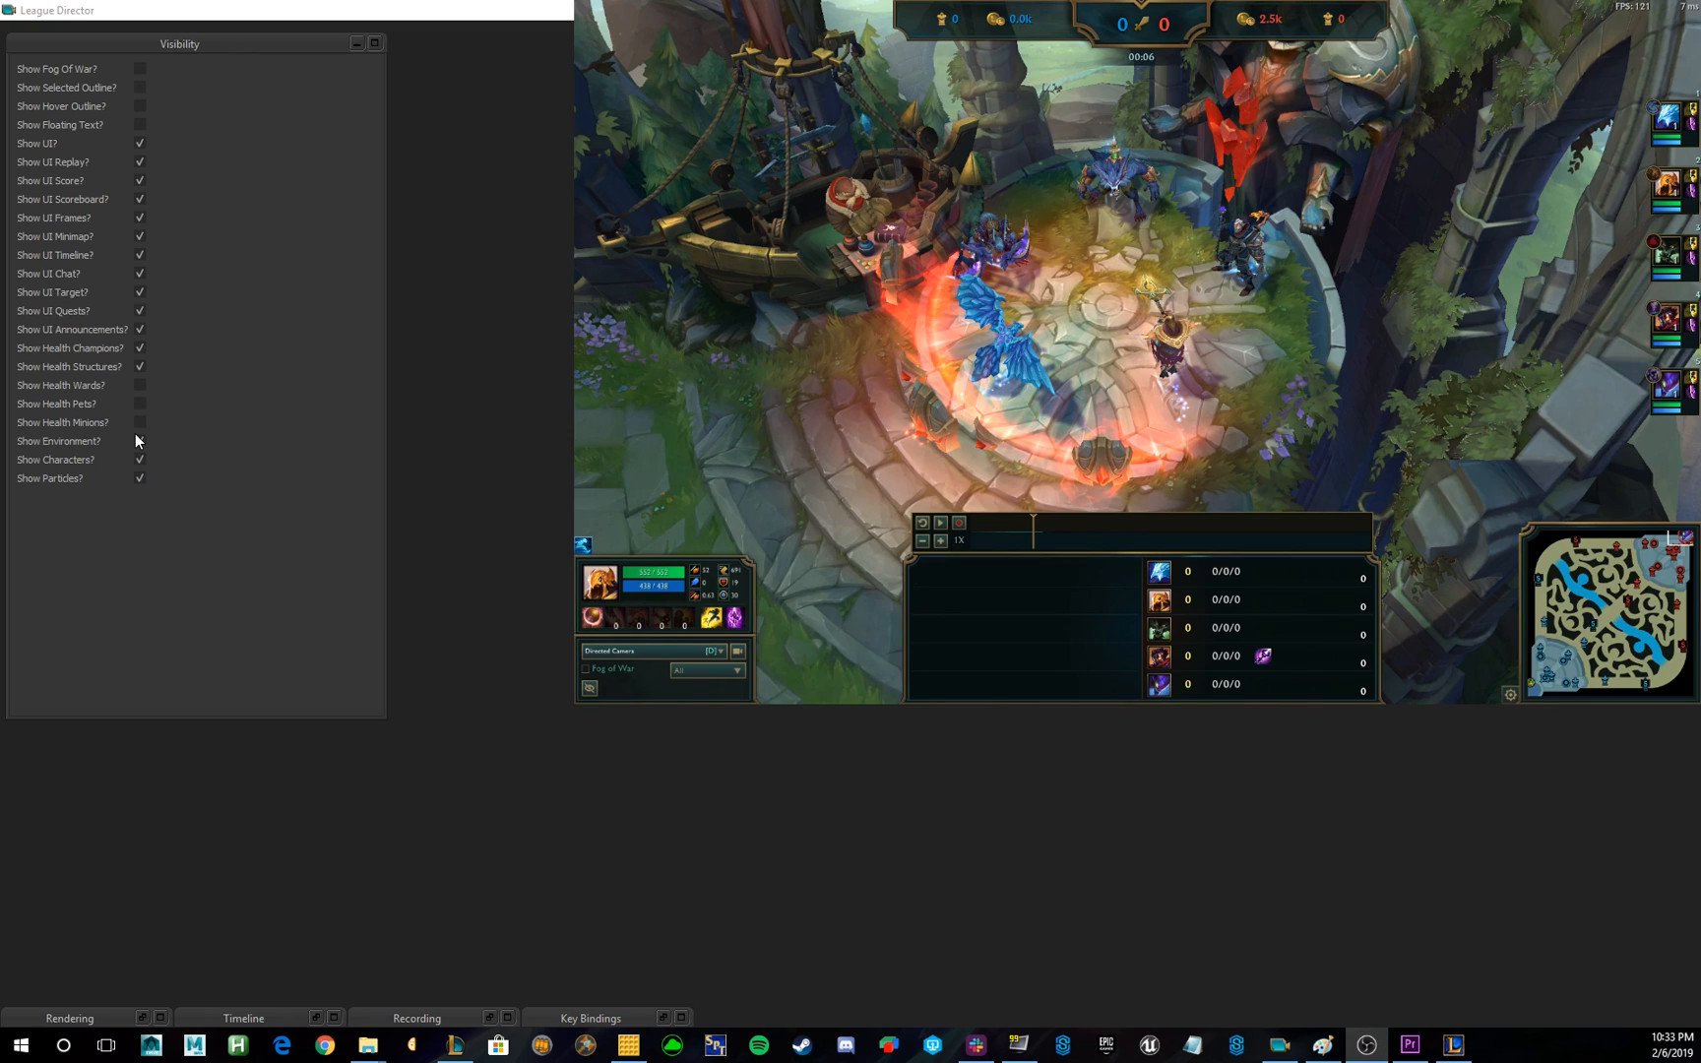
pyautogui.moveTo(152, 157)
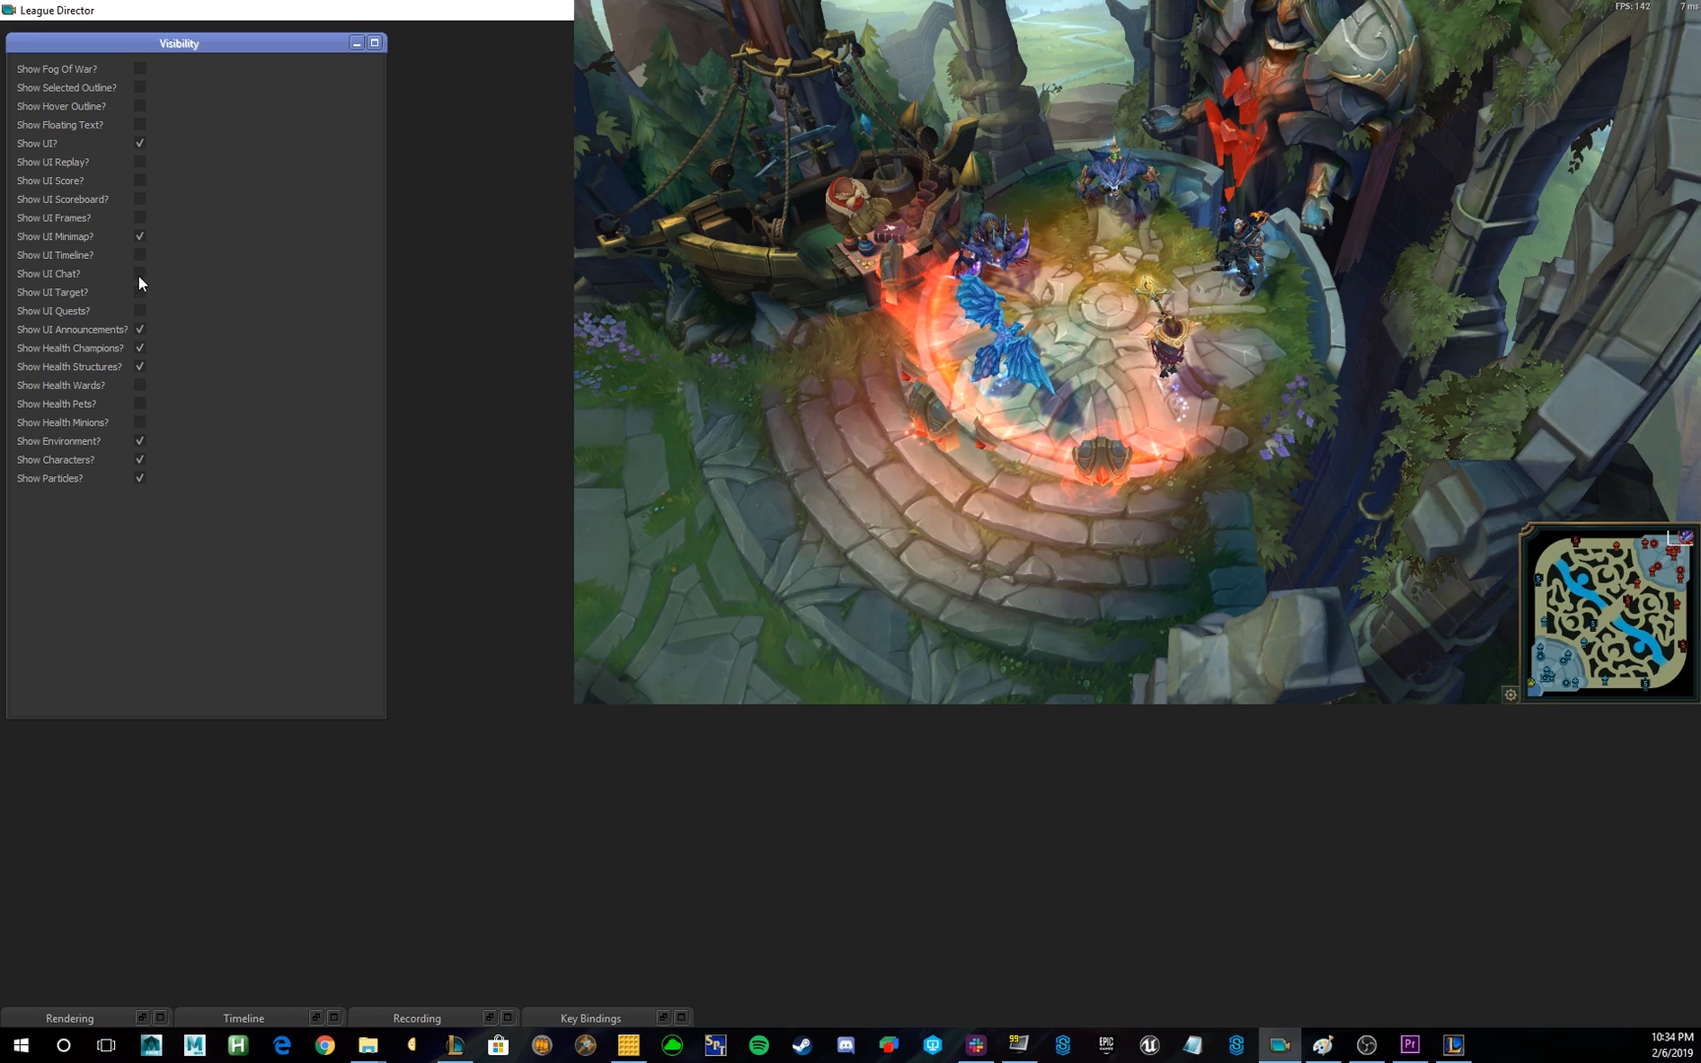
pyautogui.click(140, 179)
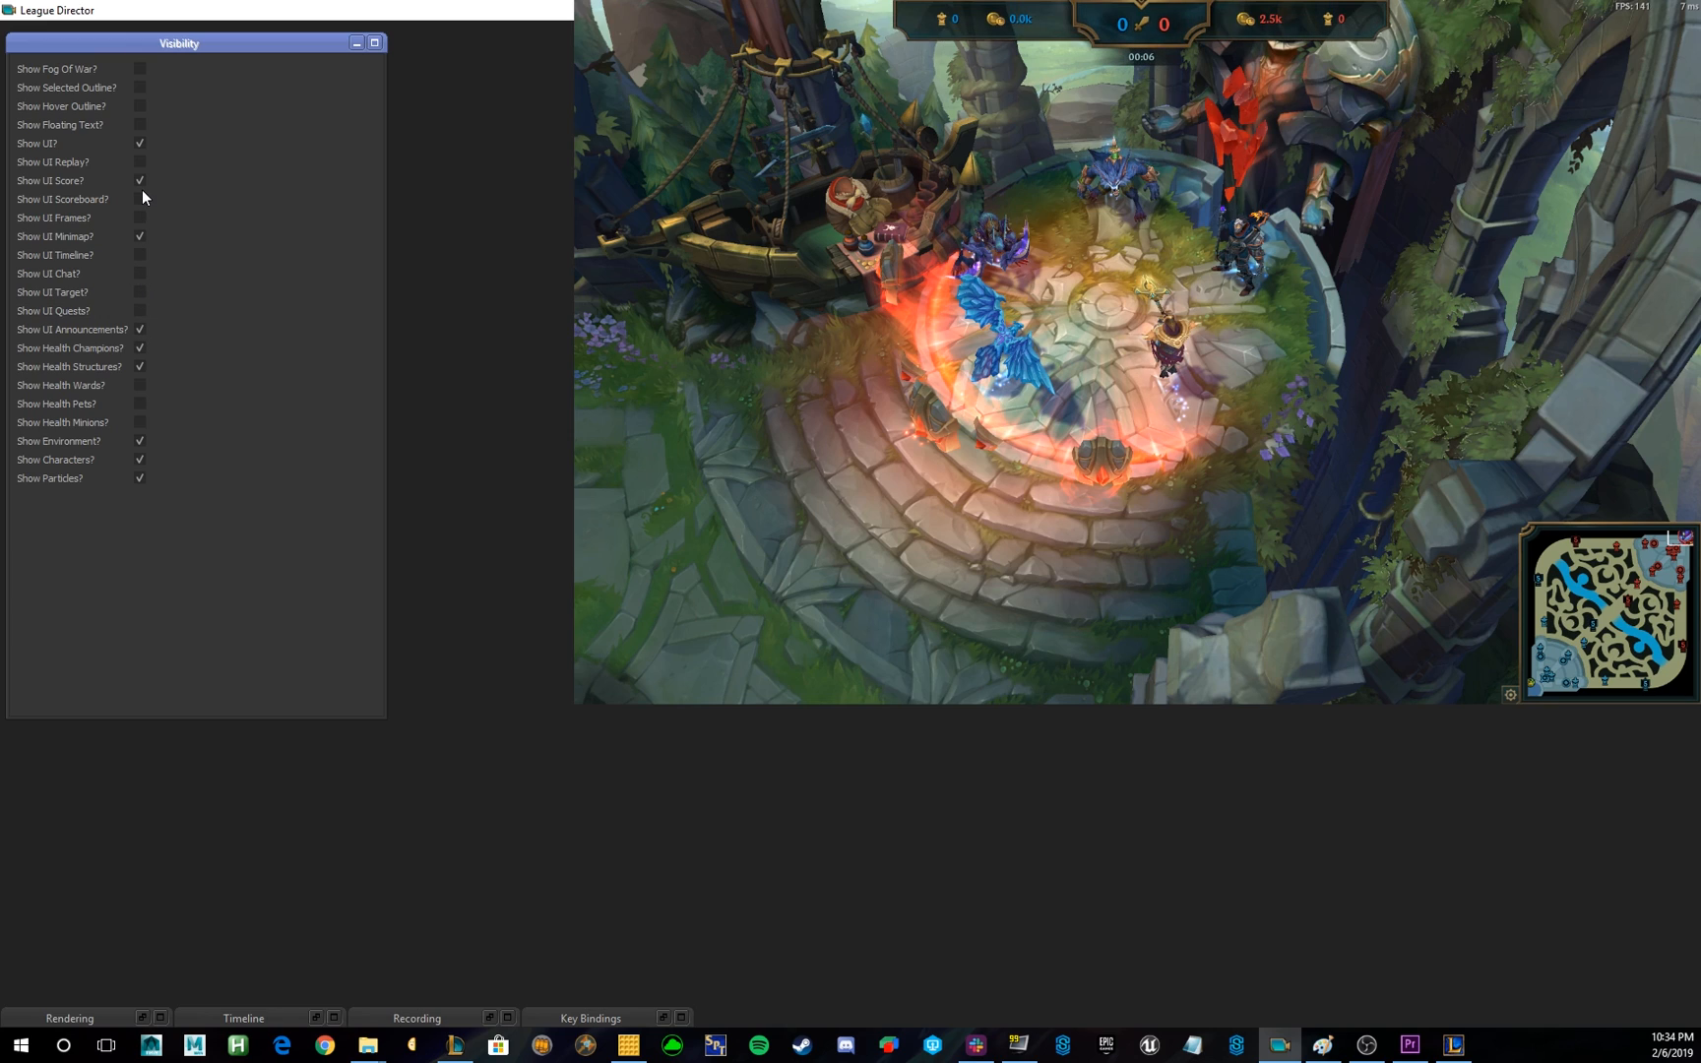
pyautogui.click(140, 199)
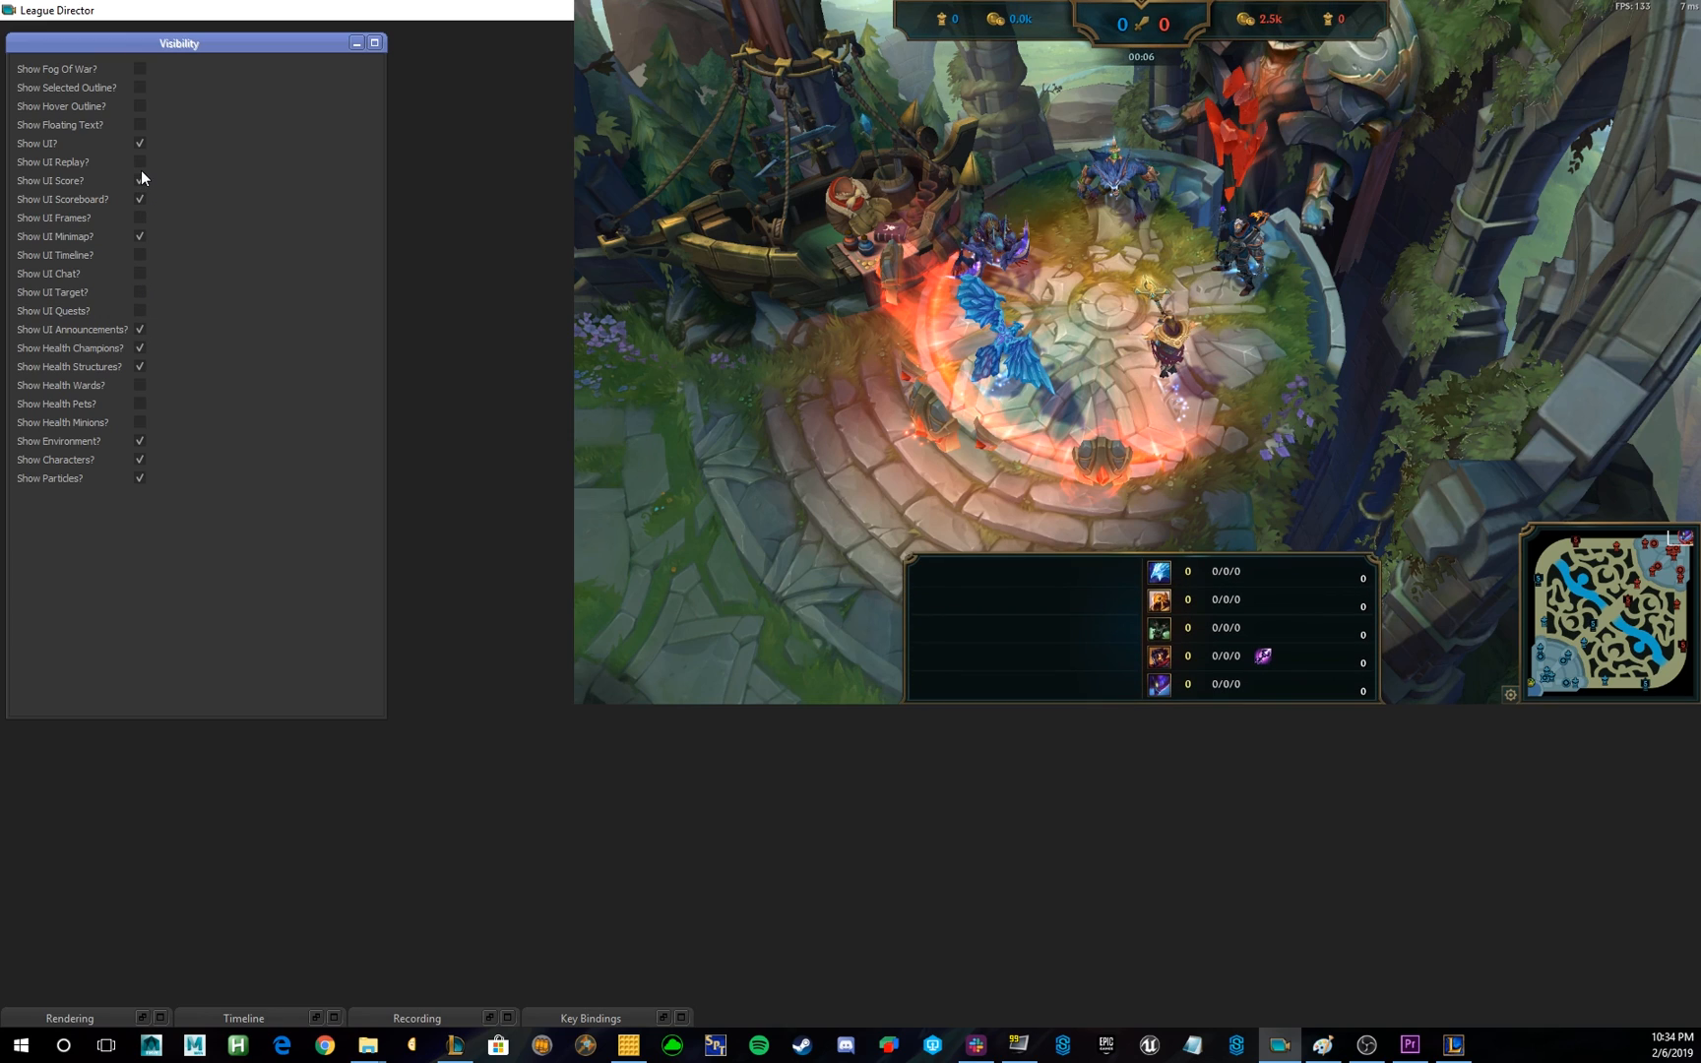
pyautogui.moveTo(136, 165)
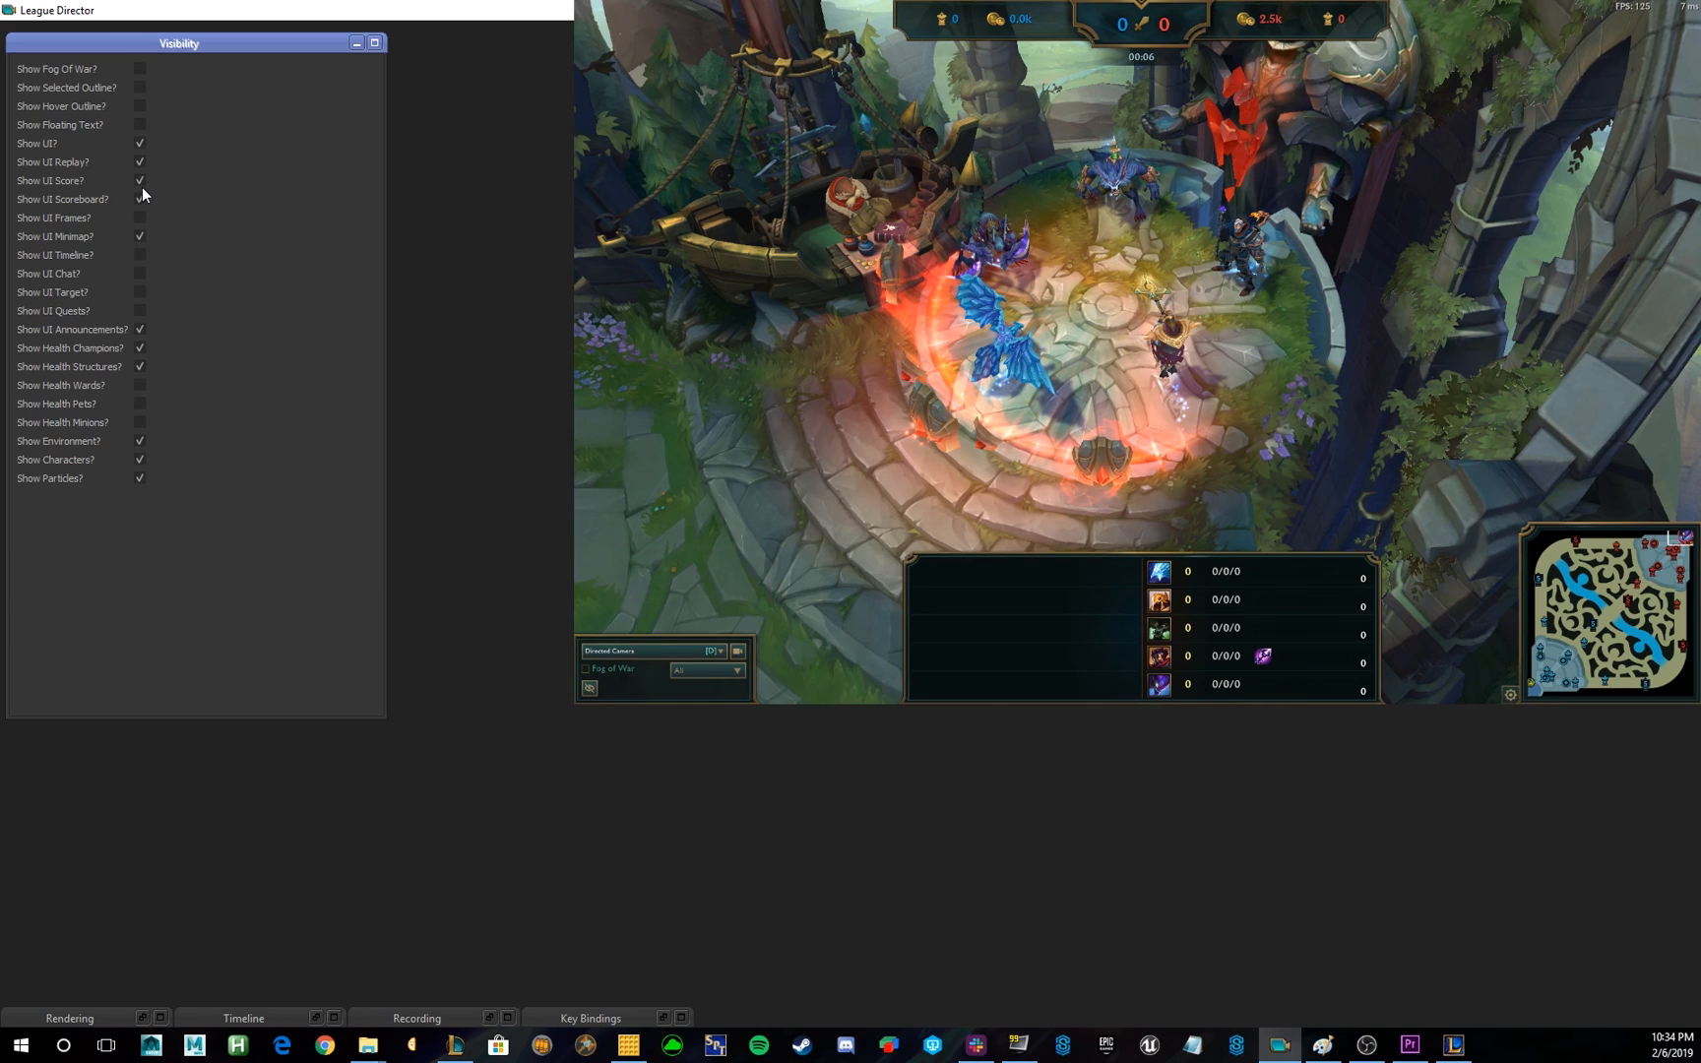
pyautogui.click(139, 179)
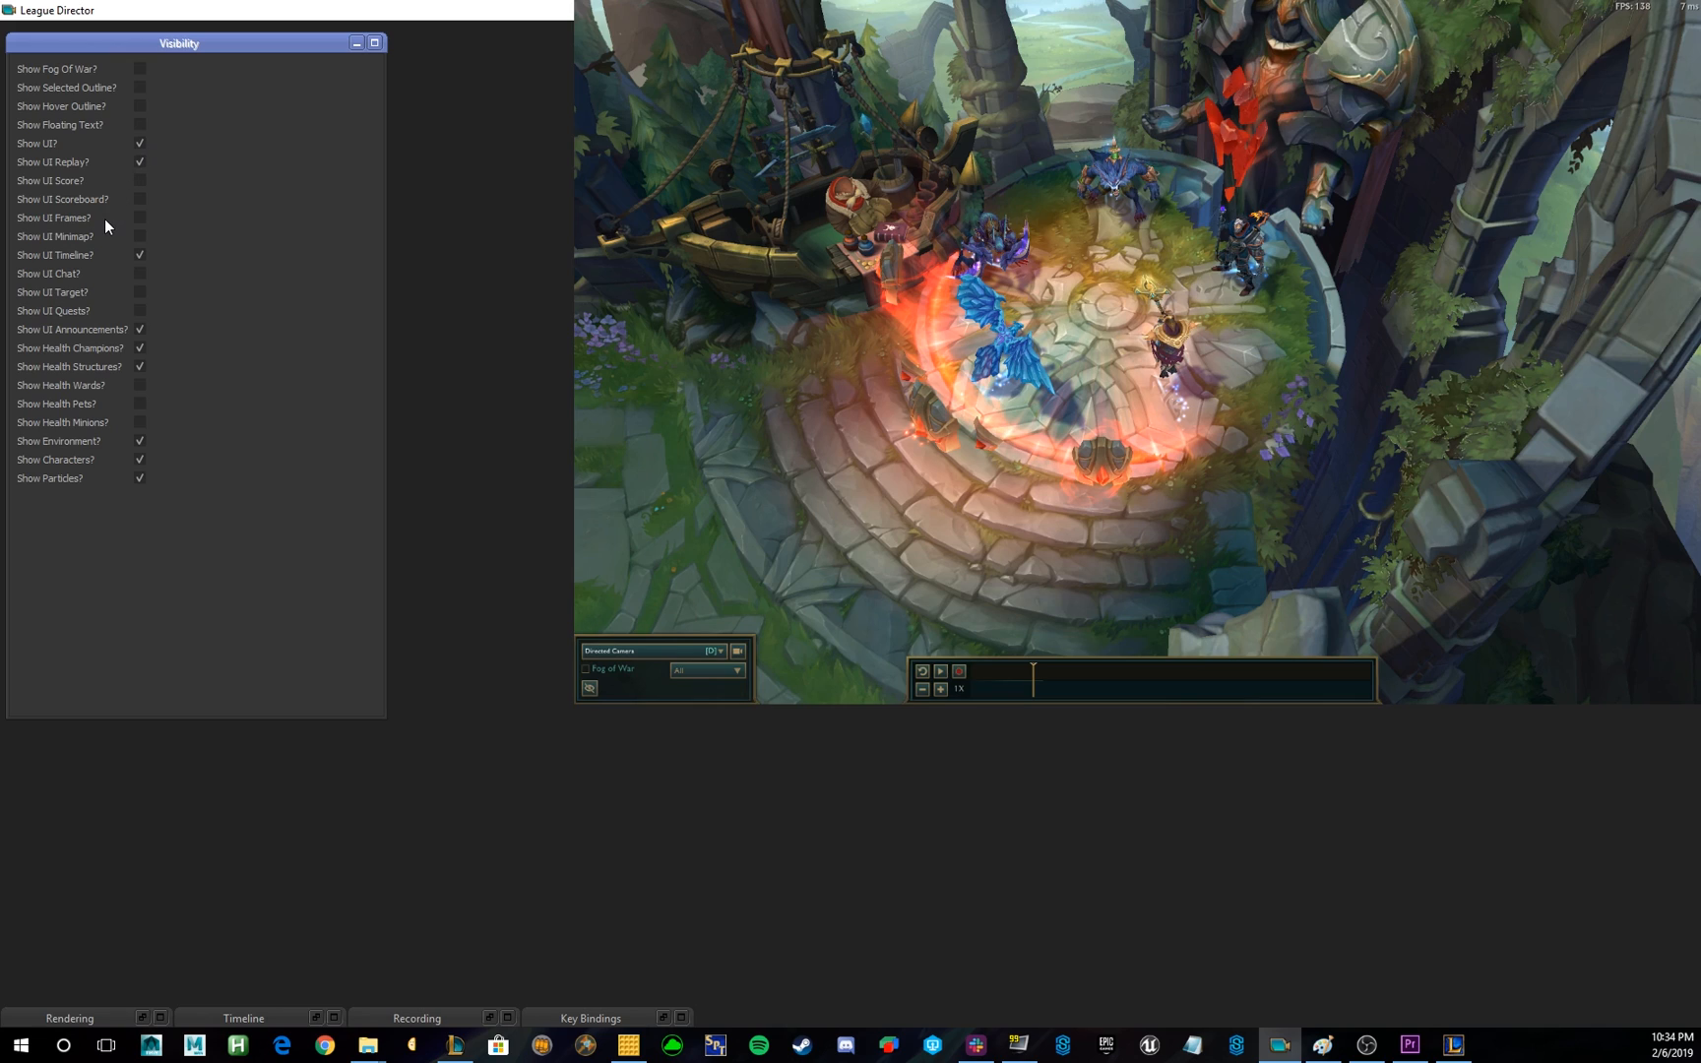
# Enable Show Health Champions so health bars appear above champions.
pyautogui.click(140, 346)
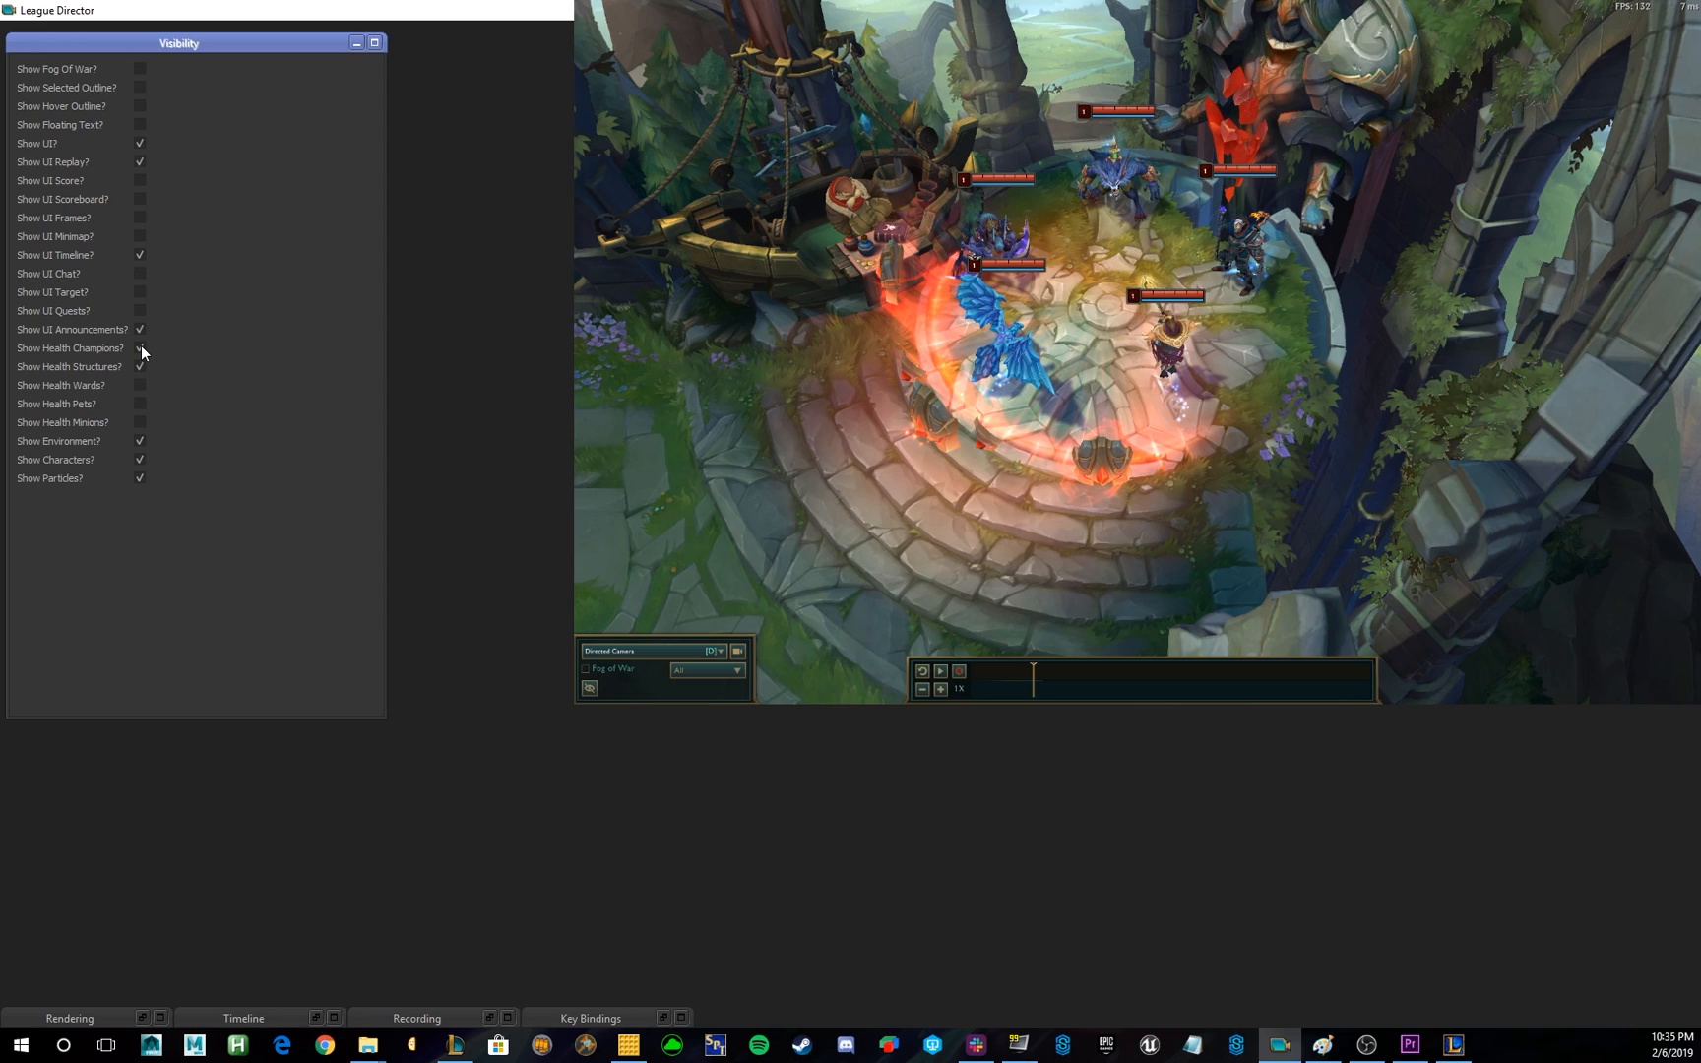
pyautogui.click(140, 347)
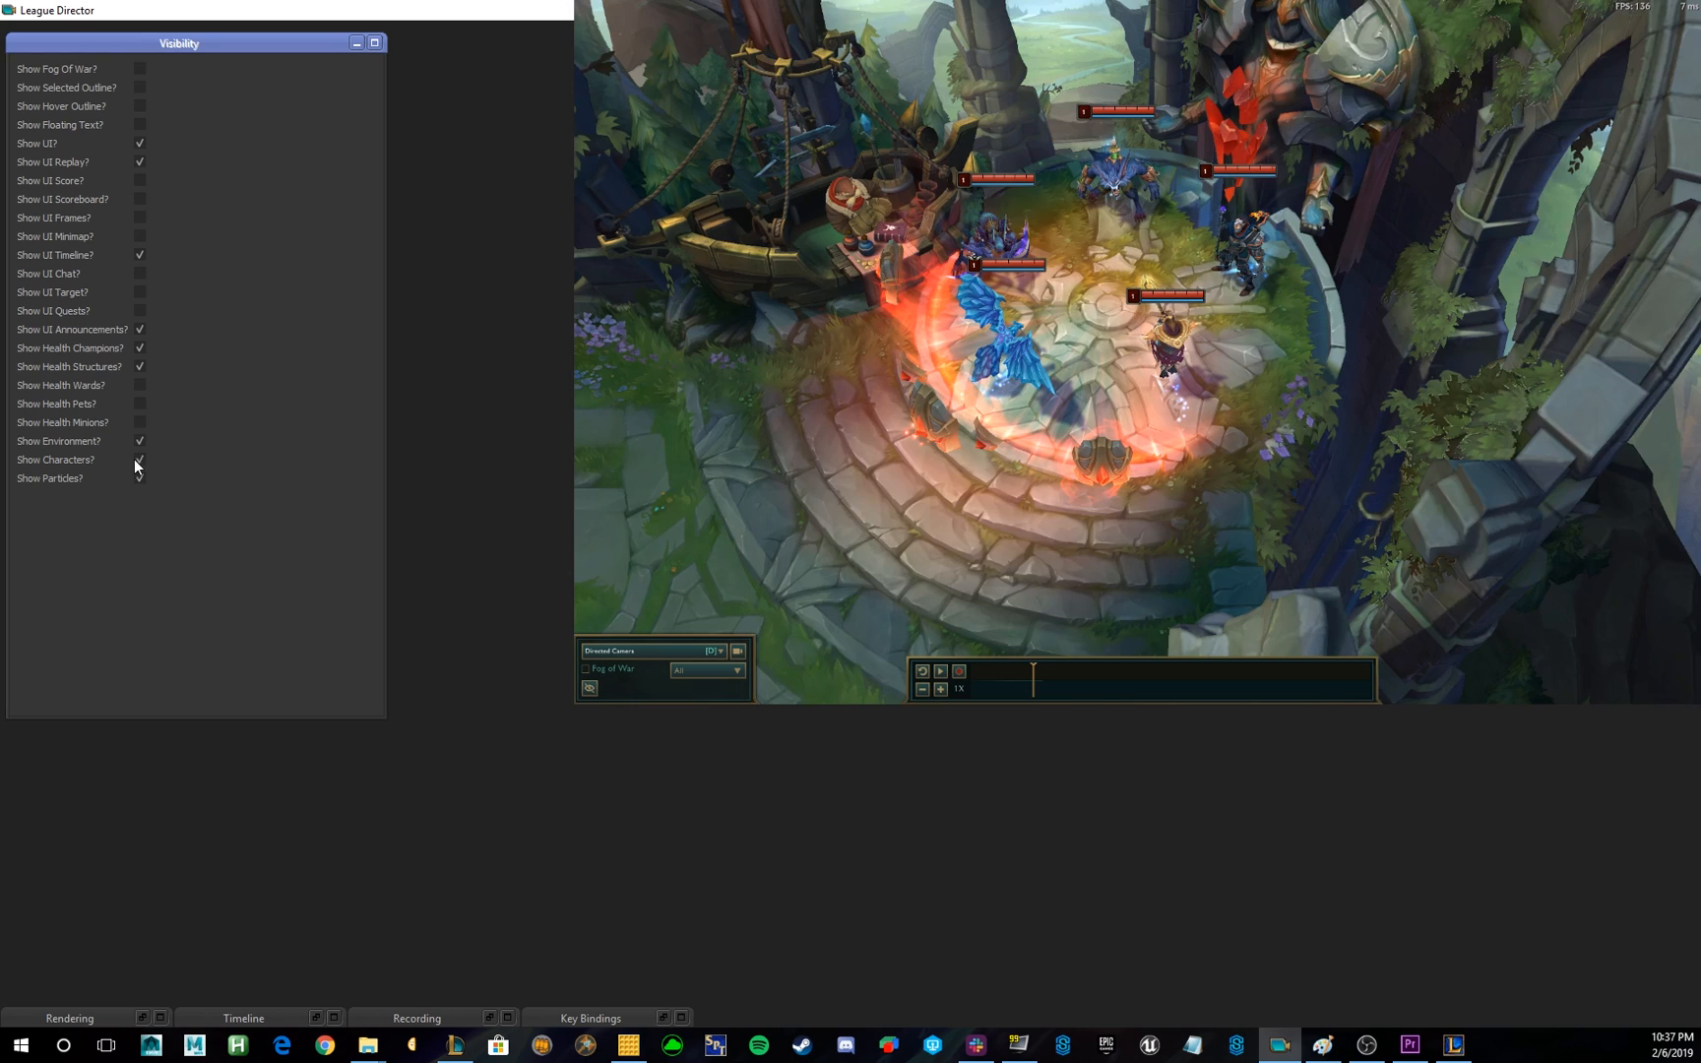
pyautogui.click(139, 479)
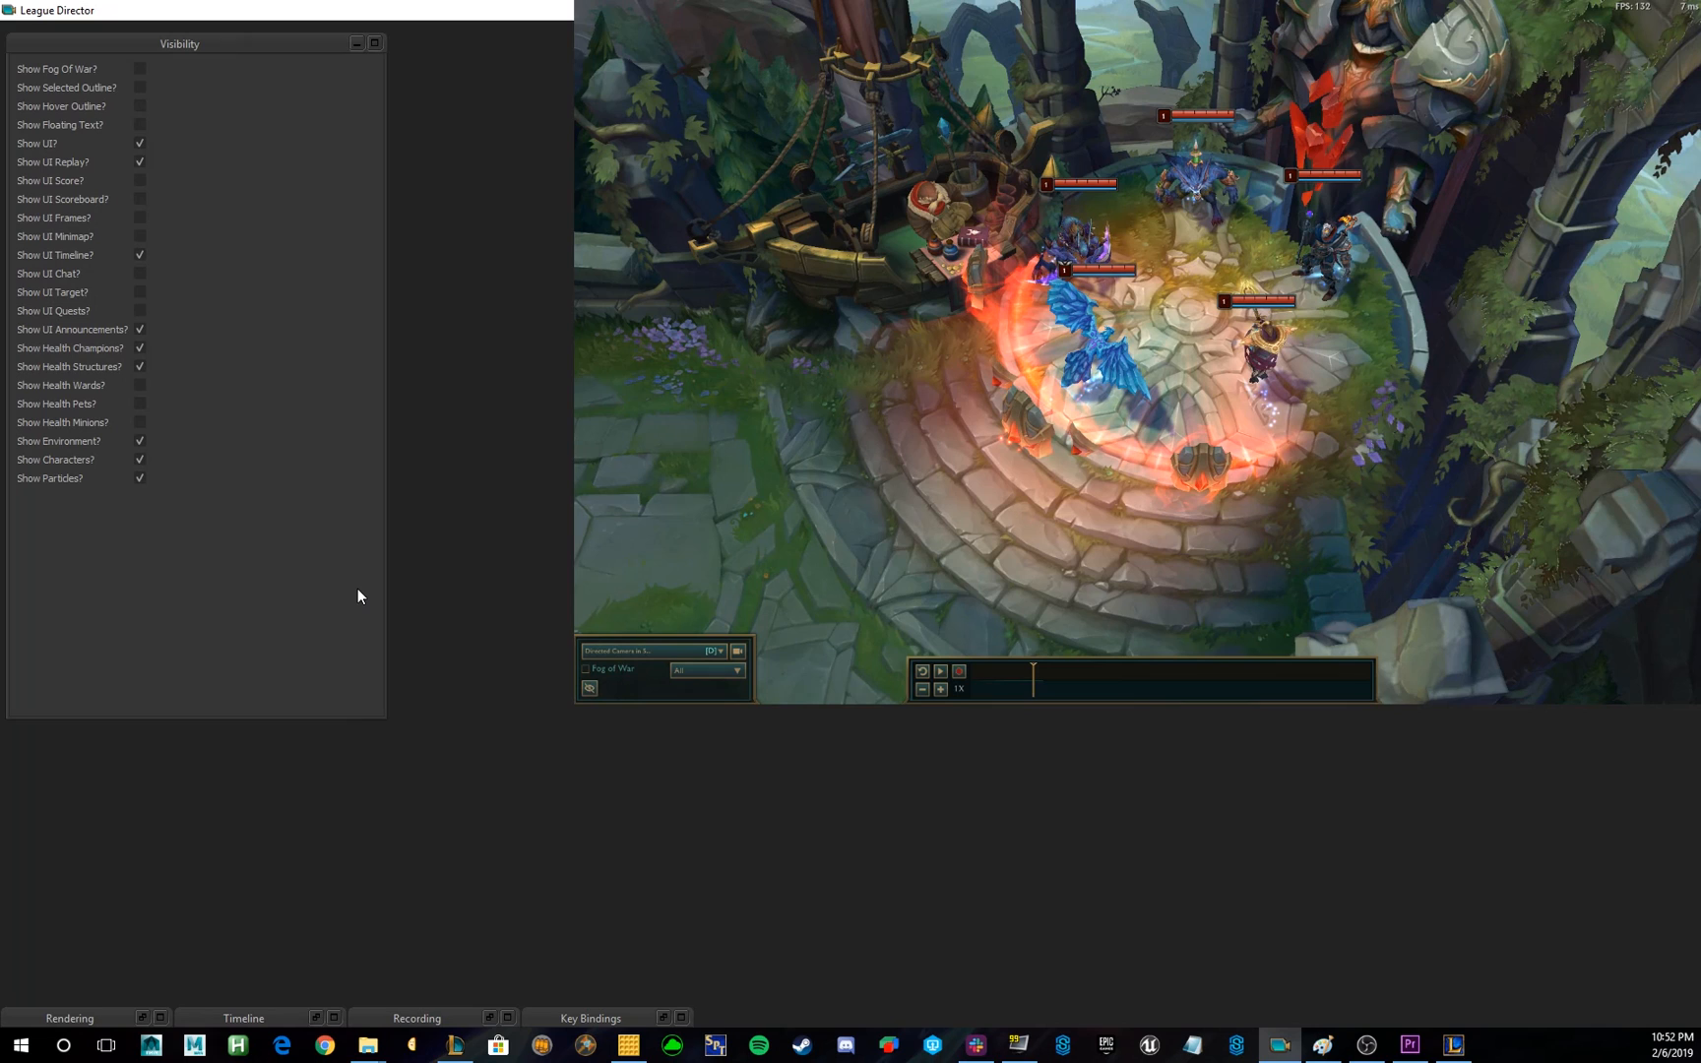
pyautogui.moveTo(163, 977)
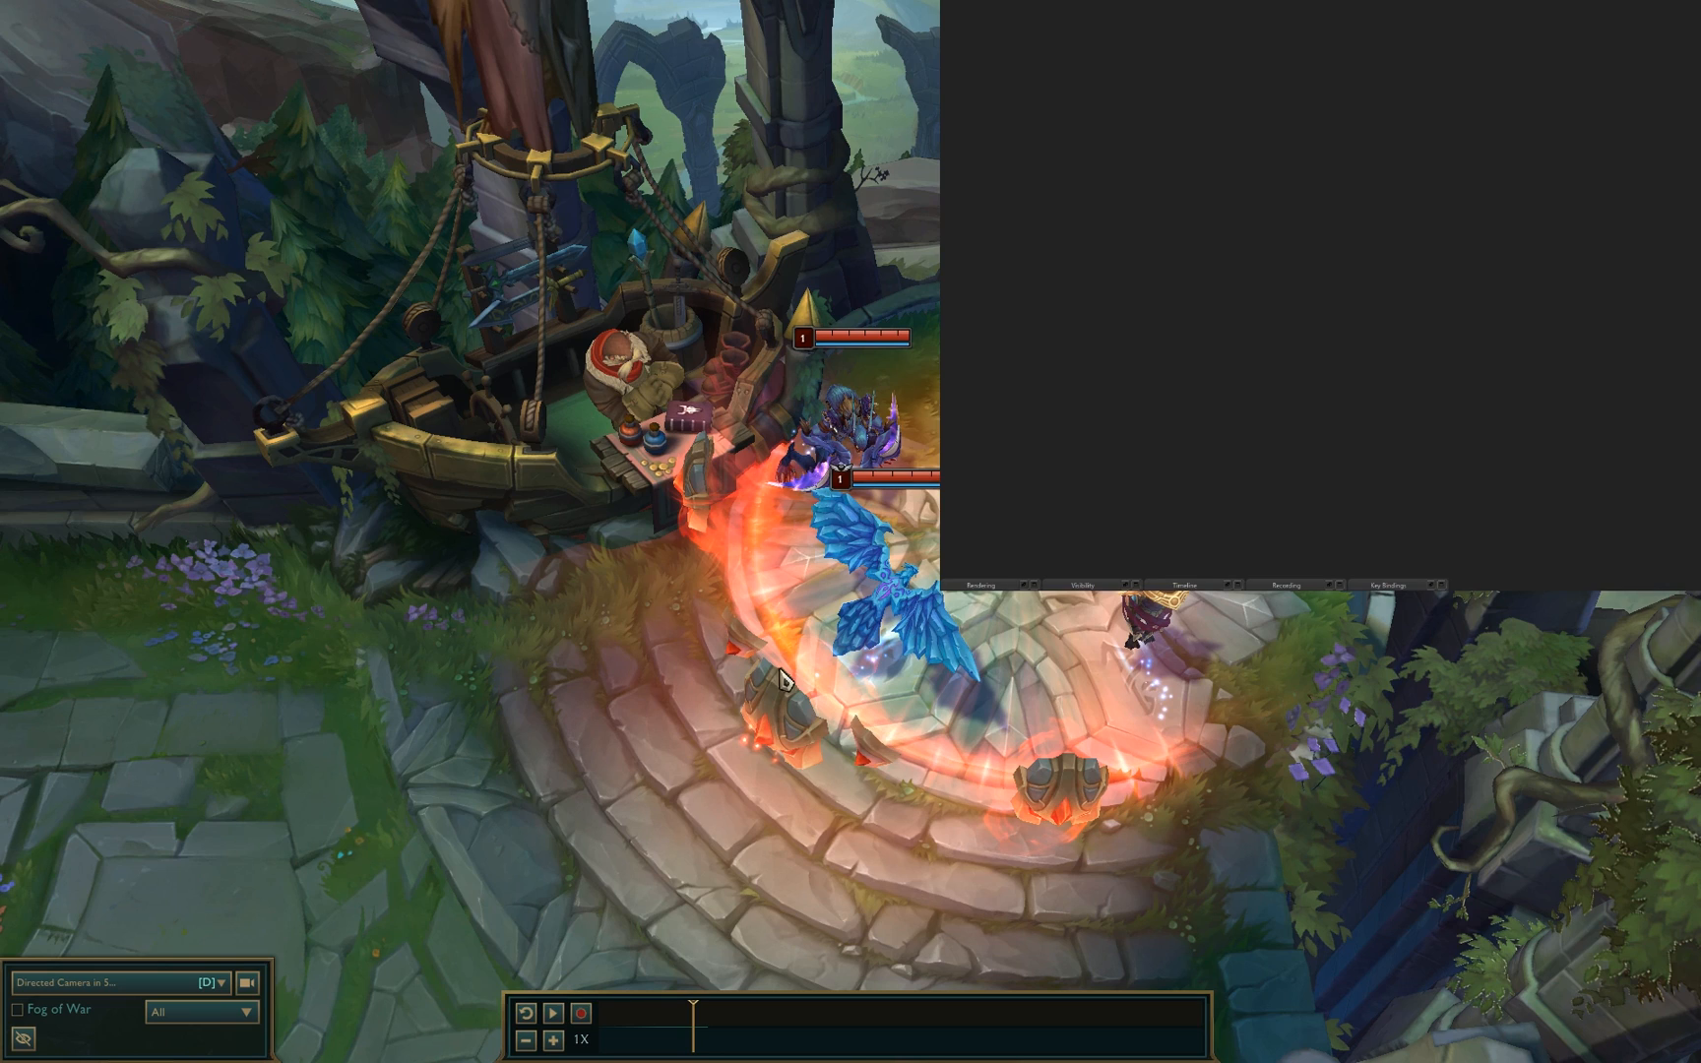
pyautogui.moveTo(650, 675)
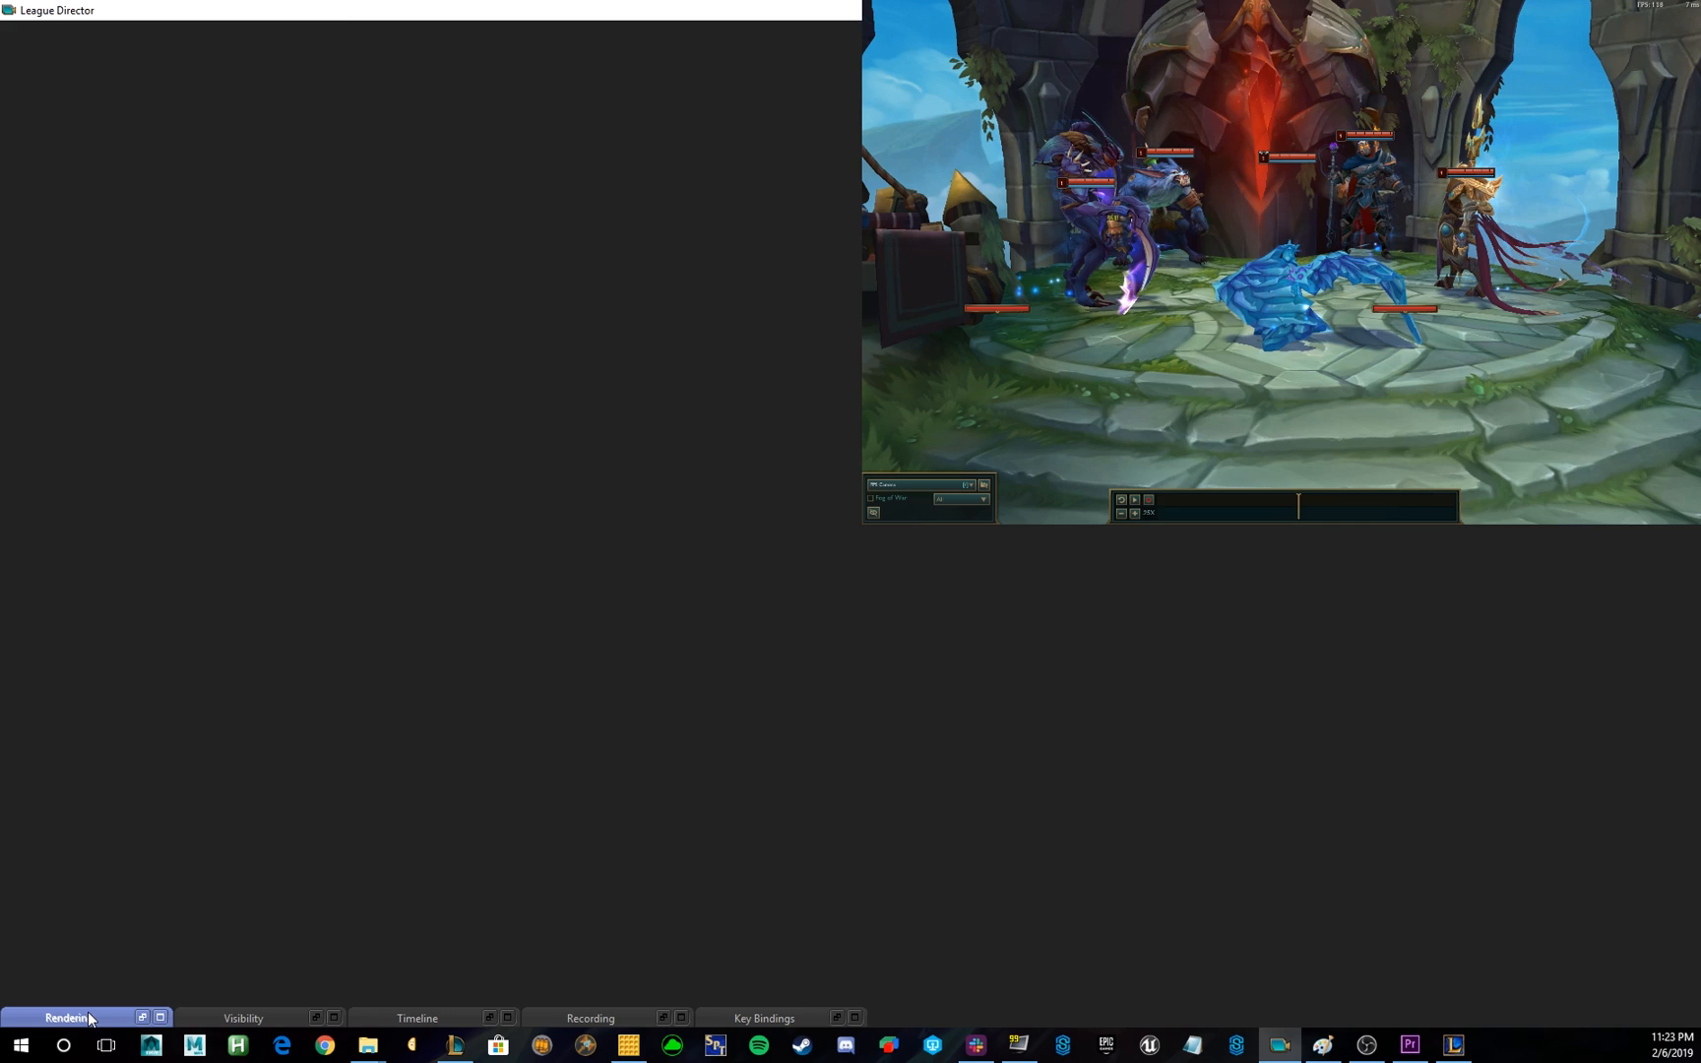
# Lower Camera Move Speed from 5000 to 500 in the Rendering panel.
pyautogui.click(65, 1017)
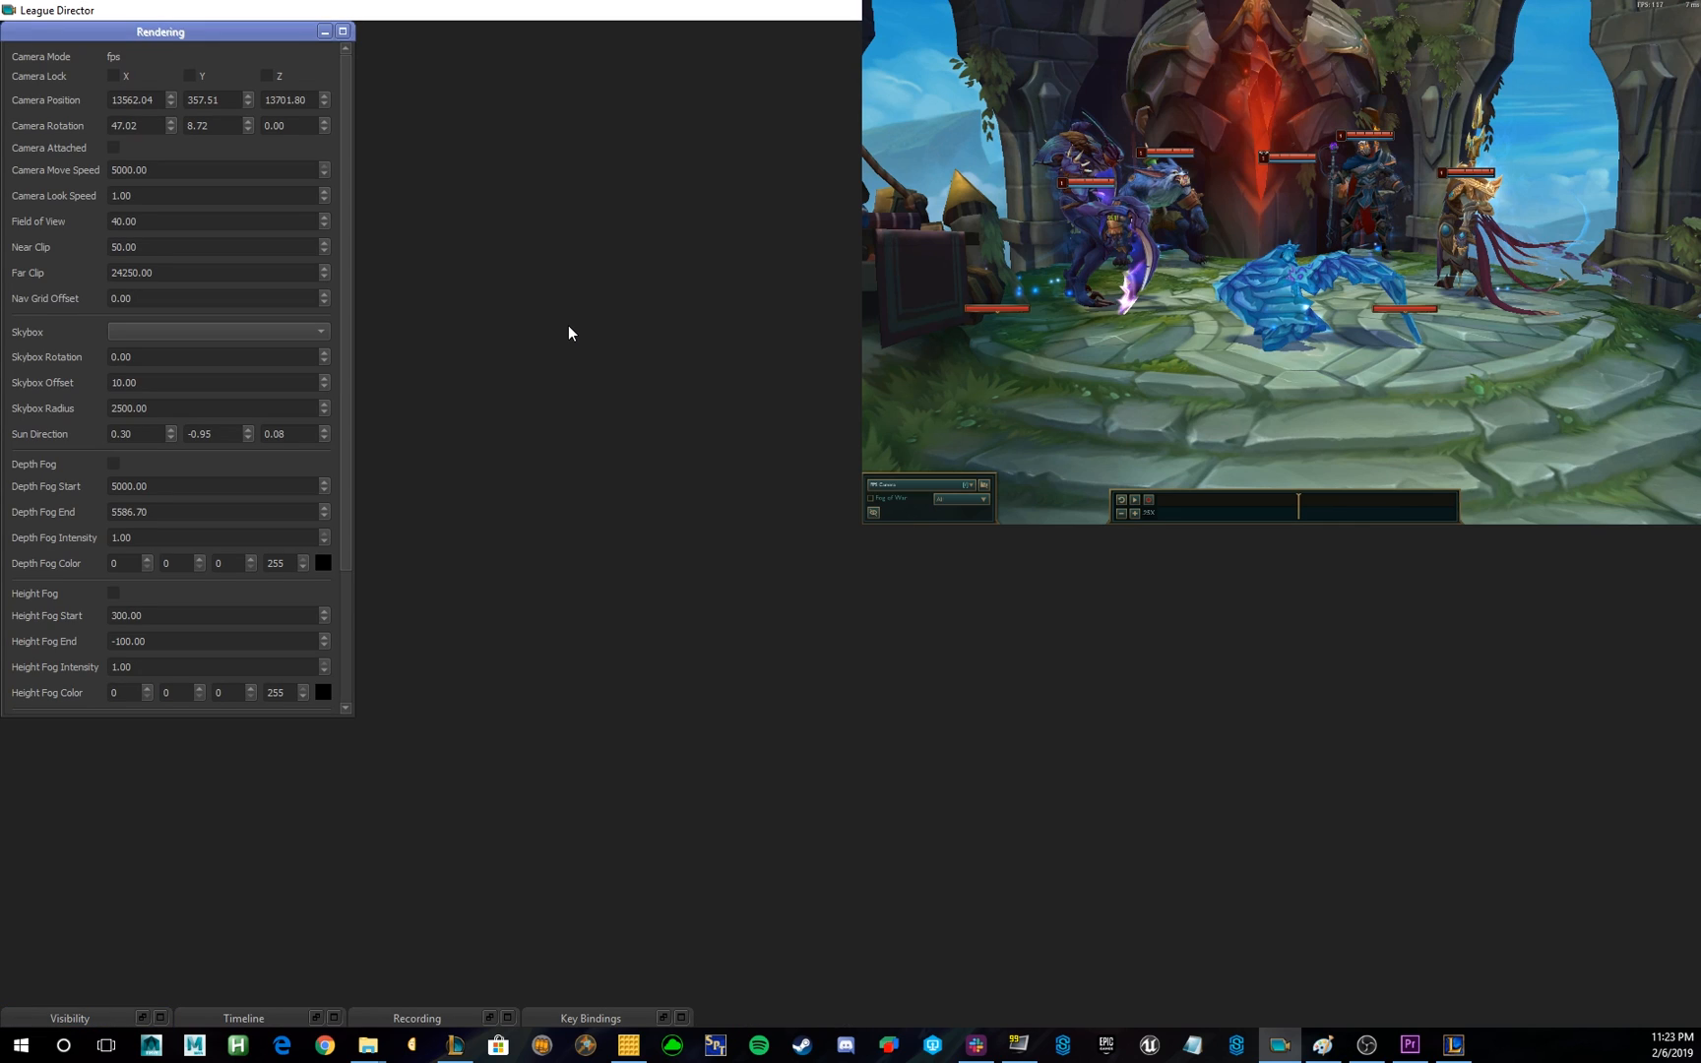
pyautogui.moveTo(604, 319)
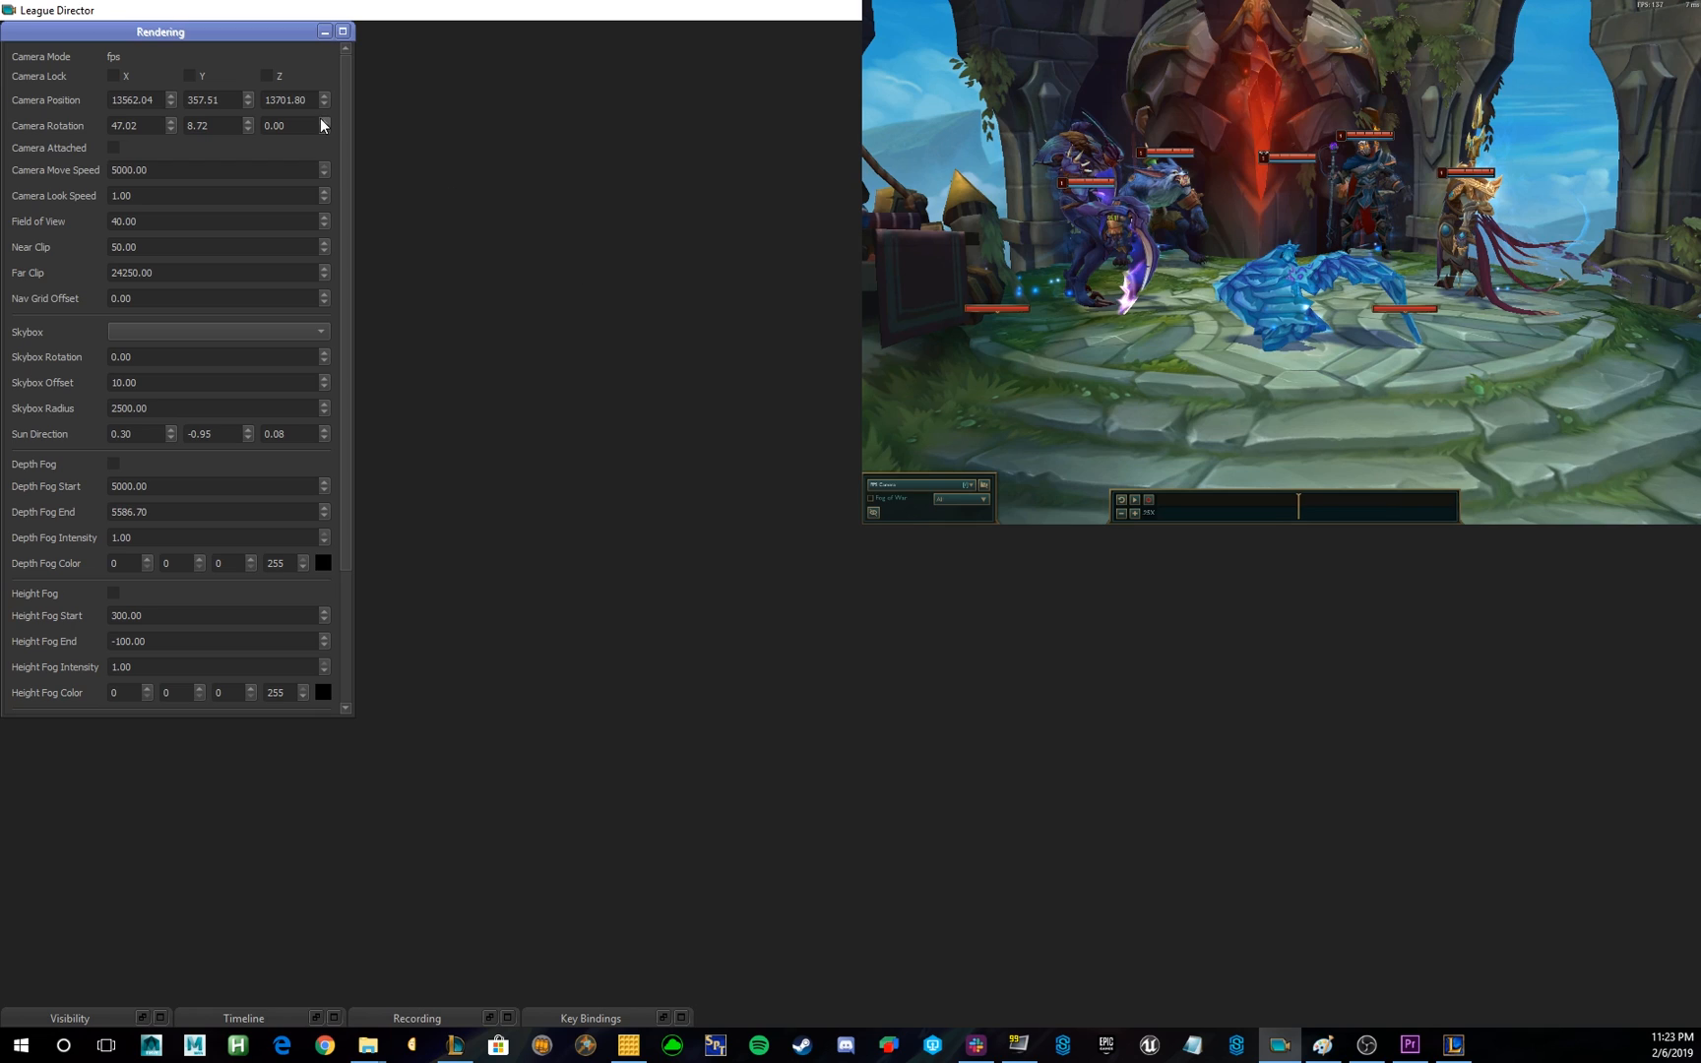
pyautogui.moveTo(118, 83)
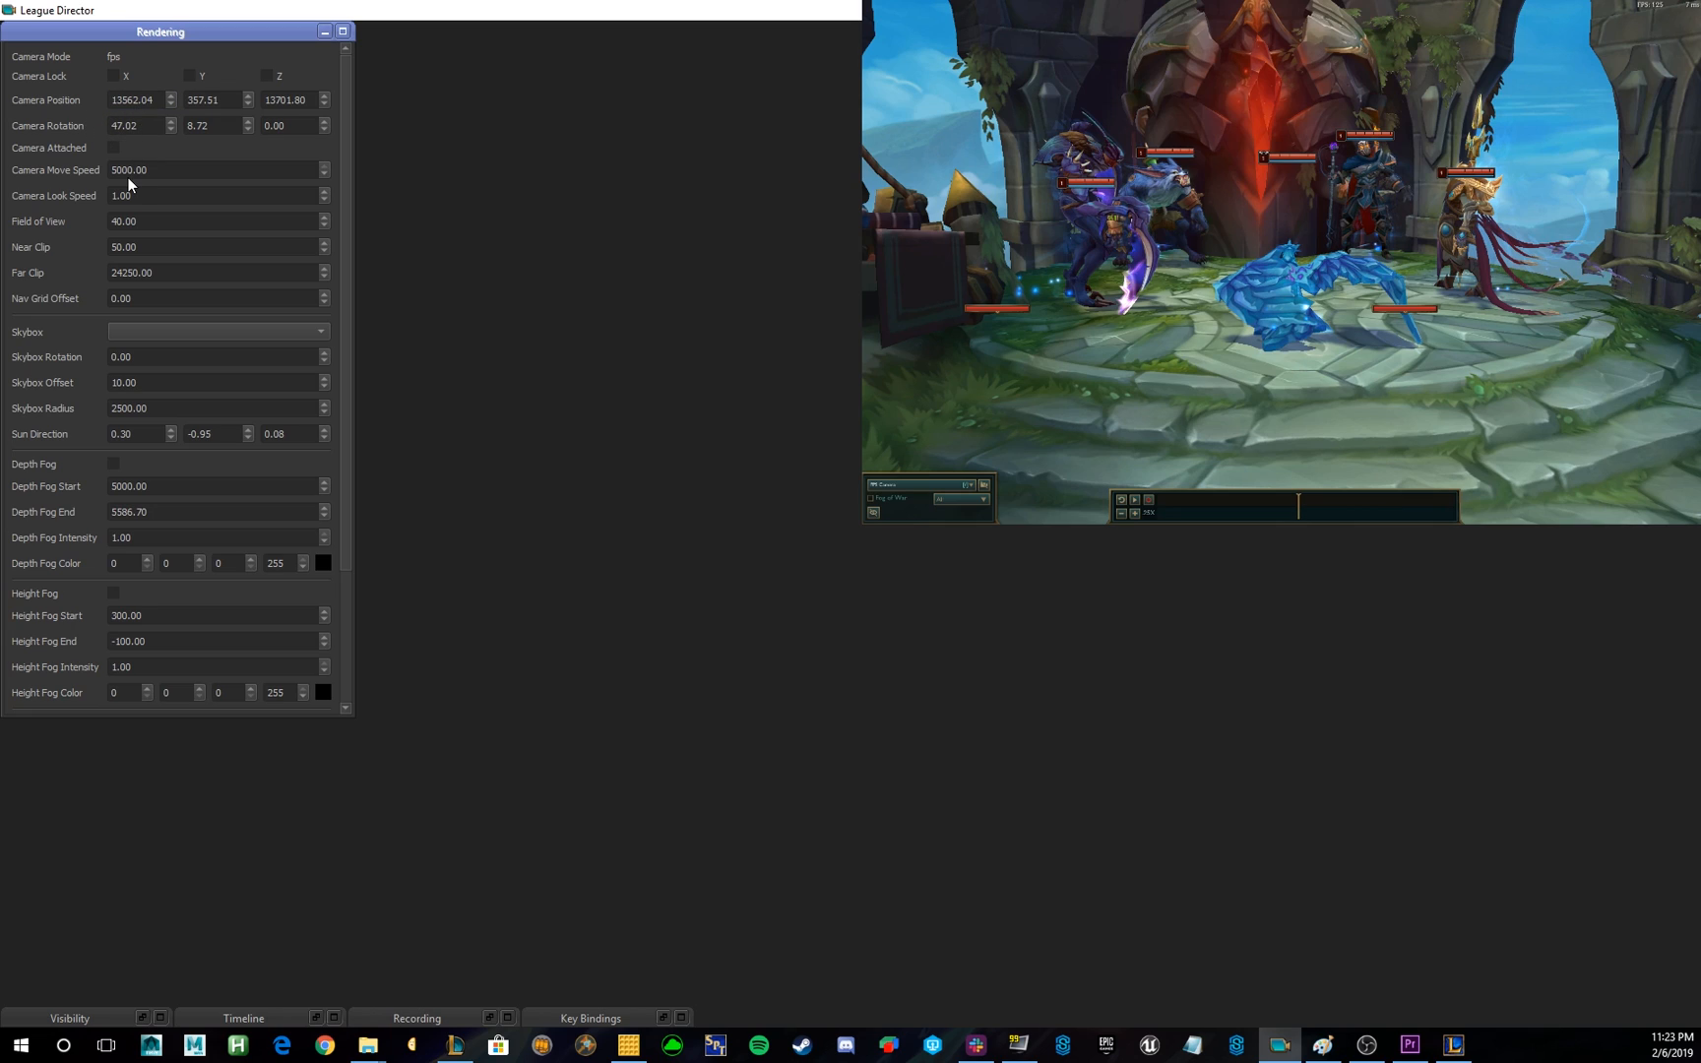
pyautogui.click(174, 169)
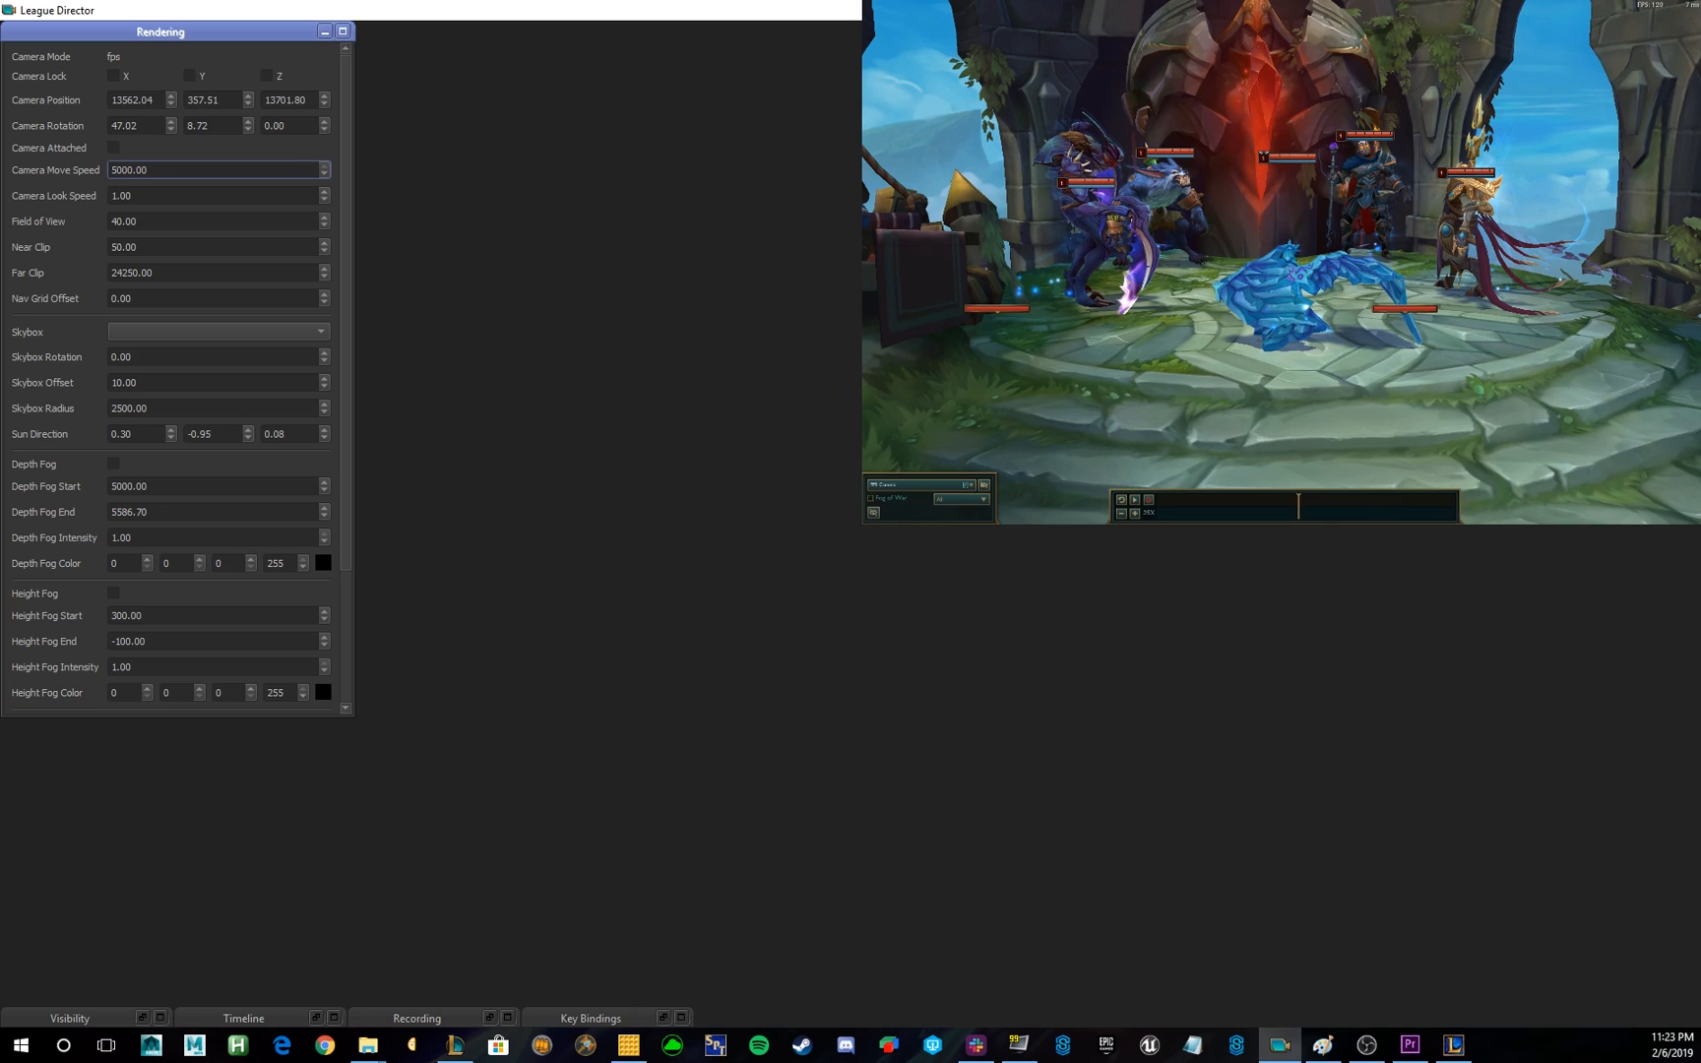
pyautogui.click(217, 171)
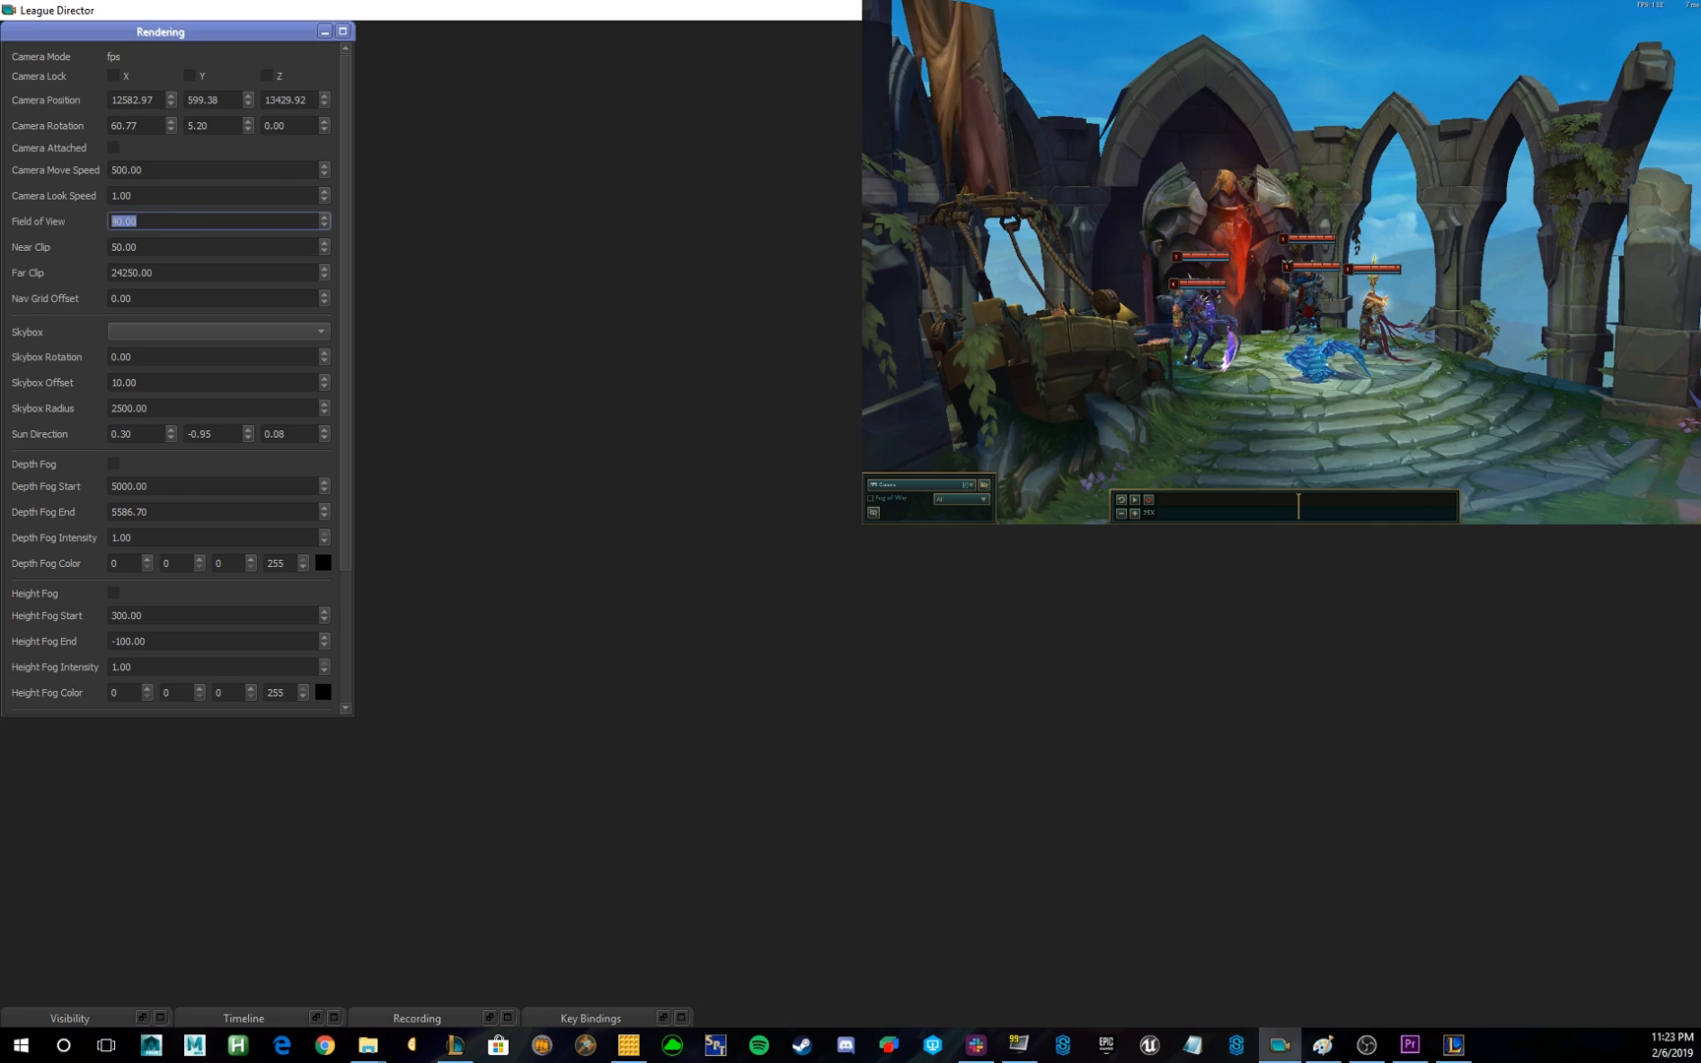
# Try Field of View values 50 and 5, then settle it back at 40.
pyautogui.write('50')
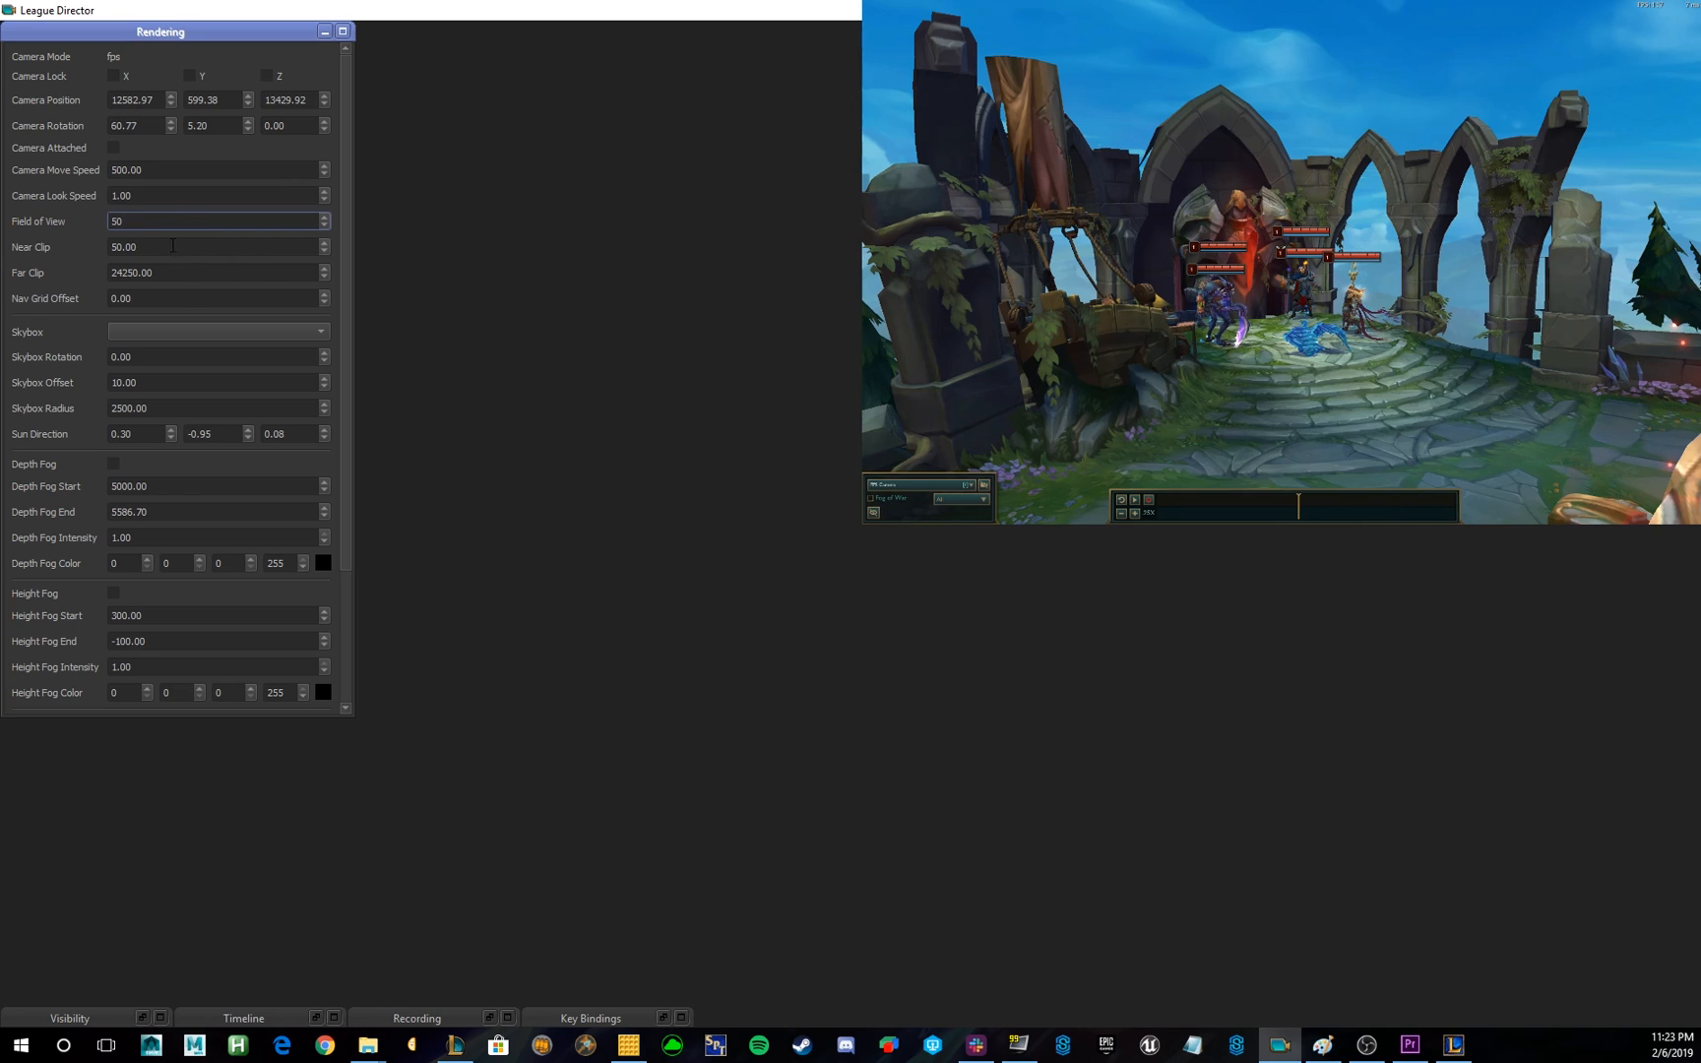
pyautogui.write('5')
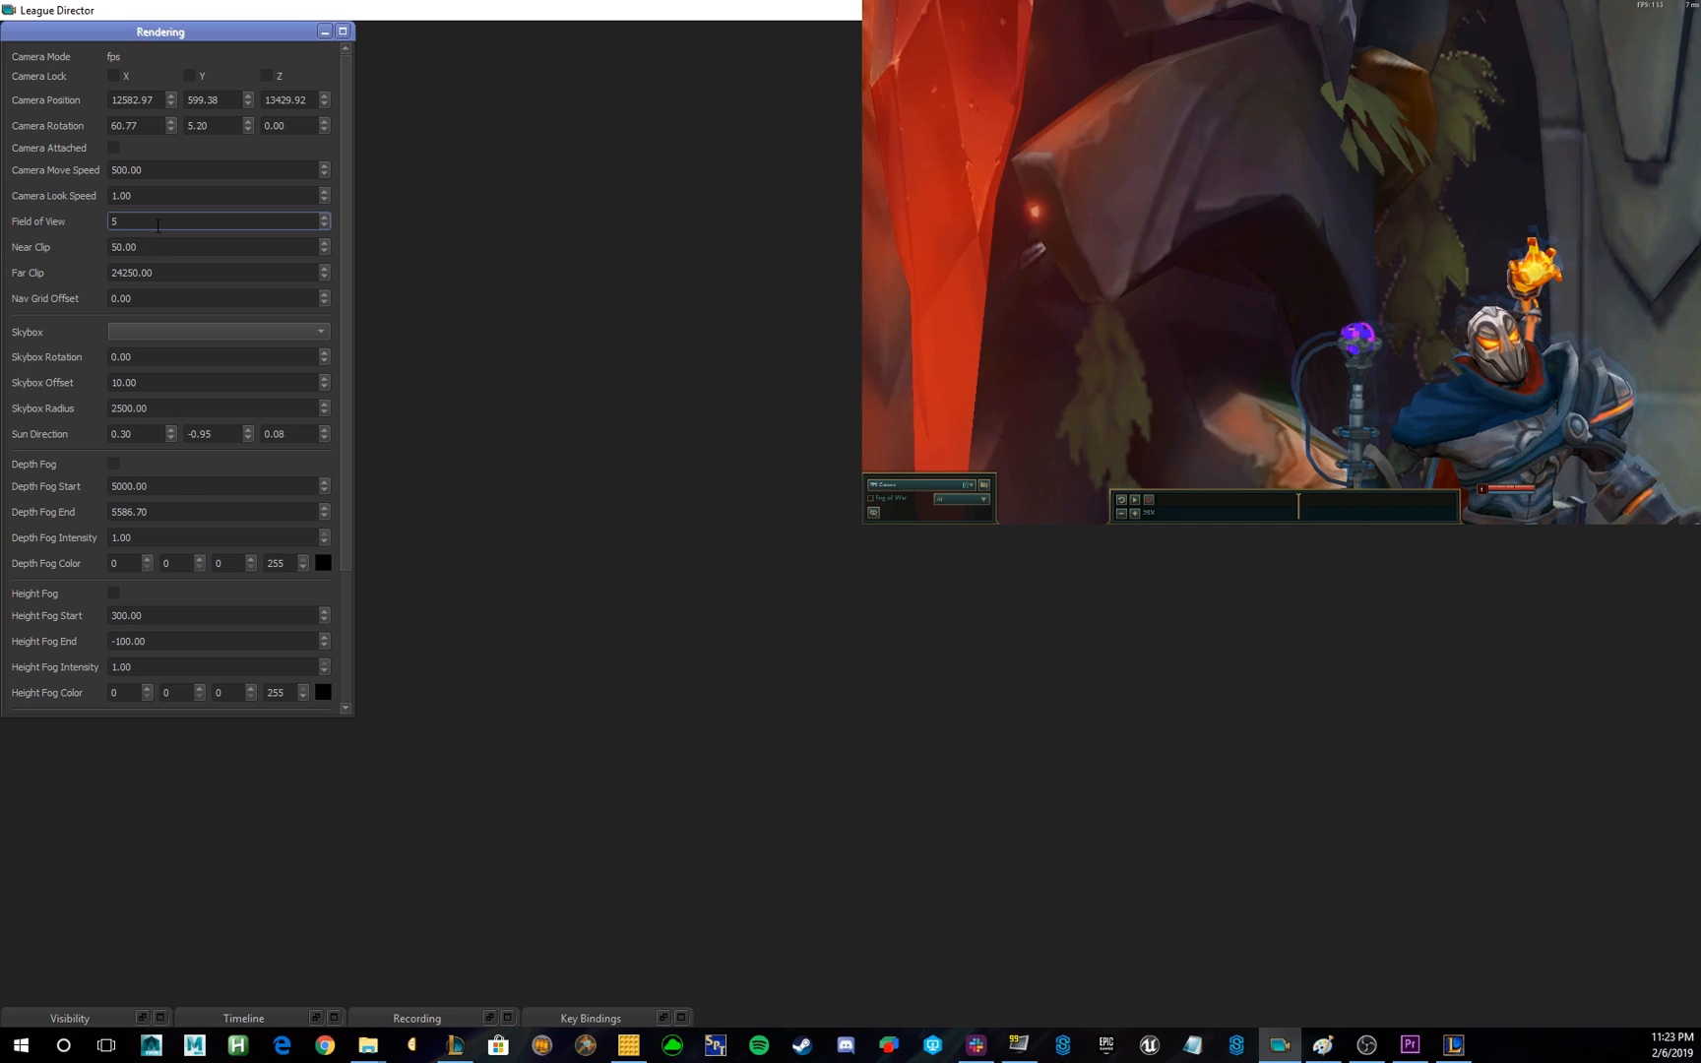
pyautogui.write('50')
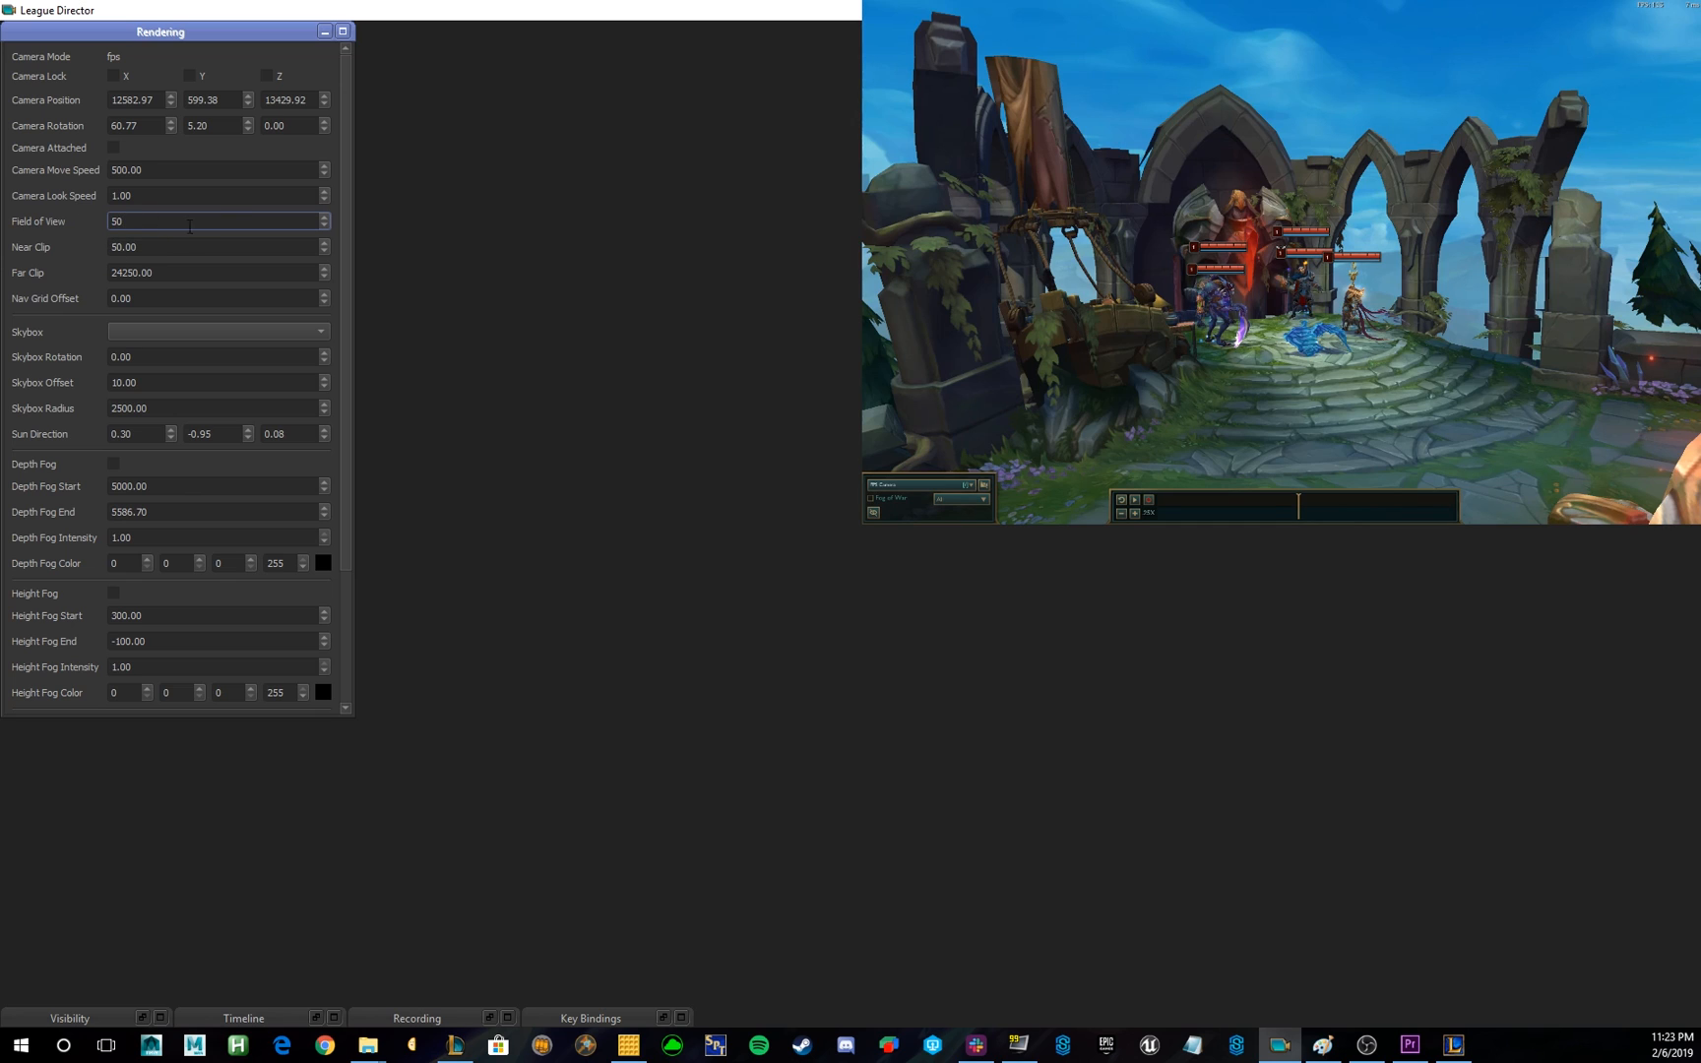
pyautogui.write('40')
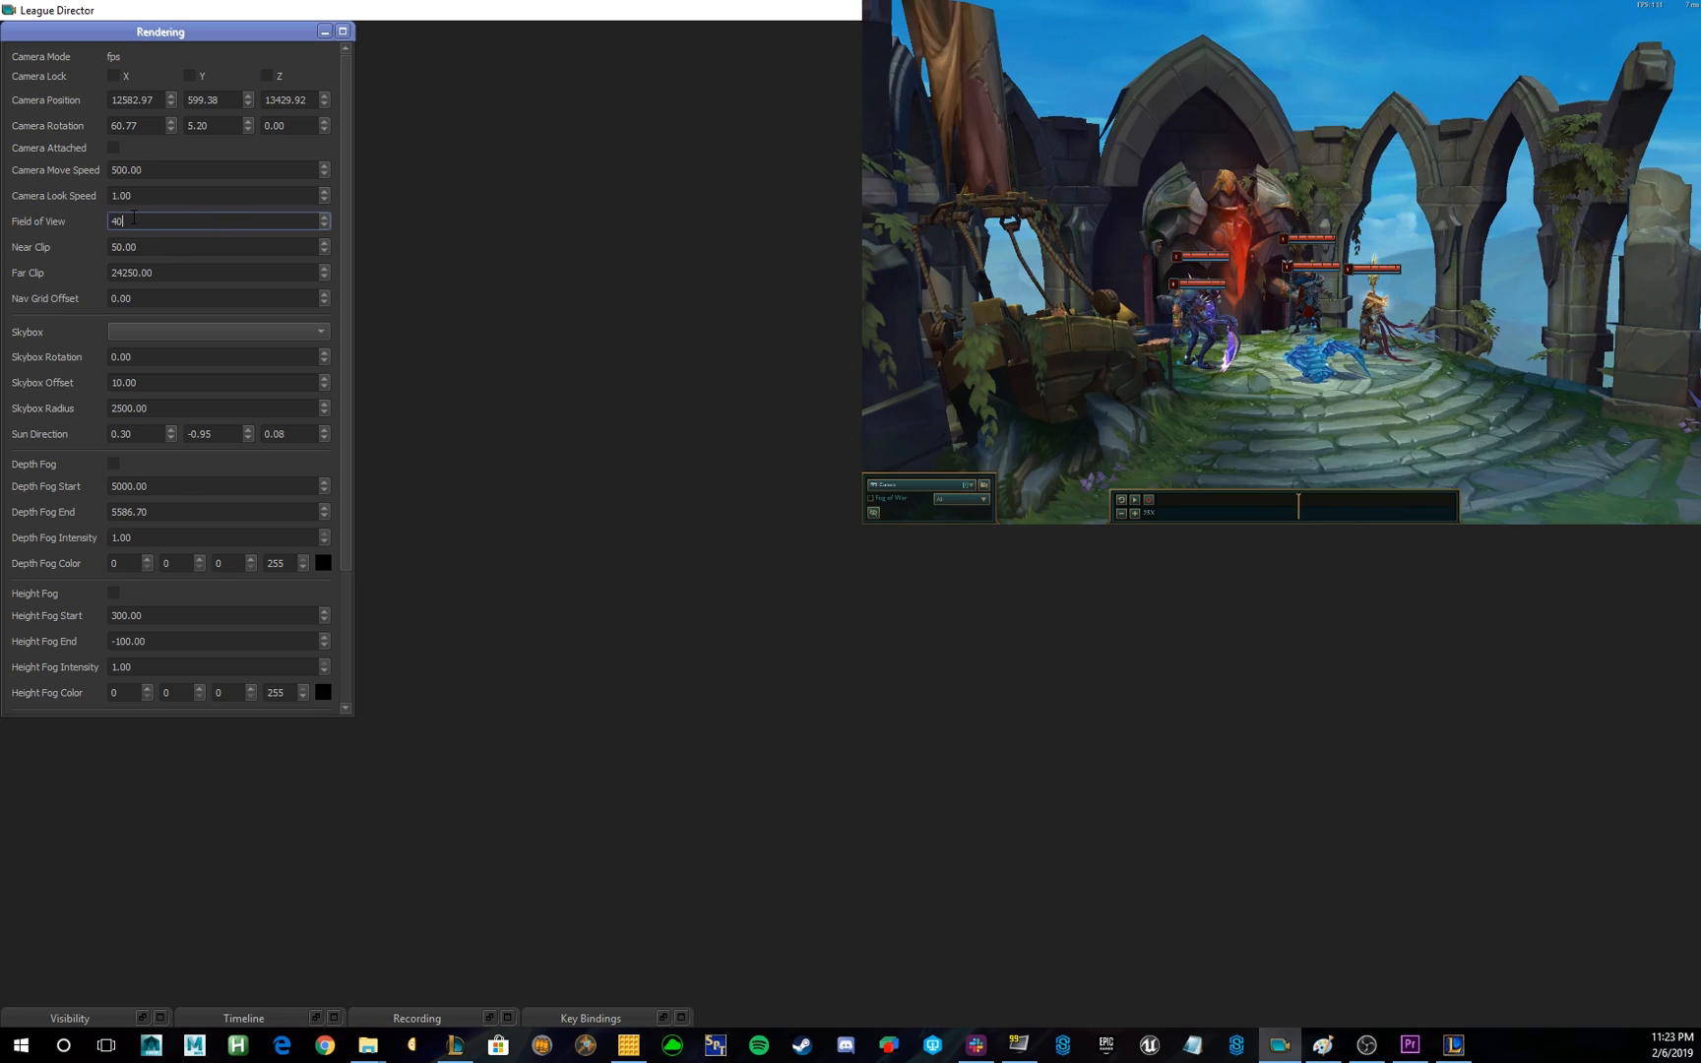
pyautogui.press('enter')
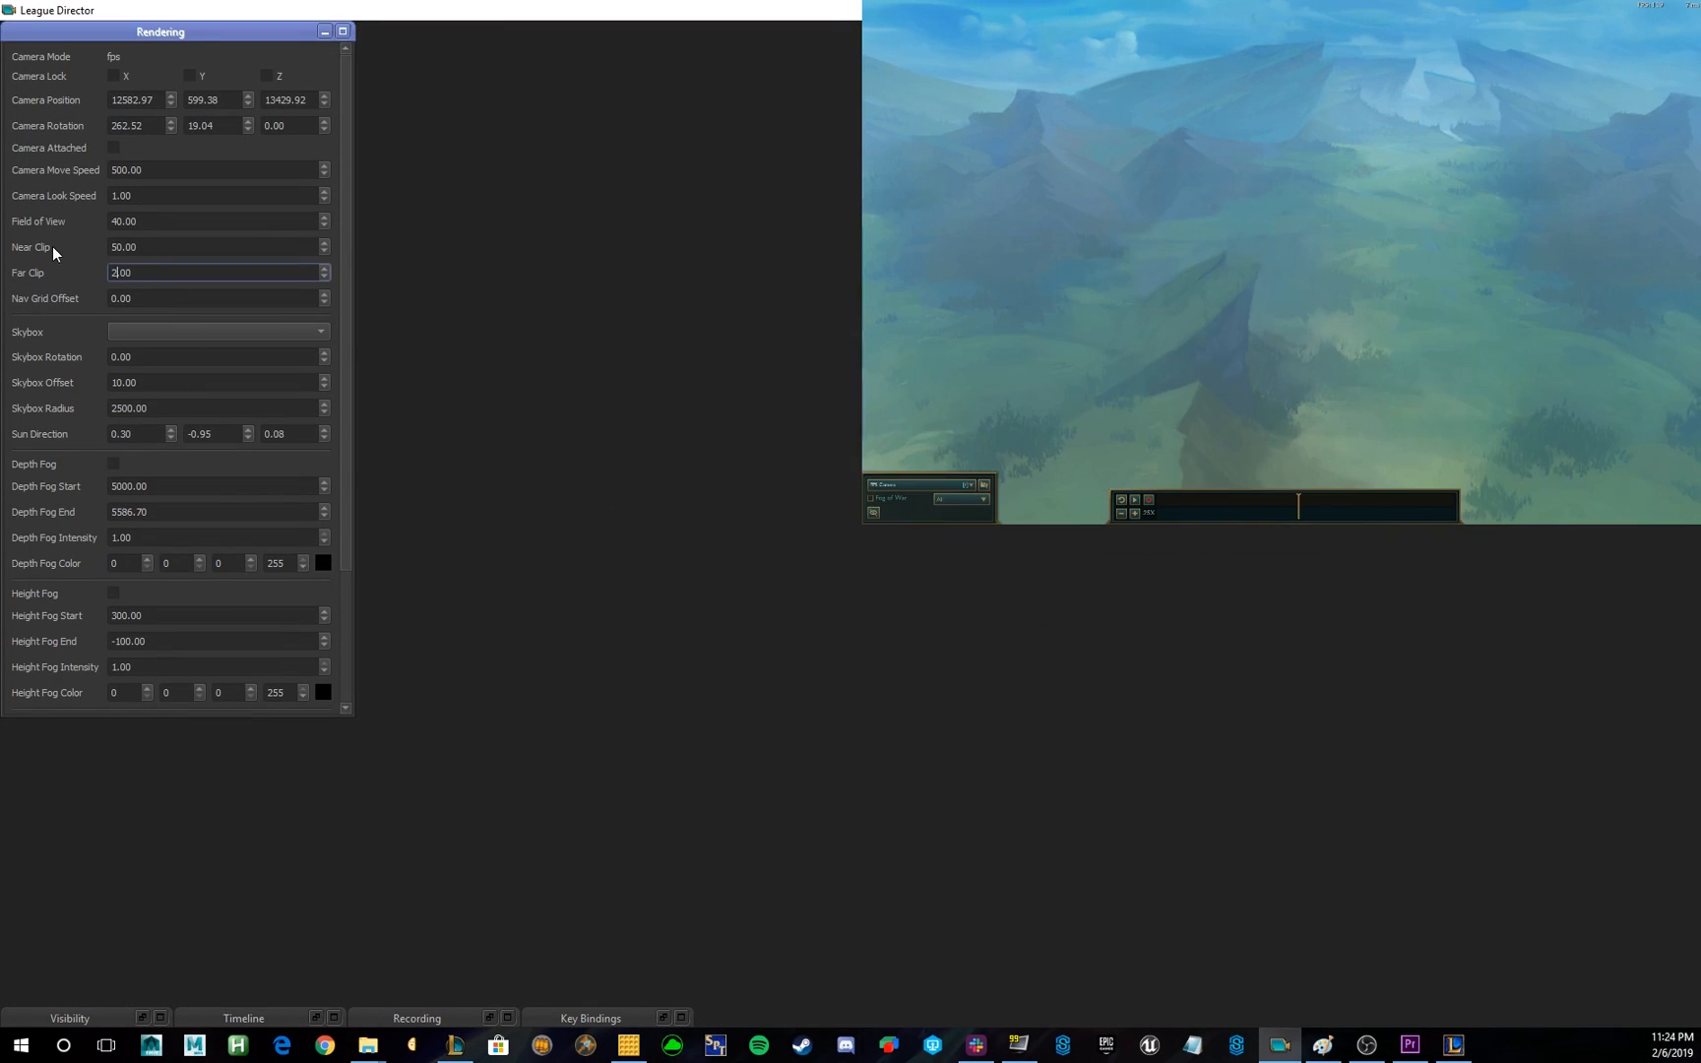
# Restore Far Clip to 24250.00 and bring up the list of skybox textures.
pyautogui.write('24250.00')
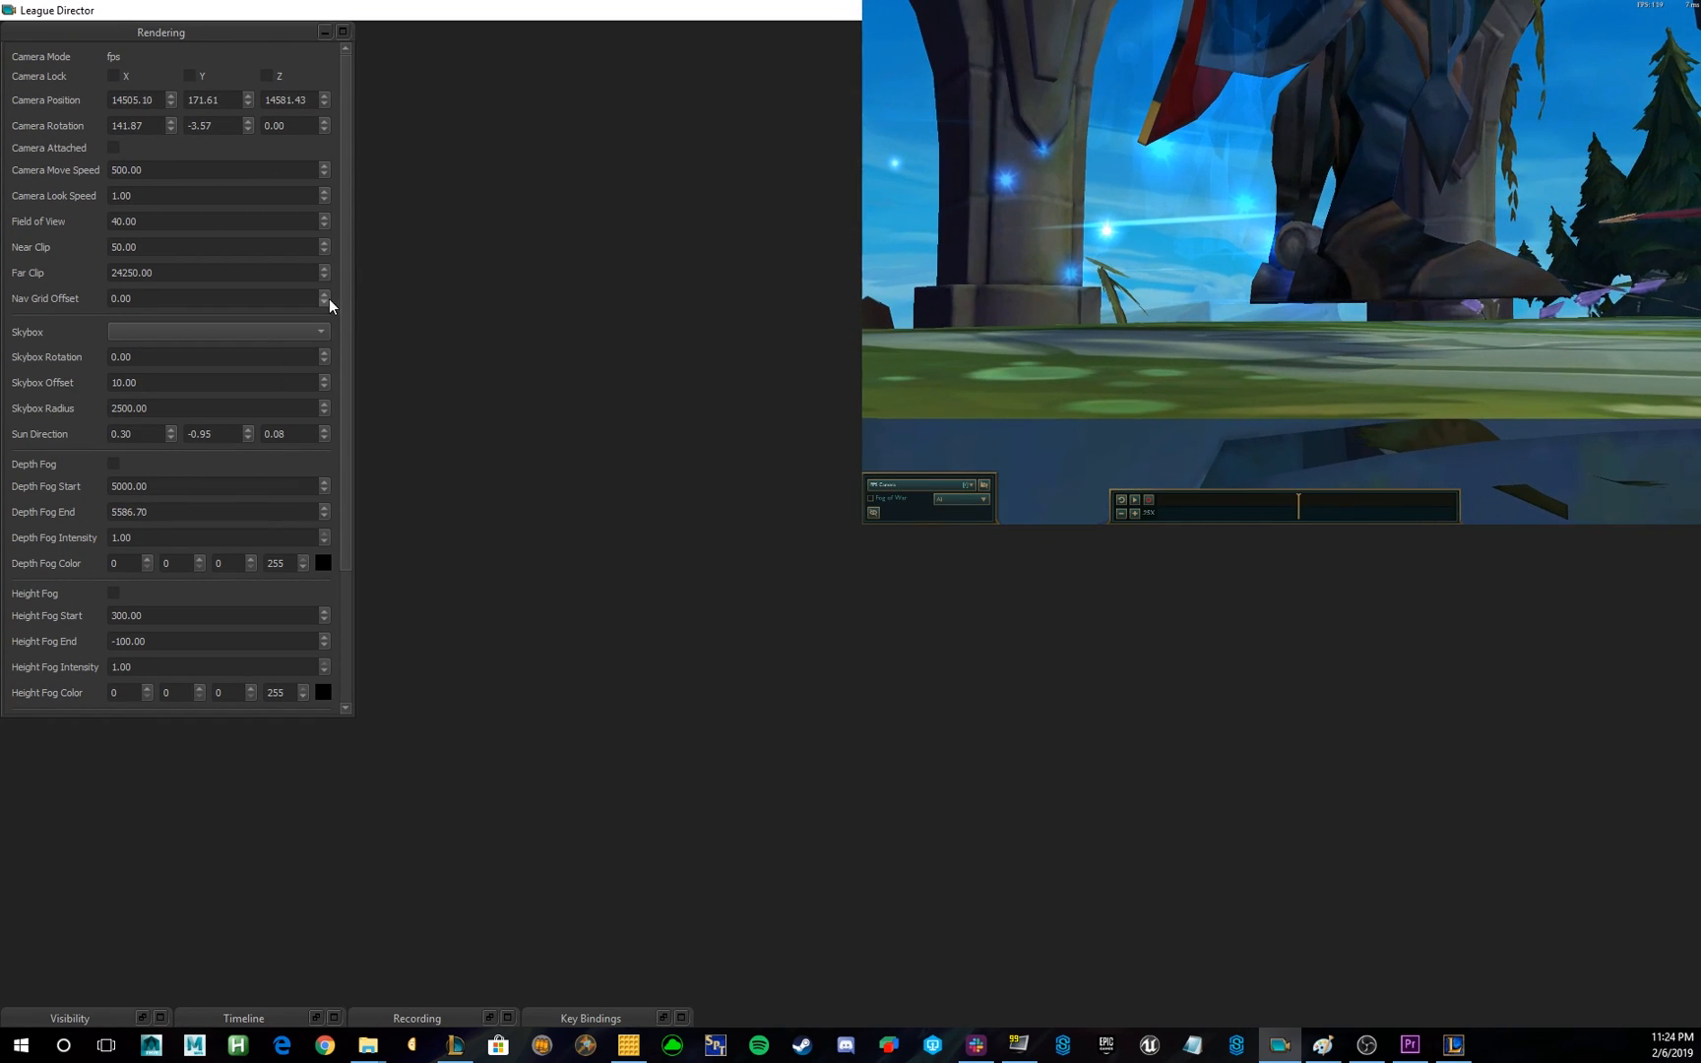
pyautogui.click(323, 301)
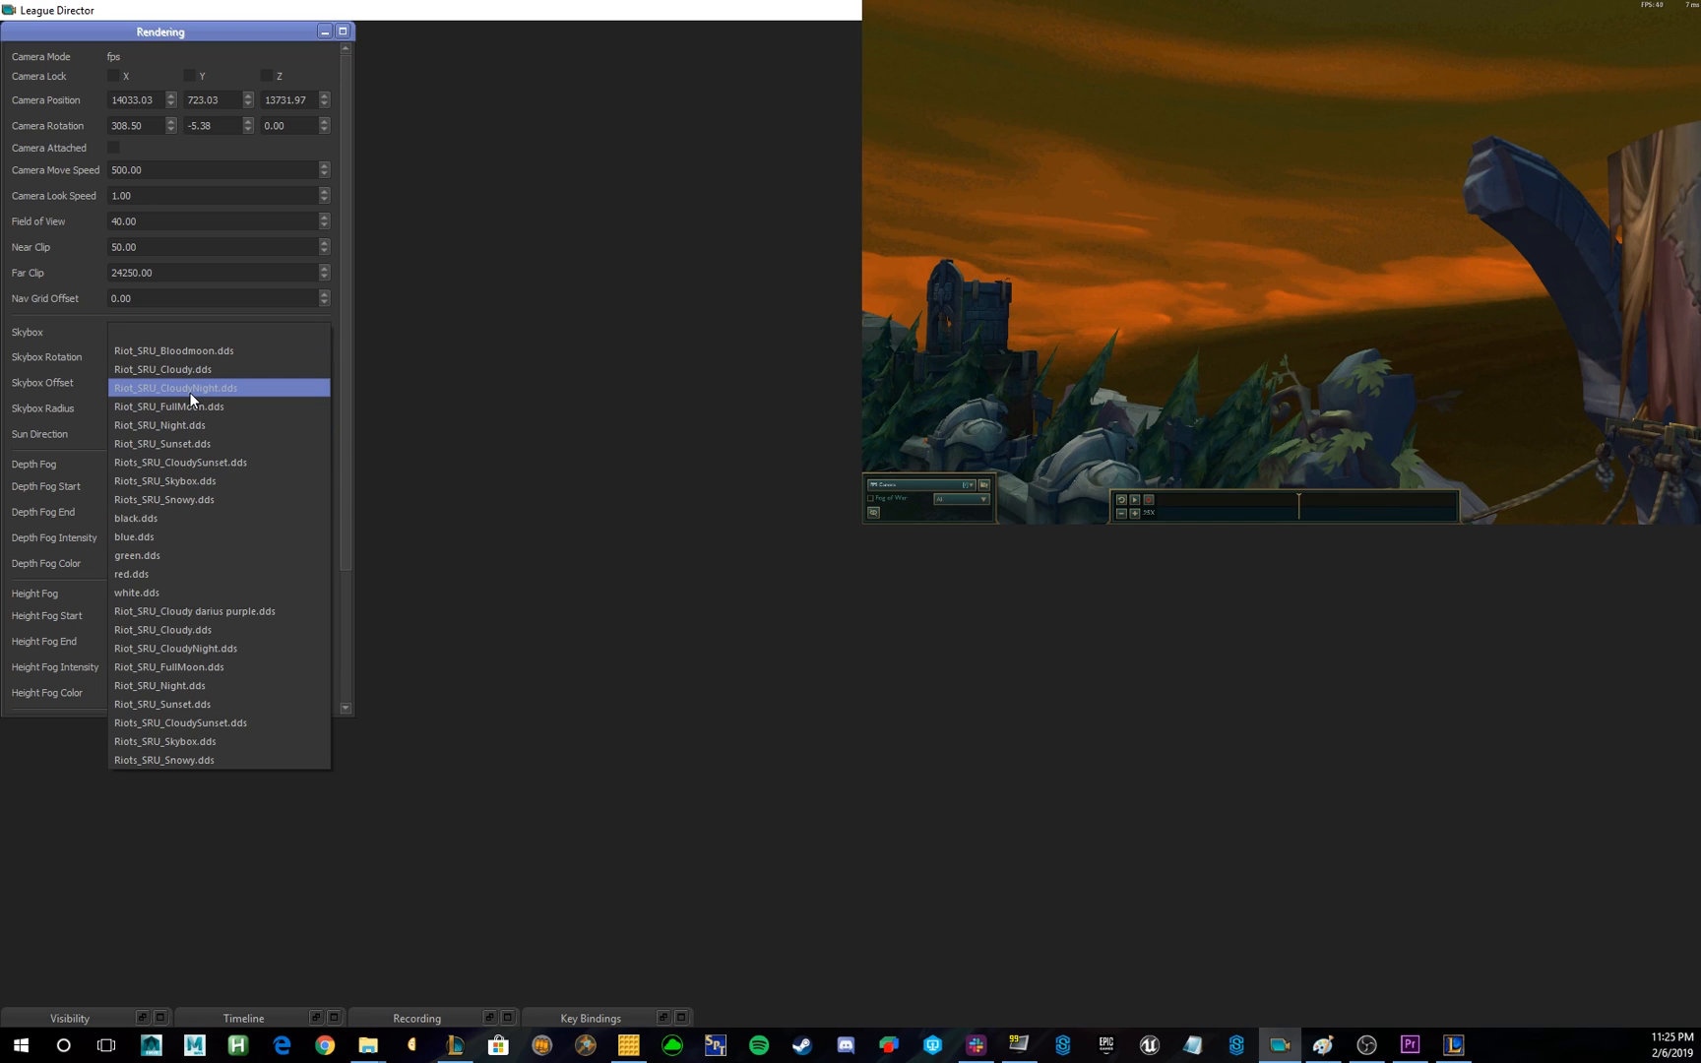
# Switch the skybox to Riots_SRU_CloudySunset.dds and raise Skybox Offset to 500.00.
pyautogui.click(175, 388)
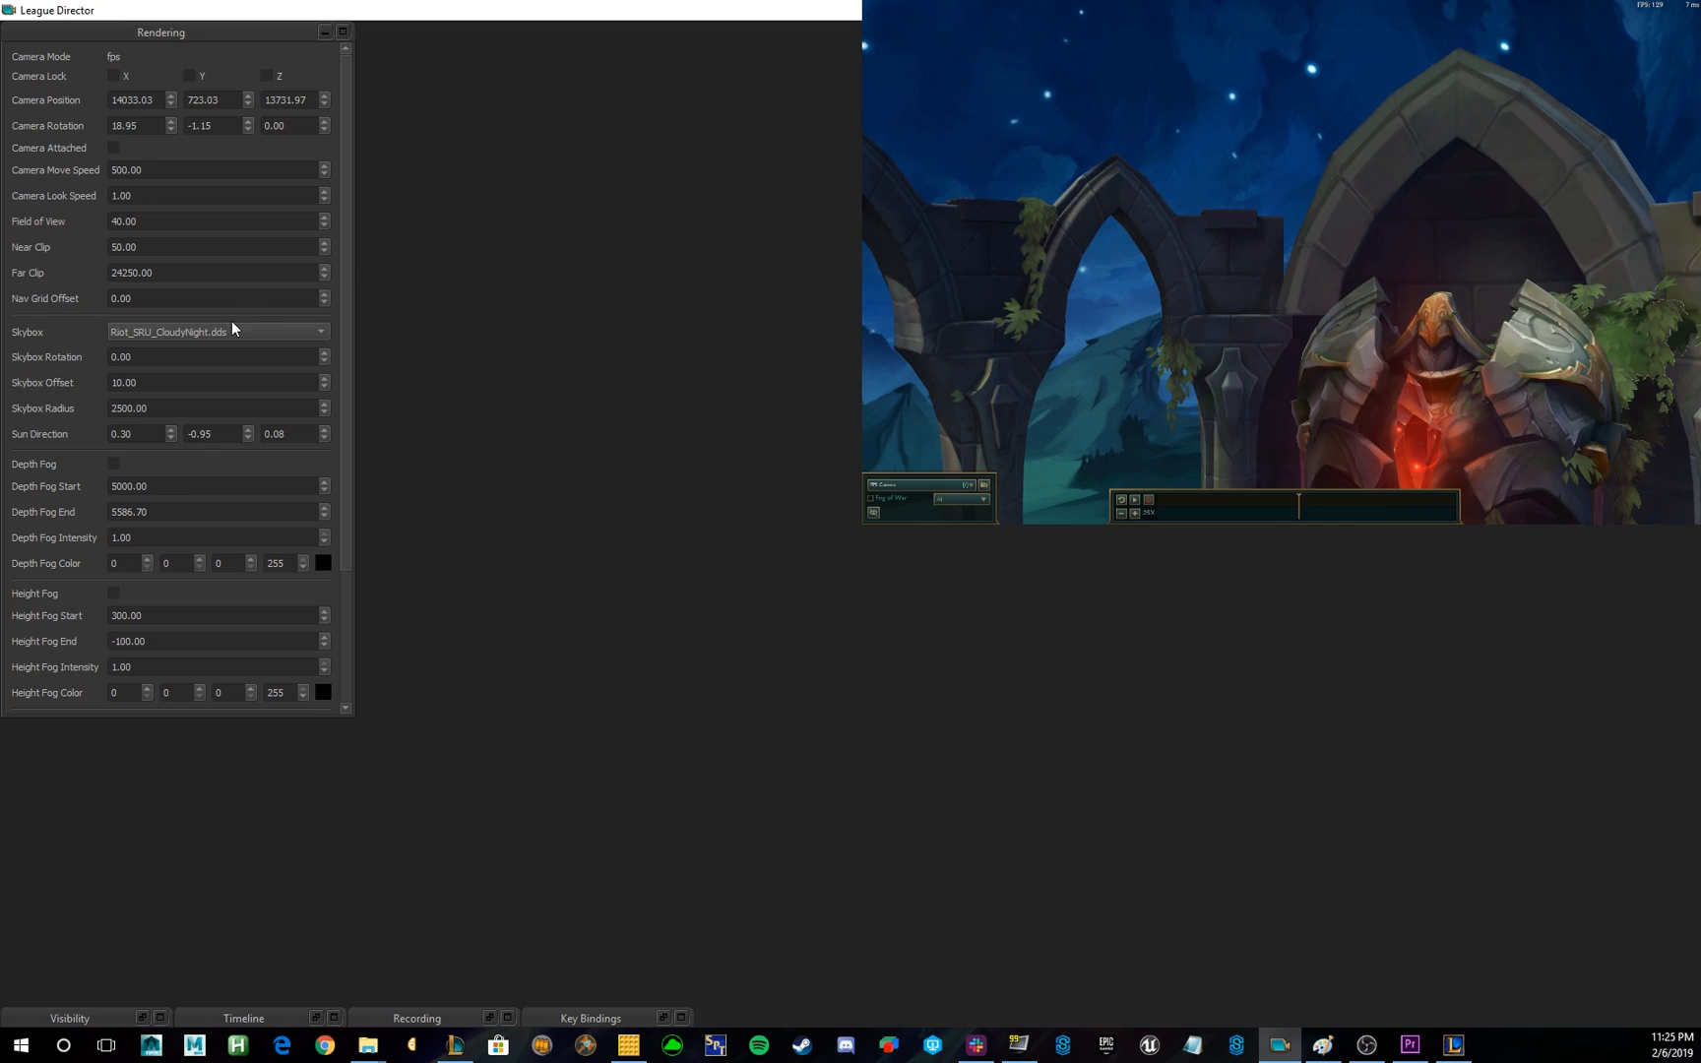
pyautogui.click(217, 333)
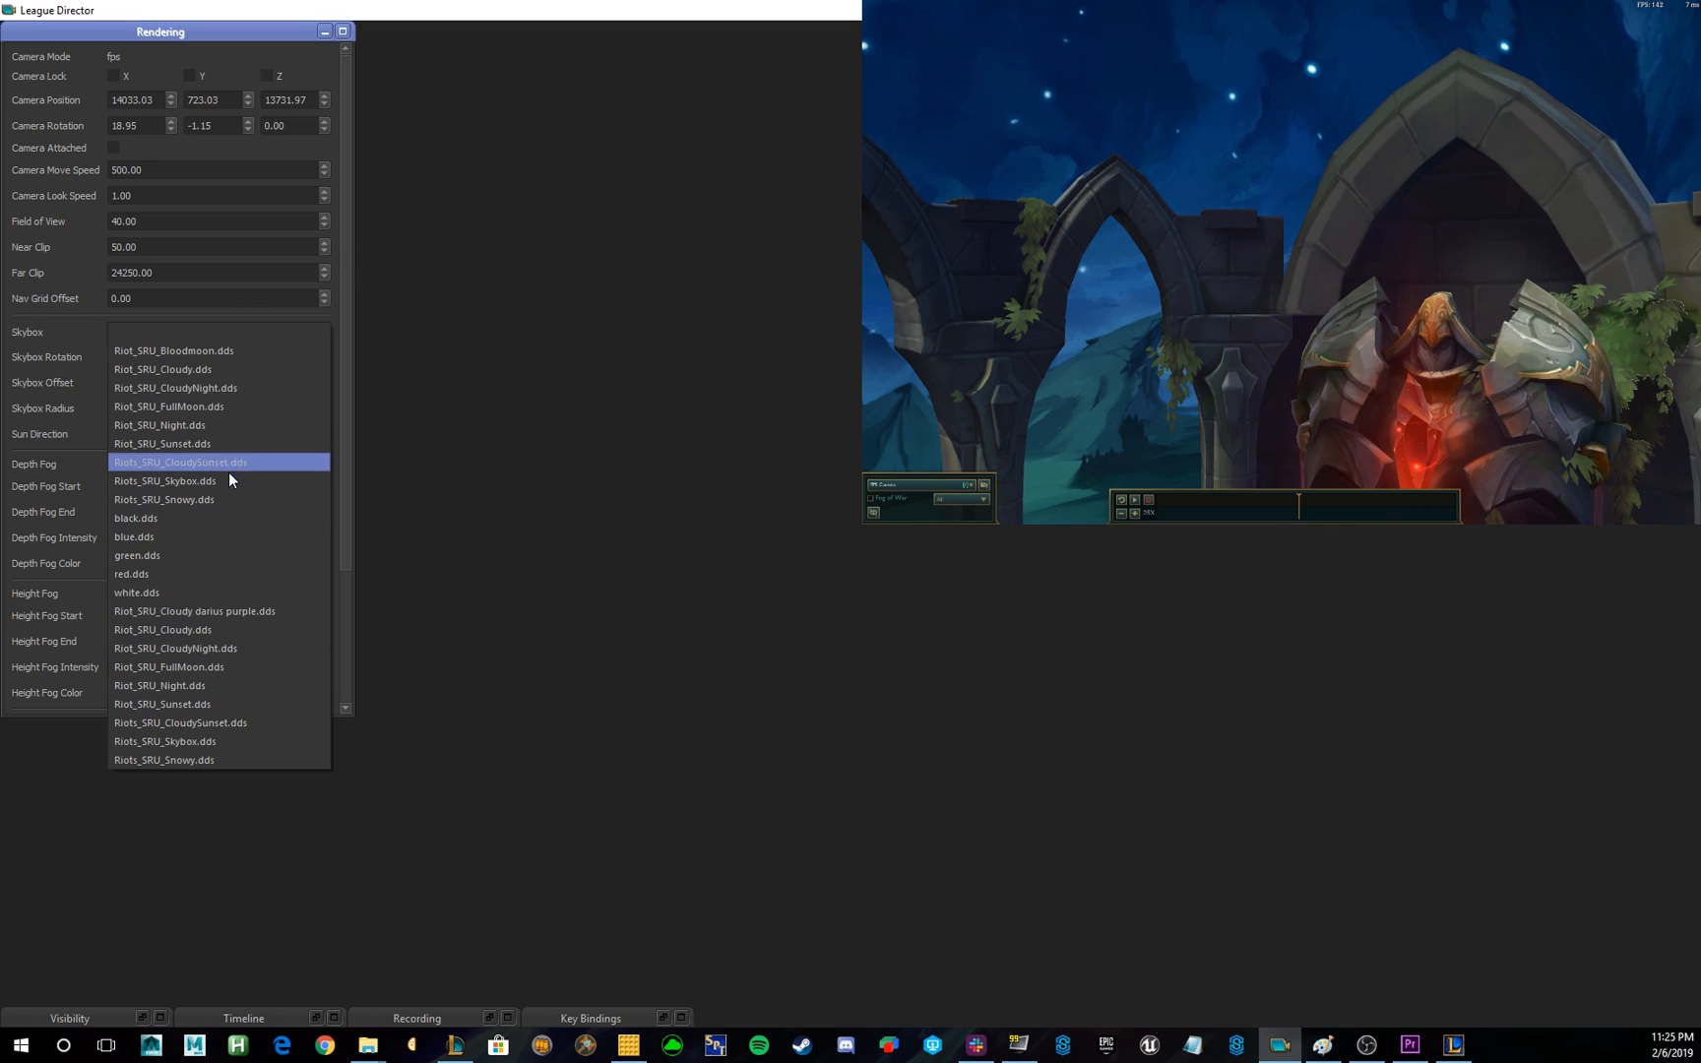
pyautogui.click(181, 463)
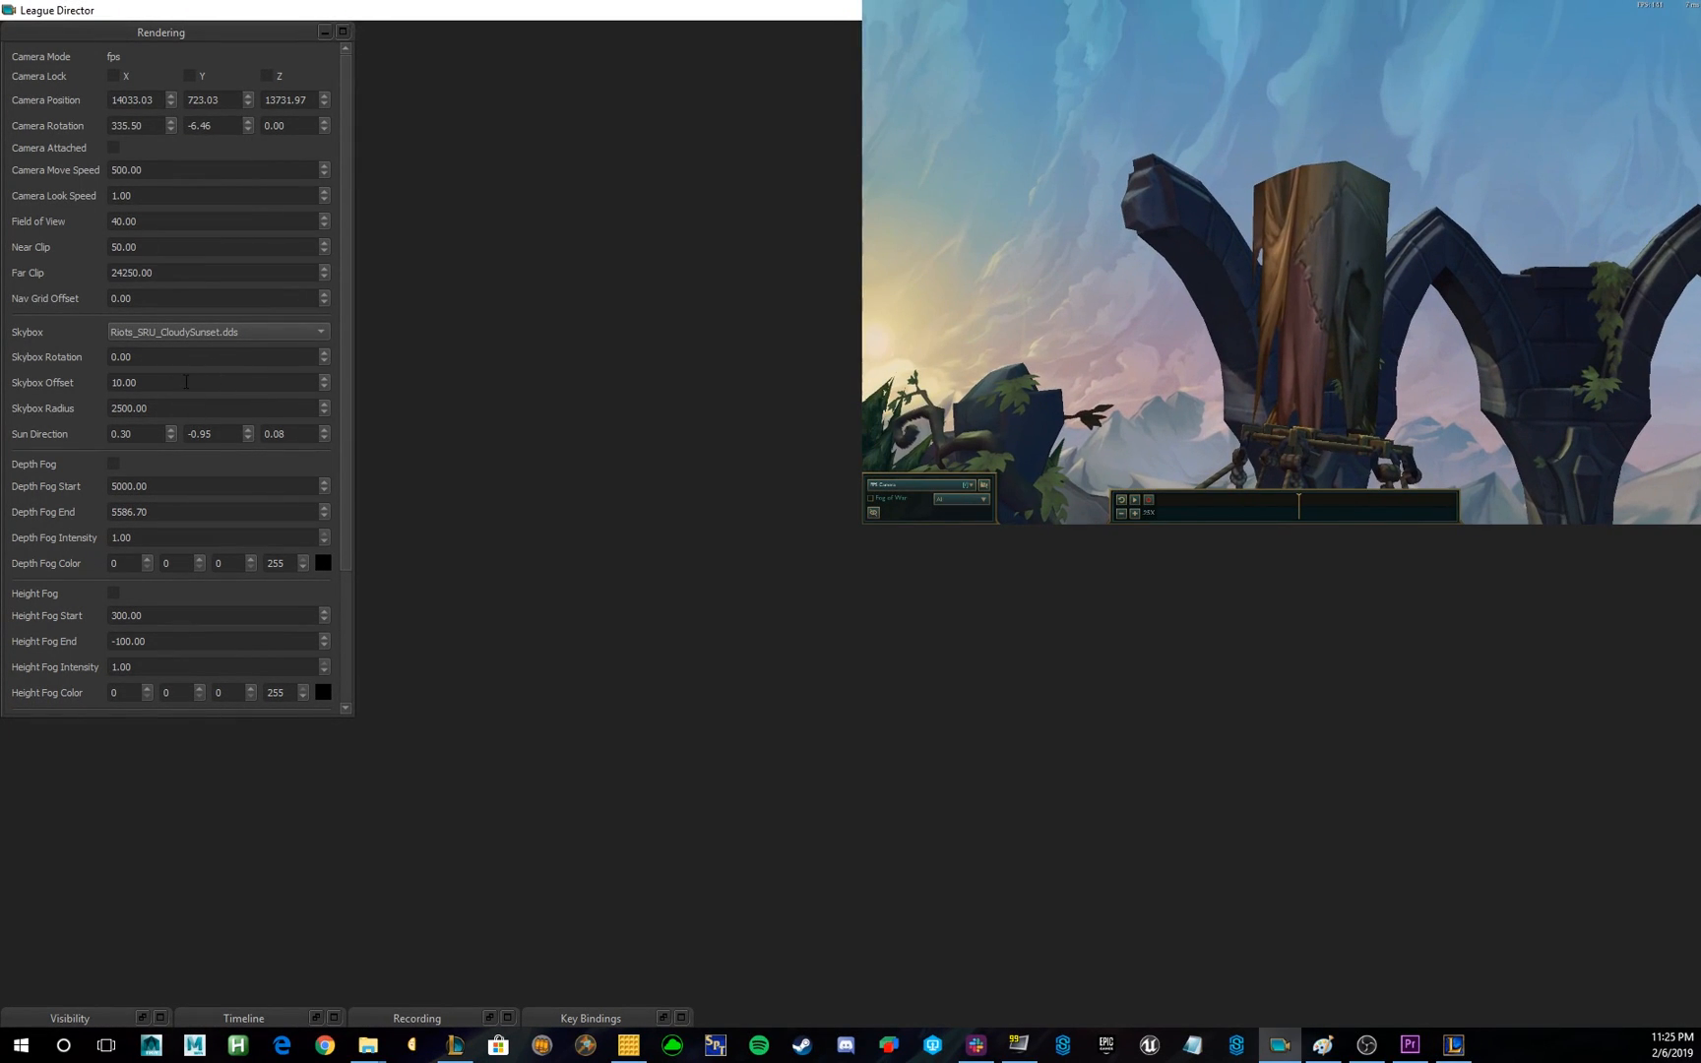
pyautogui.write('50.00')
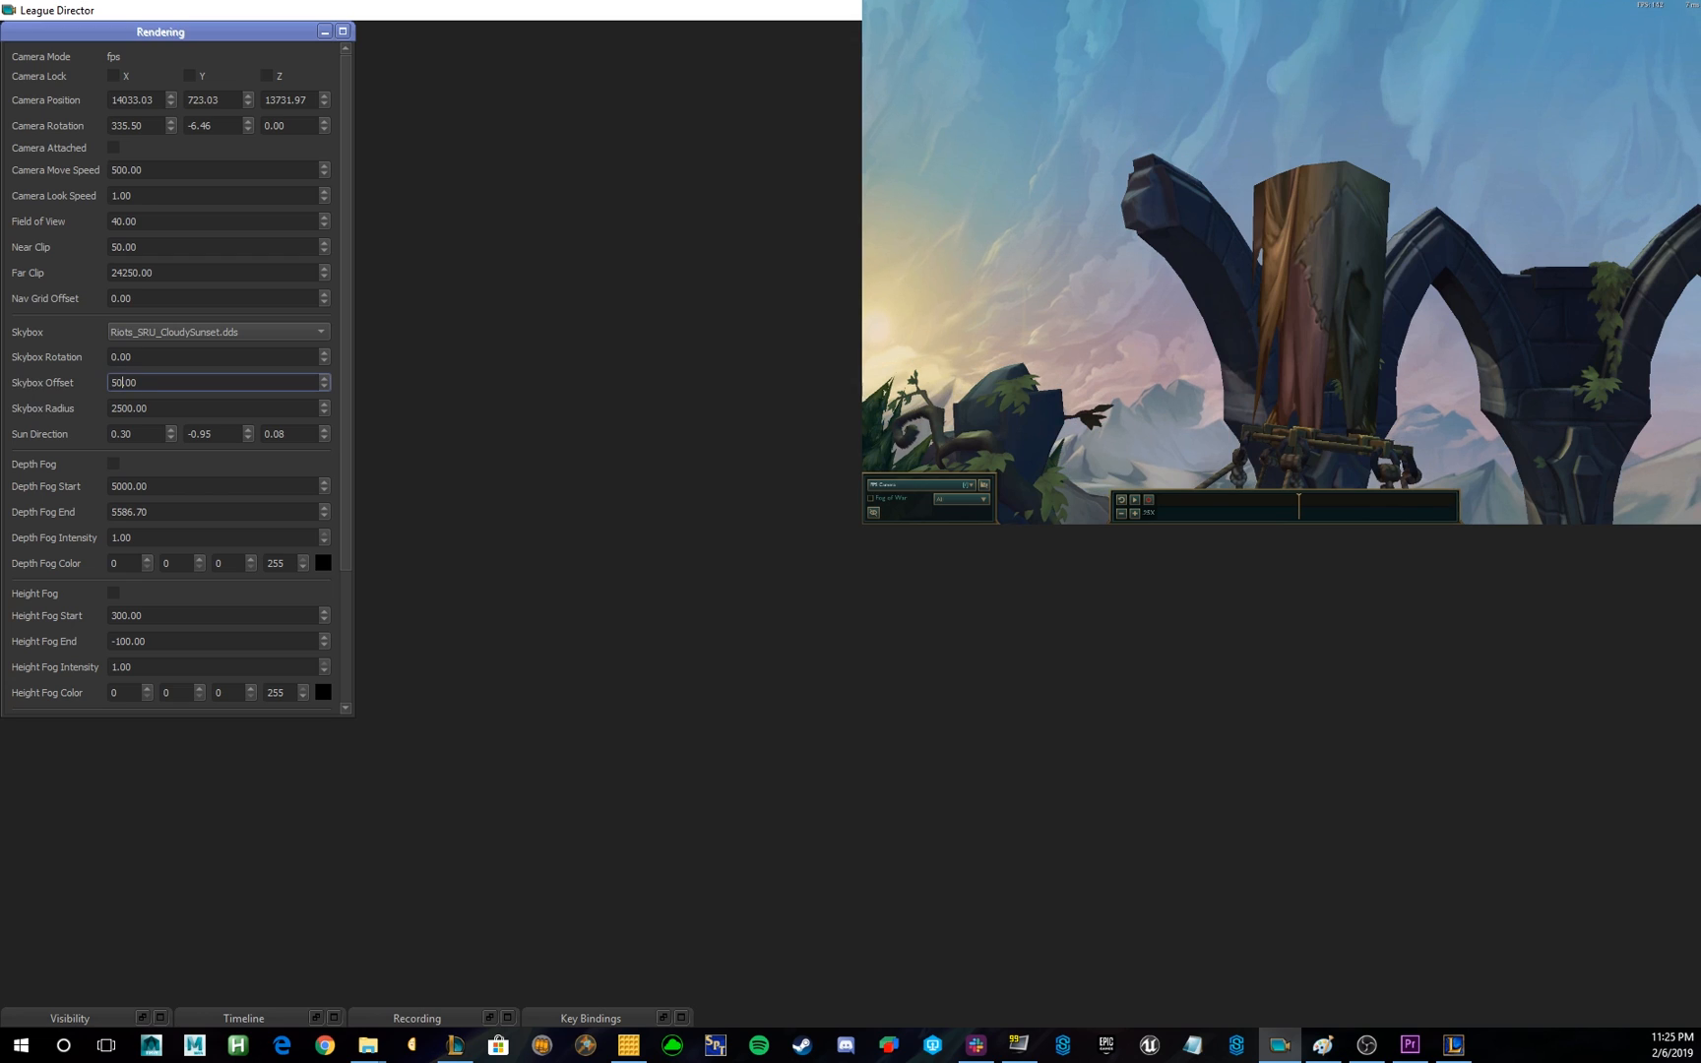
pyautogui.write('500.00')
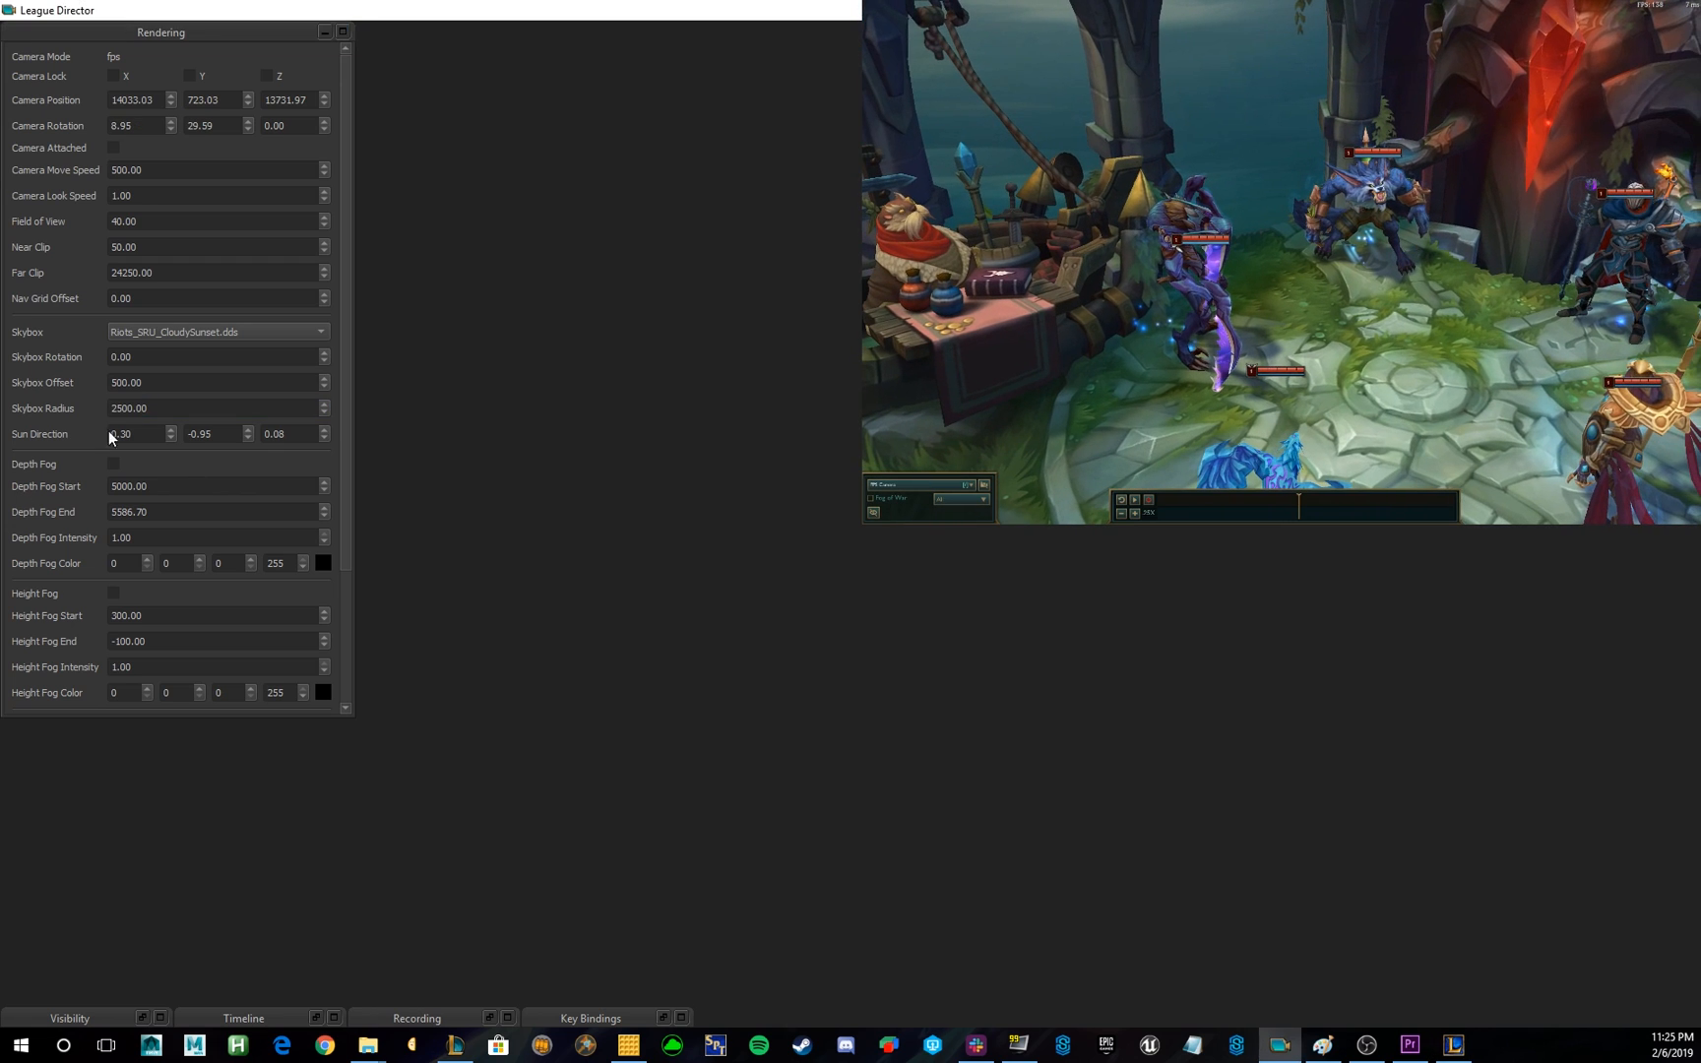
# Toggle depth fog on and off to compare its effect, leaving it on.
pyautogui.click(112, 463)
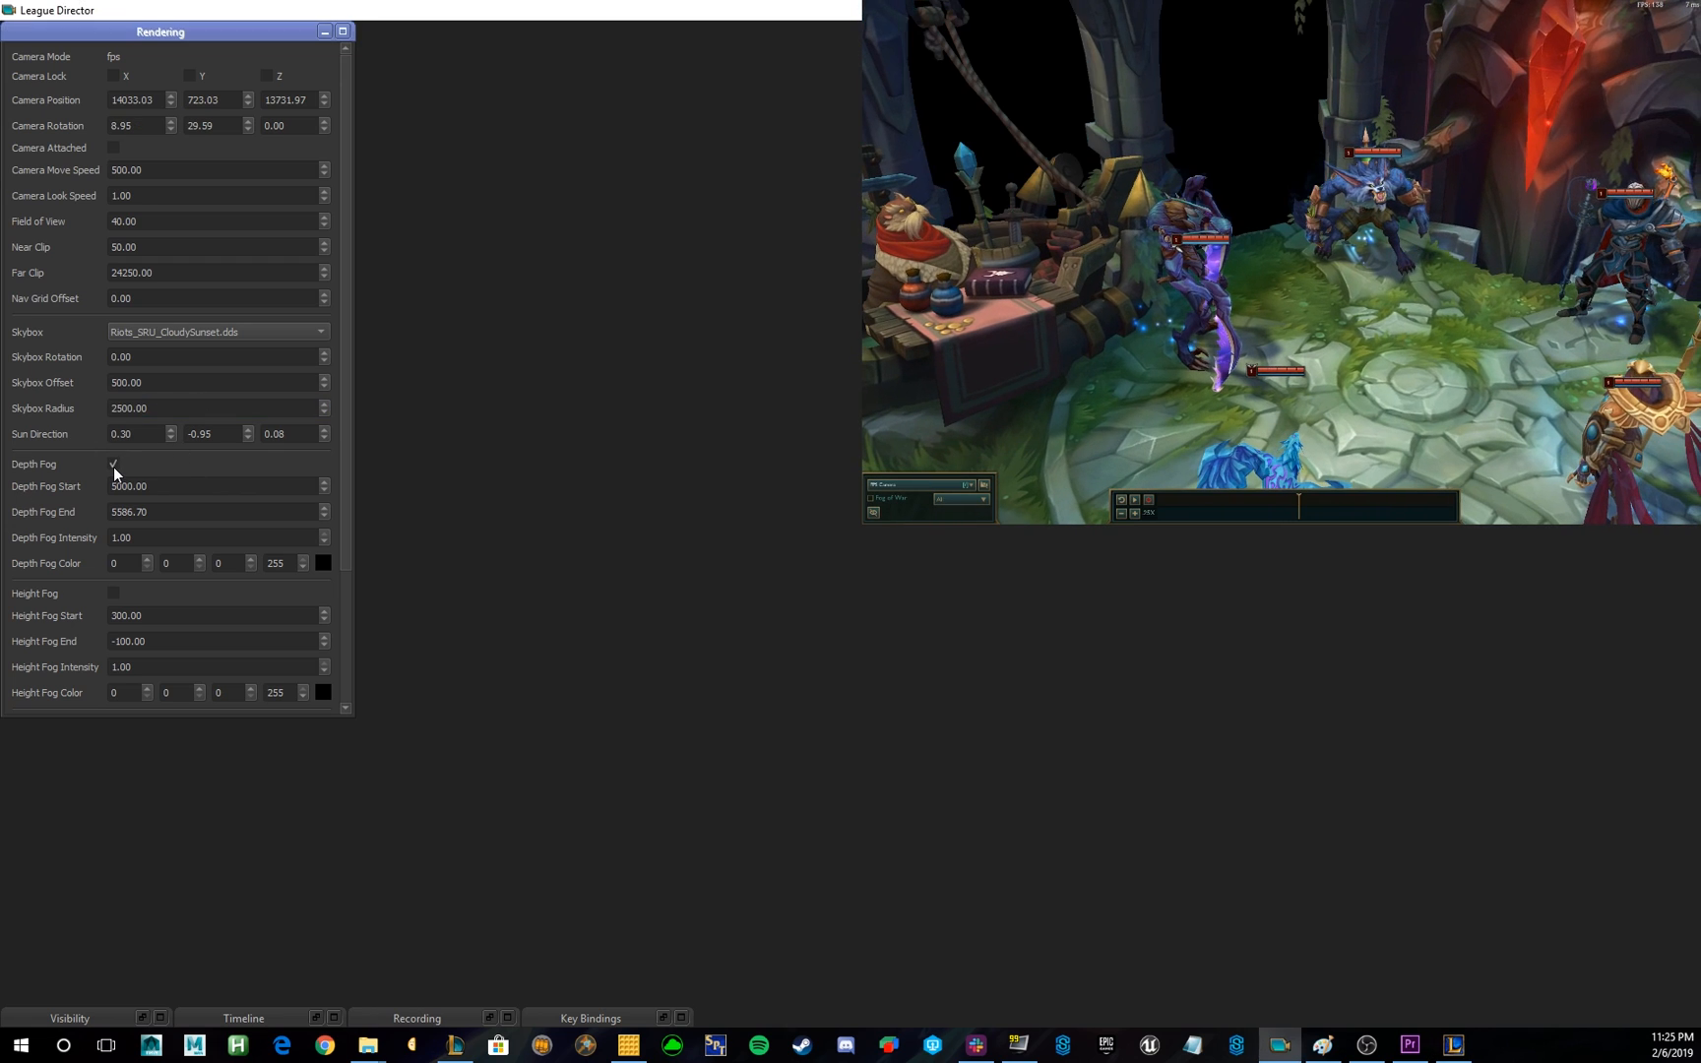
pyautogui.click(112, 462)
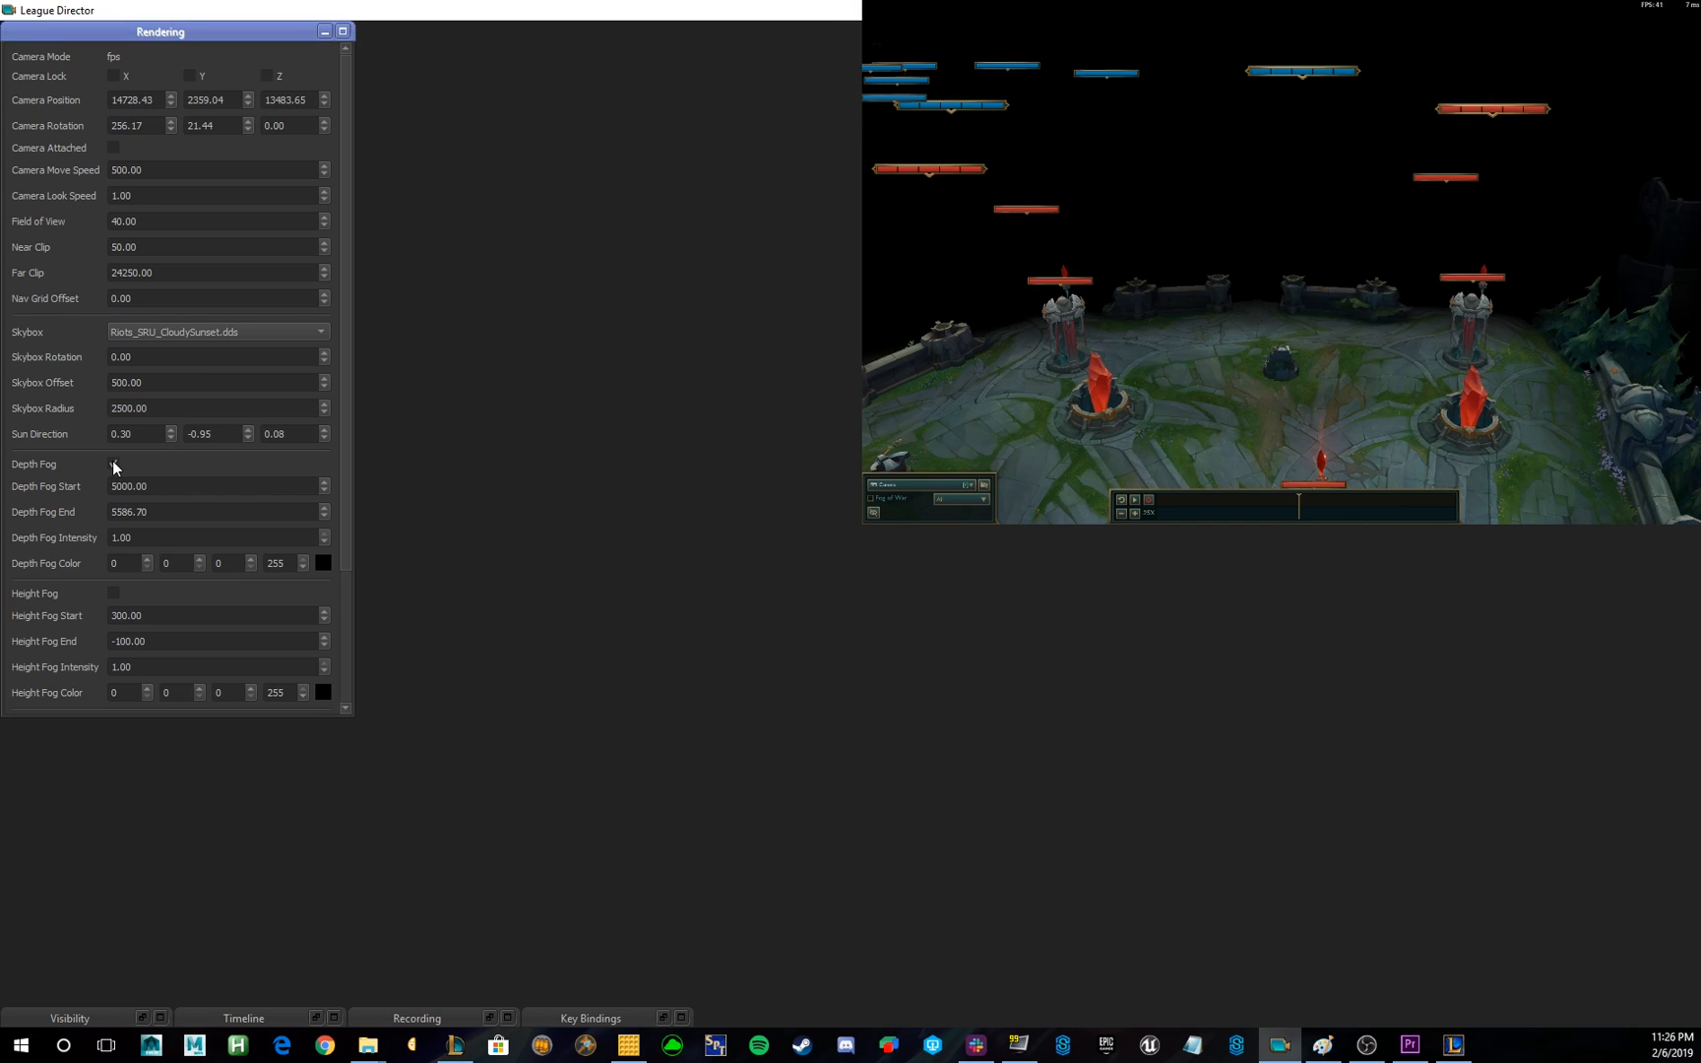
pyautogui.click(112, 463)
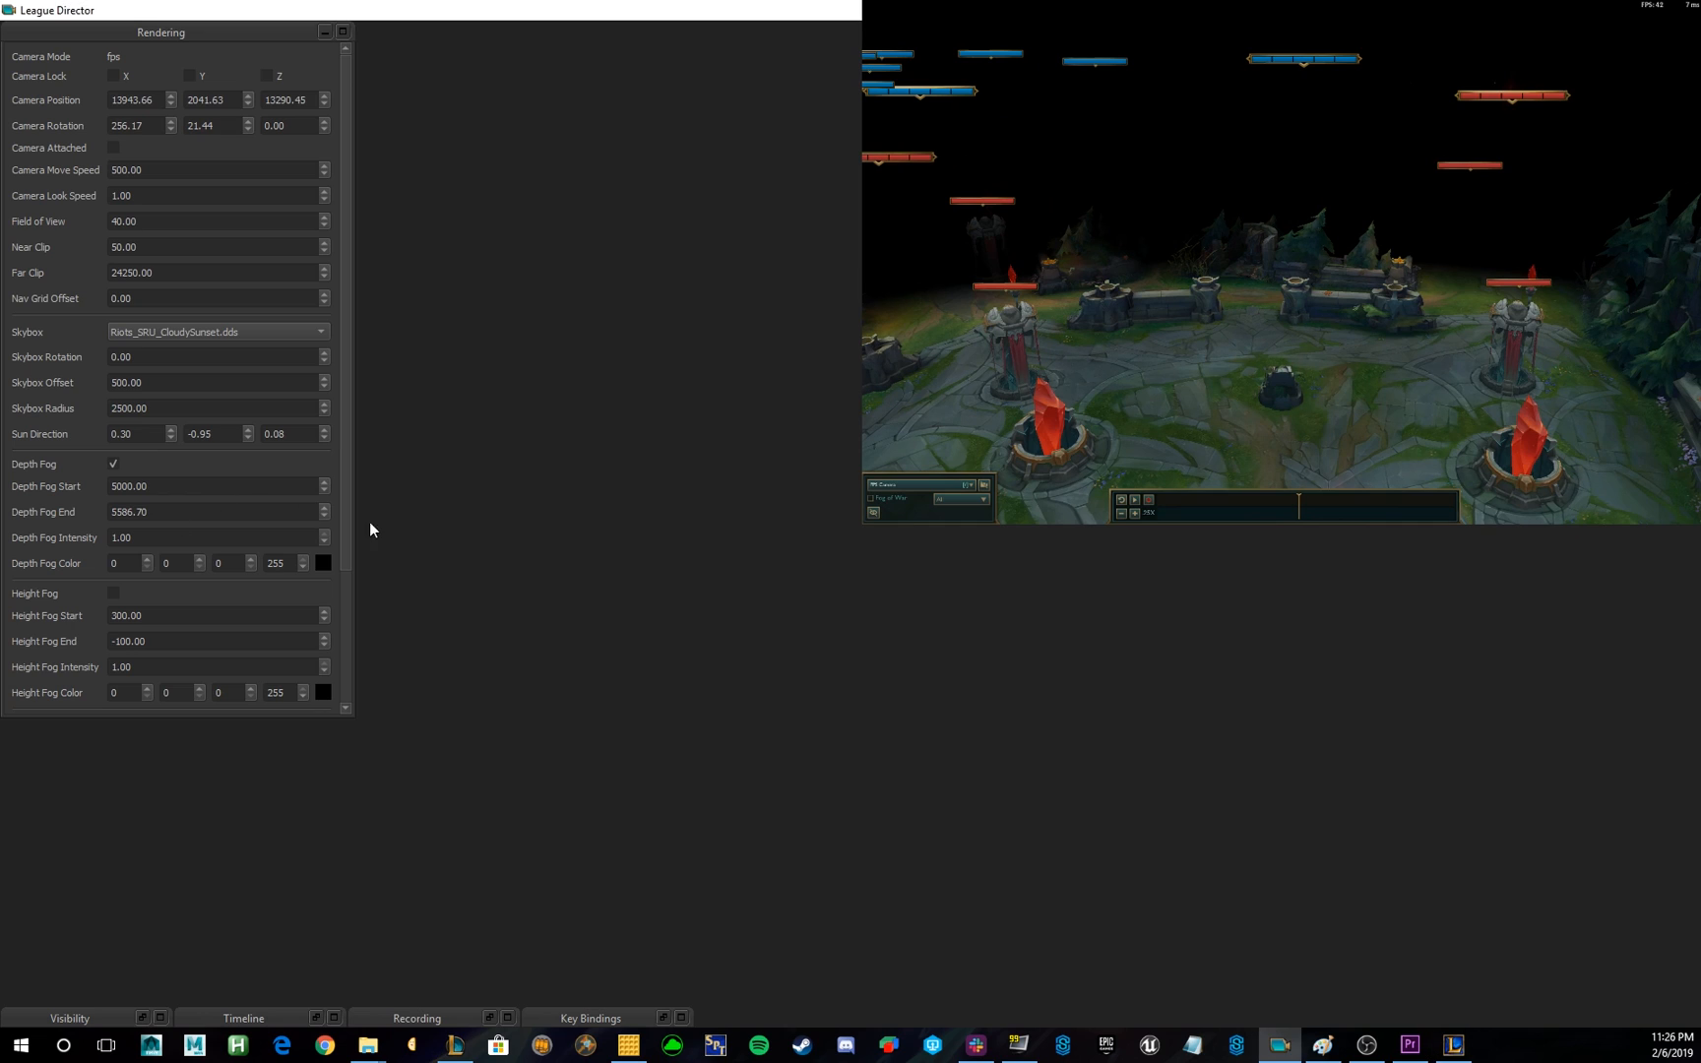
# Give the depth fog a blue colour and 0.50 intensity, then switch it off again.
pyautogui.click(323, 563)
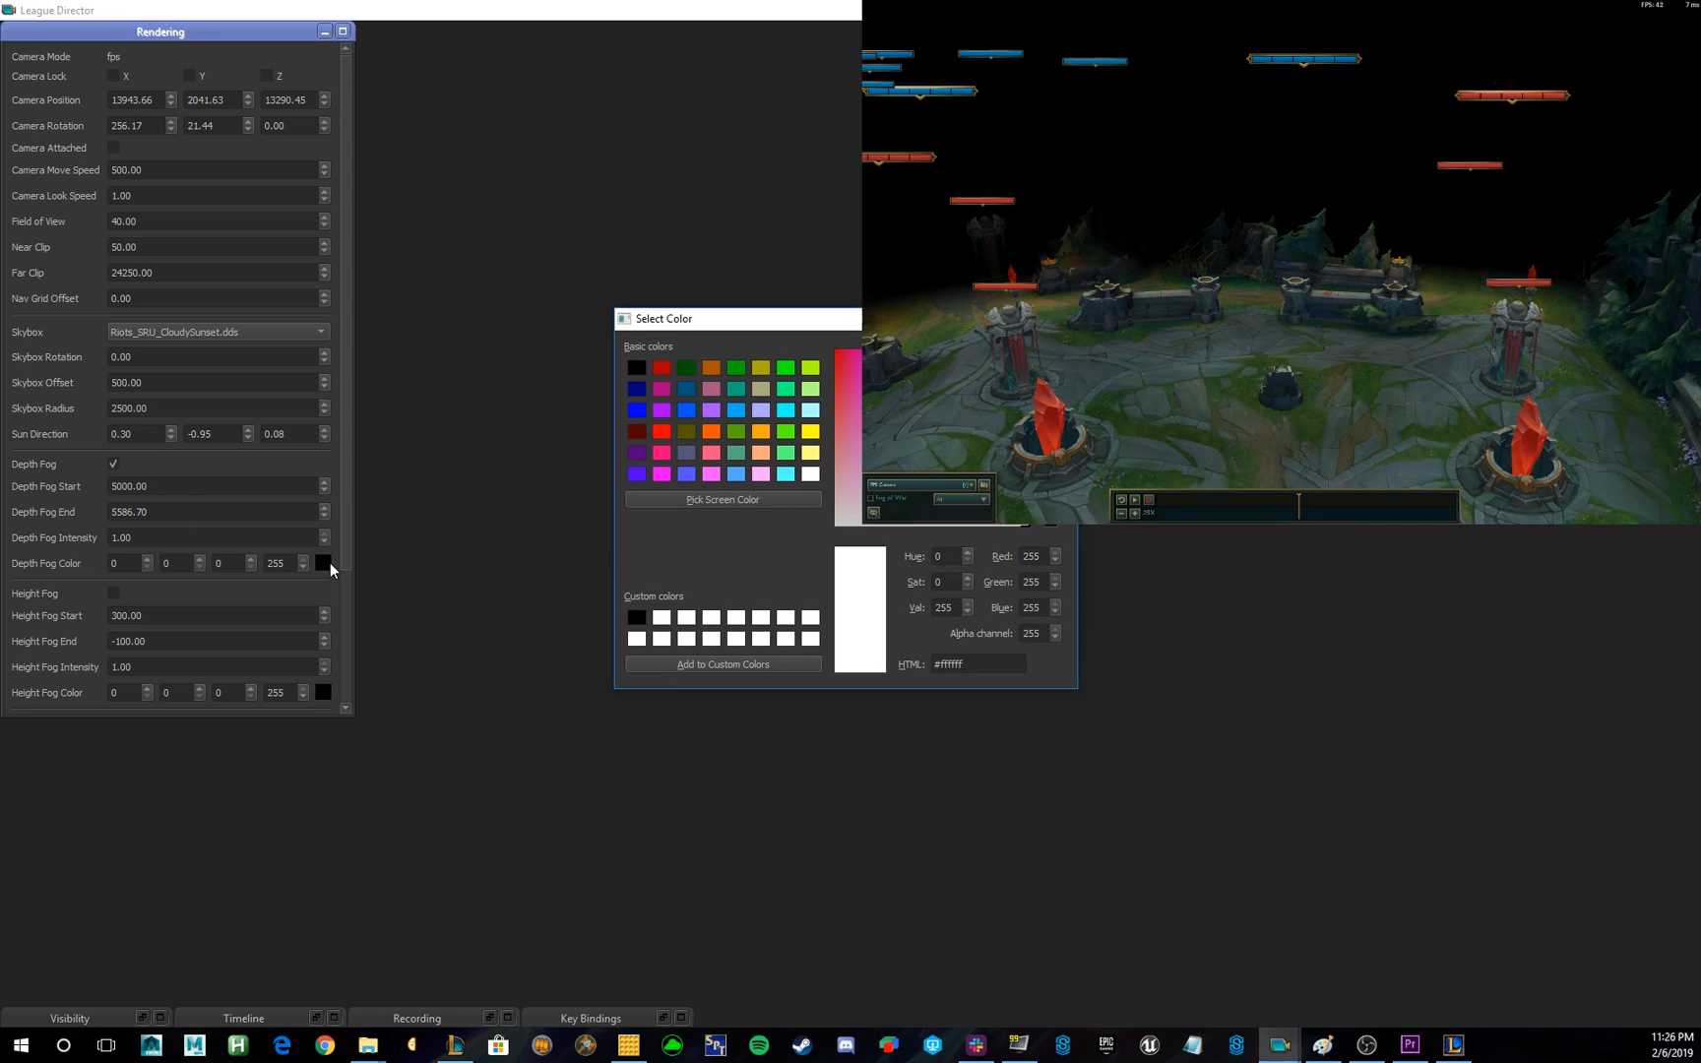
pyautogui.click(636, 390)
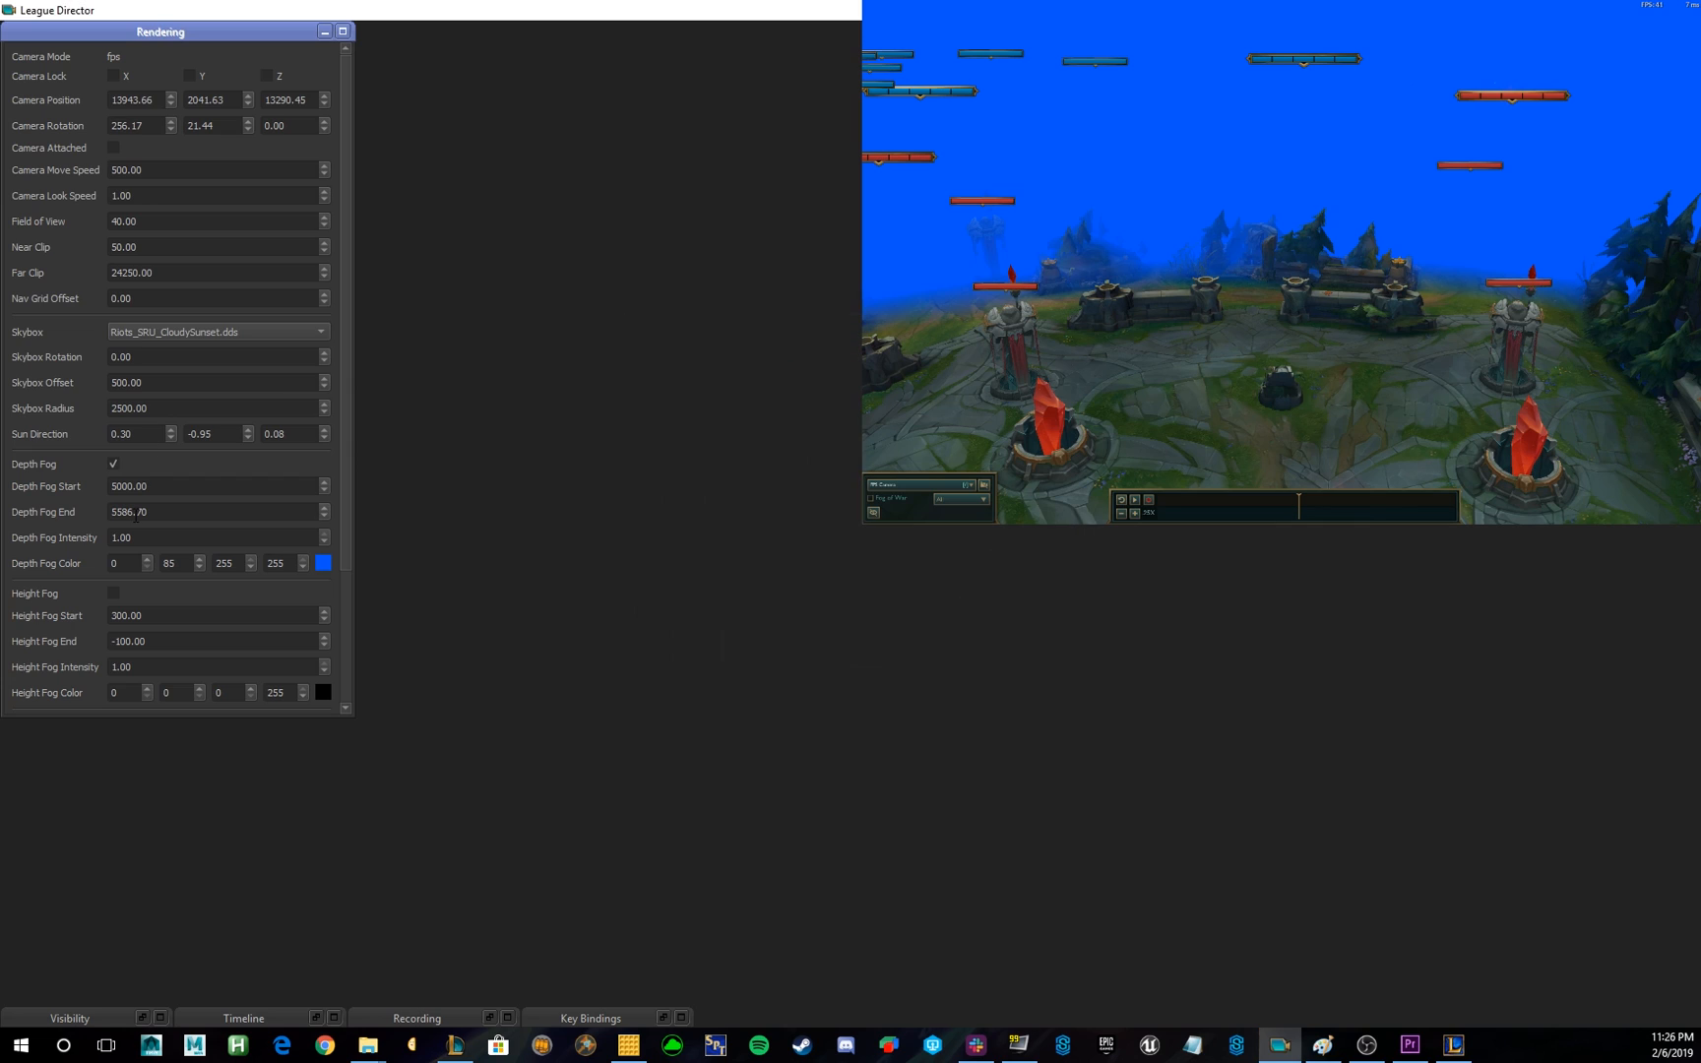
pyautogui.write('.5')
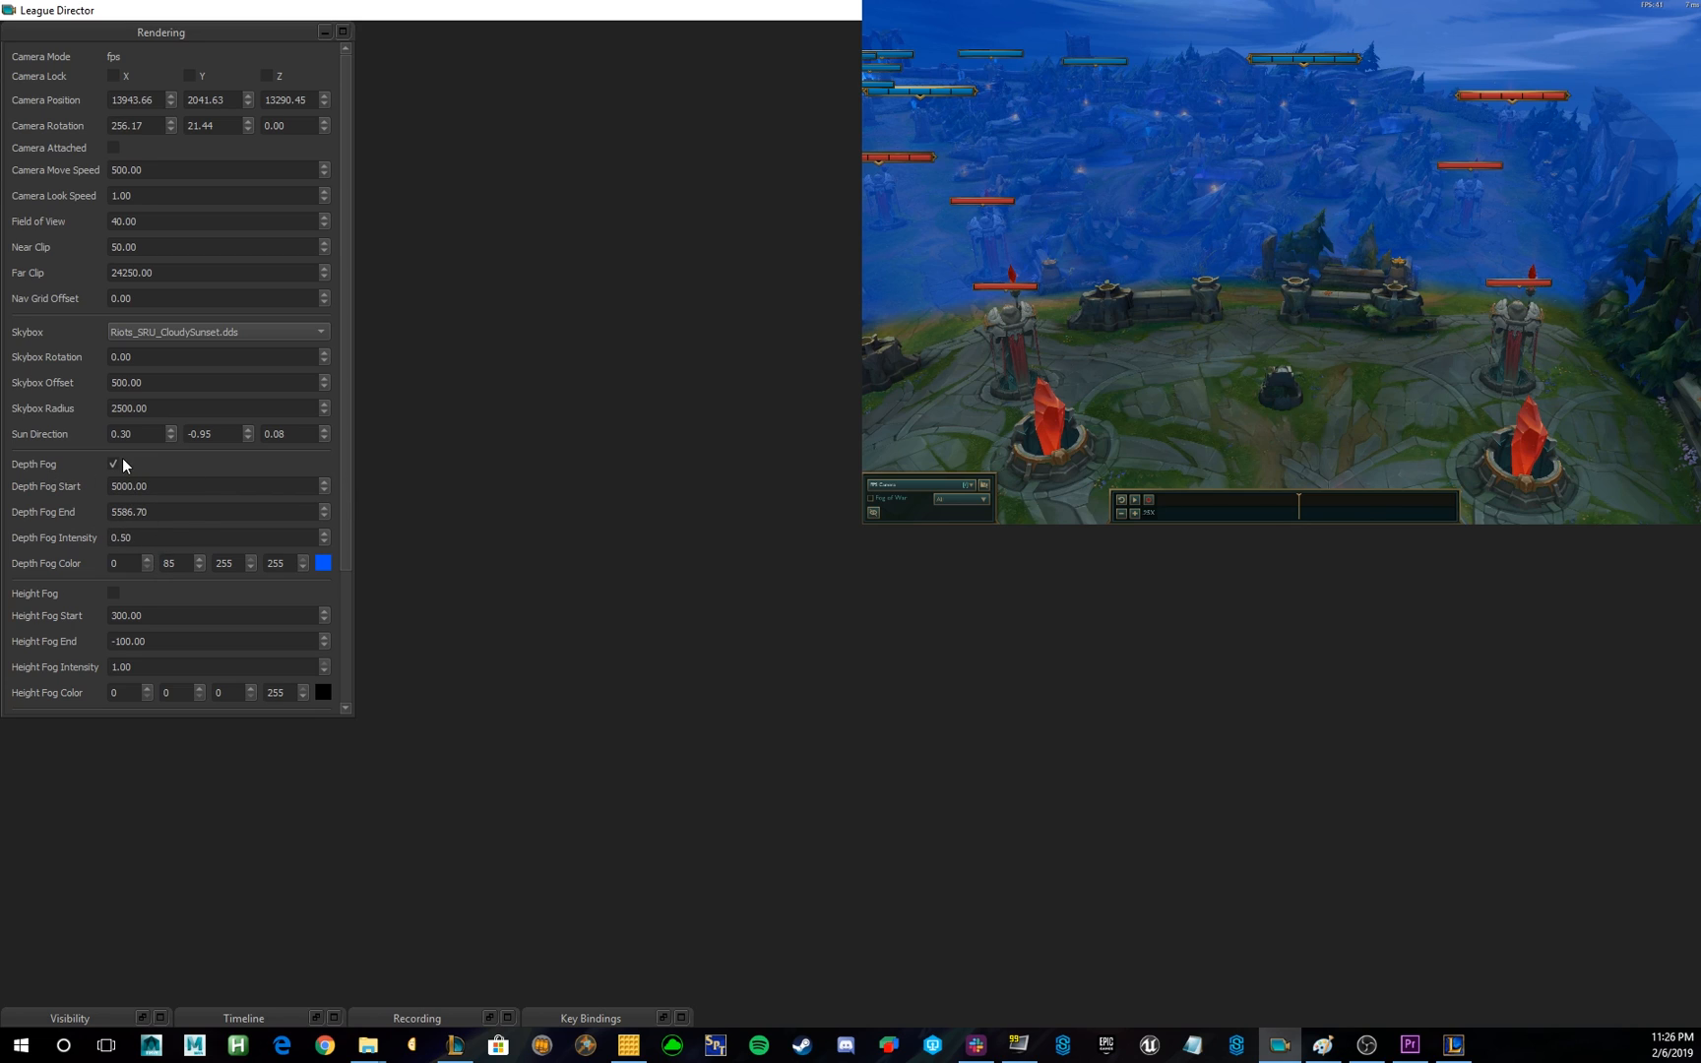
pyautogui.click(112, 462)
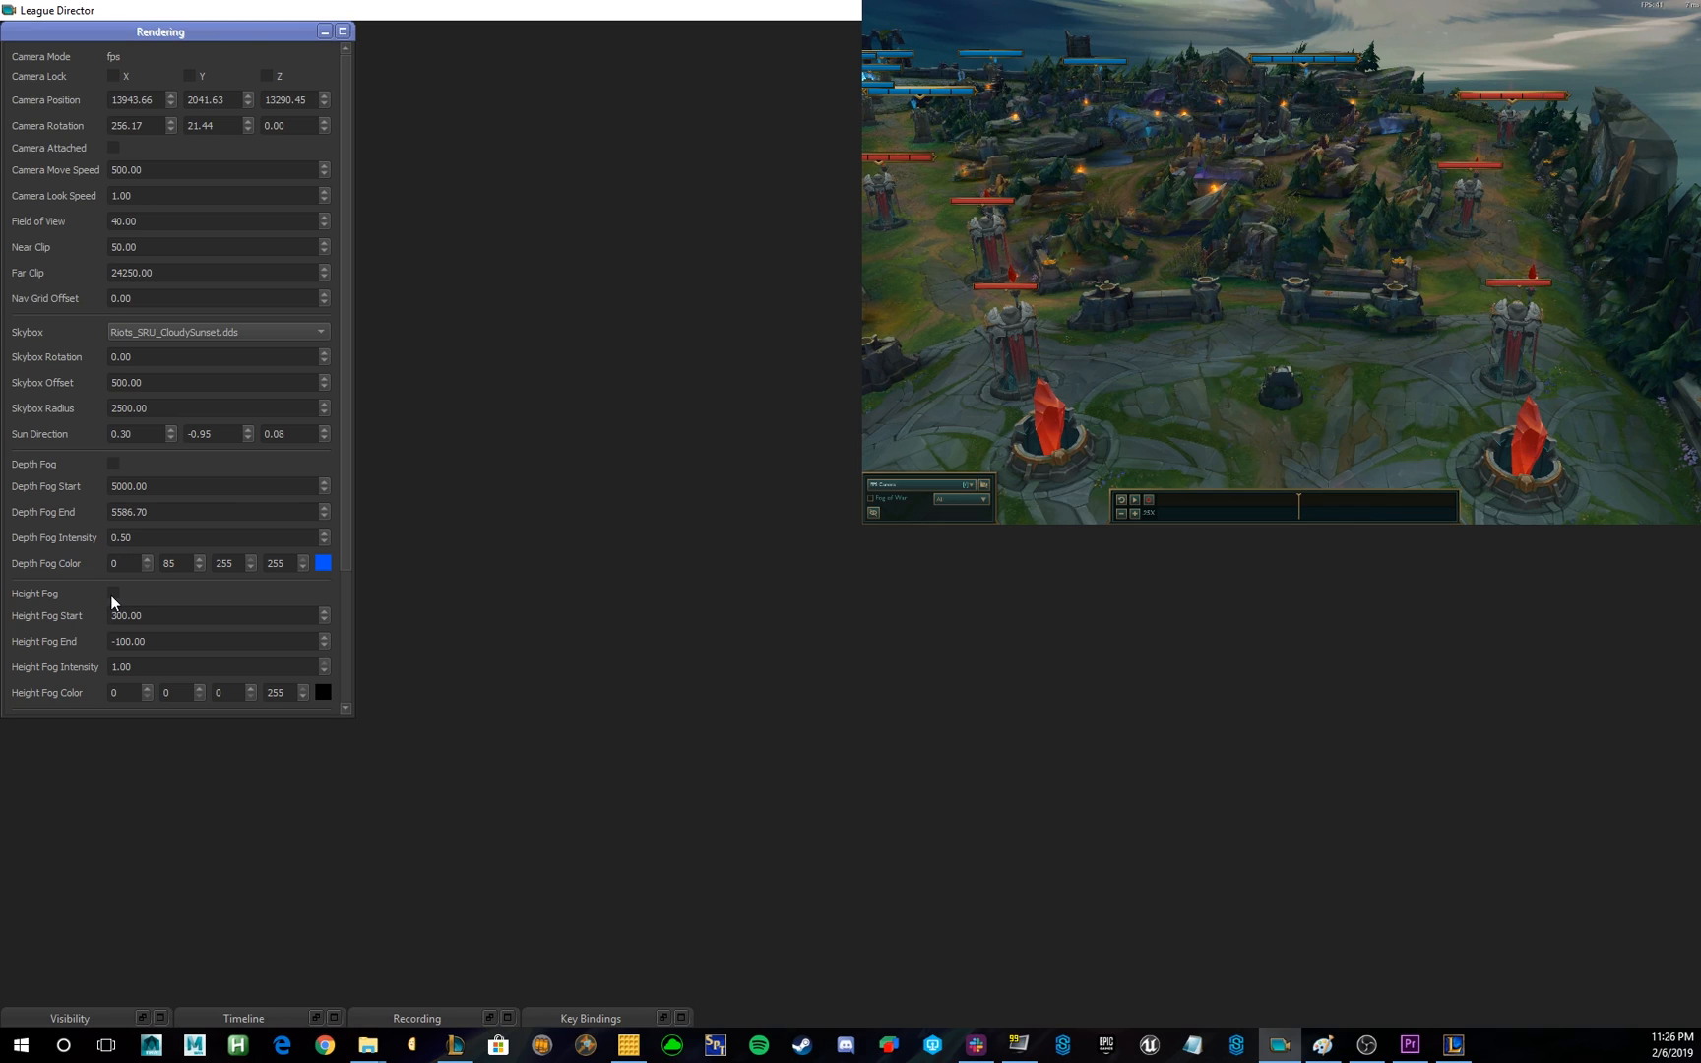
# Turn on height fog and put the rendering settings away.
pyautogui.click(112, 593)
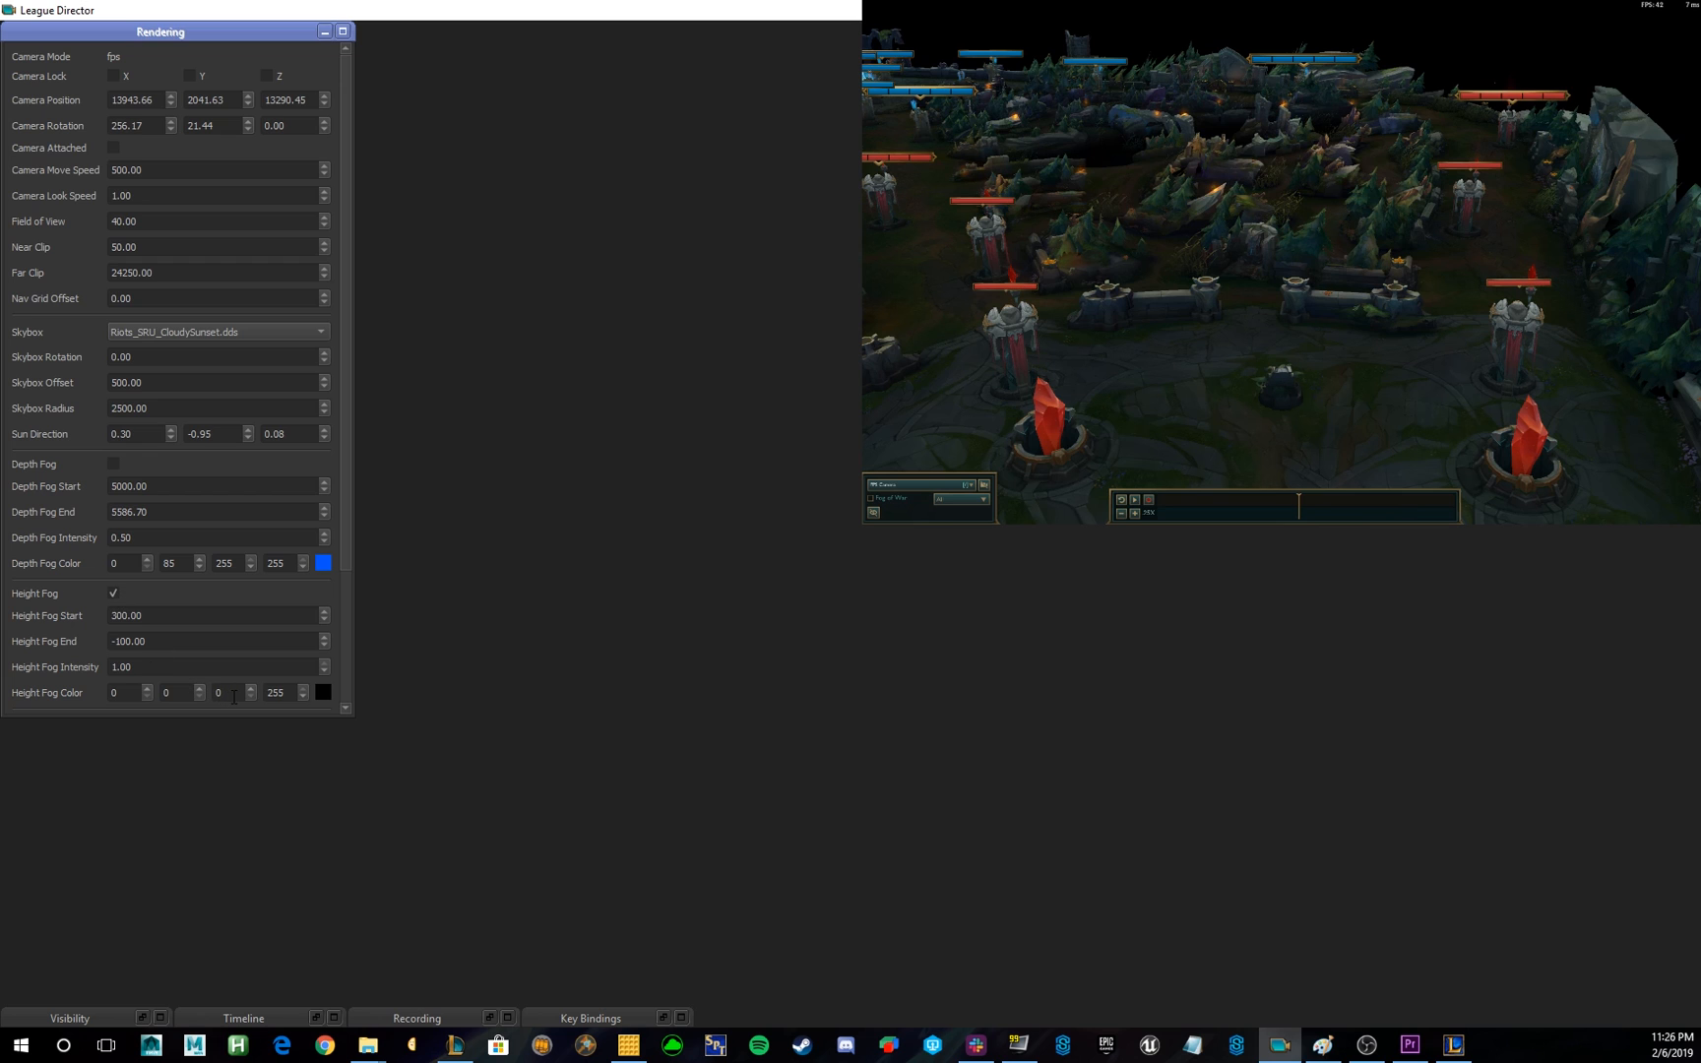
pyautogui.click(323, 693)
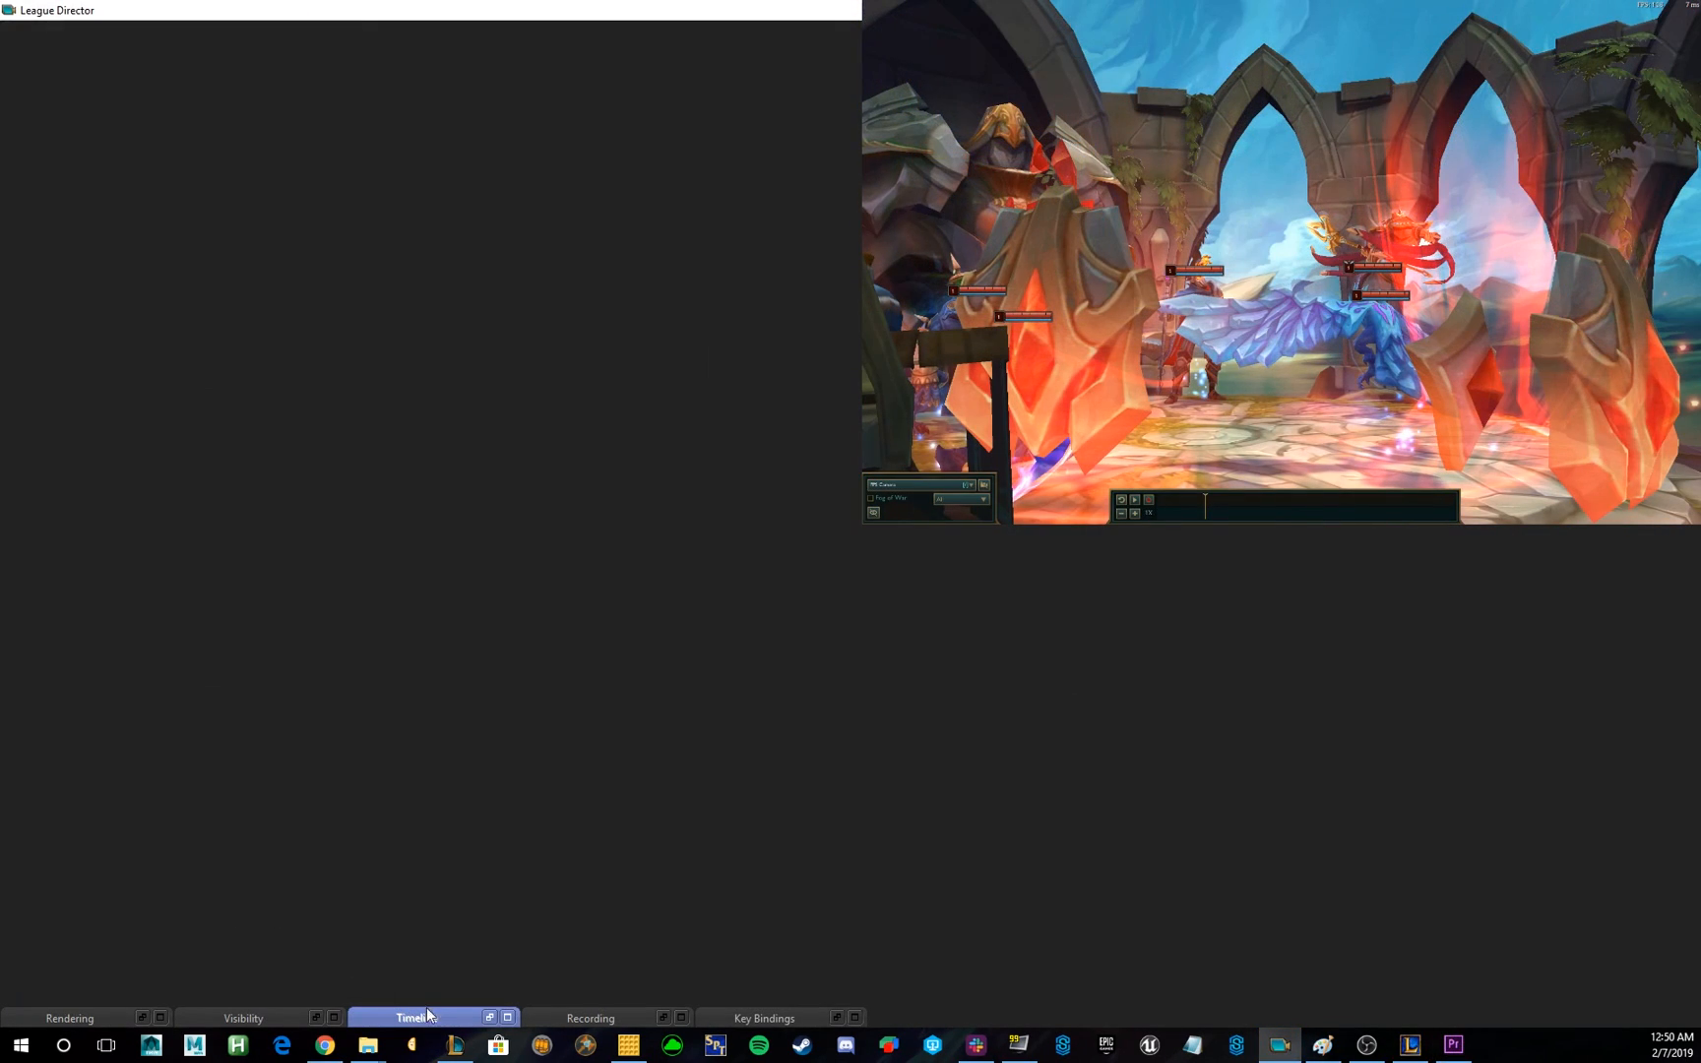
# Show the Timeline, play the replay and try speeds of 4x and 1.25x before returning to 1.00.
pyautogui.click(413, 1018)
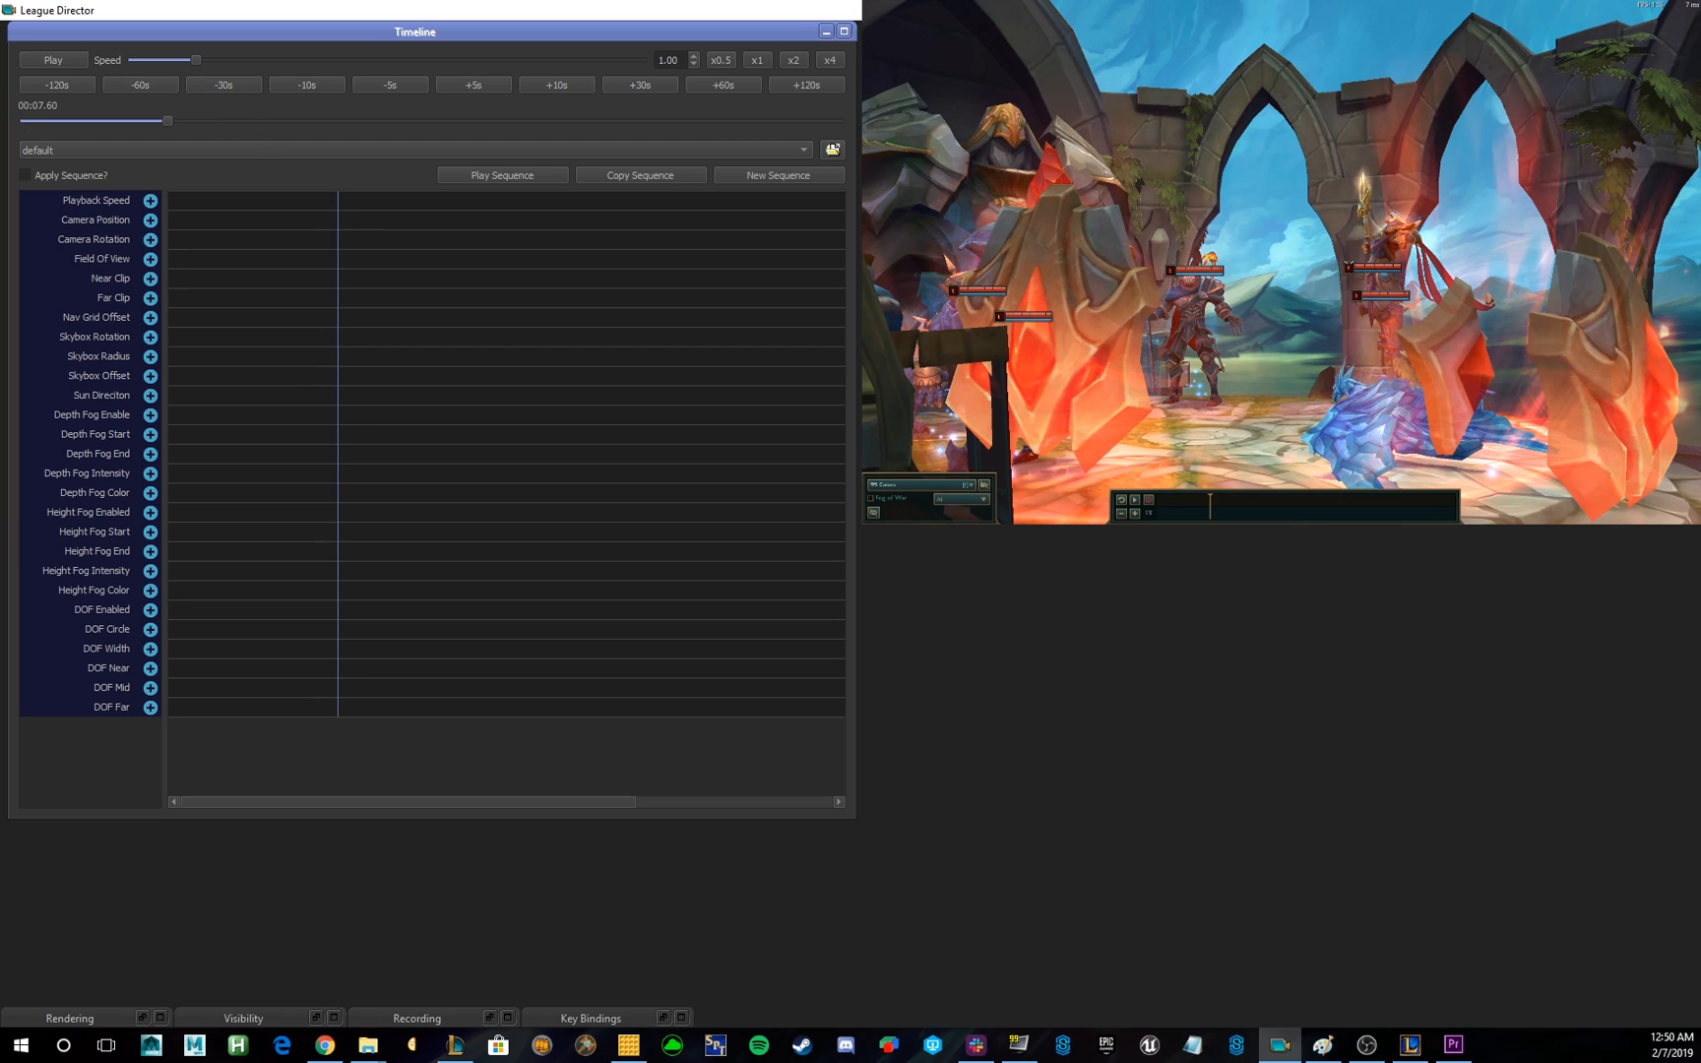
pyautogui.click(51, 59)
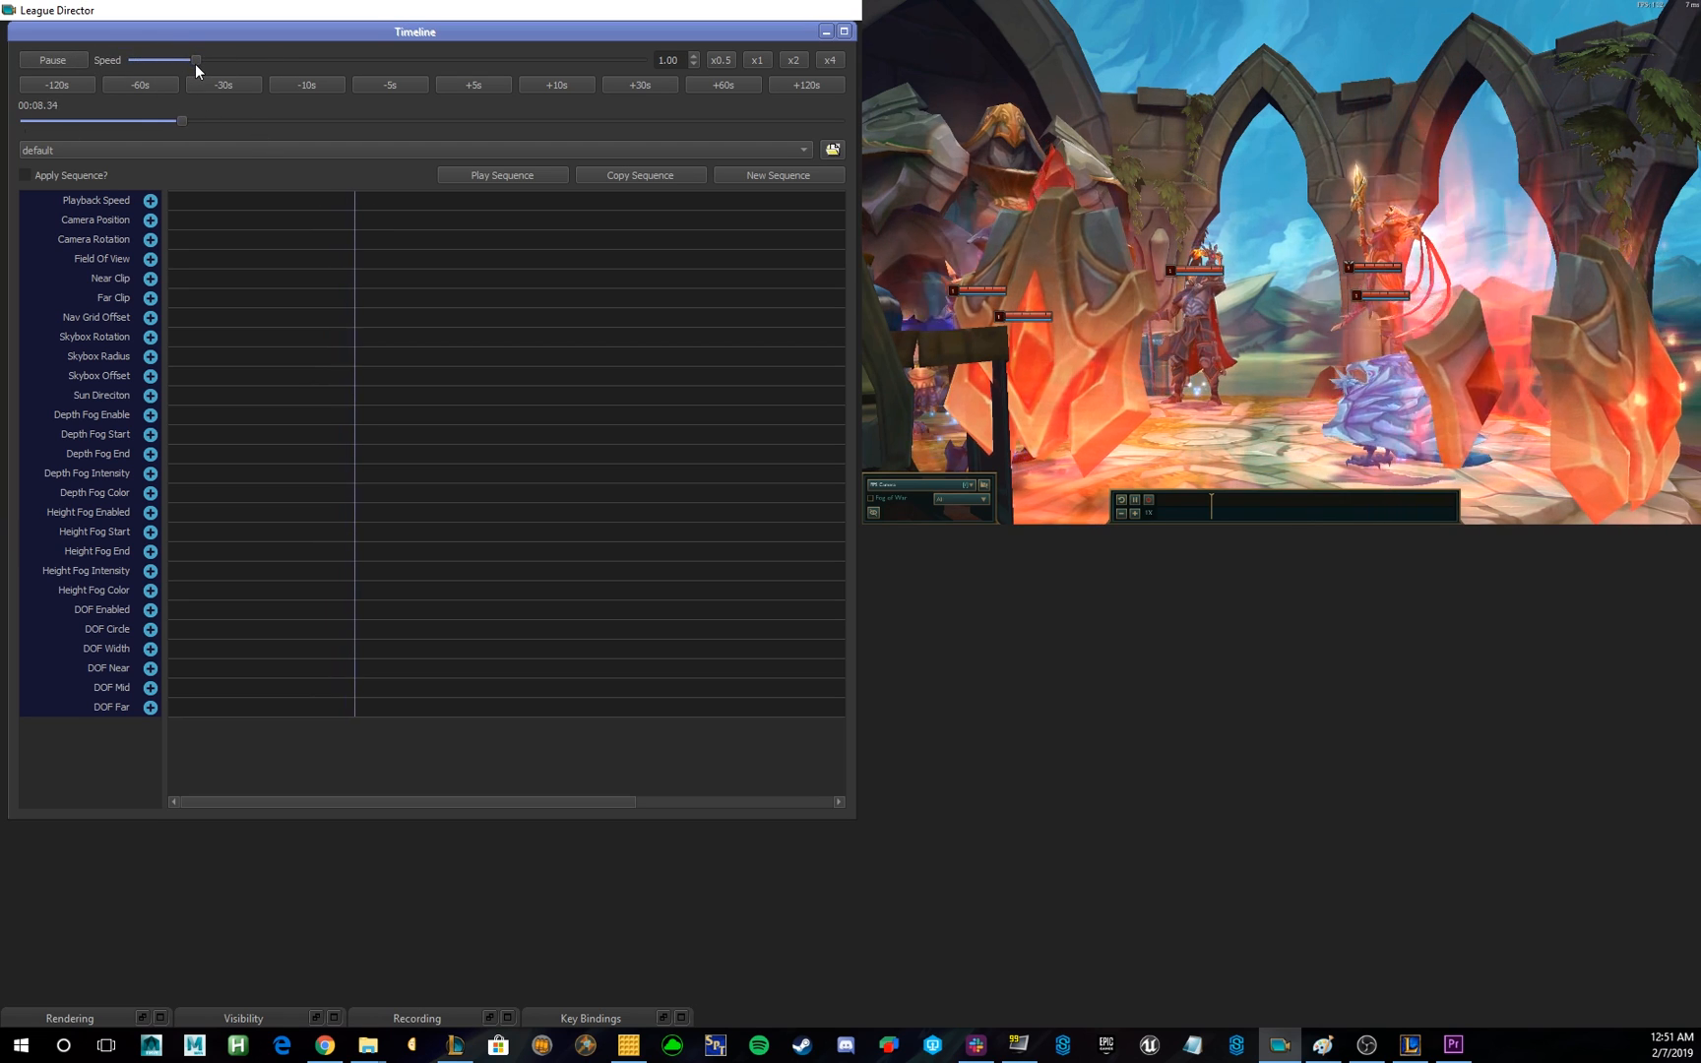
pyautogui.moveTo(195, 59); pyautogui.dragTo(386, 59)
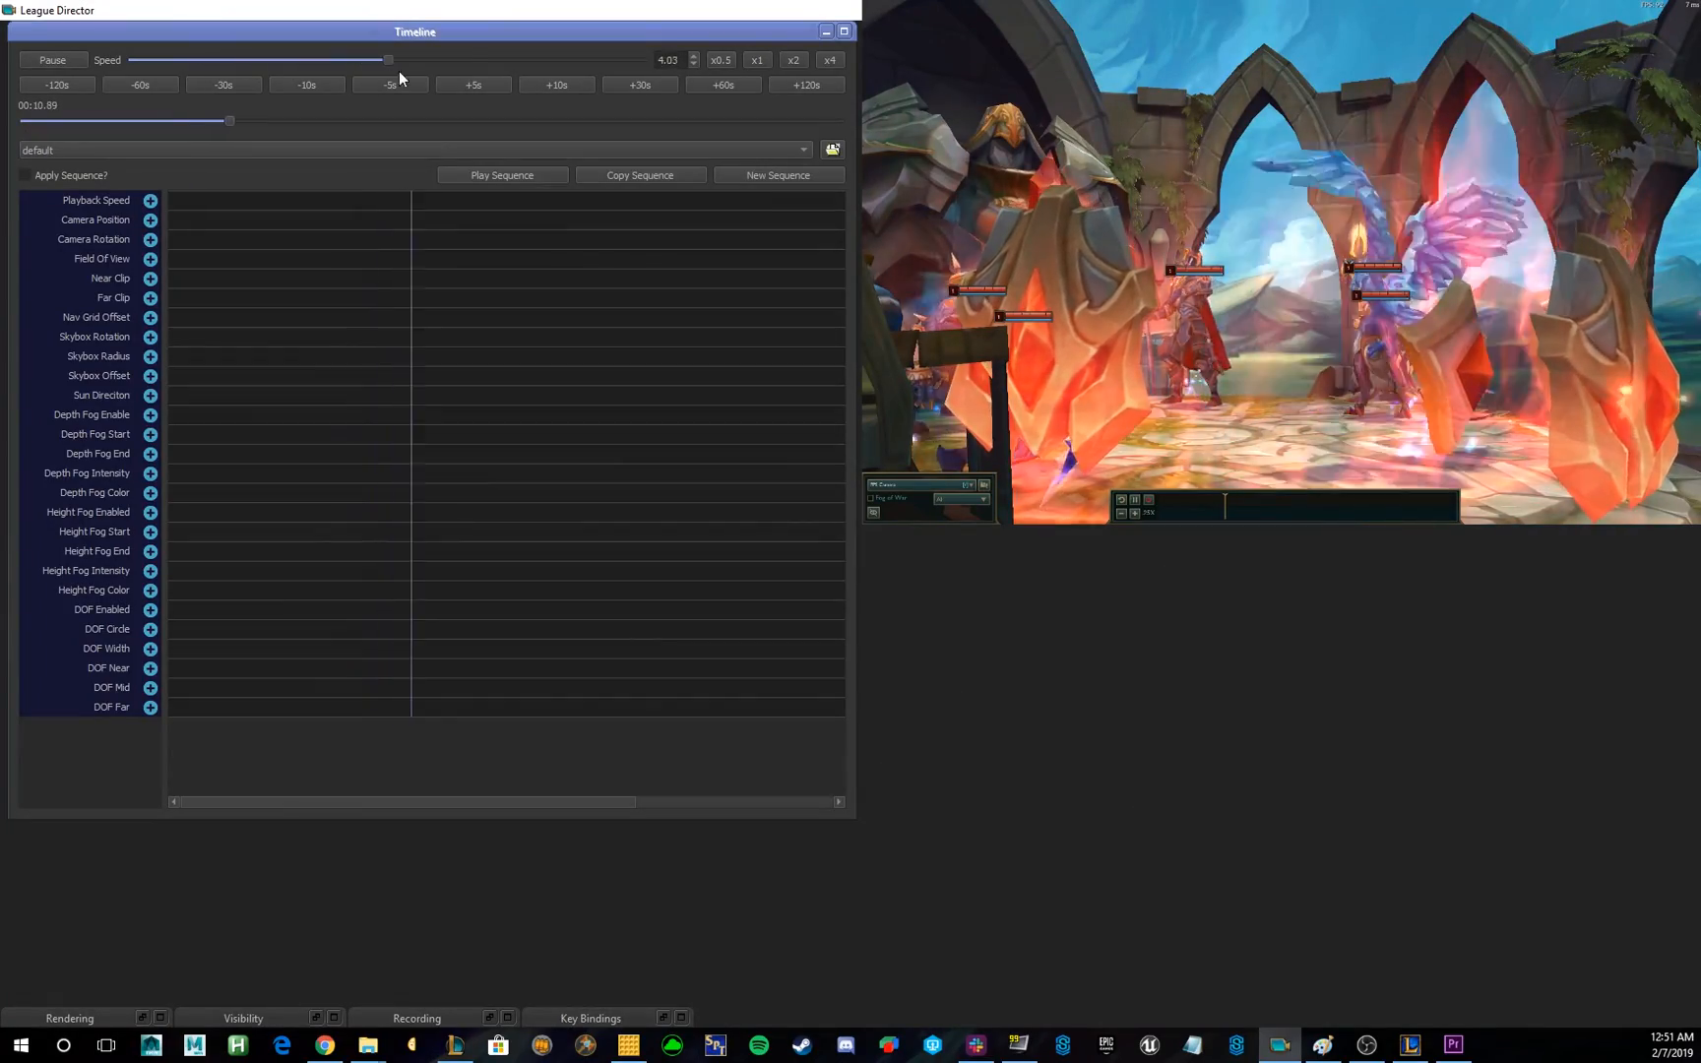
pyautogui.moveTo(388, 60); pyautogui.dragTo(177, 59)
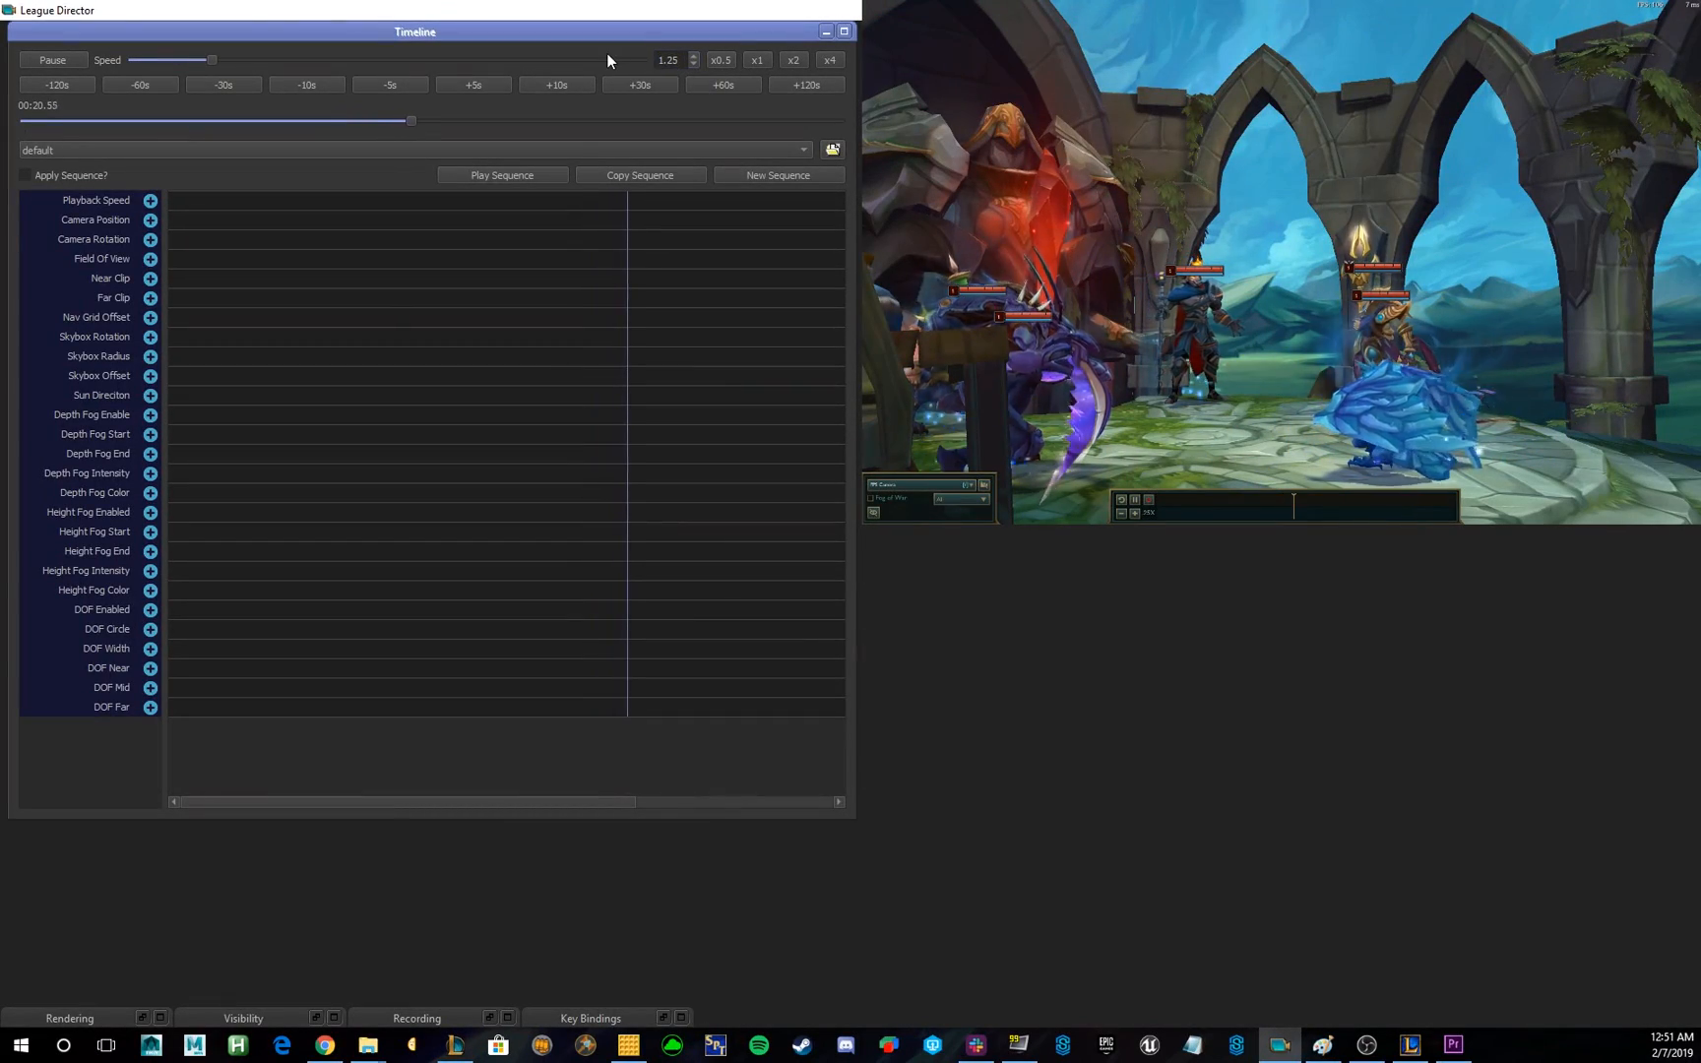
pyautogui.moveTo(211, 59); pyautogui.dragTo(388, 59)
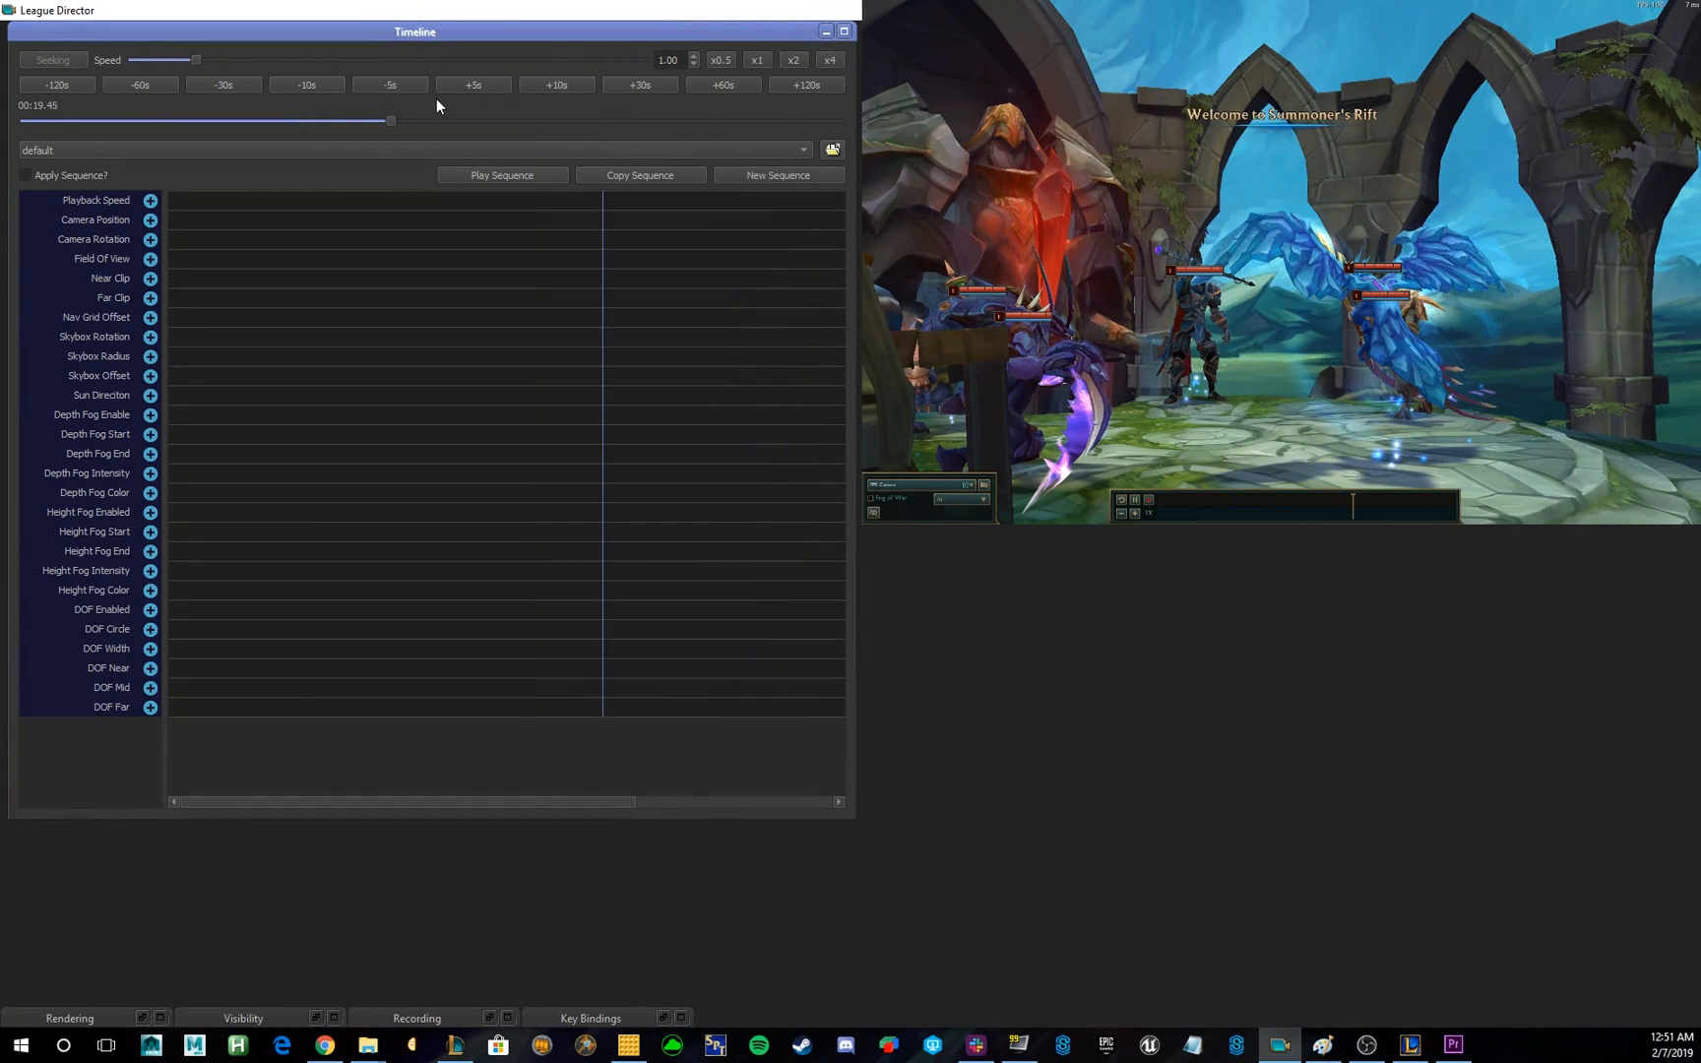
# Pause playback and rewind the replay to around nine seconds.
pyautogui.click(51, 59)
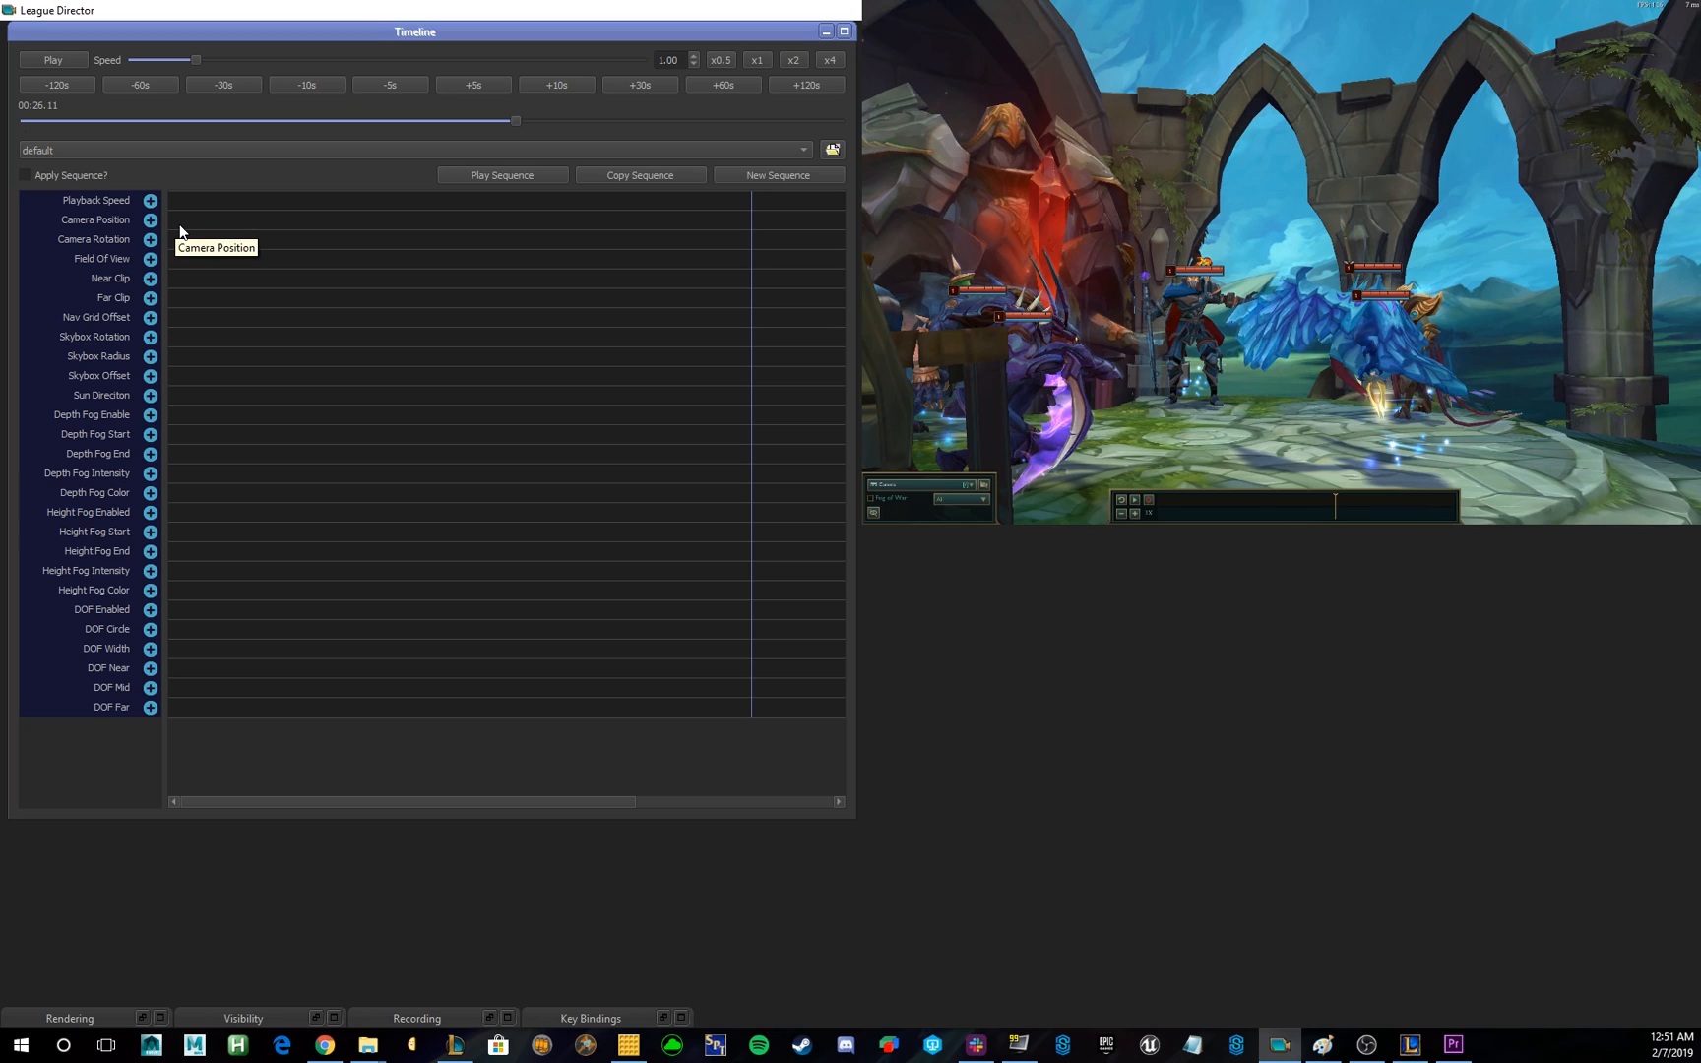
pyautogui.moveTo(258, 181)
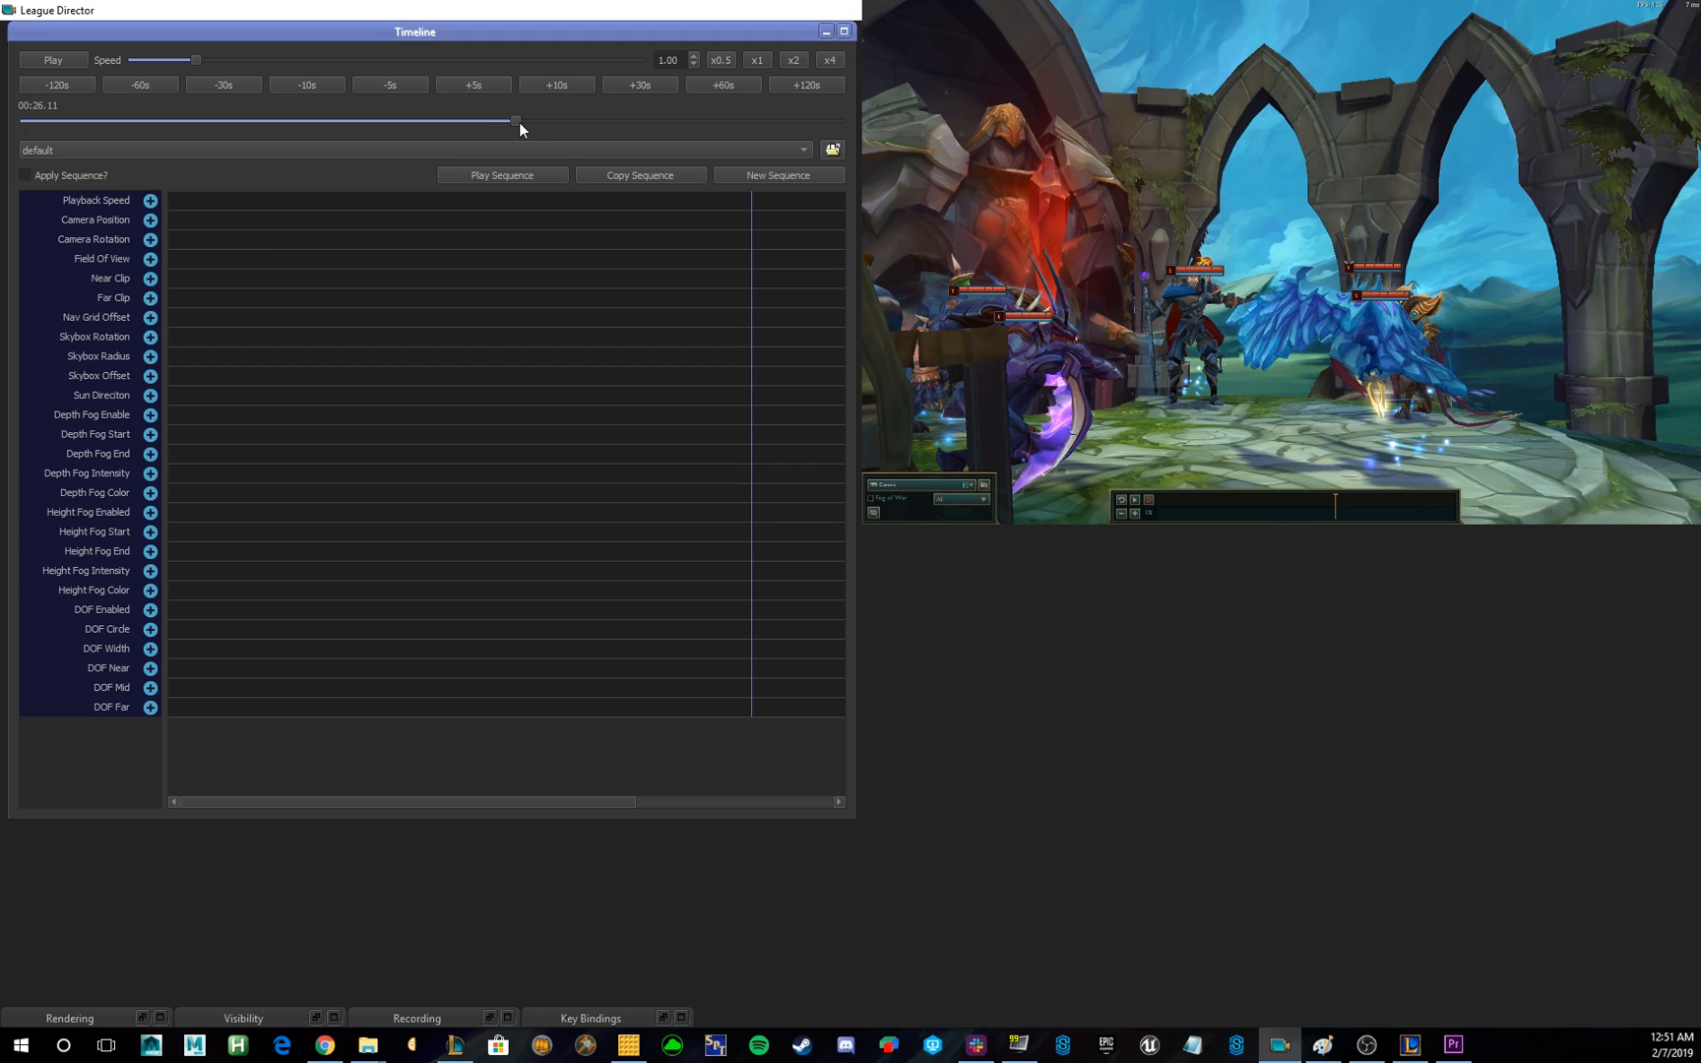
pyautogui.moveTo(516, 120); pyautogui.dragTo(152, 120)
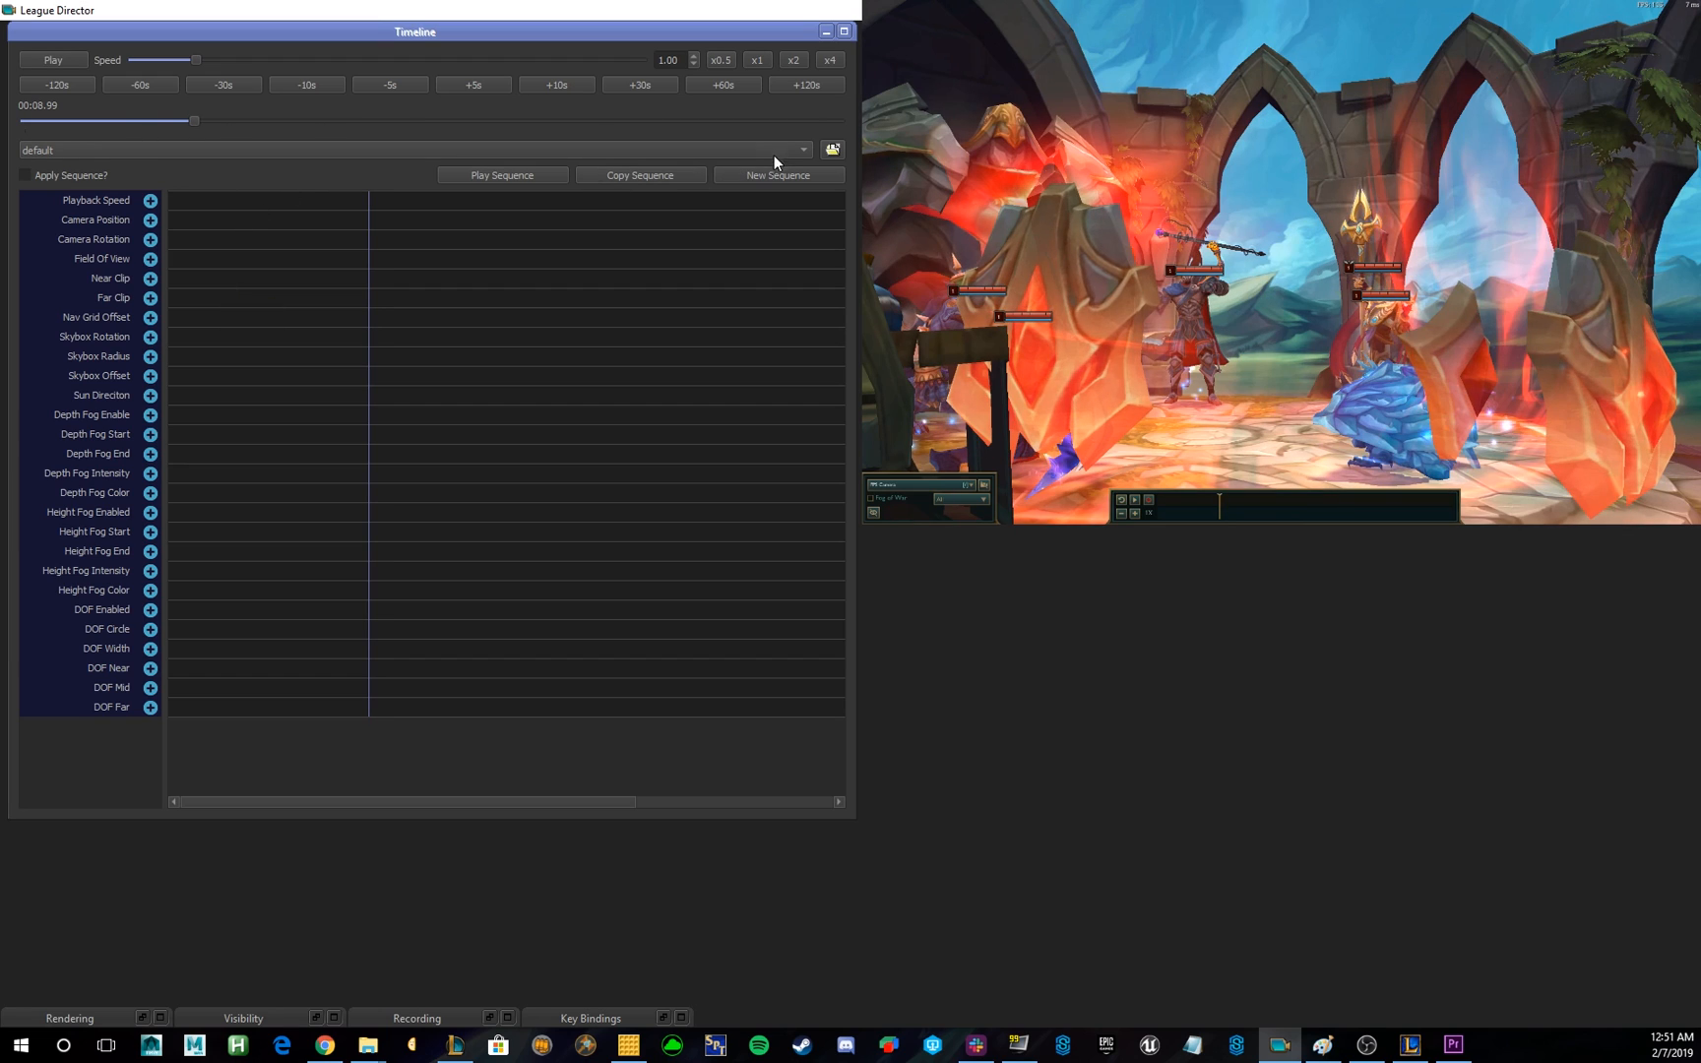
pyautogui.moveTo(173, 264)
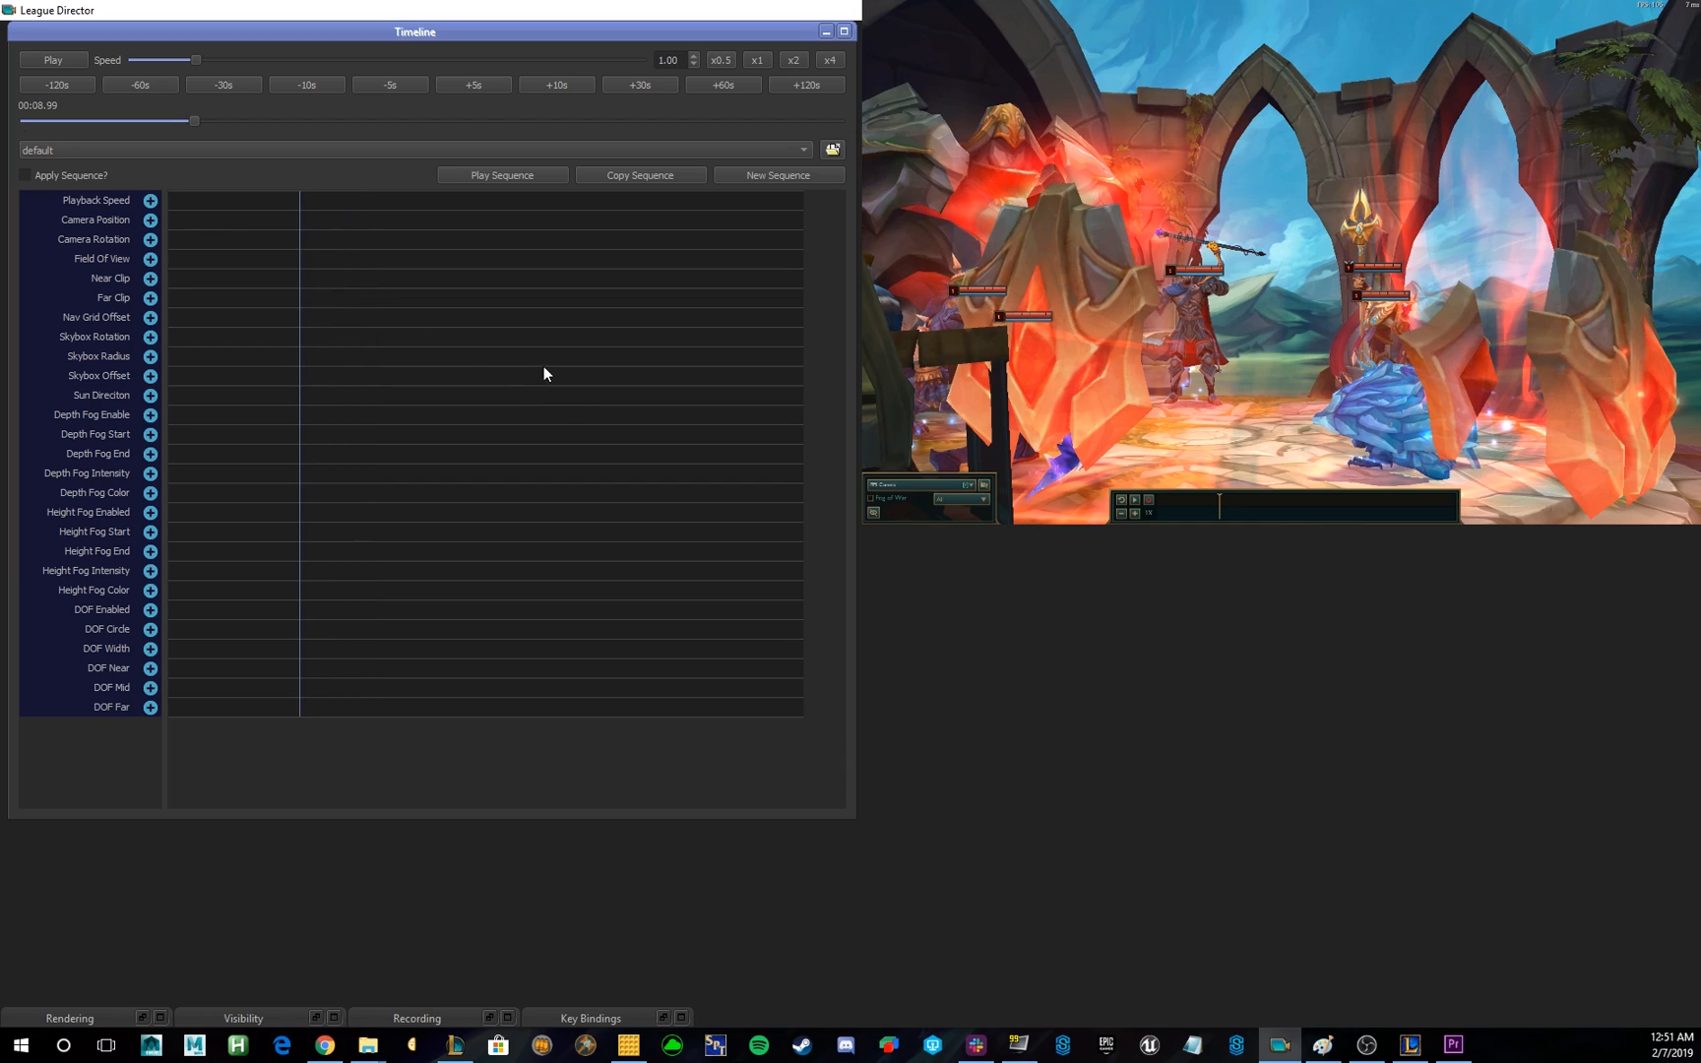
pyautogui.moveTo(233, 144)
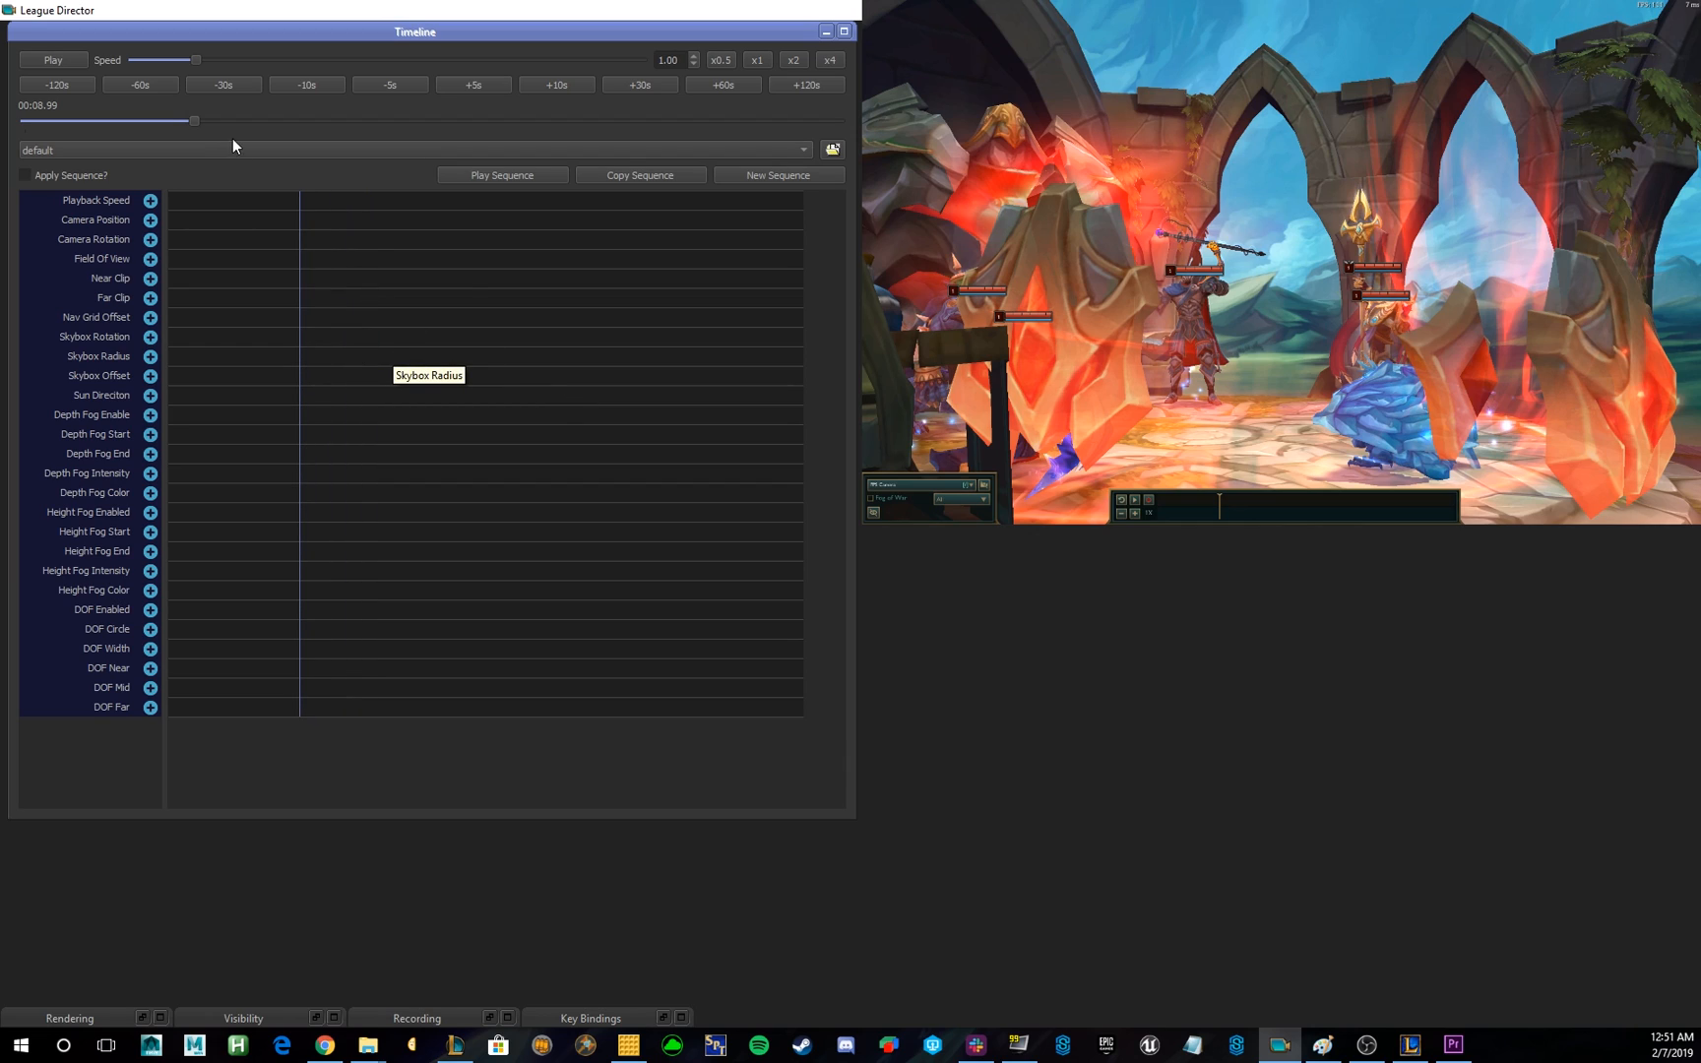
pyautogui.moveTo(608, 345)
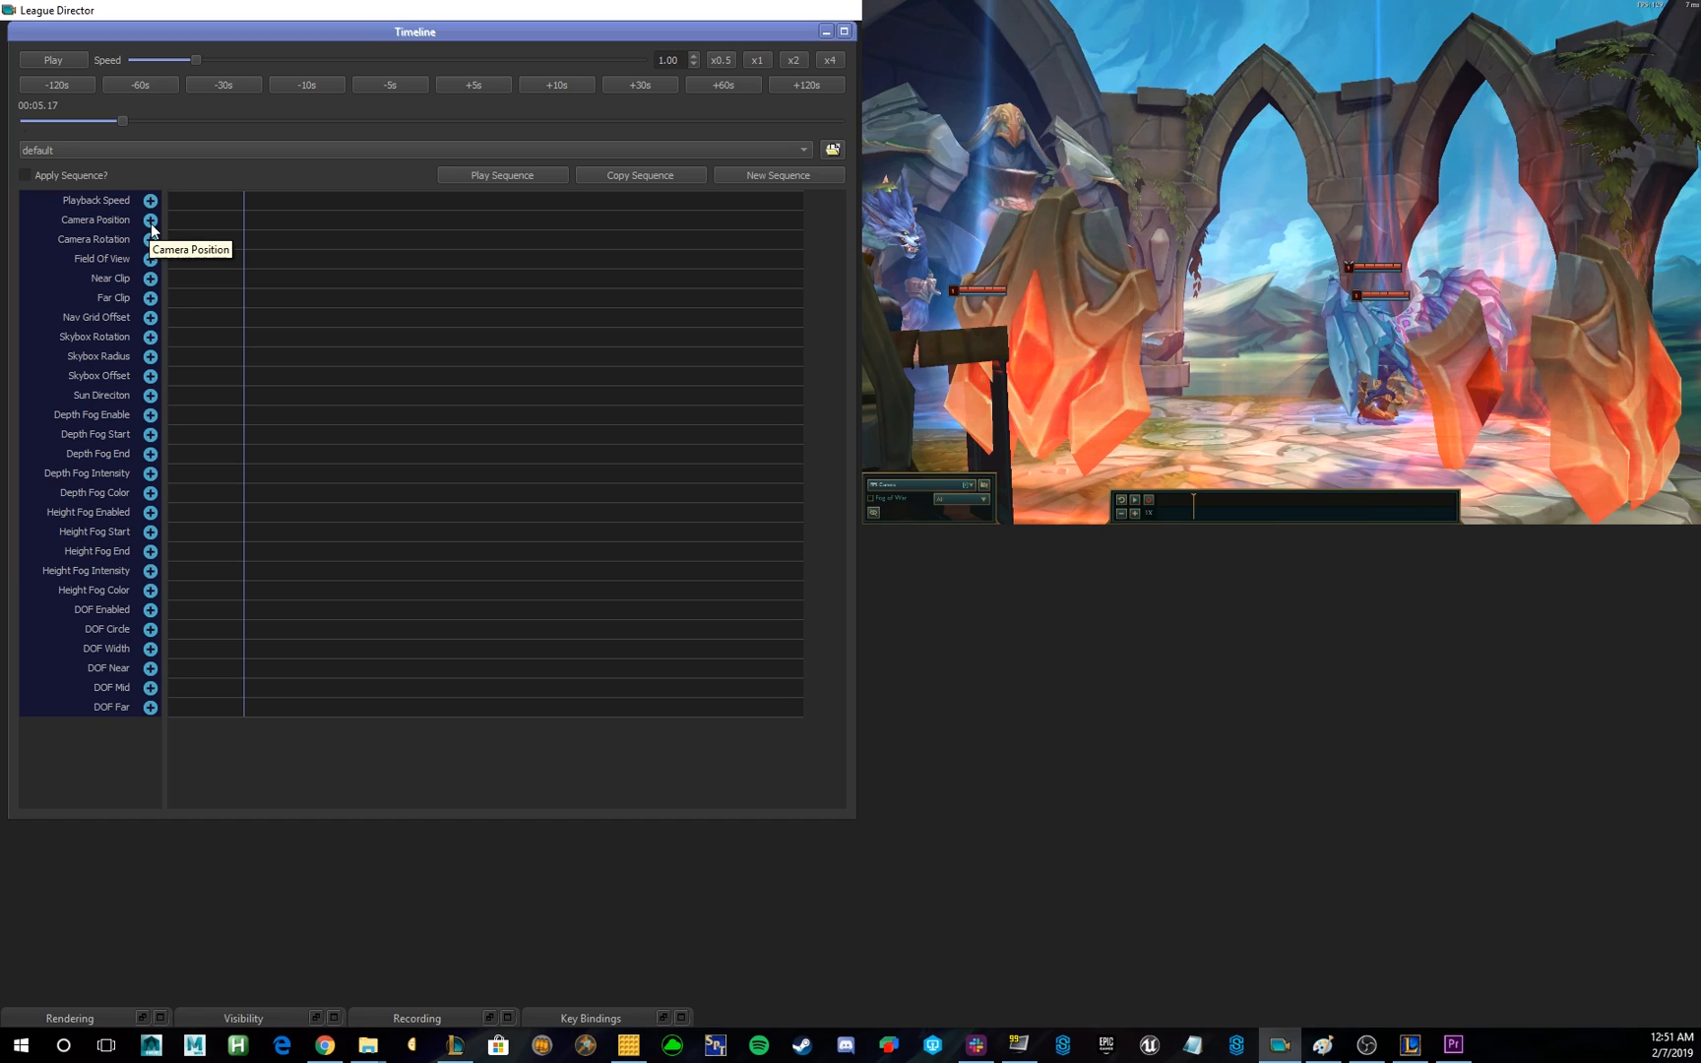
# Add camera position and rotation keyframes at about 5.17 seconds.
pyautogui.click(150, 218)
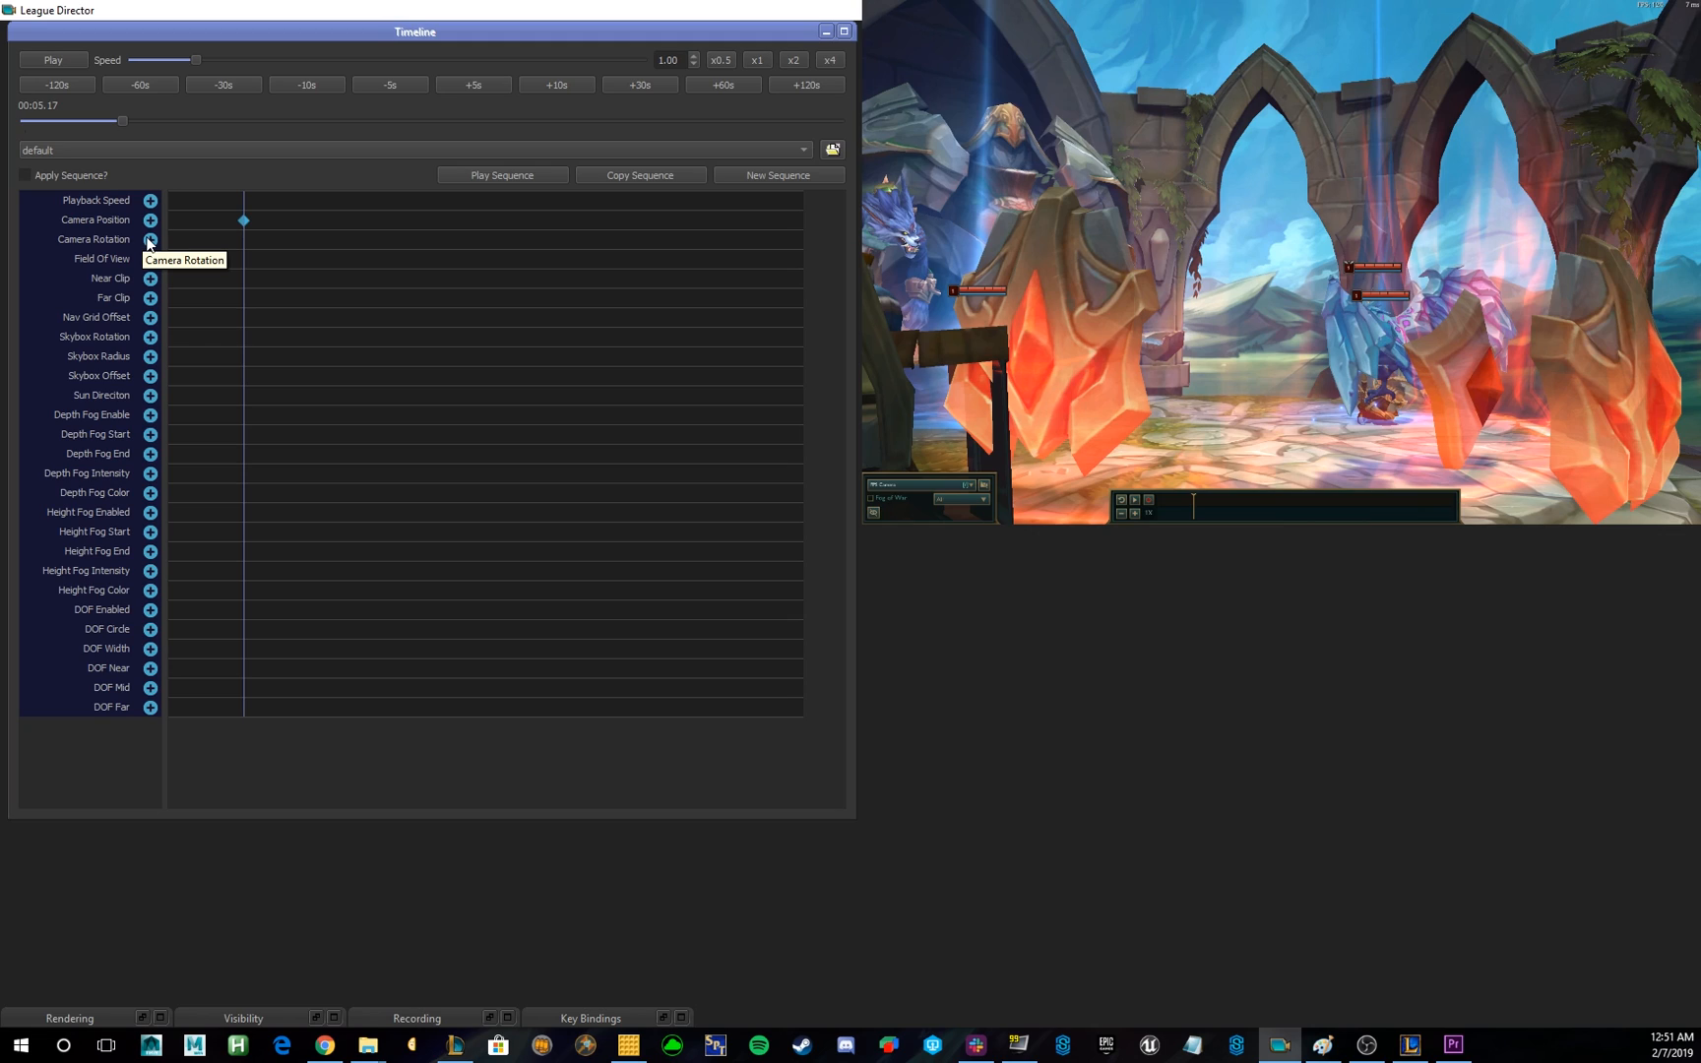
pyautogui.click(150, 238)
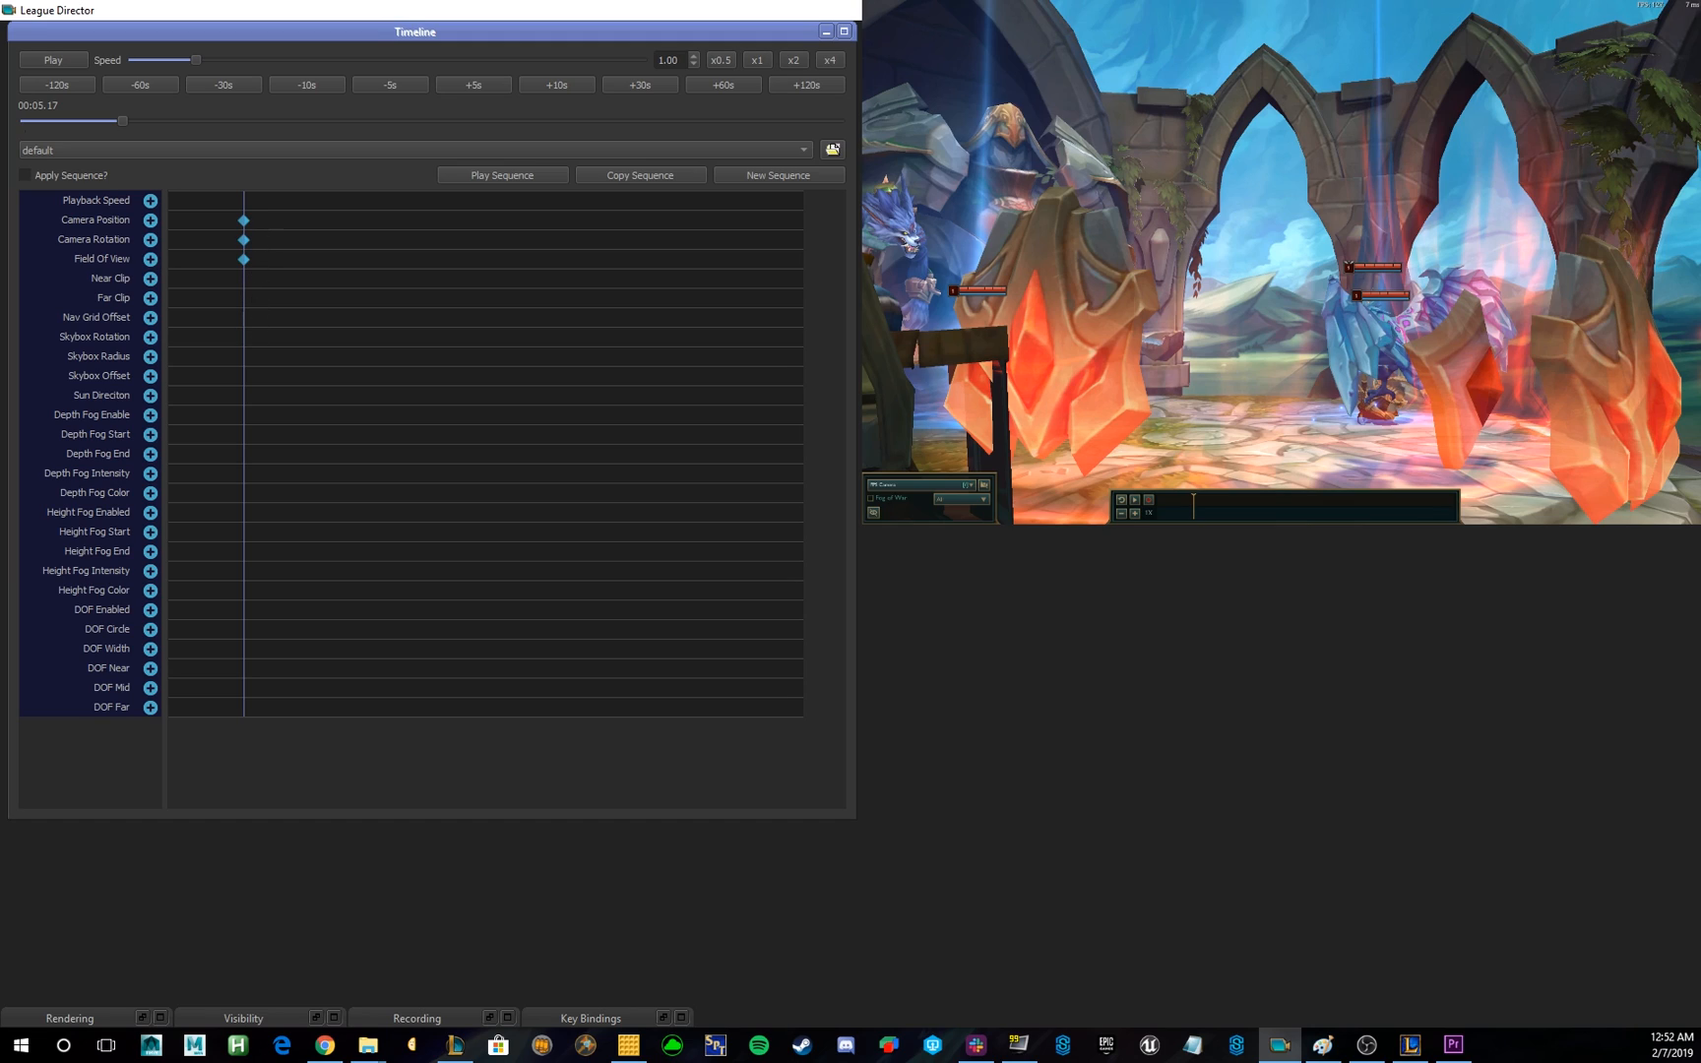
pyautogui.moveTo(469, 282)
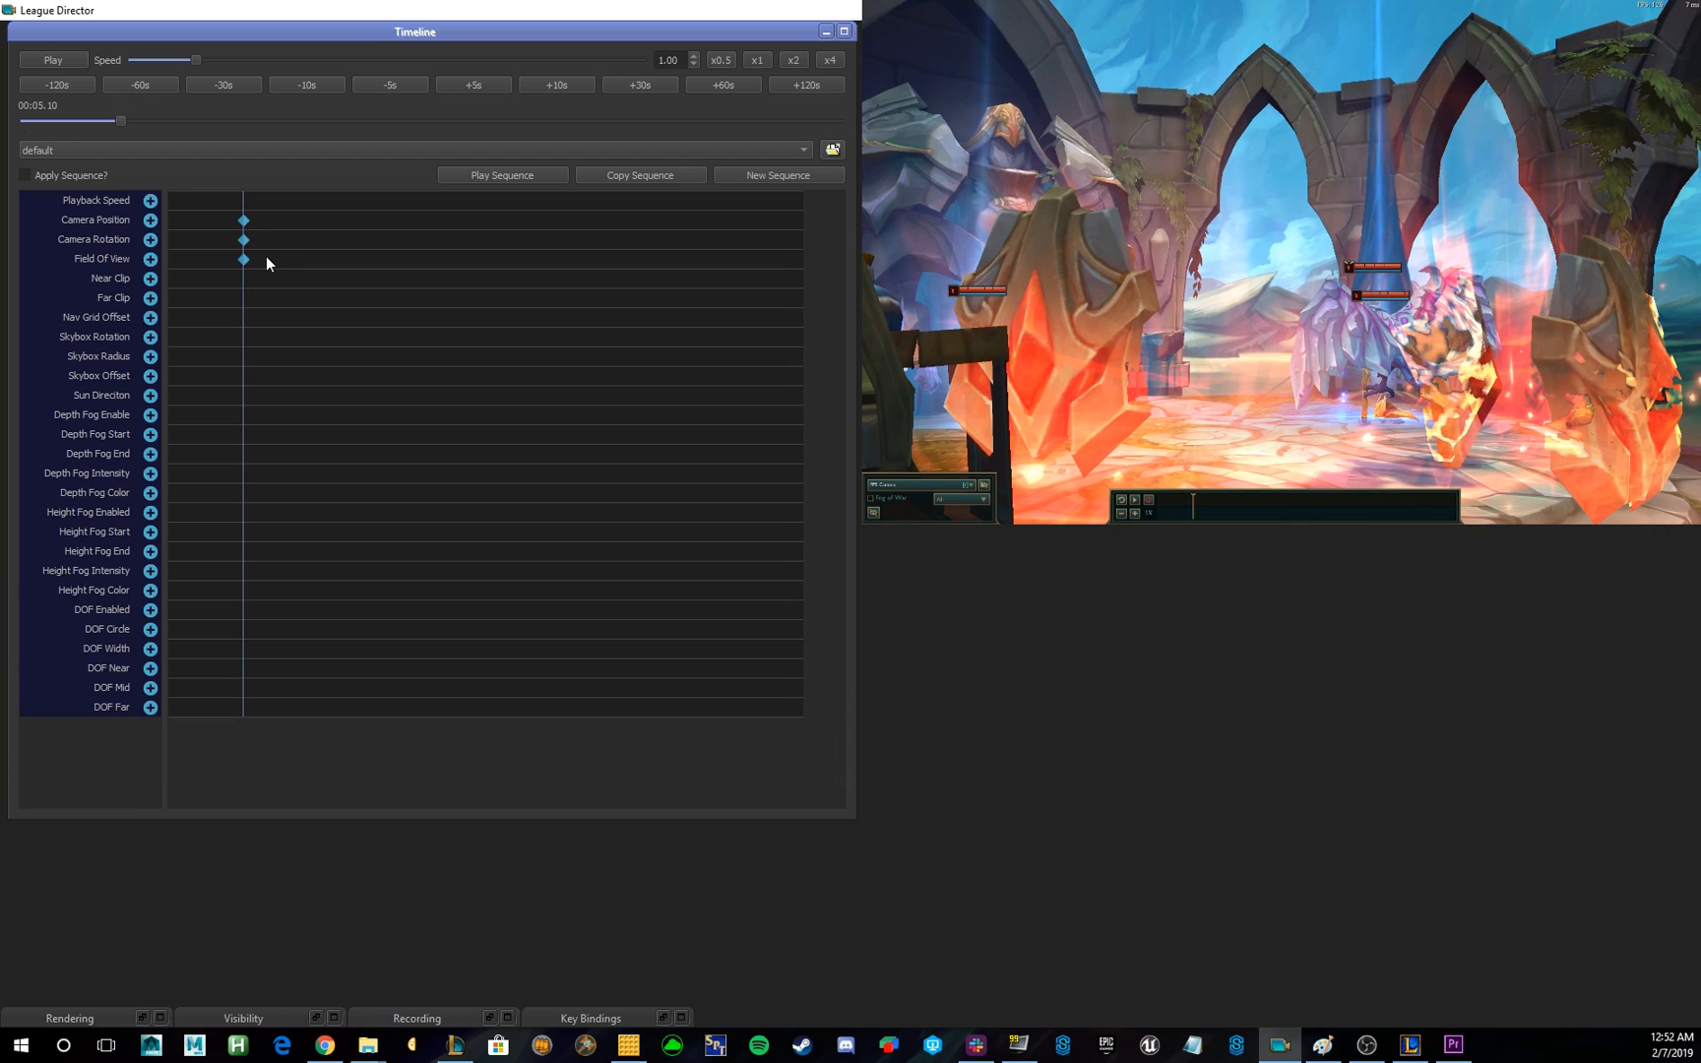
# Inspect the keyframes, select all three and move them to the 8-second mark.
pyautogui.click(242, 221)
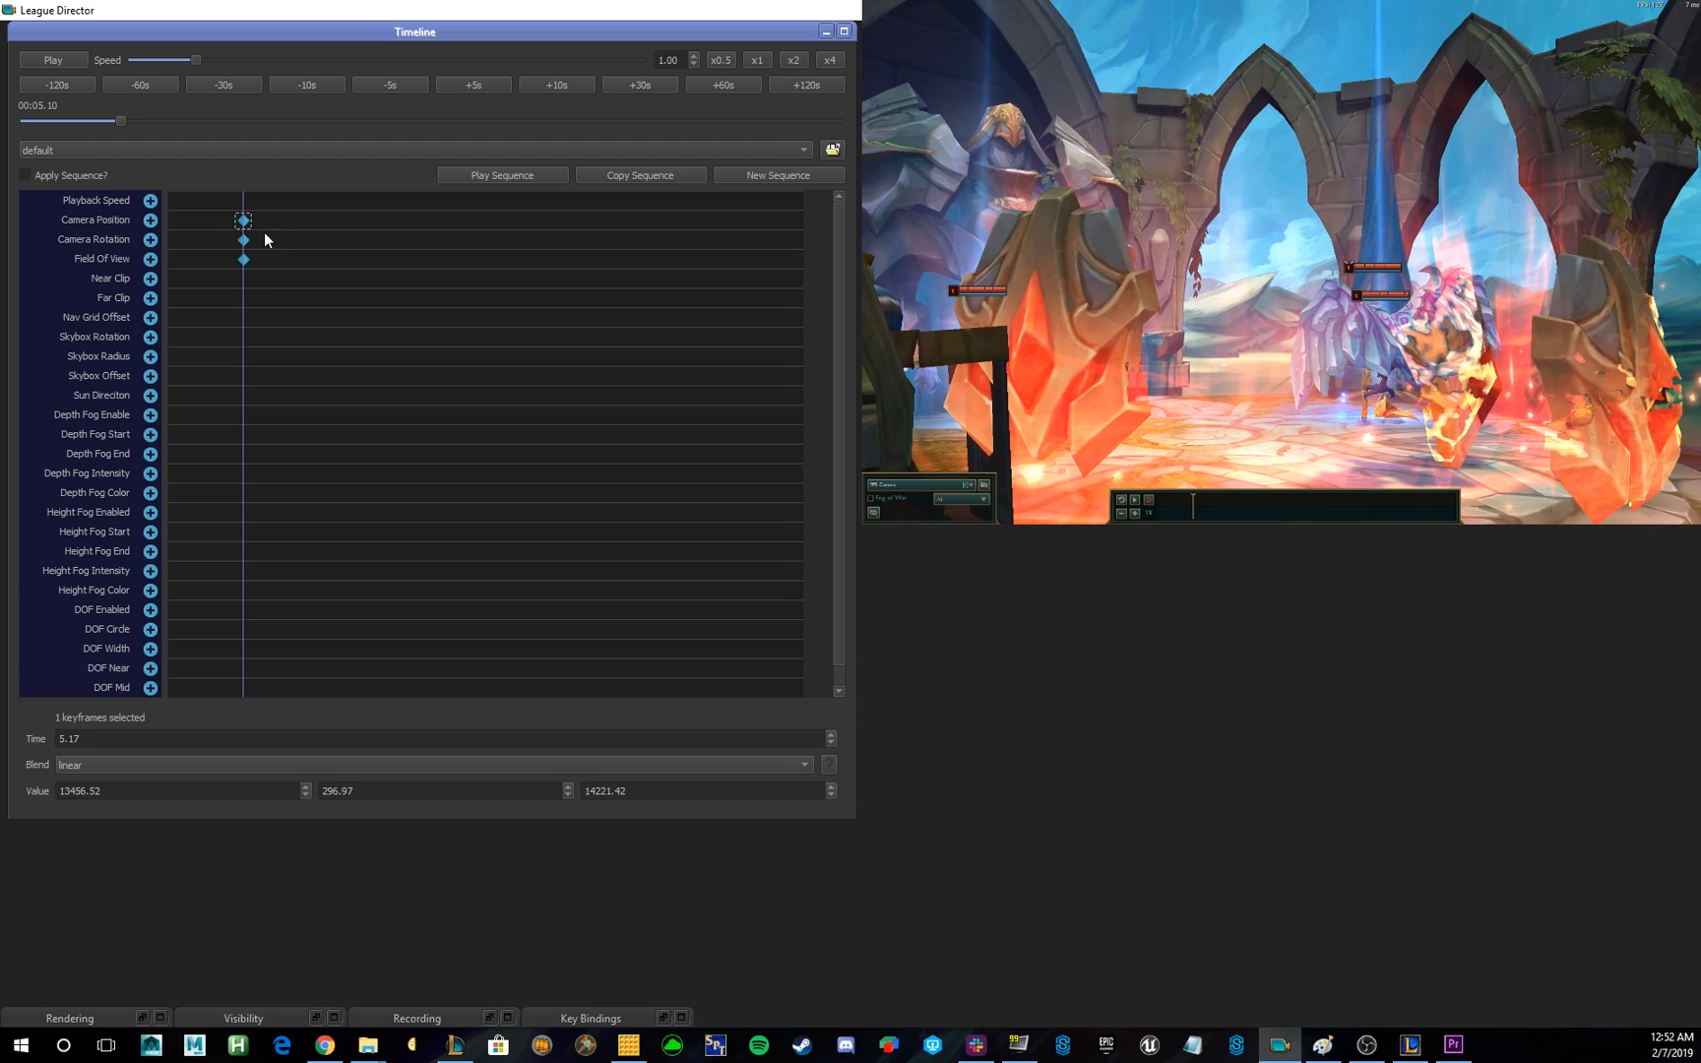
pyautogui.click(243, 260)
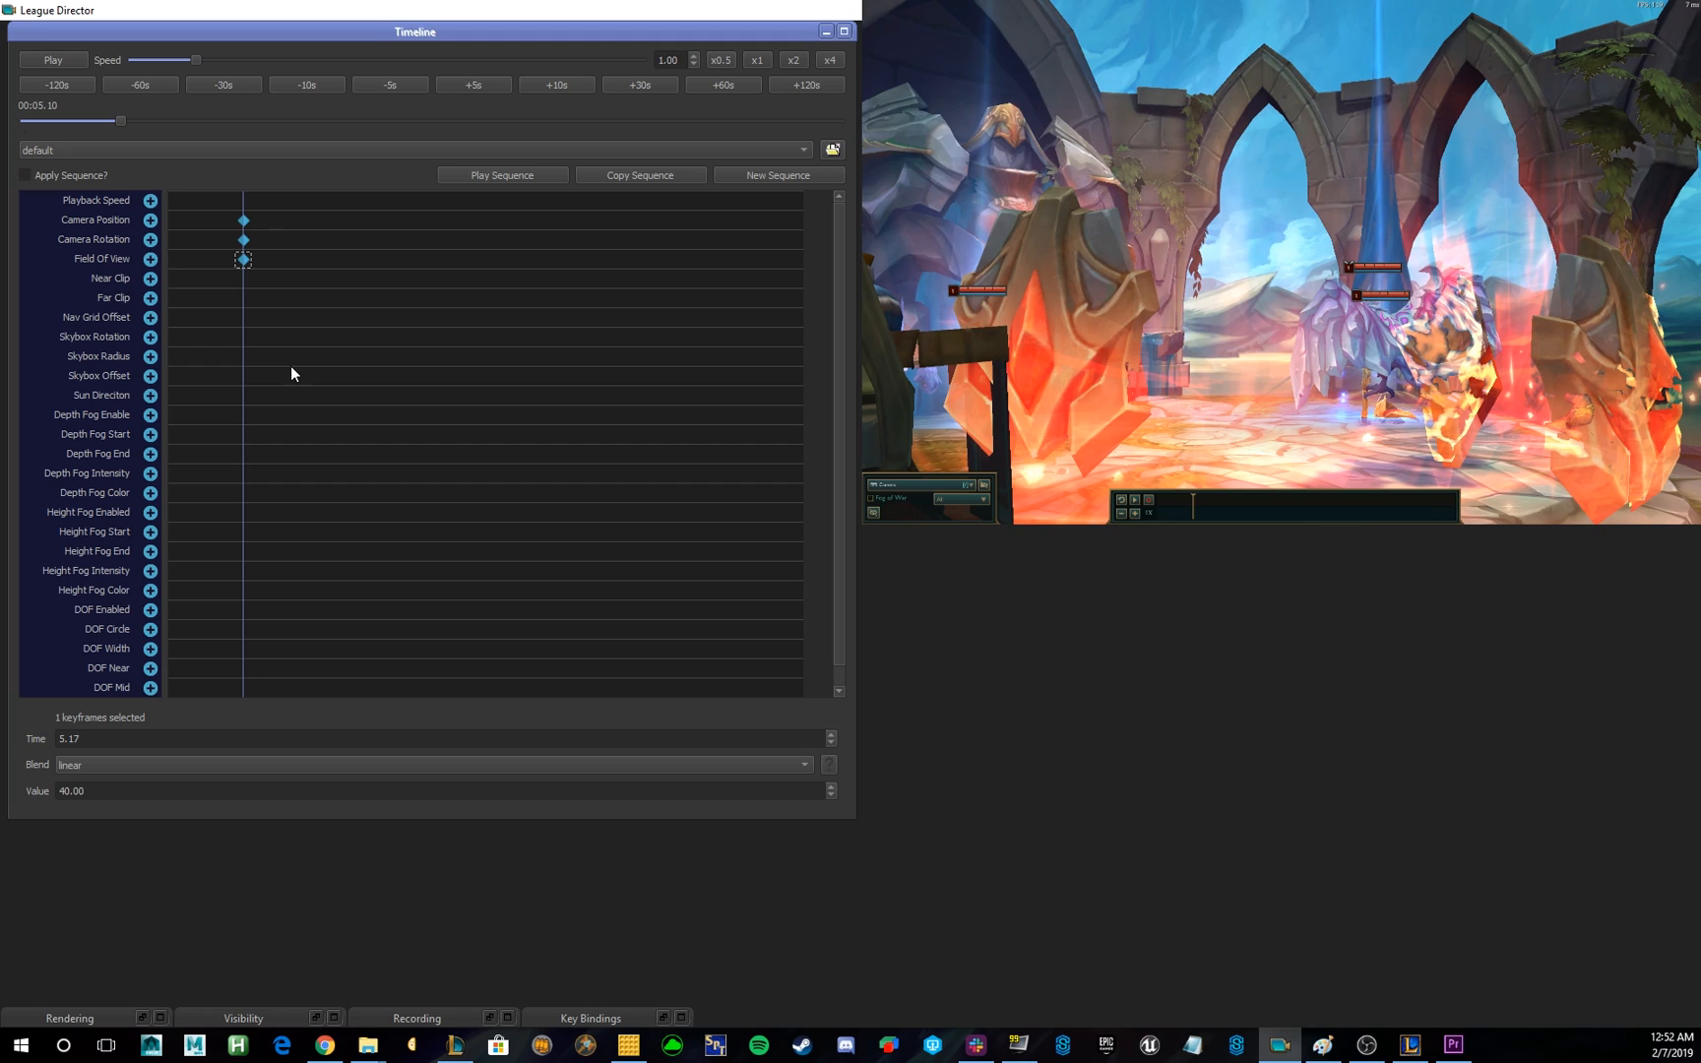
pyautogui.moveTo(289, 315)
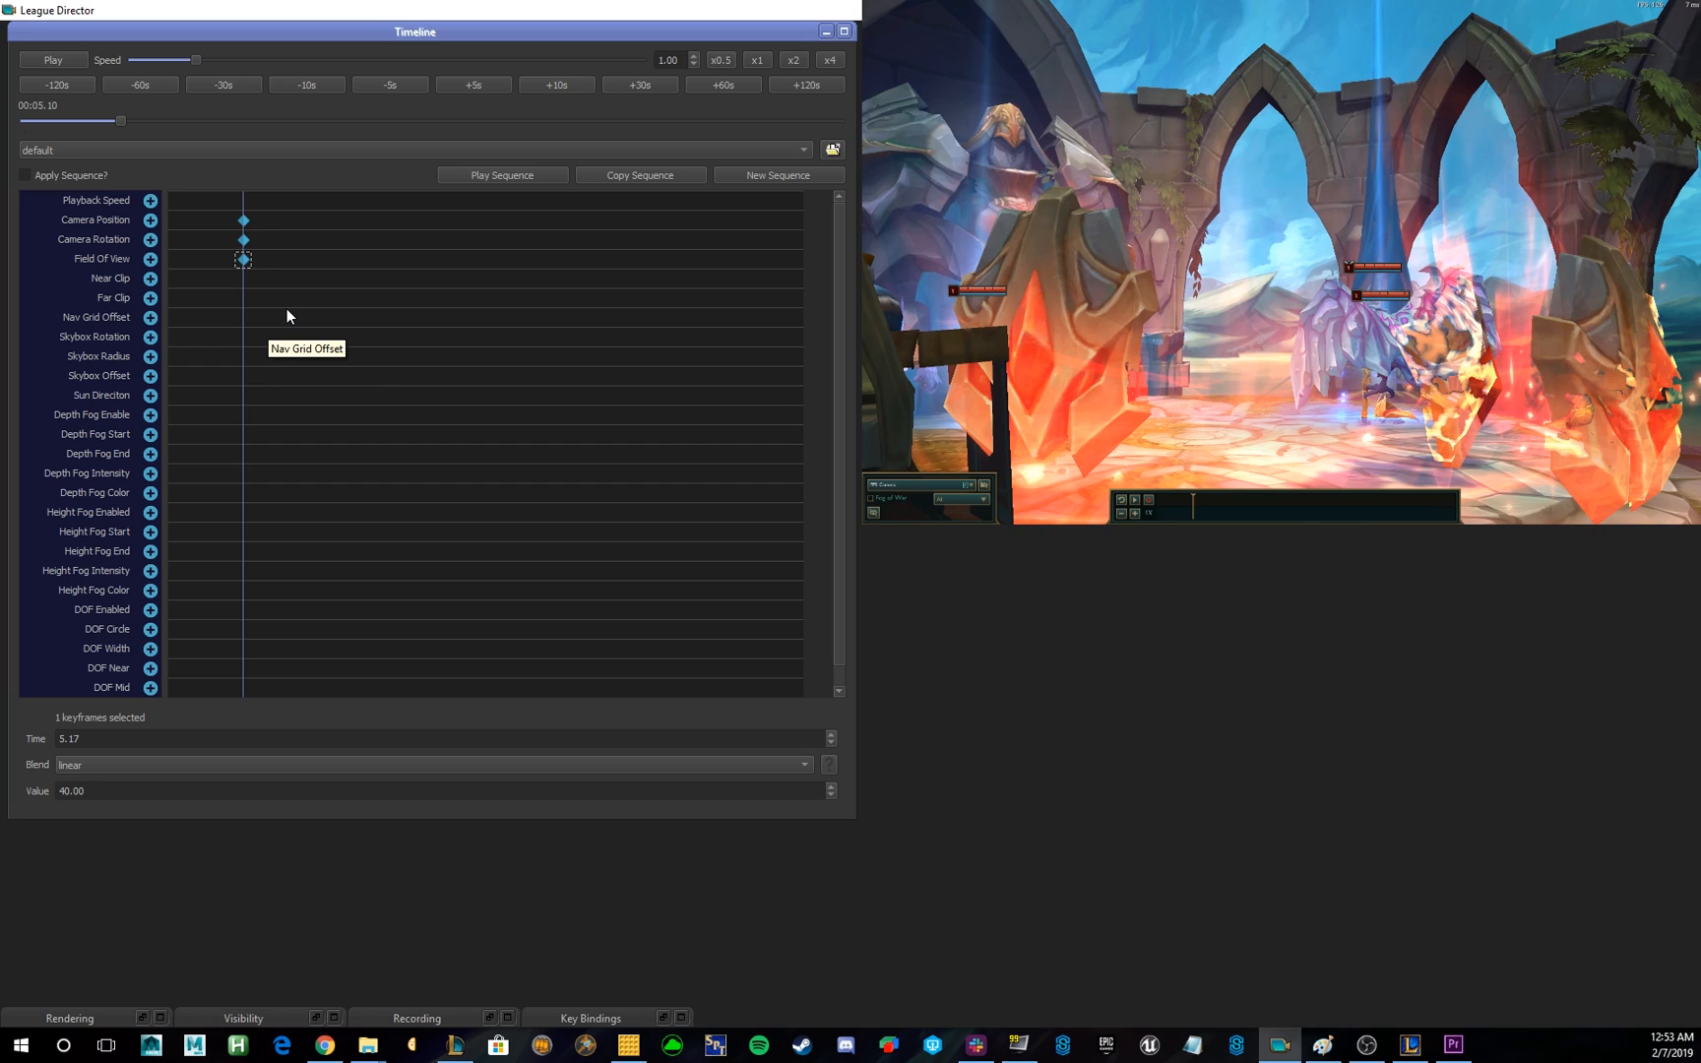
pyautogui.moveTo(211, 205); pyautogui.dragTo(284, 303)
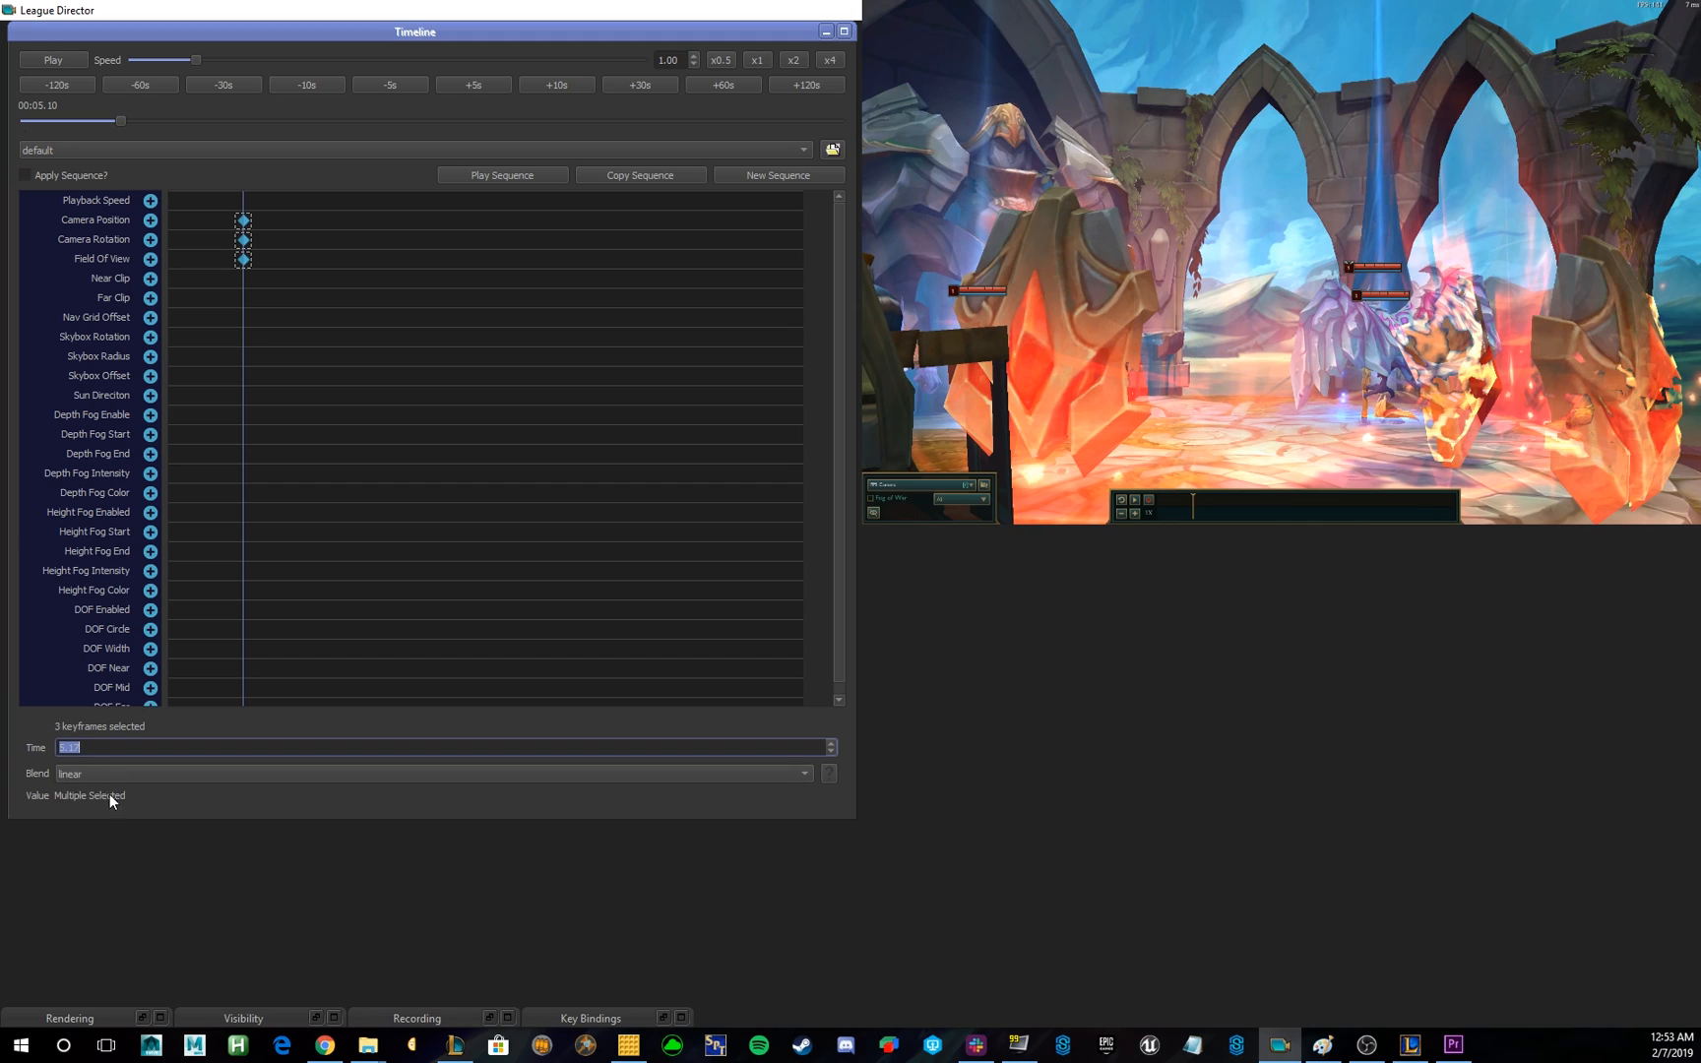
pyautogui.moveTo(104, 802)
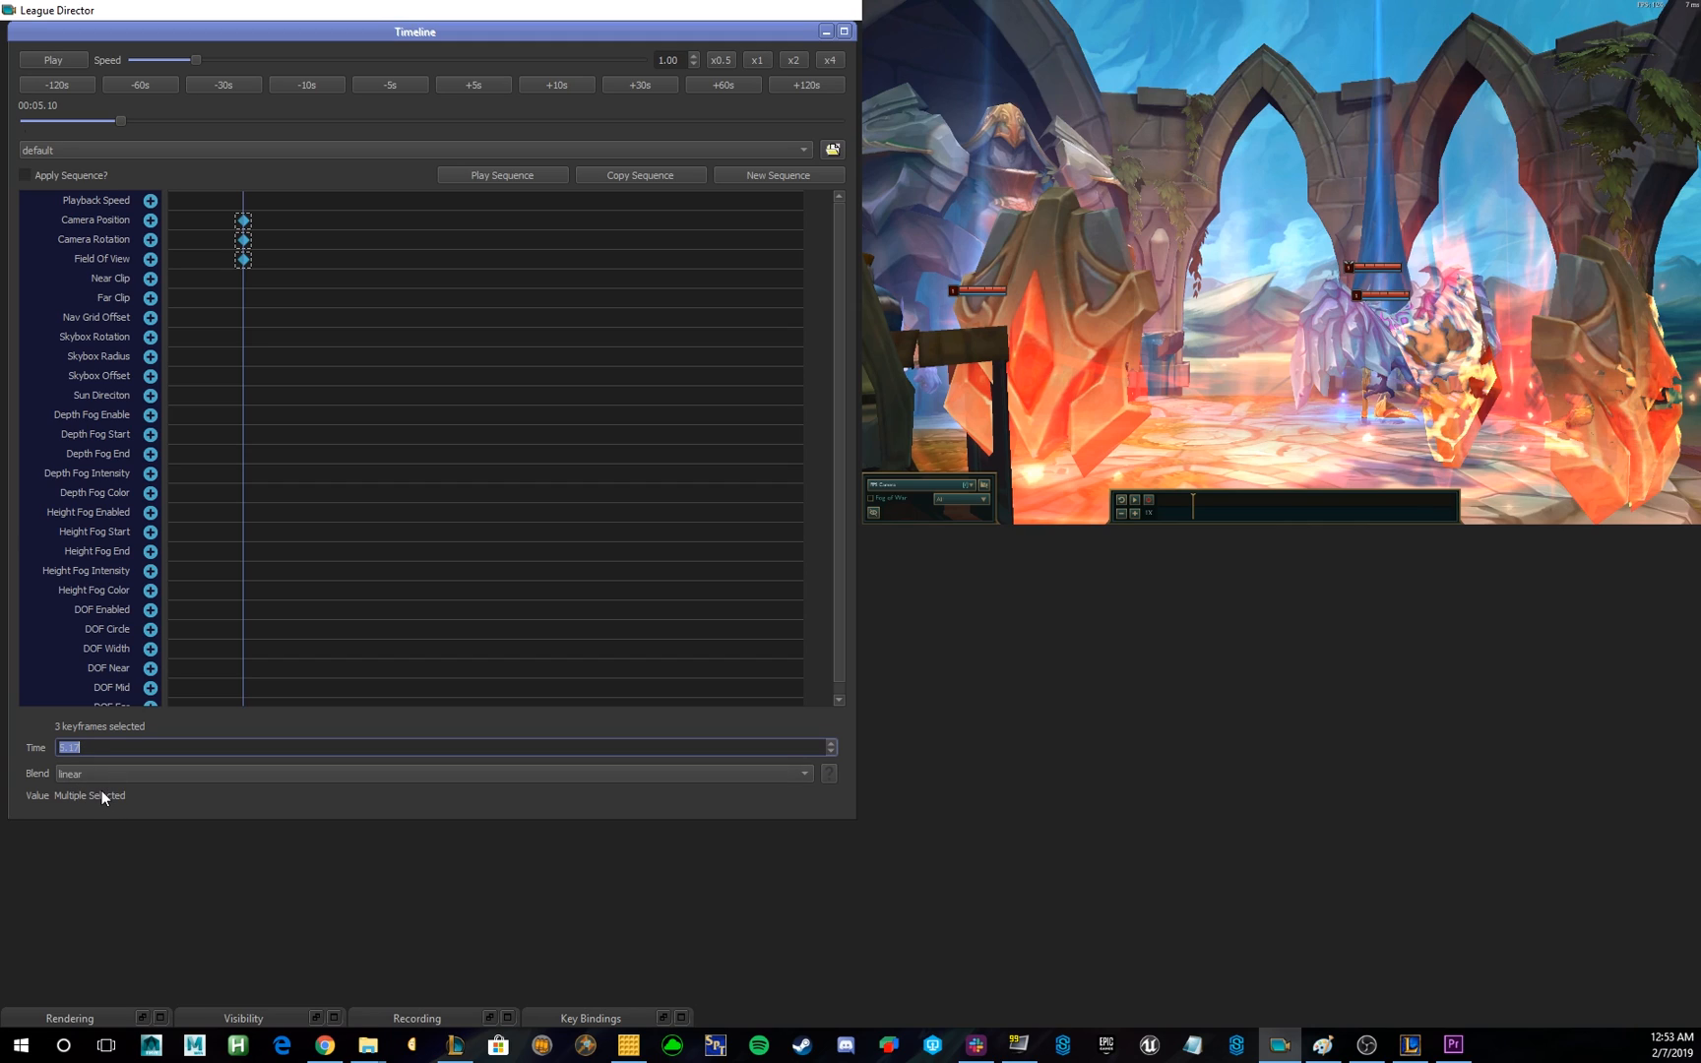
pyautogui.write('8')
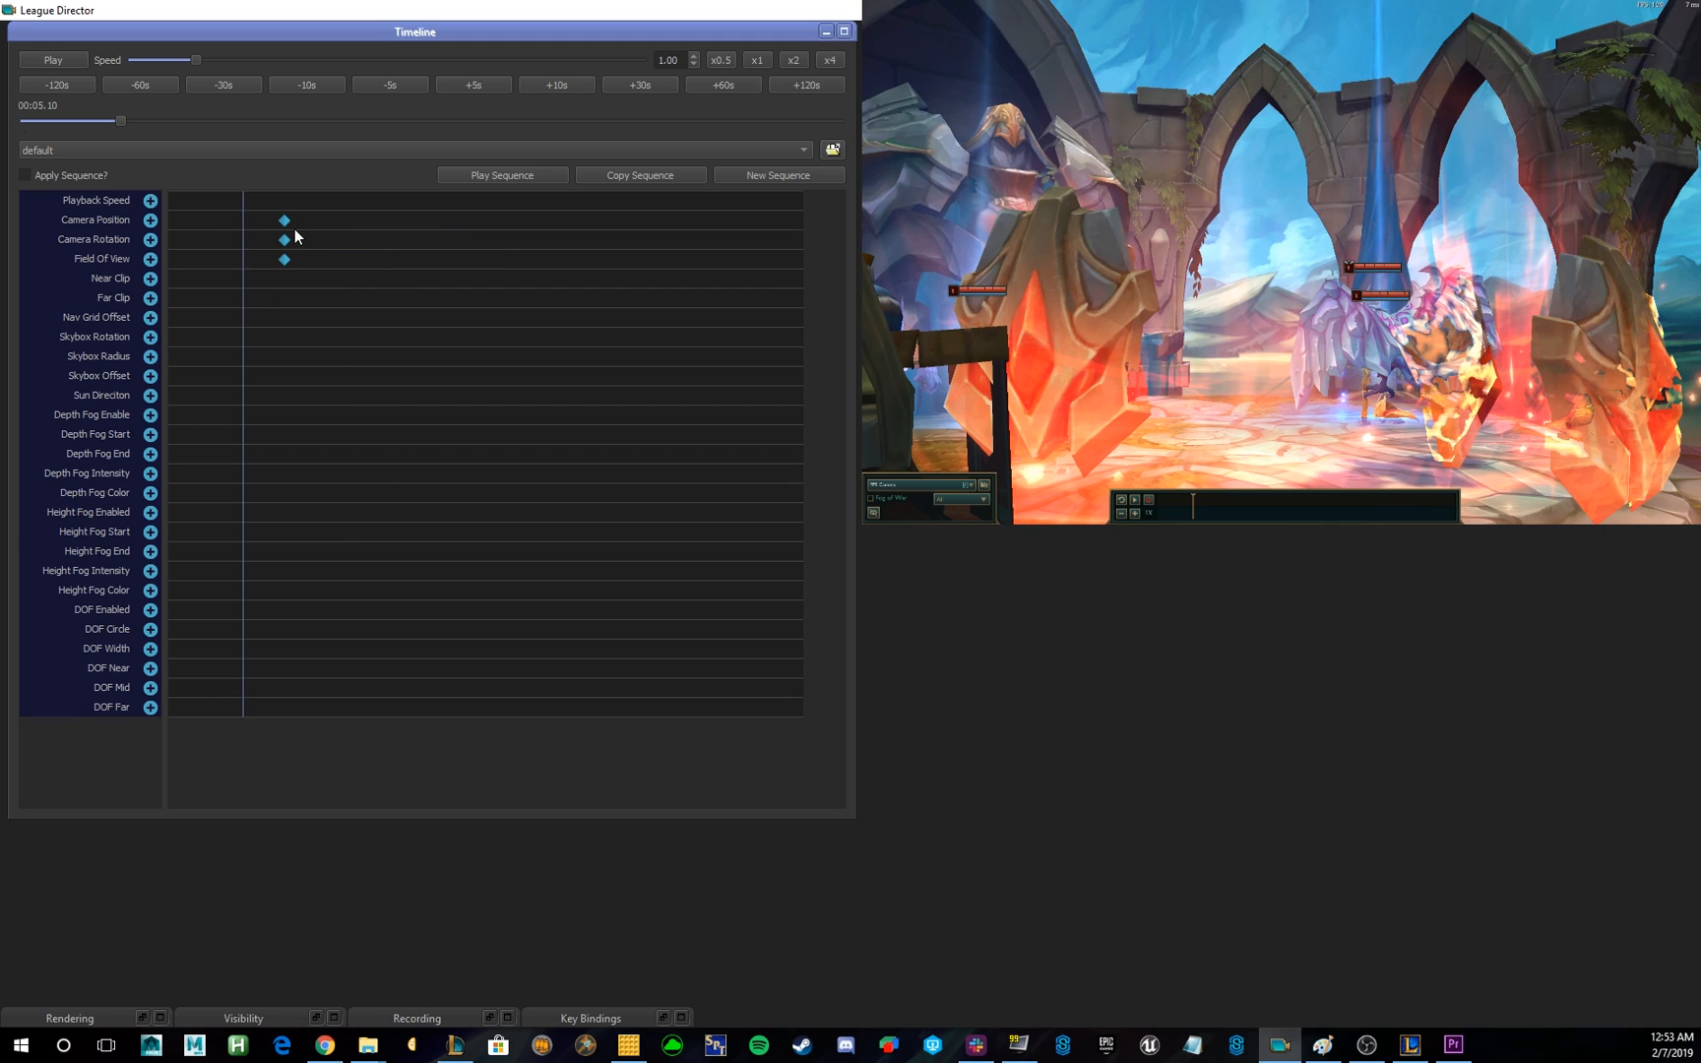
pyautogui.moveTo(283, 221)
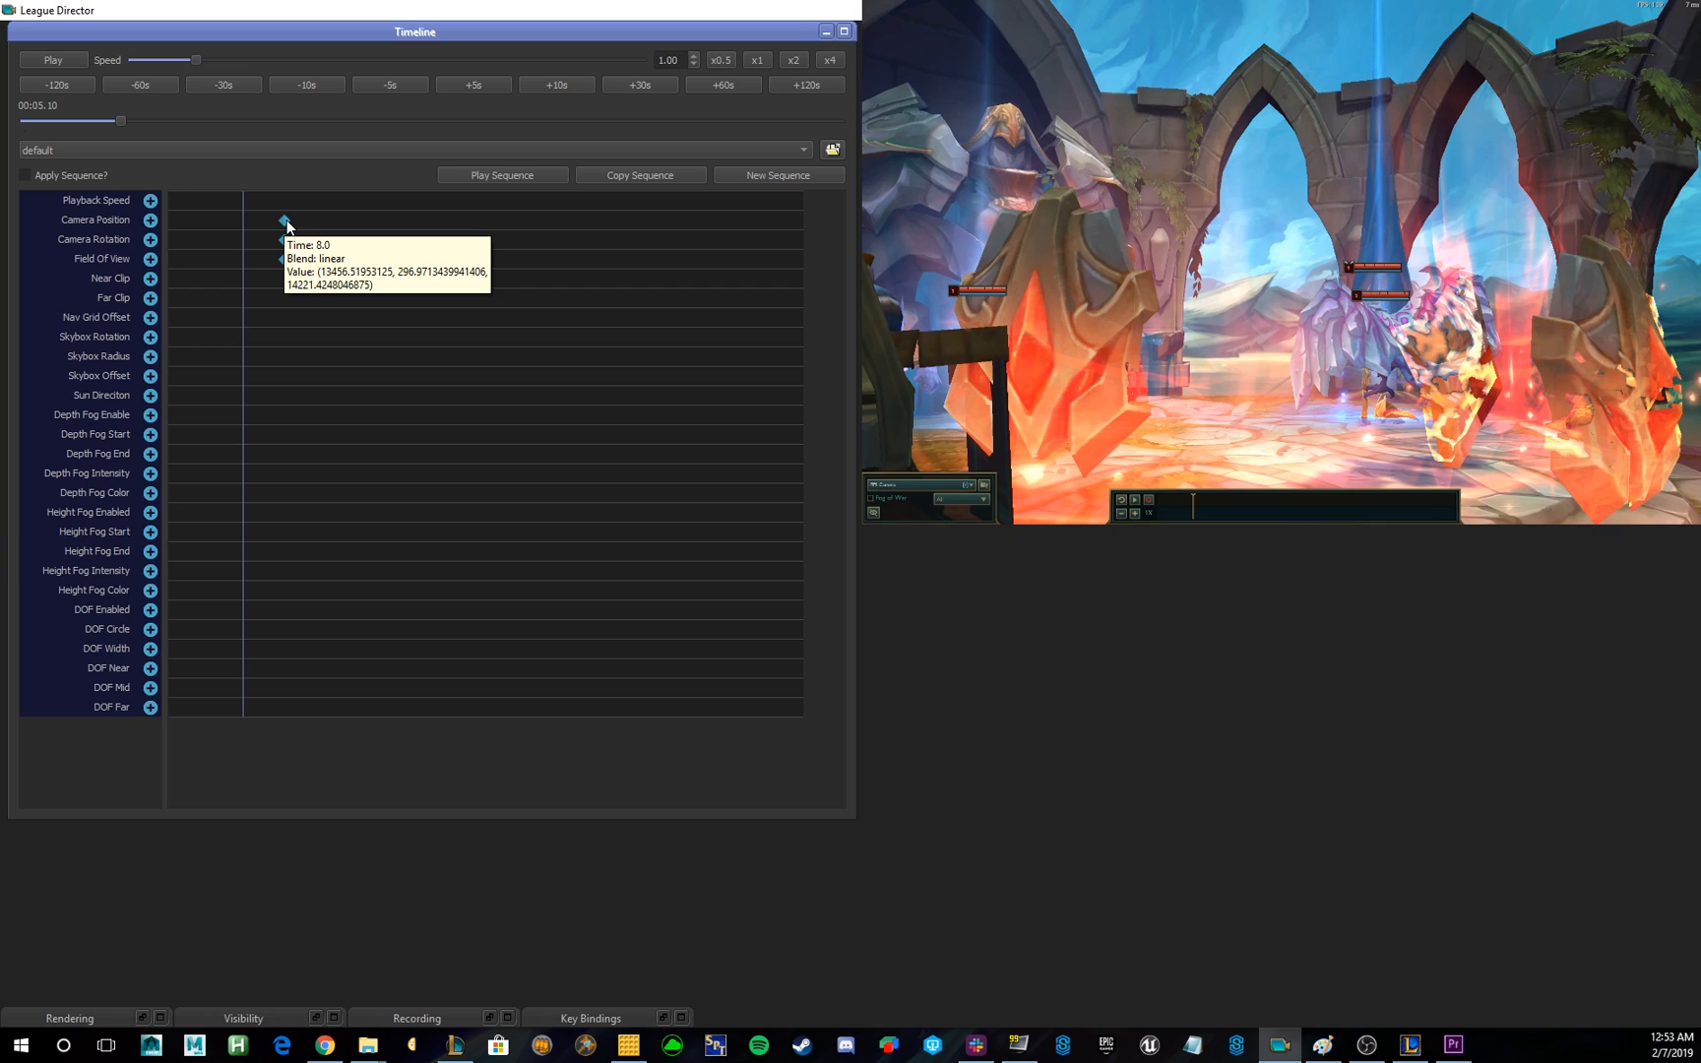
# Select the camera position keyframe and drag it along the timeline.
pyautogui.click(283, 220)
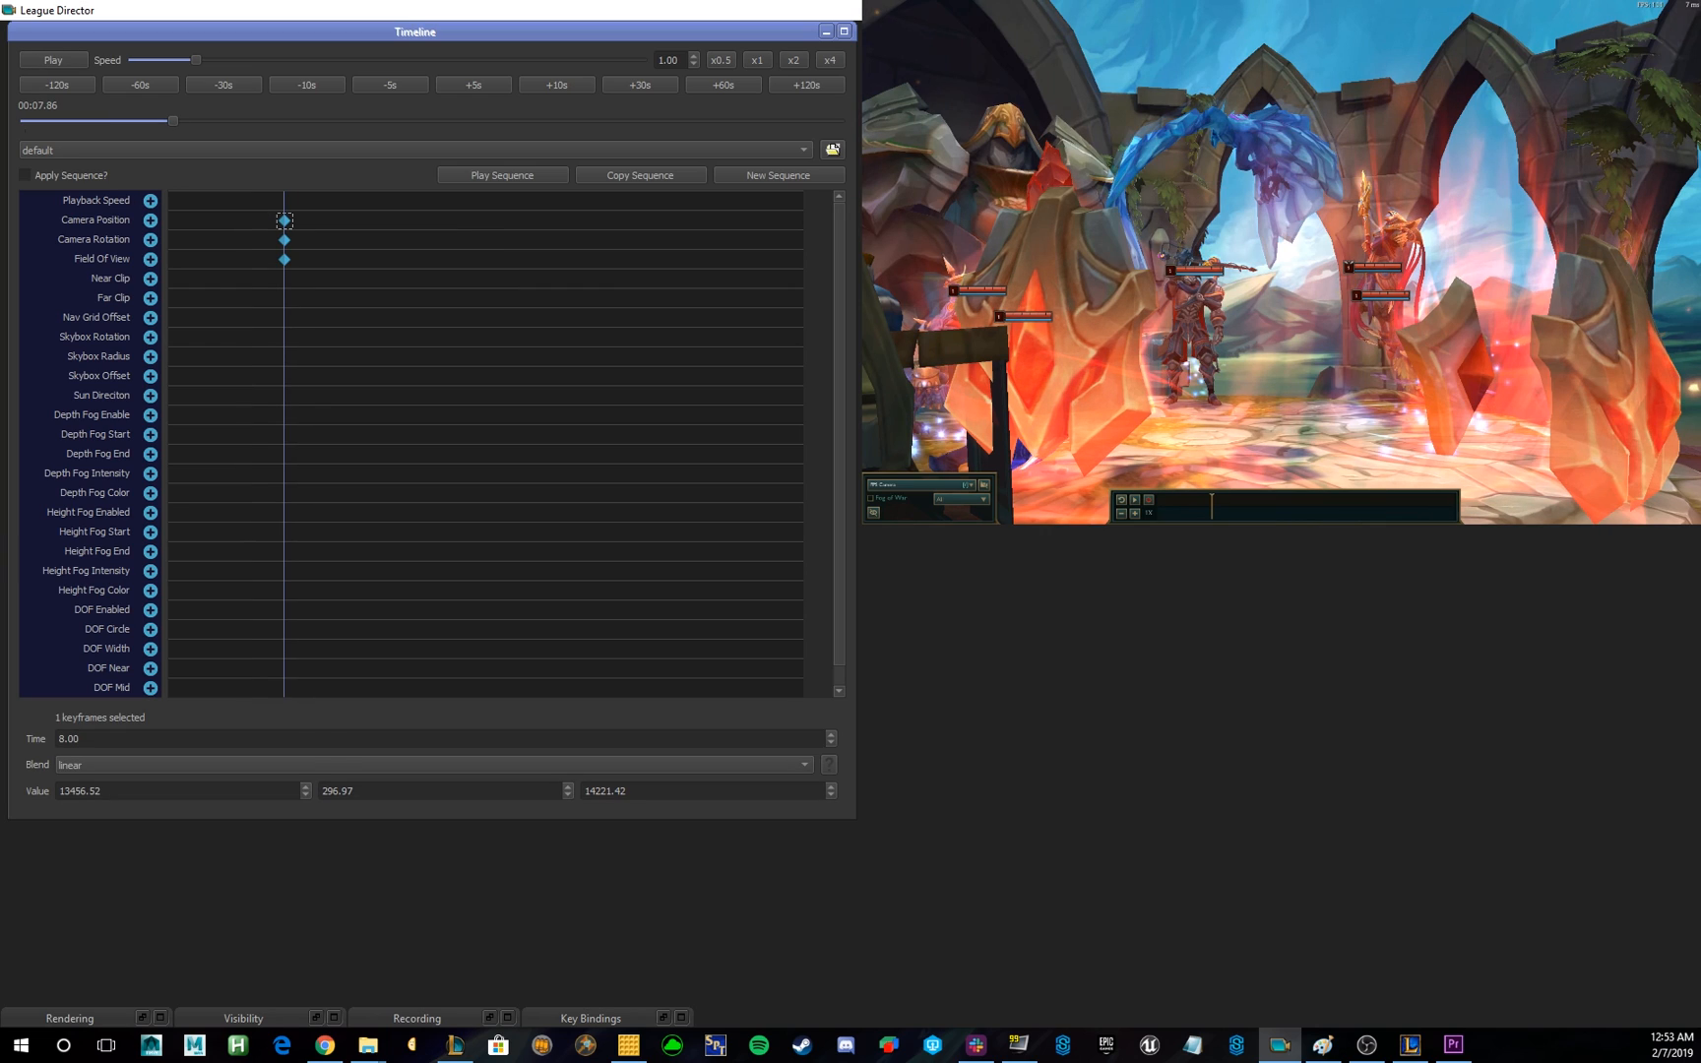
pyautogui.moveTo(853, 307)
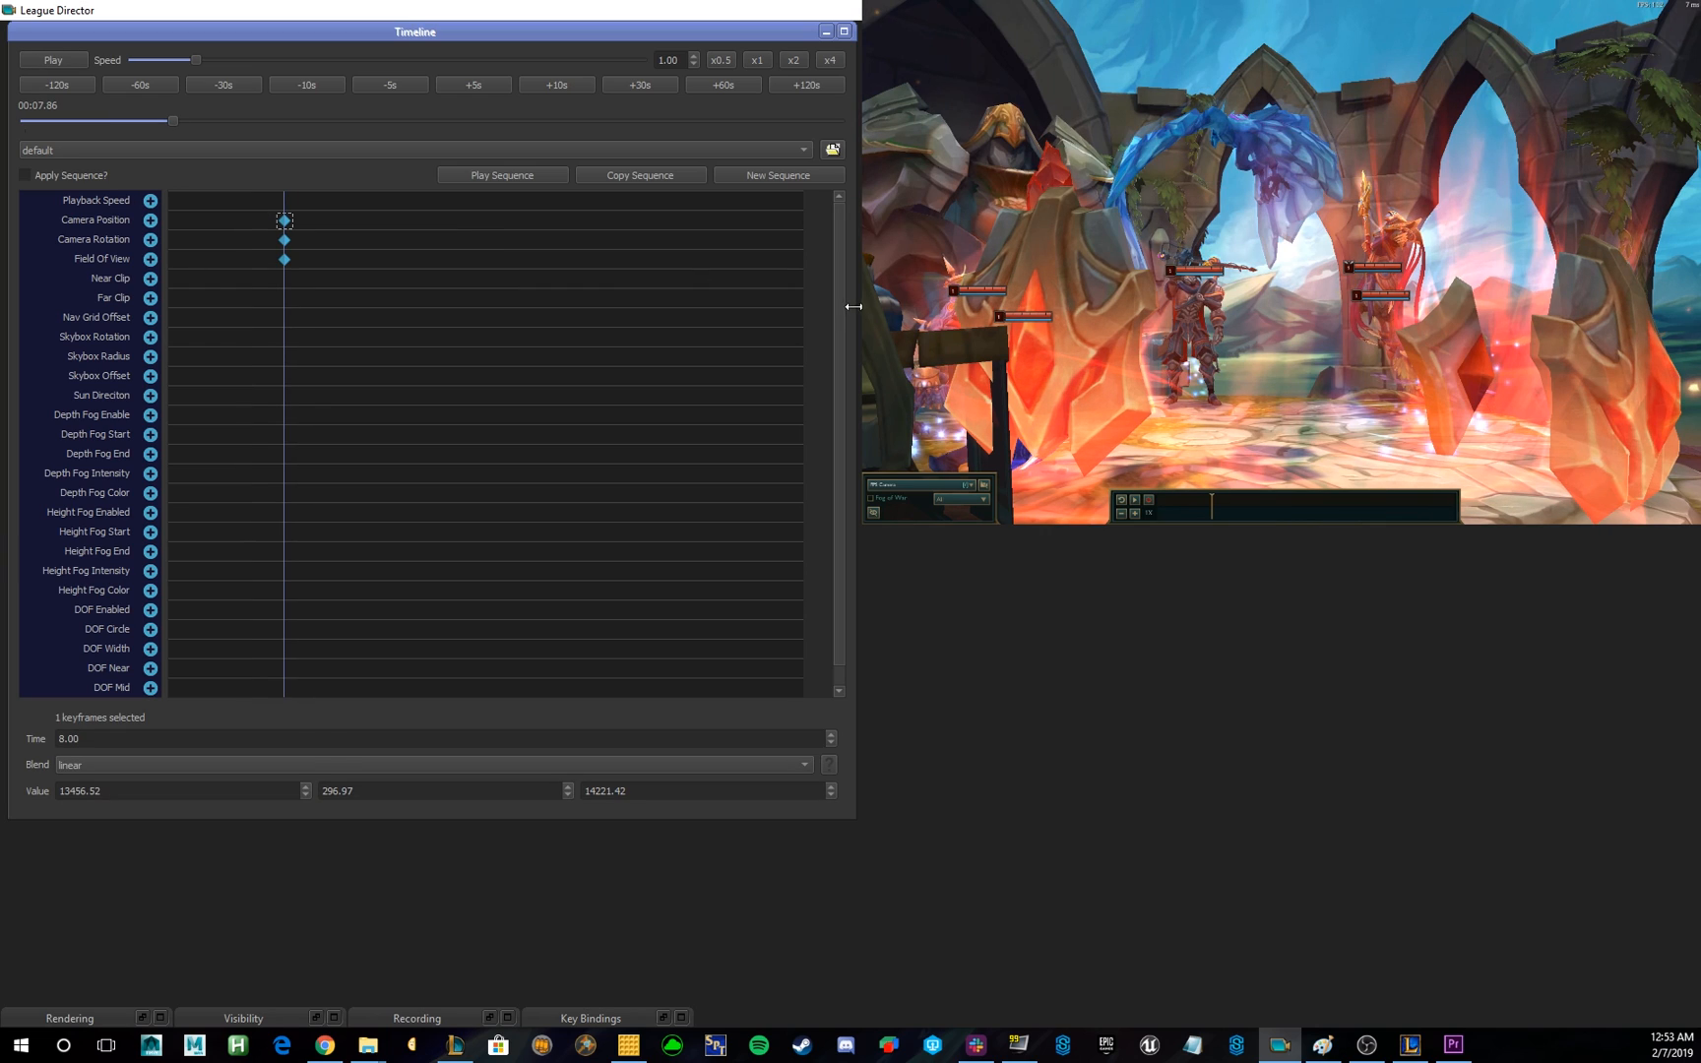
pyautogui.moveTo(821, 319)
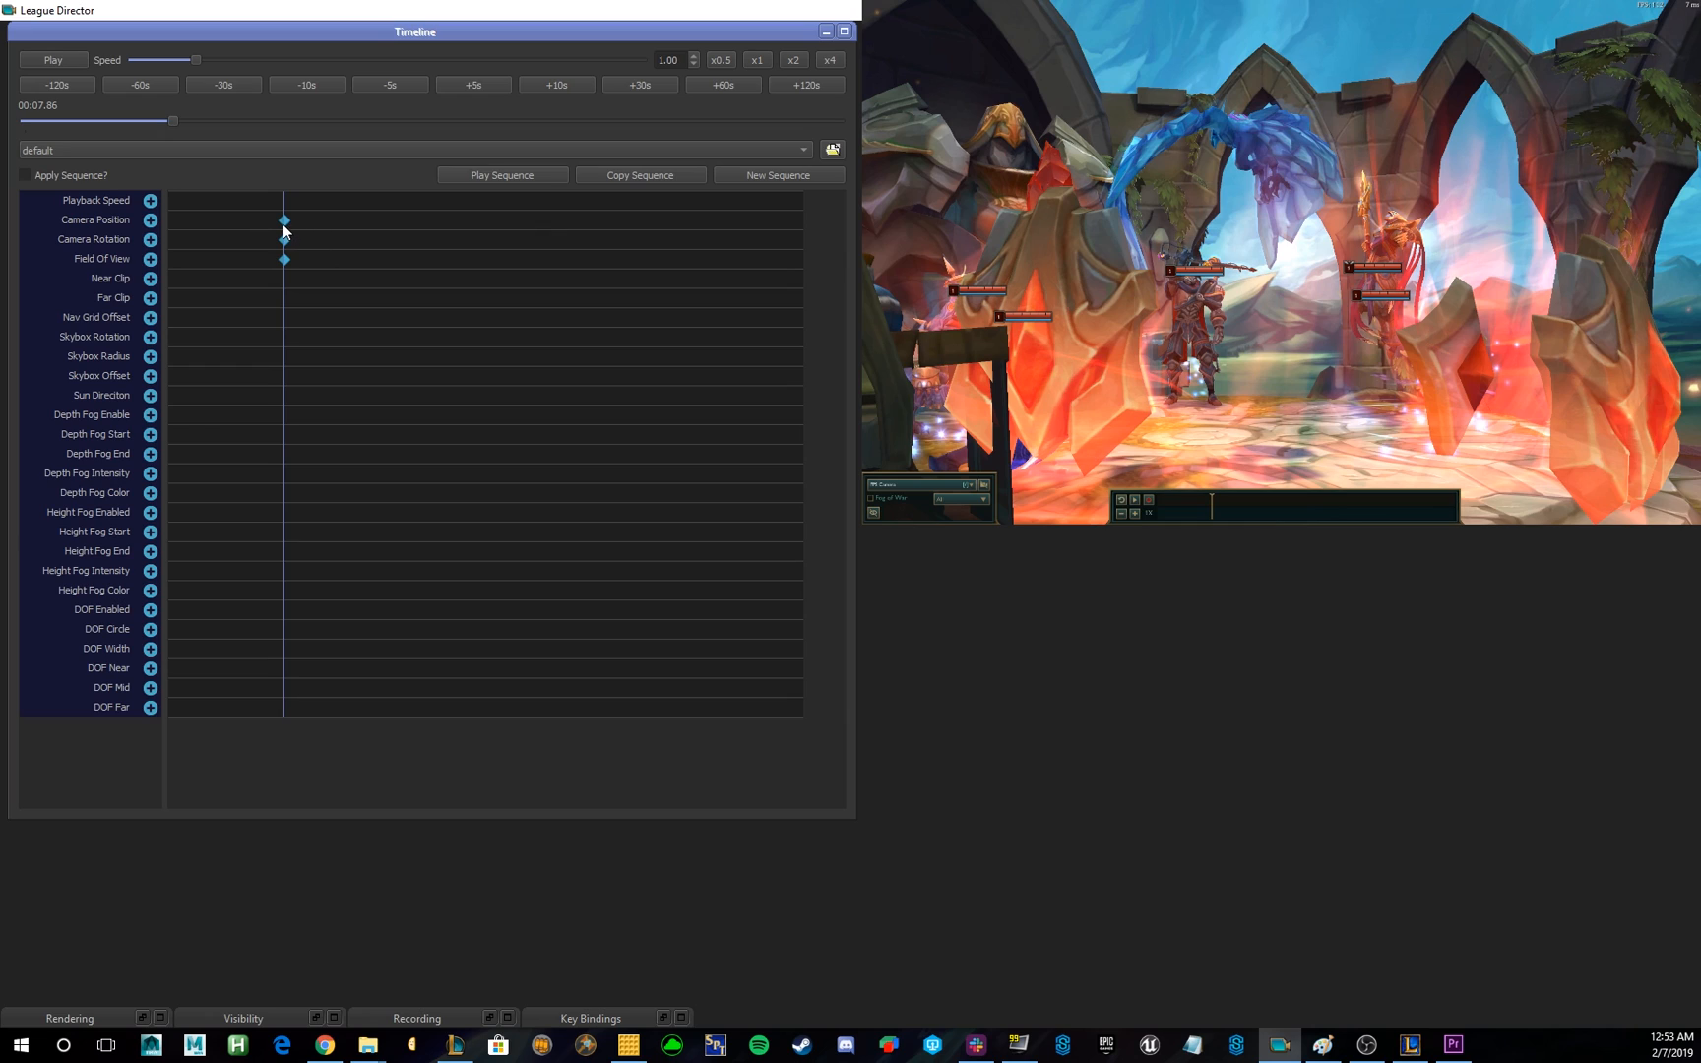
pyautogui.click(224, 220)
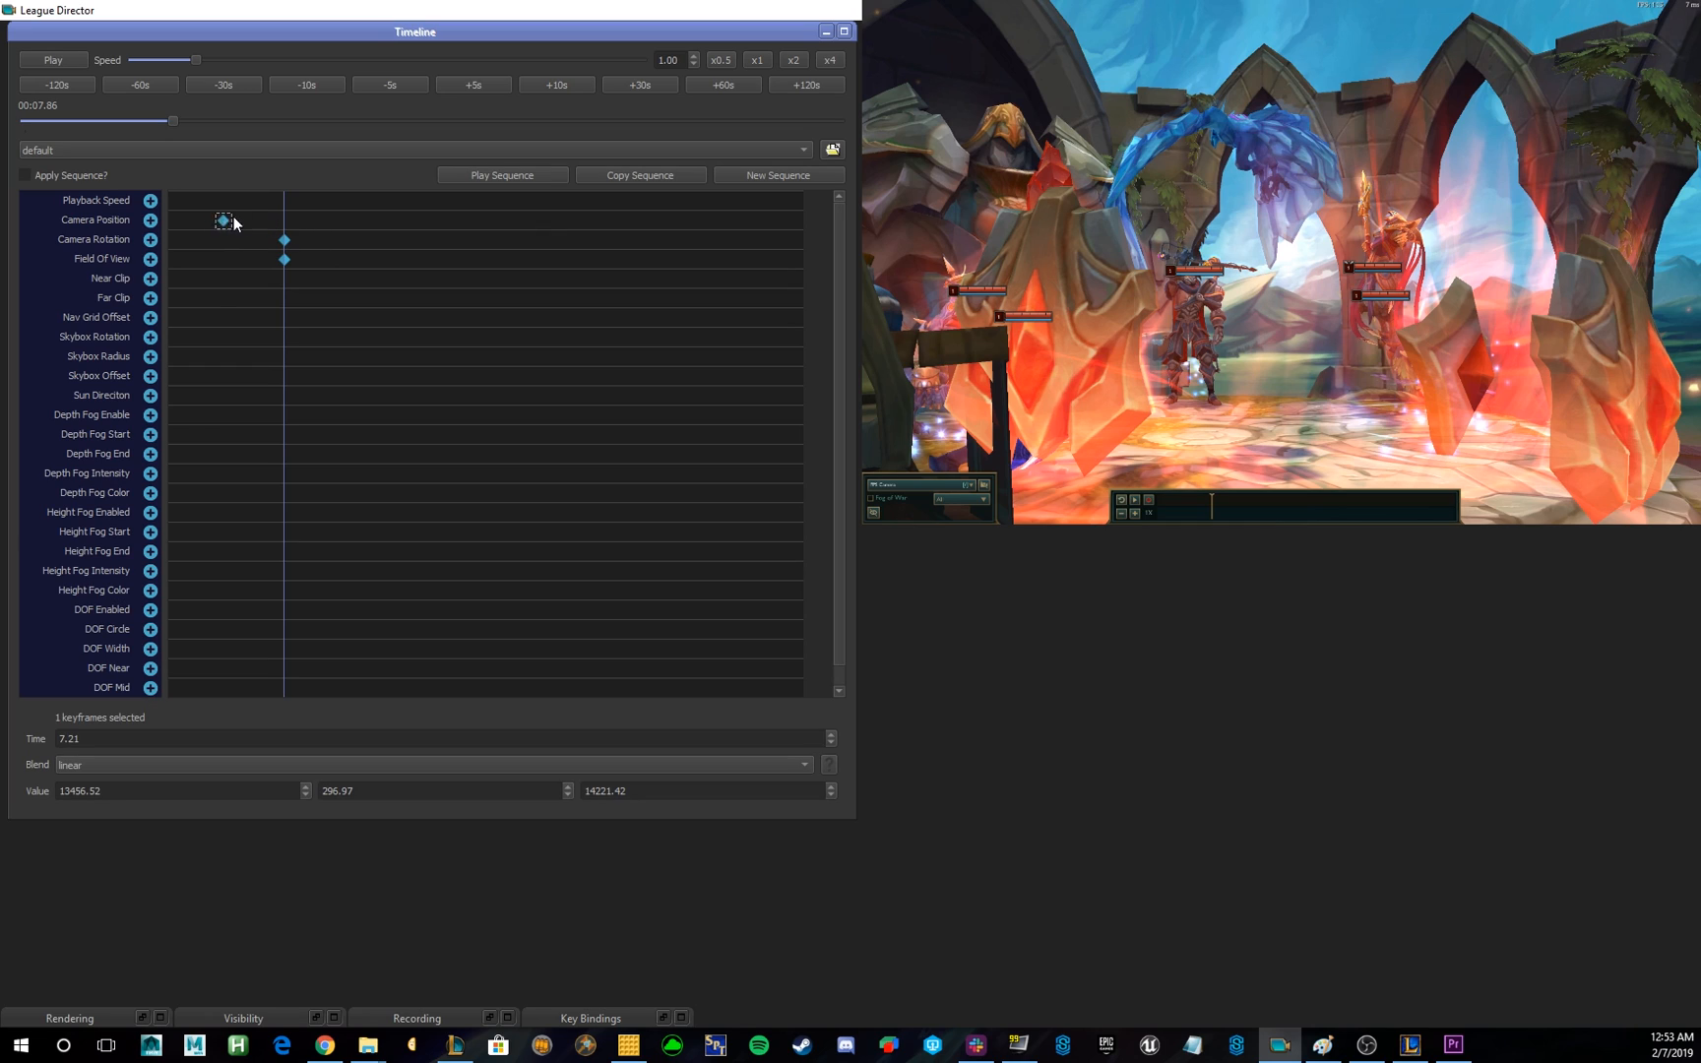
pyautogui.moveTo(225, 221); pyautogui.dragTo(283, 221)
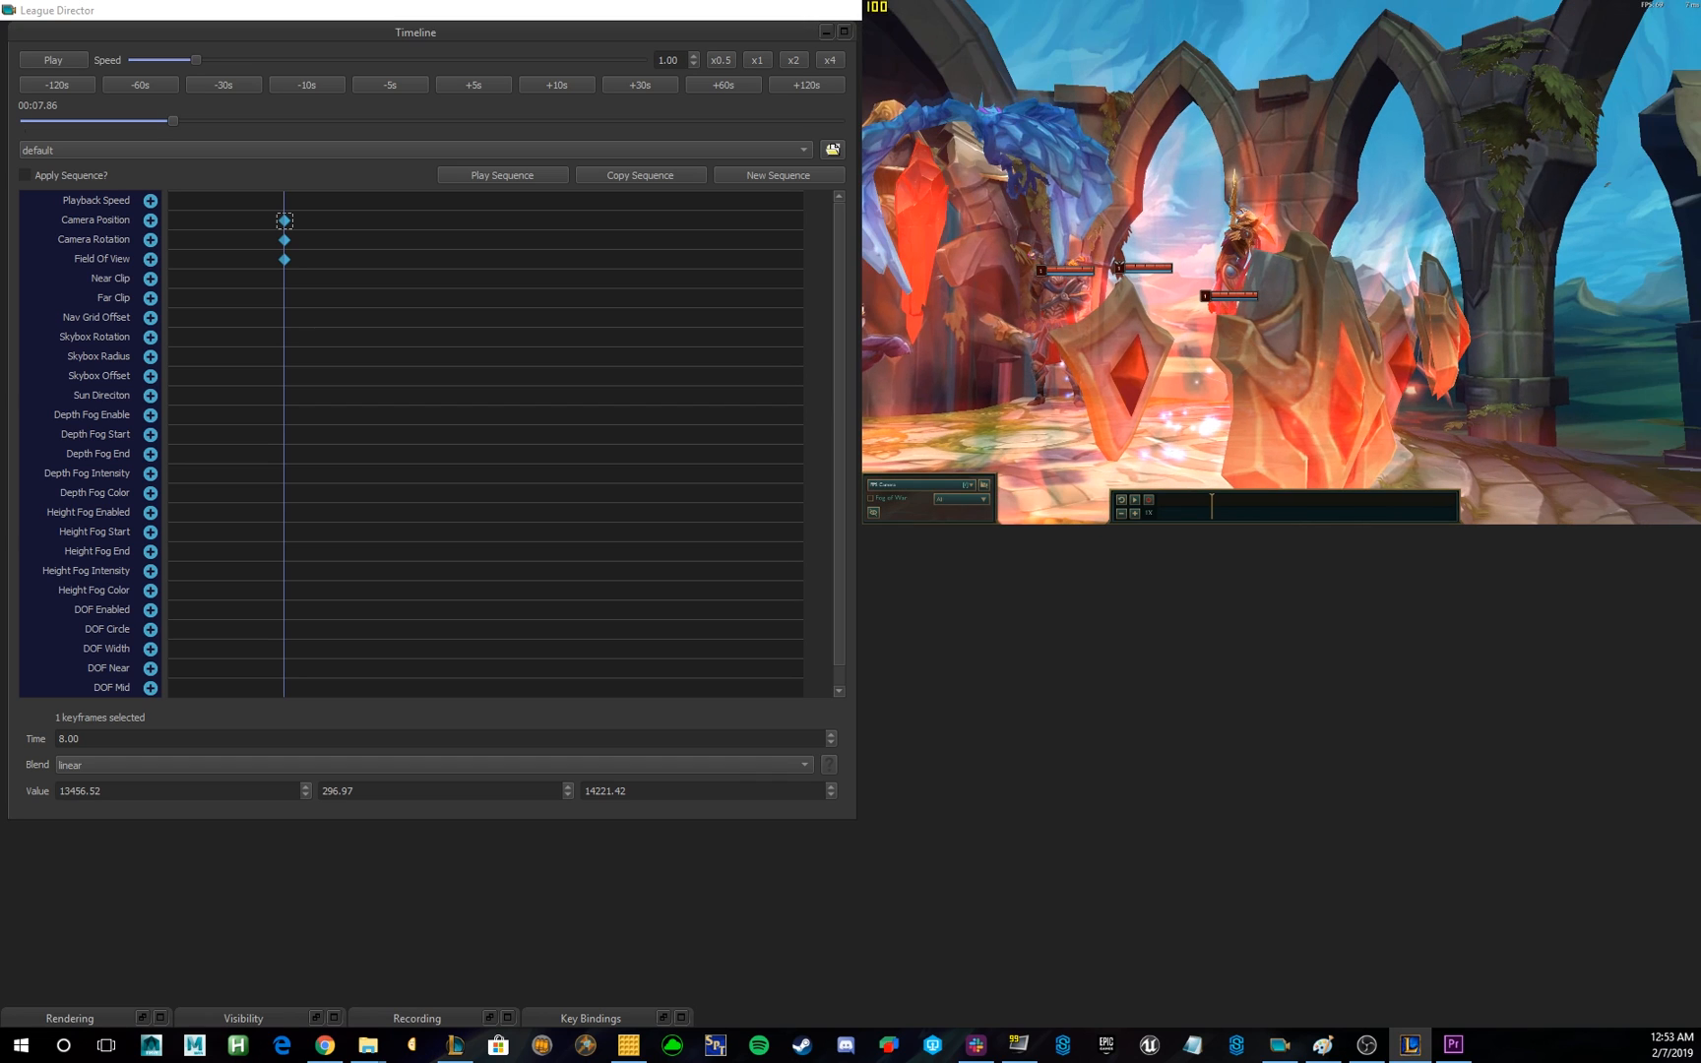
# Play to about 13 seconds, pause for the second keyframe set, then jump back near 8 seconds.
pyautogui.click(51, 60)
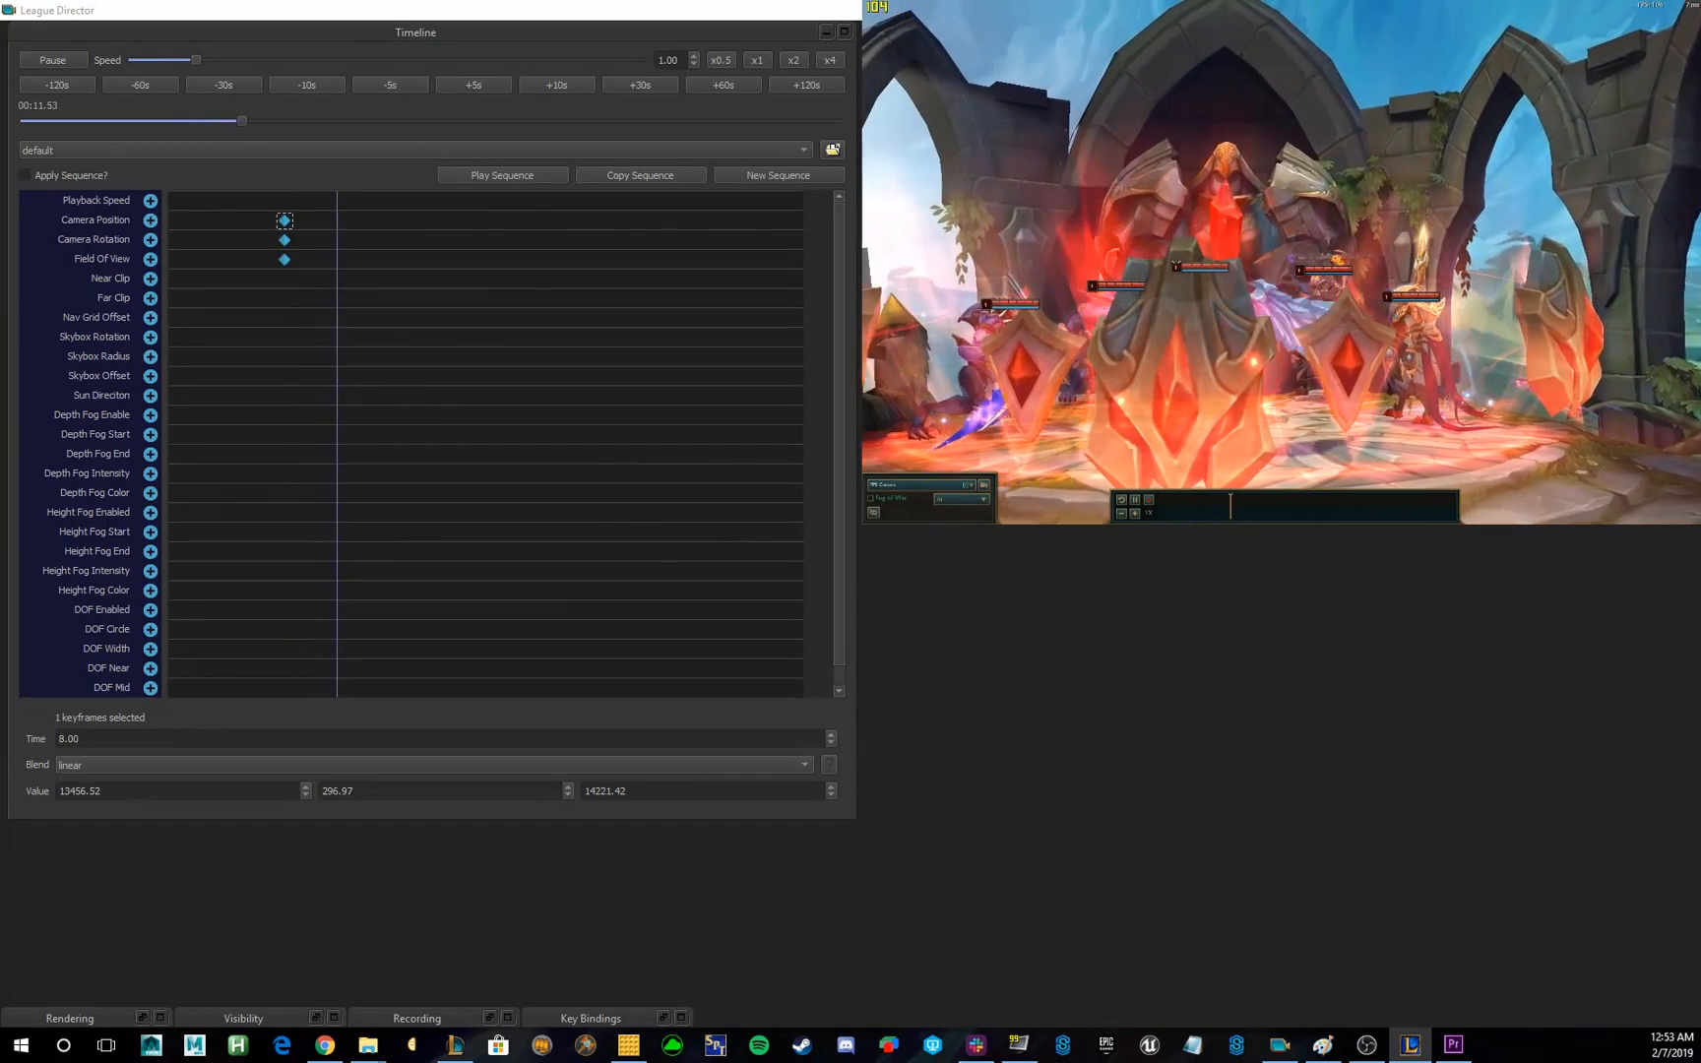
pyautogui.click(52, 59)
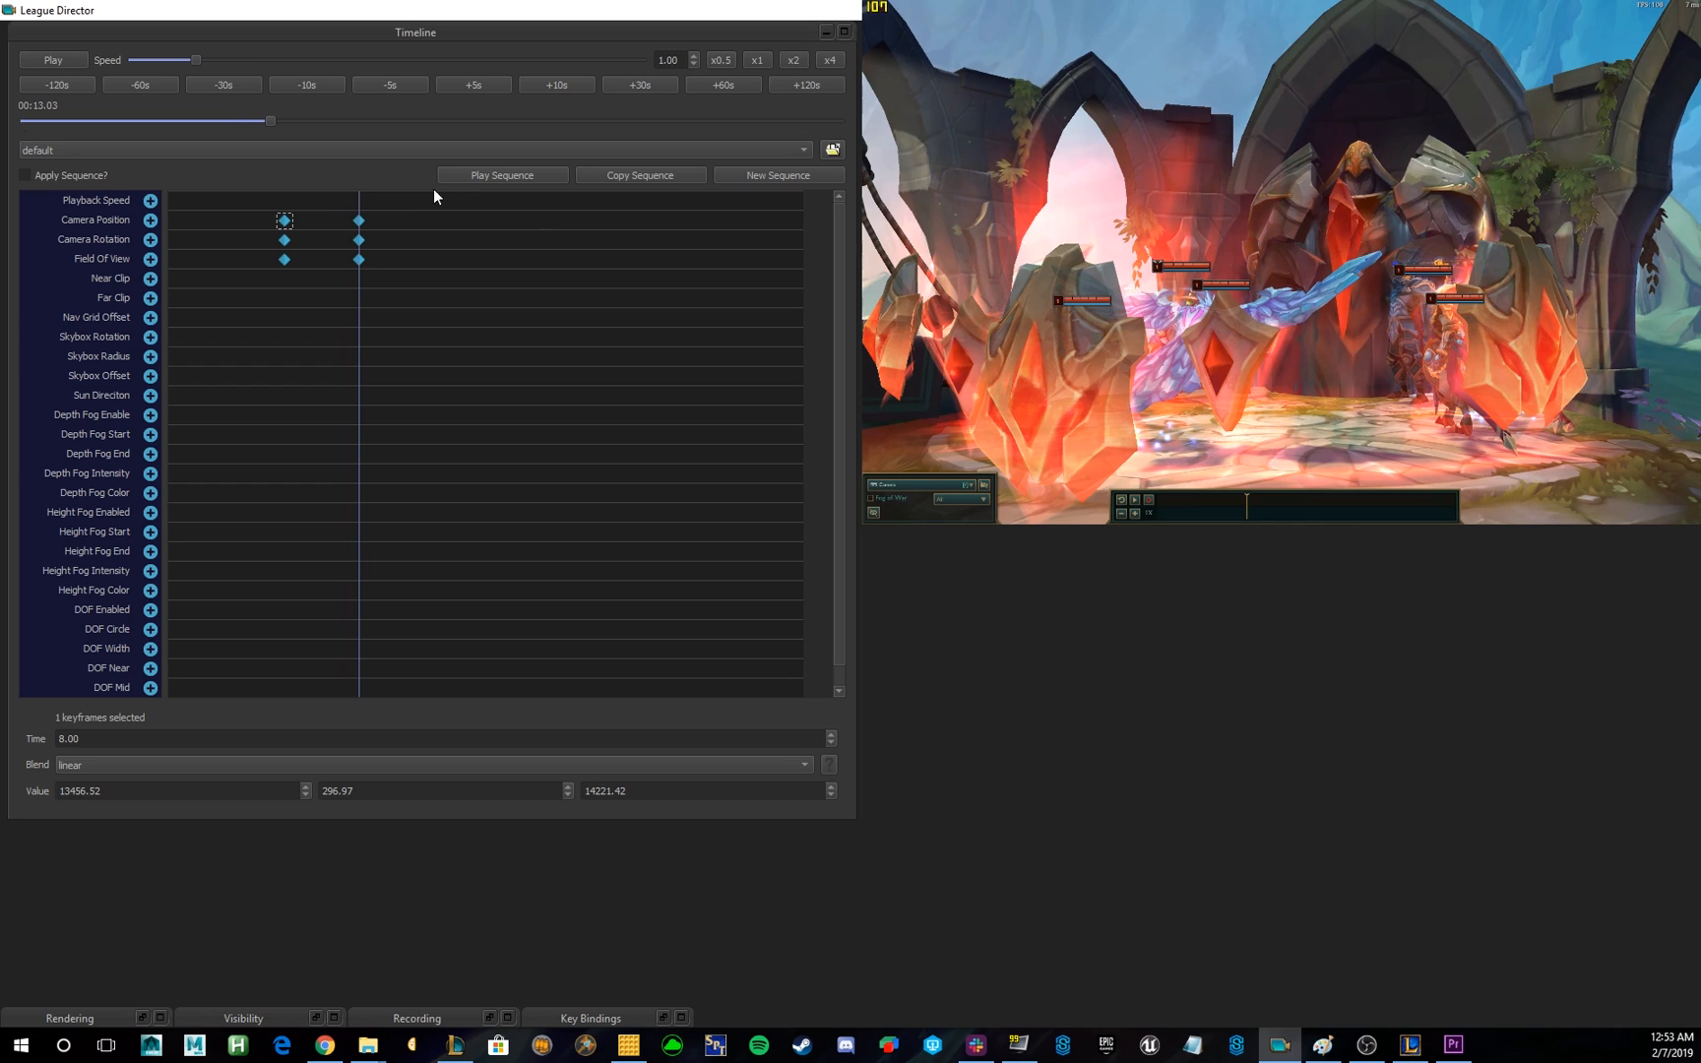
pyautogui.moveTo(321, 232)
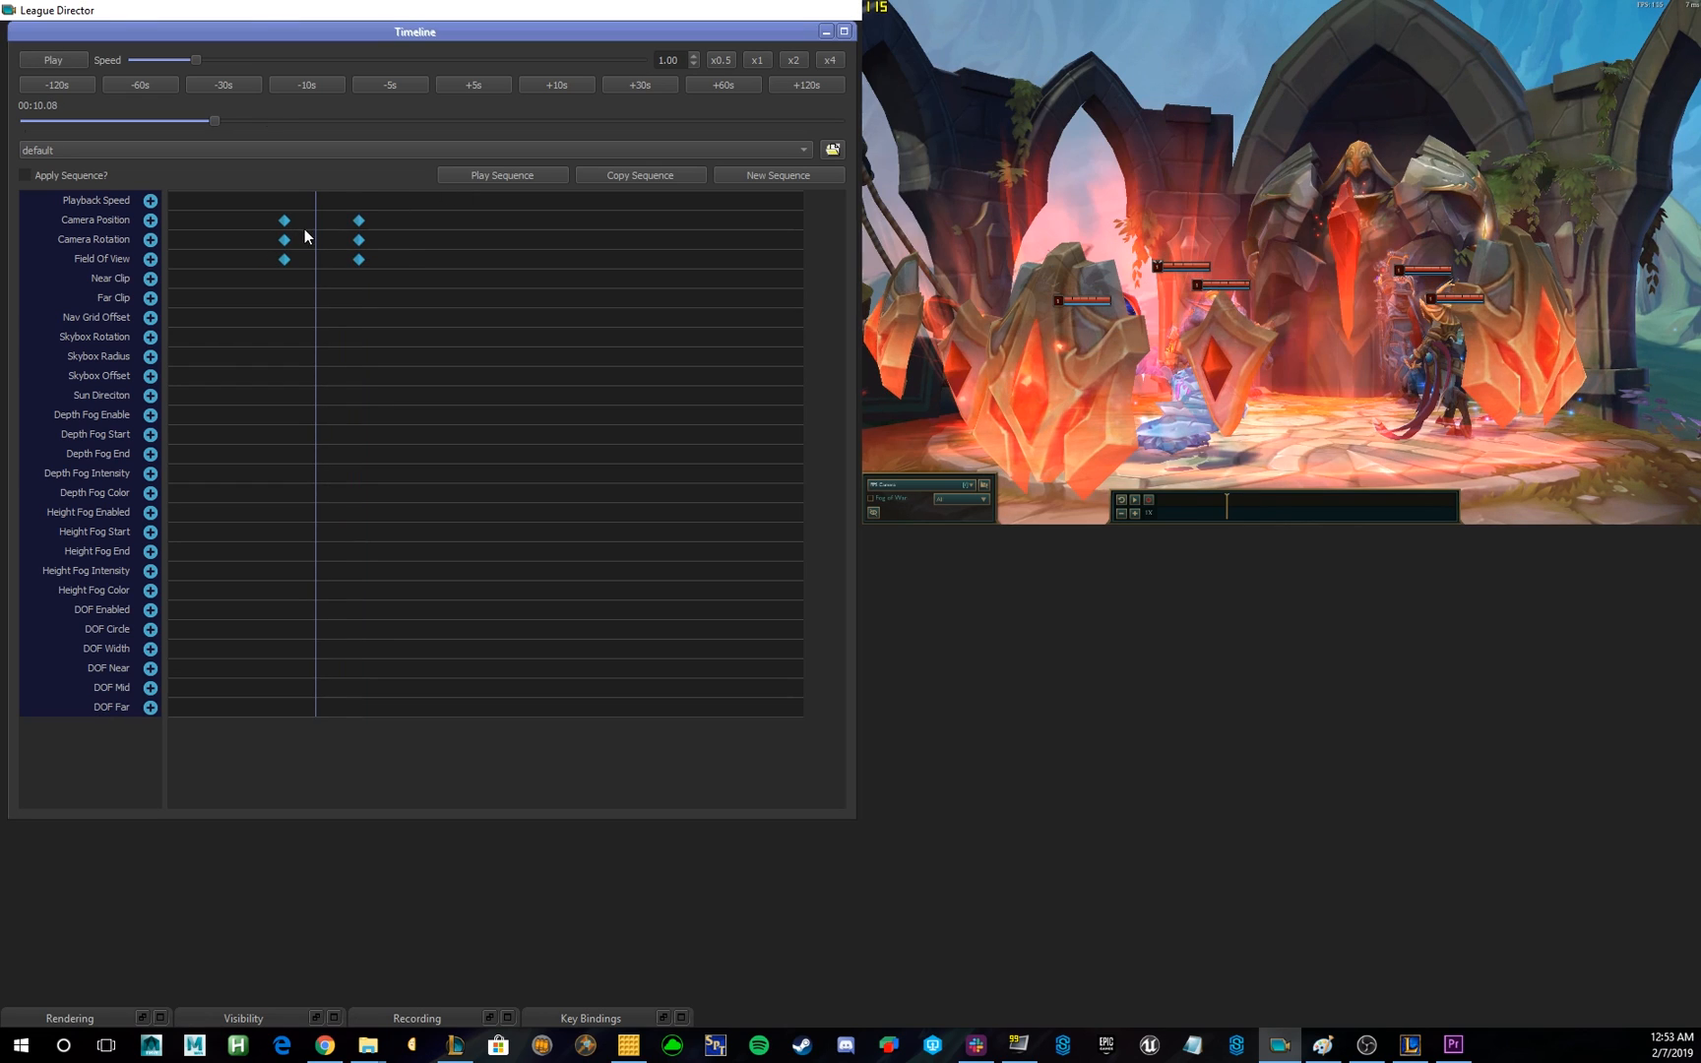
pyautogui.click(284, 220)
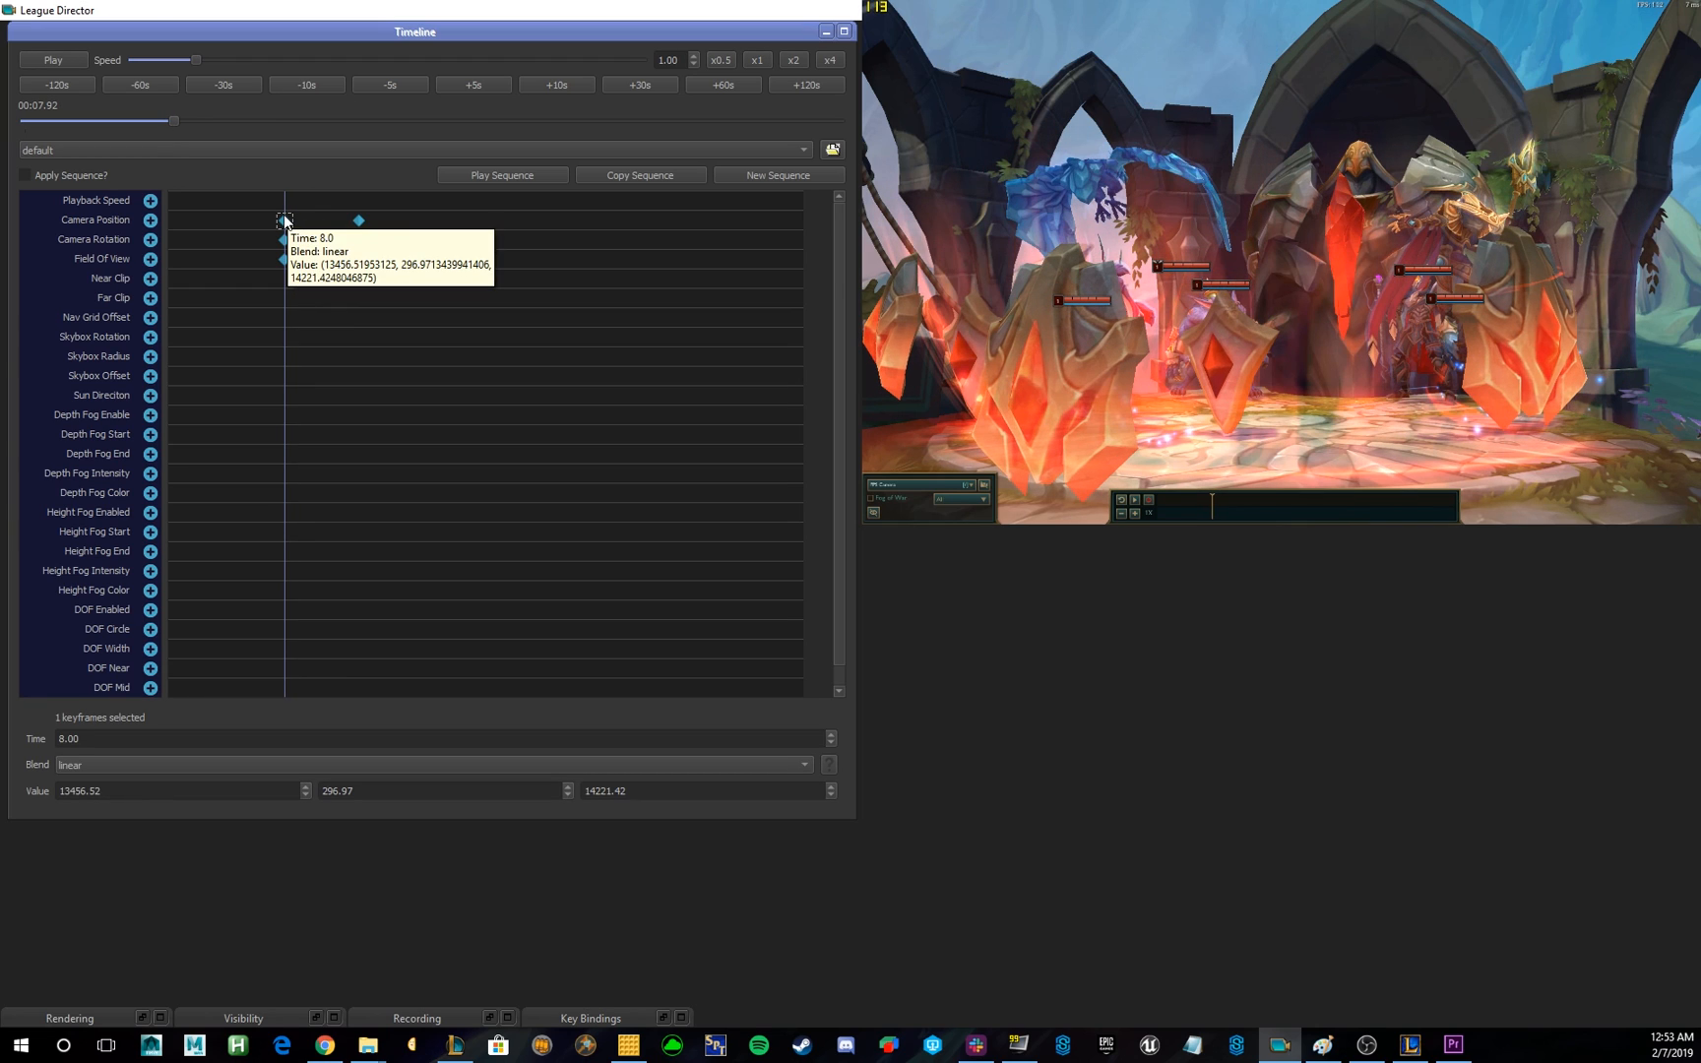
# Apply the sequence to the replay, test playback, then play the camera sequence from its start.
pyautogui.click(24, 175)
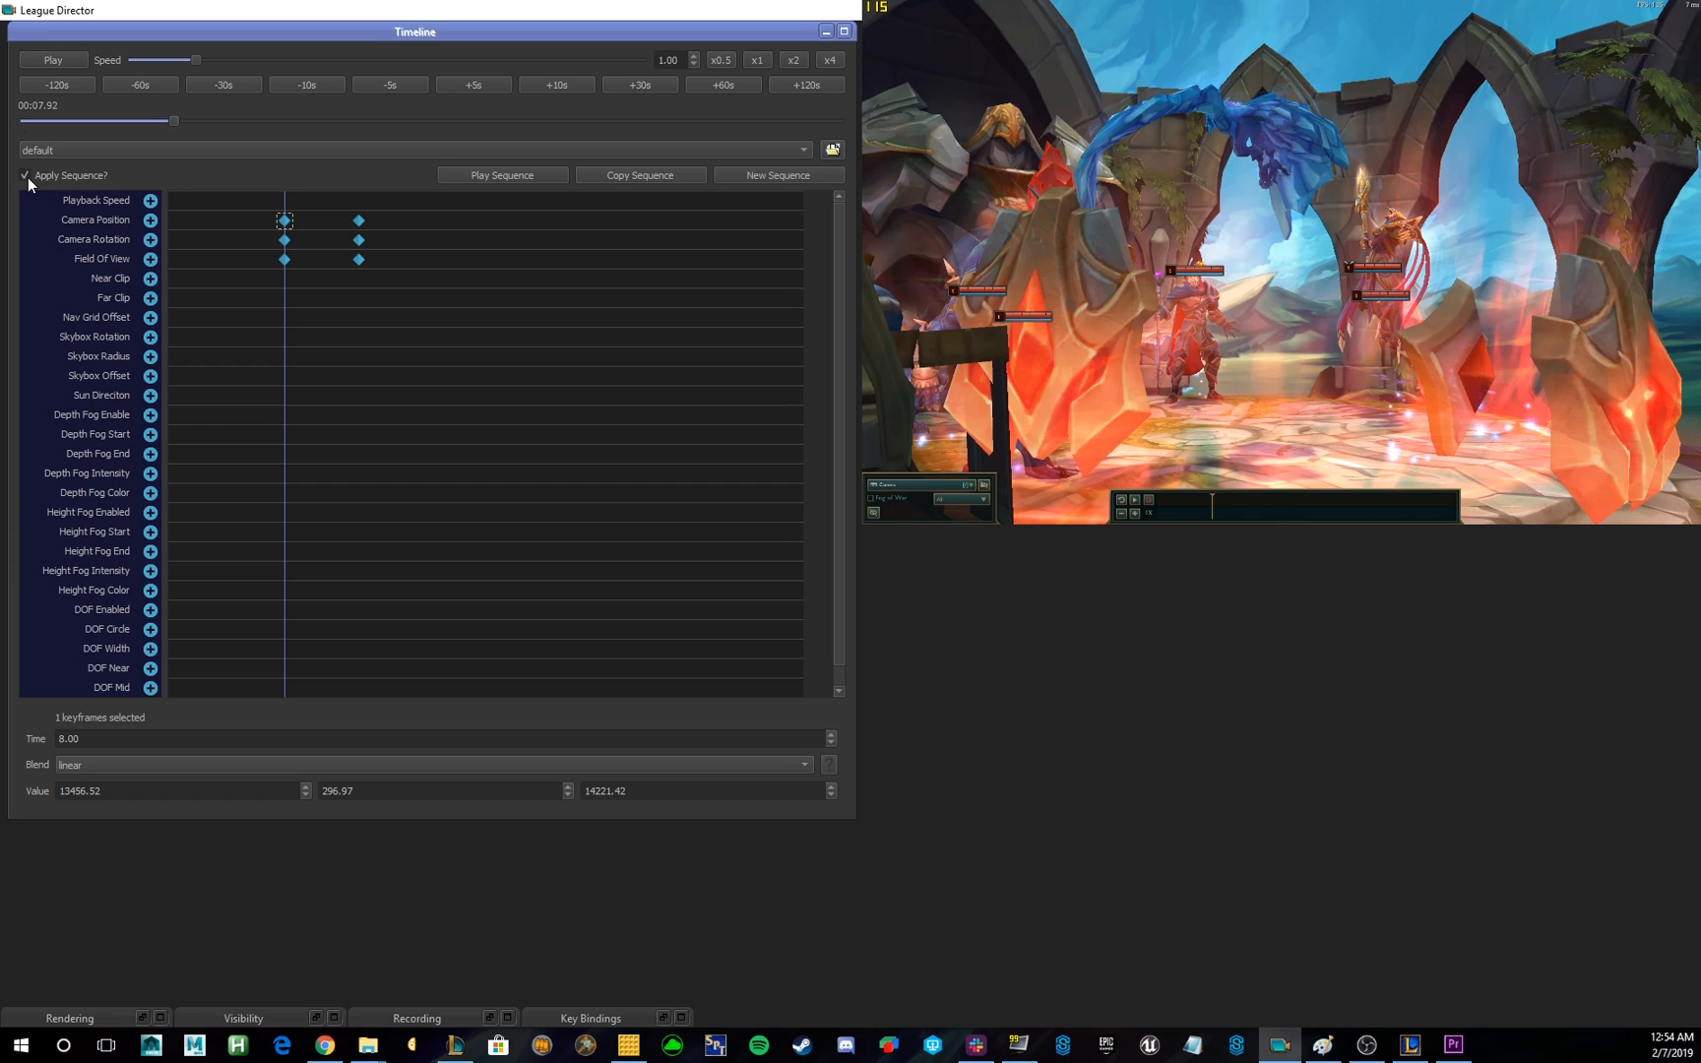
pyautogui.moveTo(477, 205)
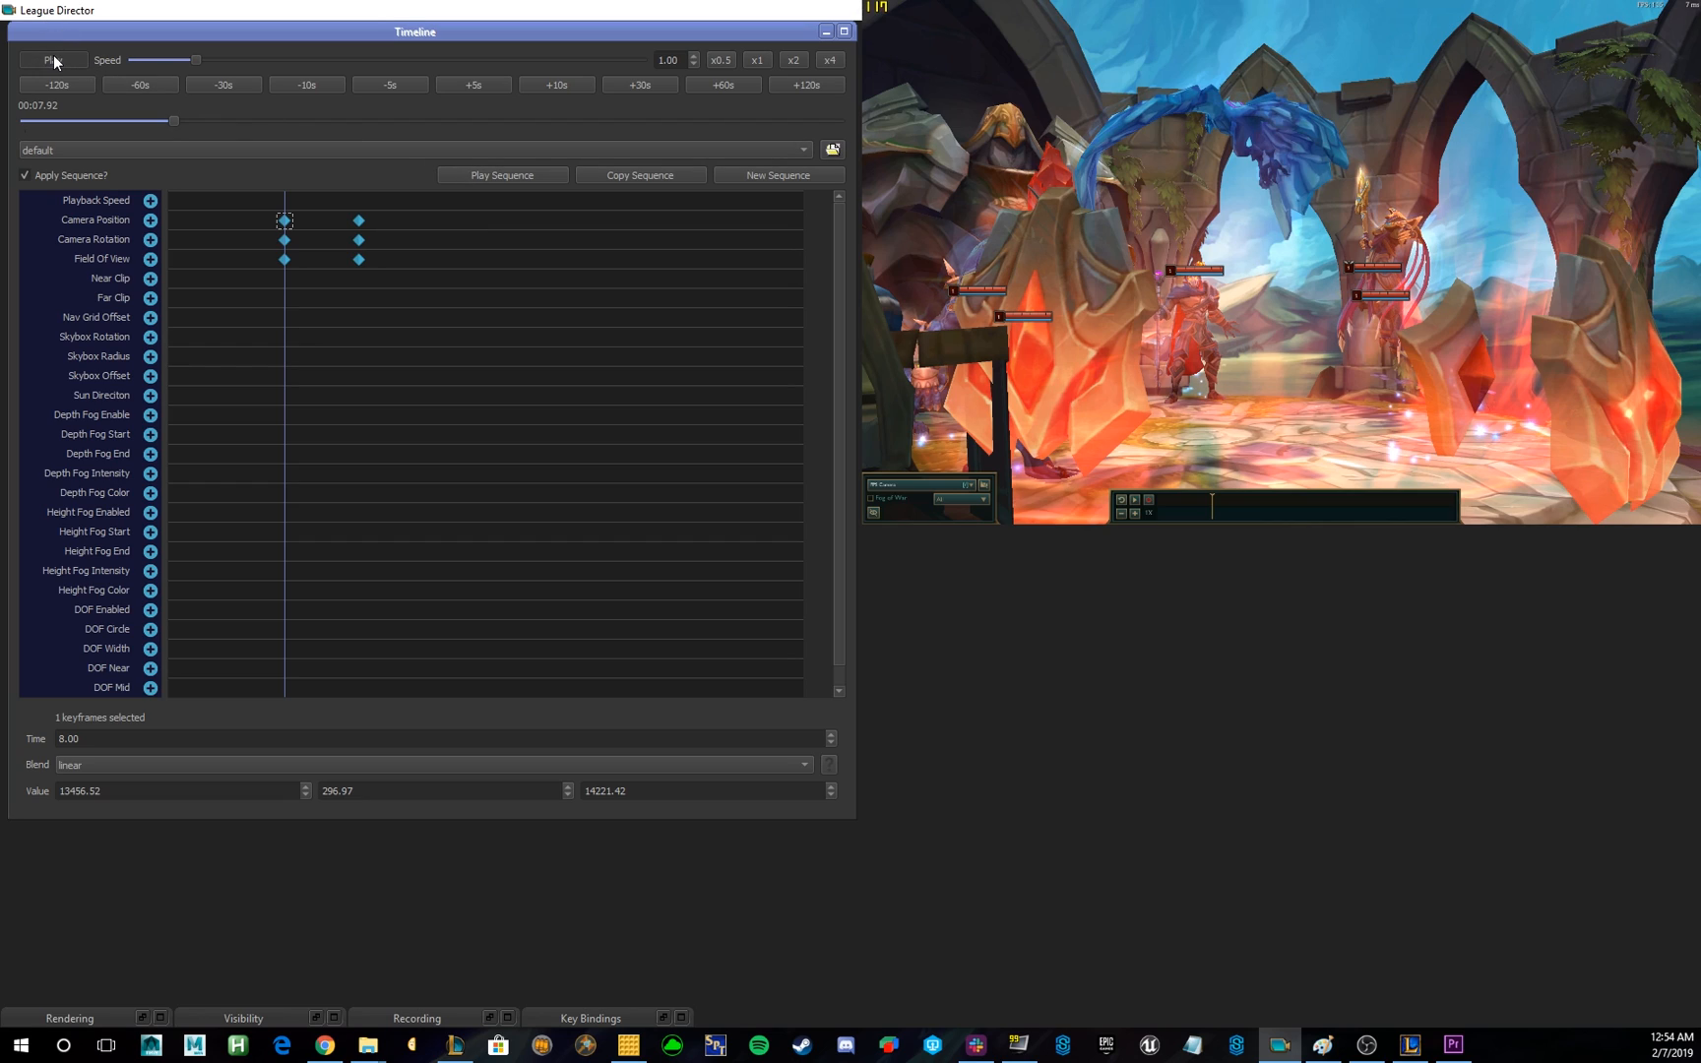
pyautogui.click(51, 60)
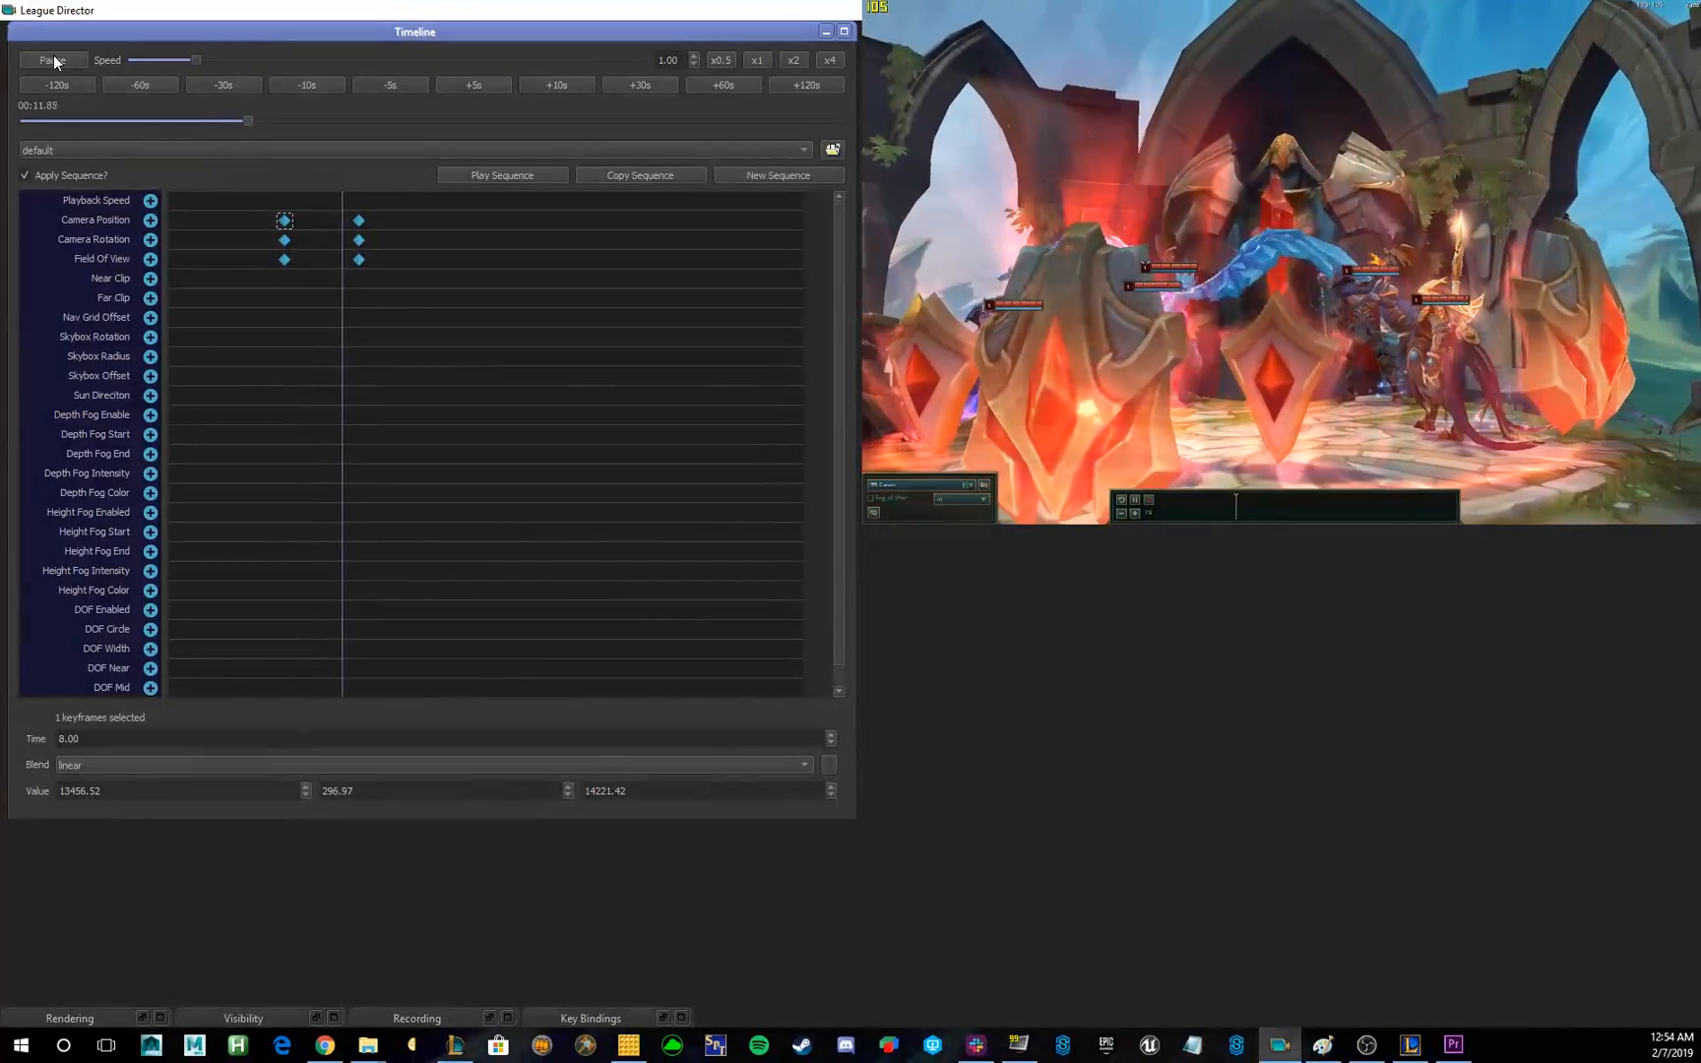
pyautogui.click(52, 59)
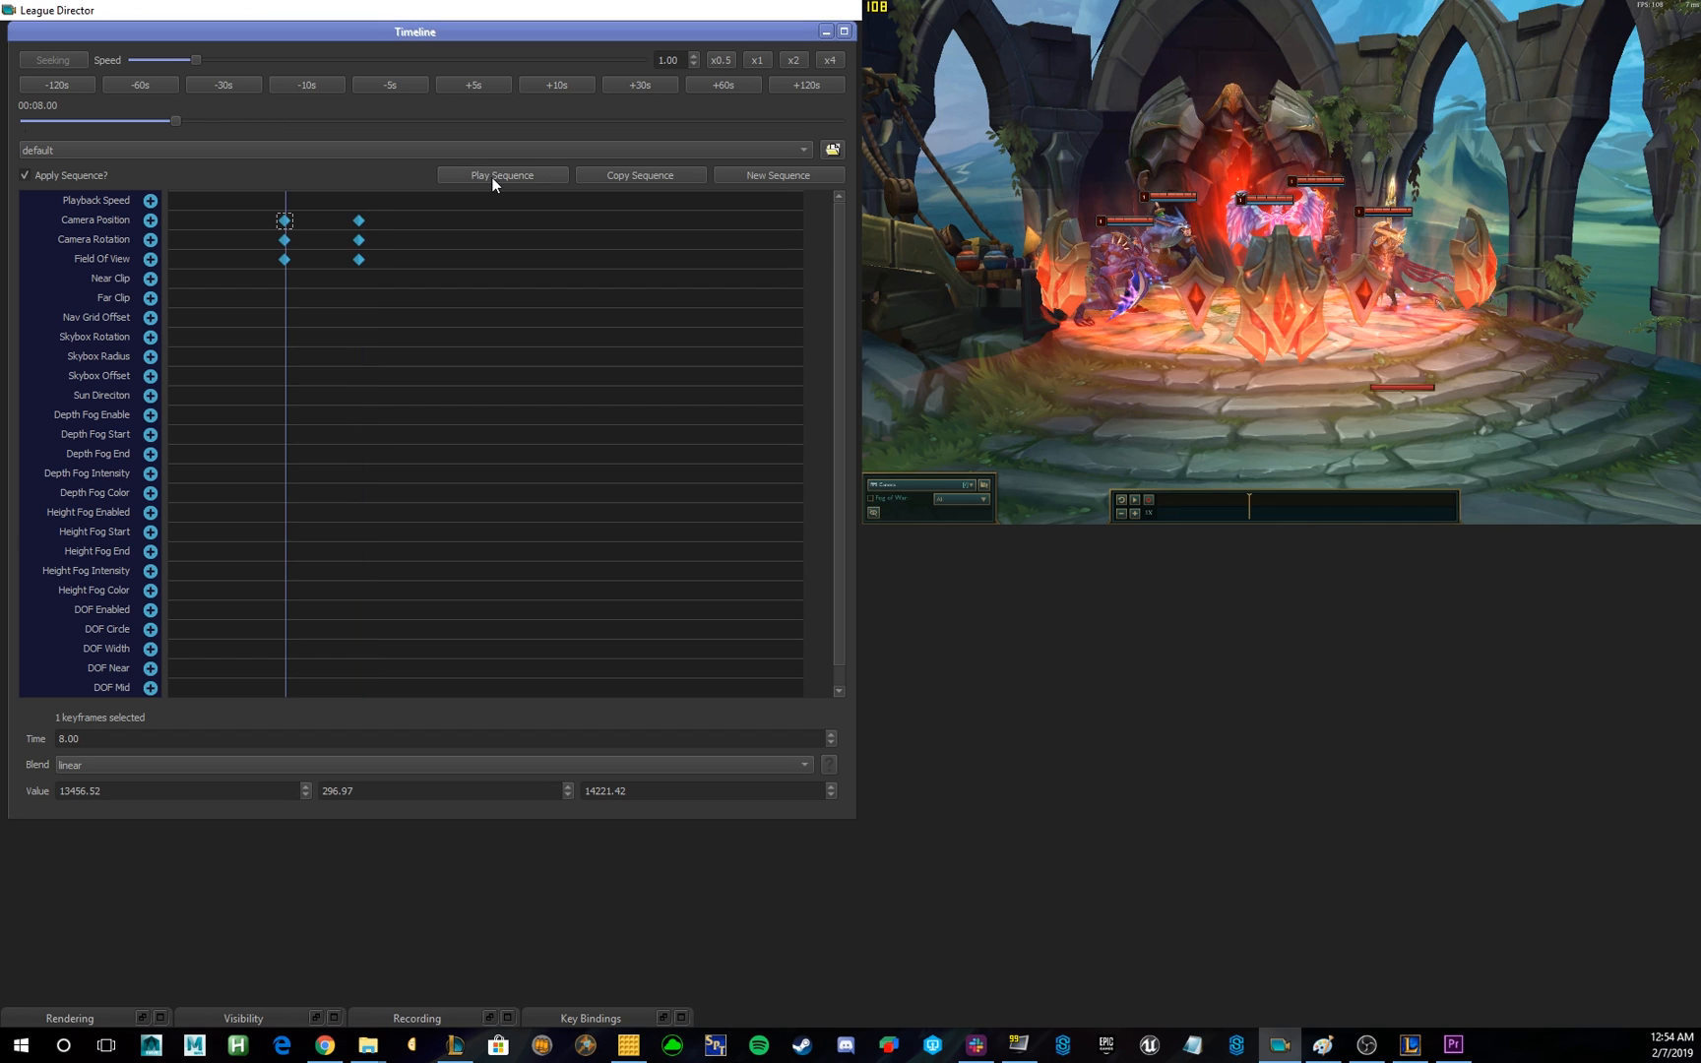
pyautogui.click(502, 176)
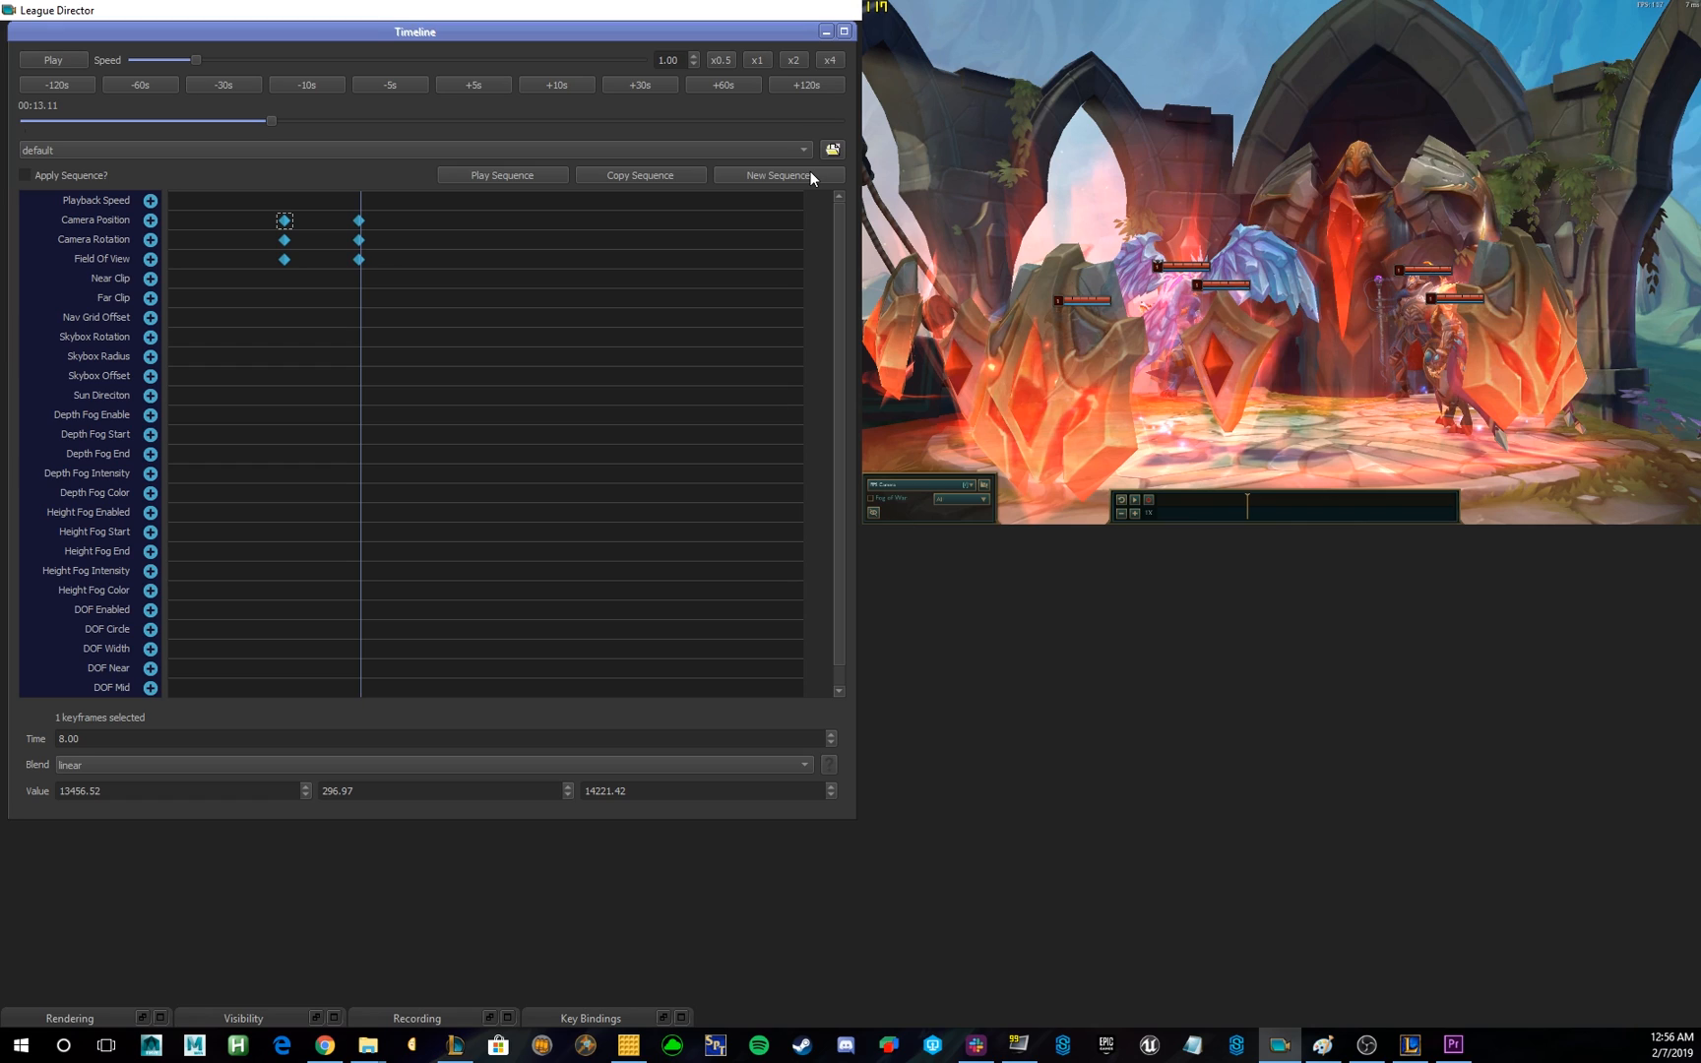
pyautogui.moveTo(369, 160)
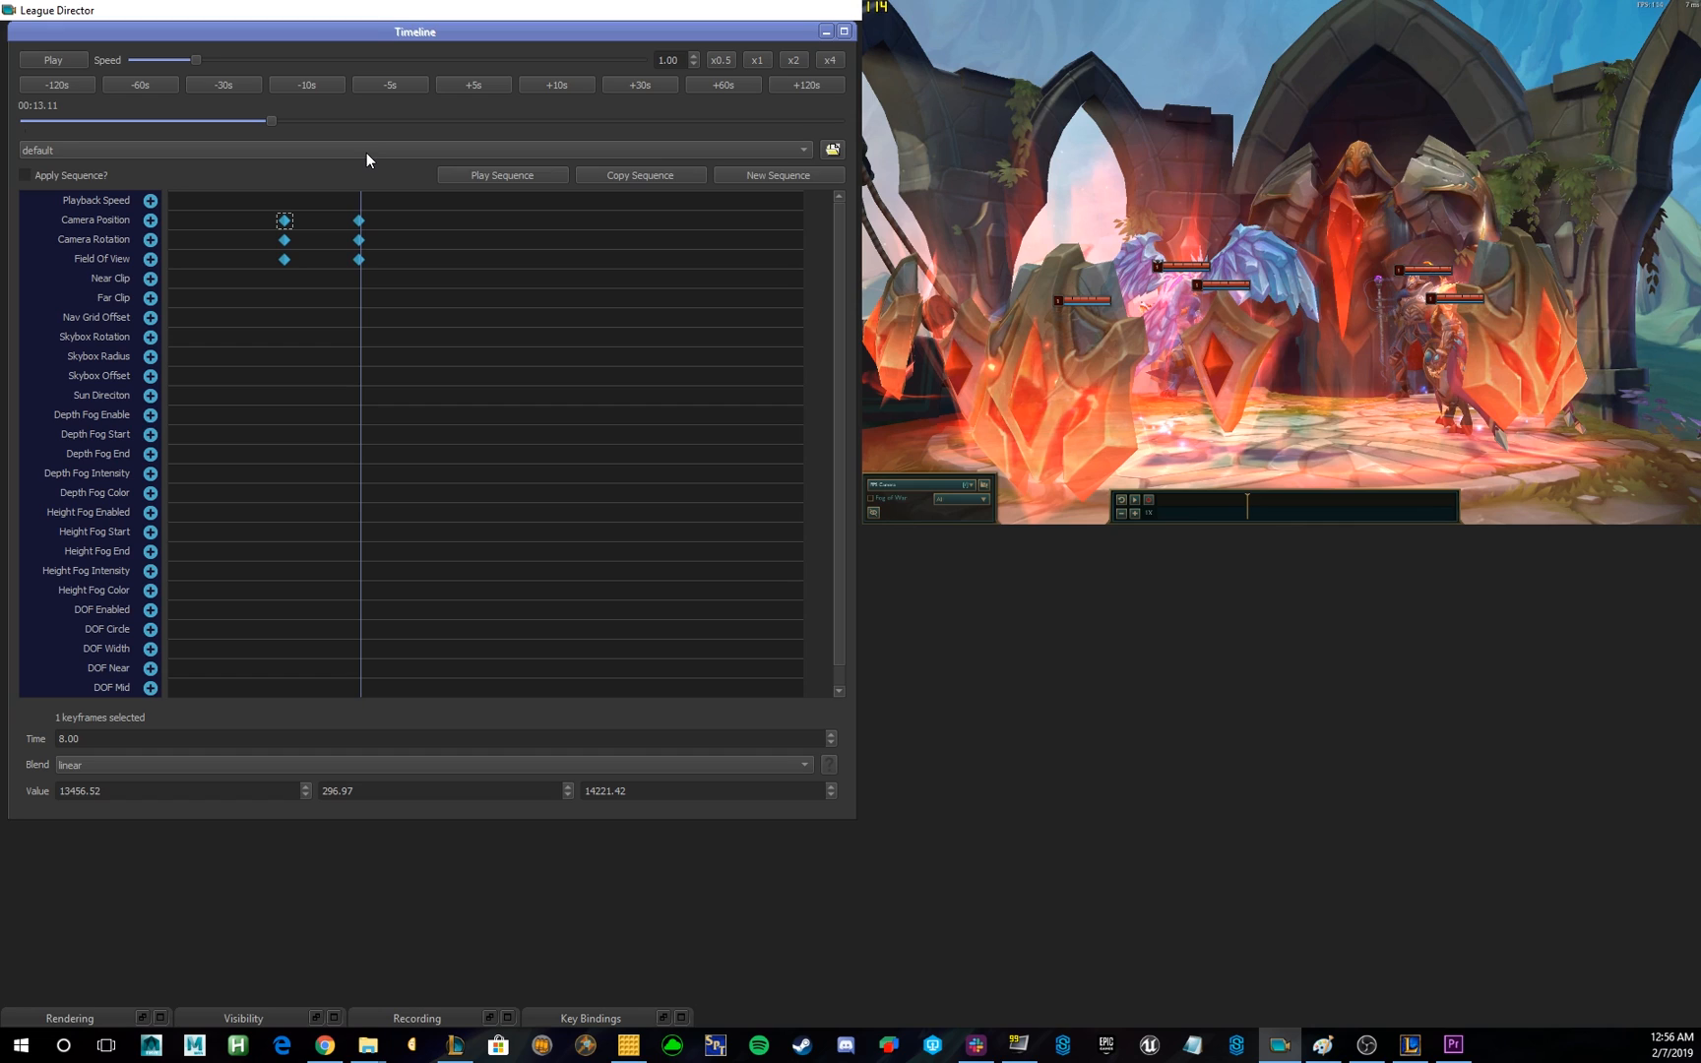
# Show the Recording panel with webm output from 3 to 7 seconds at 60 fps.
pyautogui.click(411, 149)
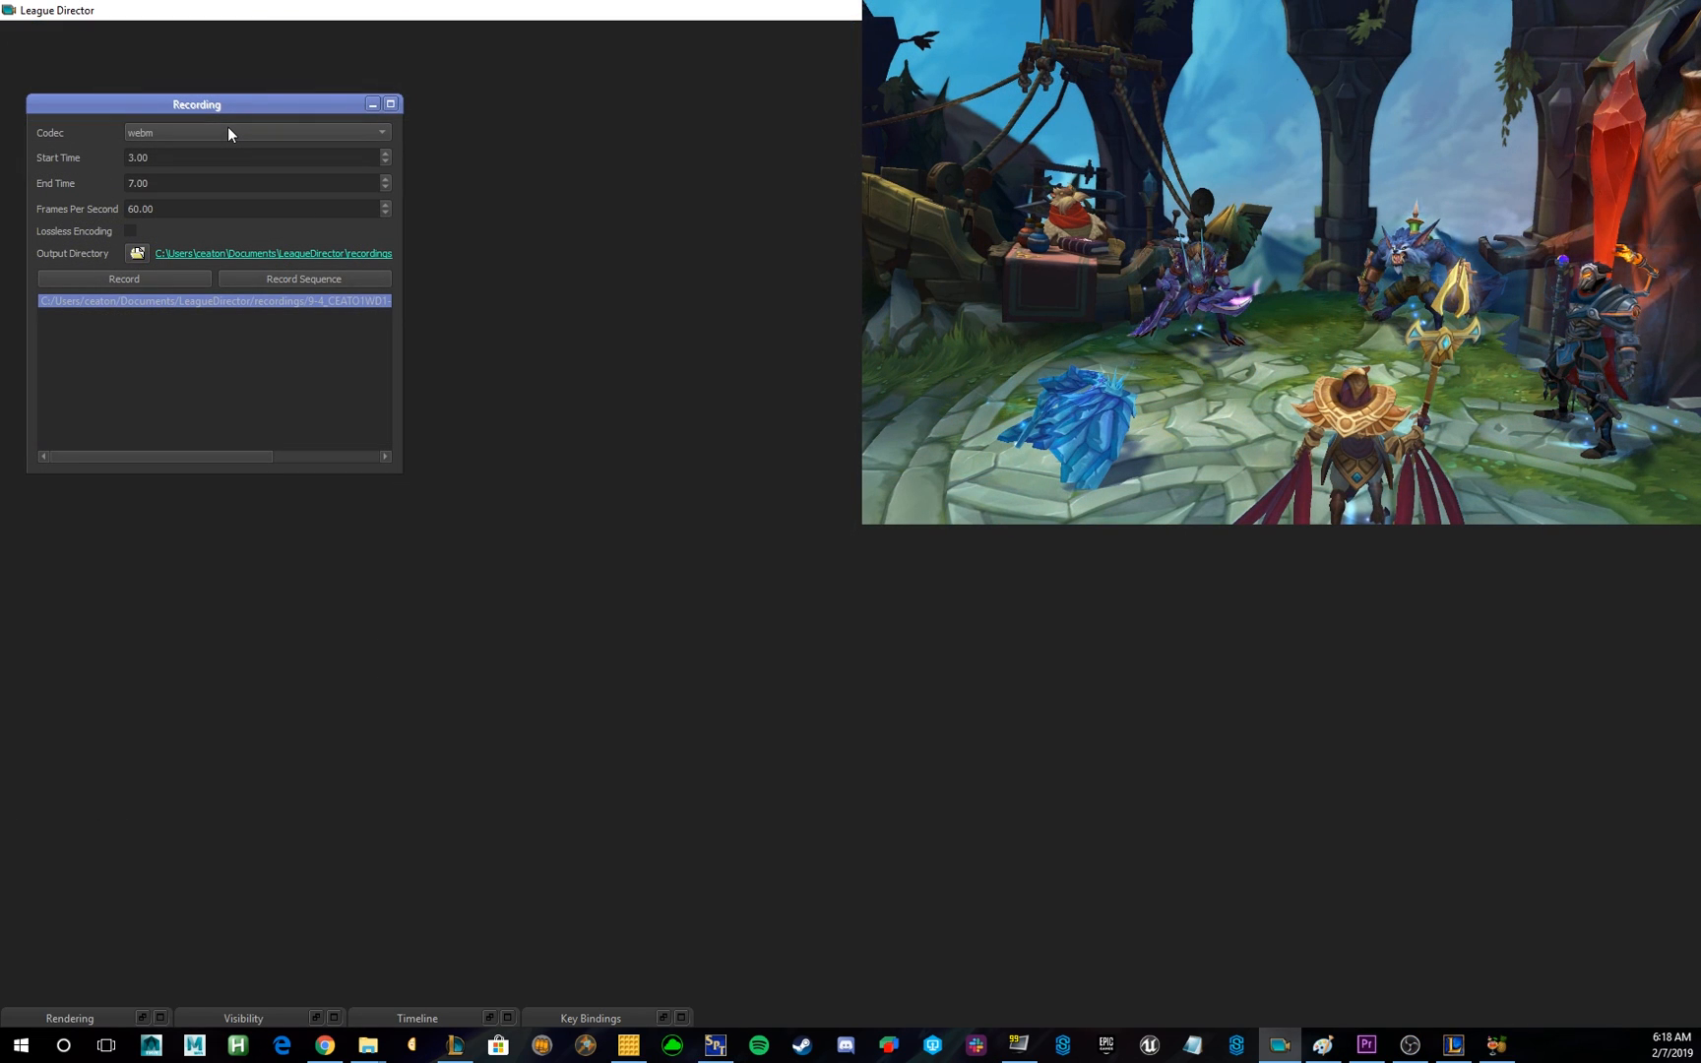
pyautogui.moveTo(270, 149)
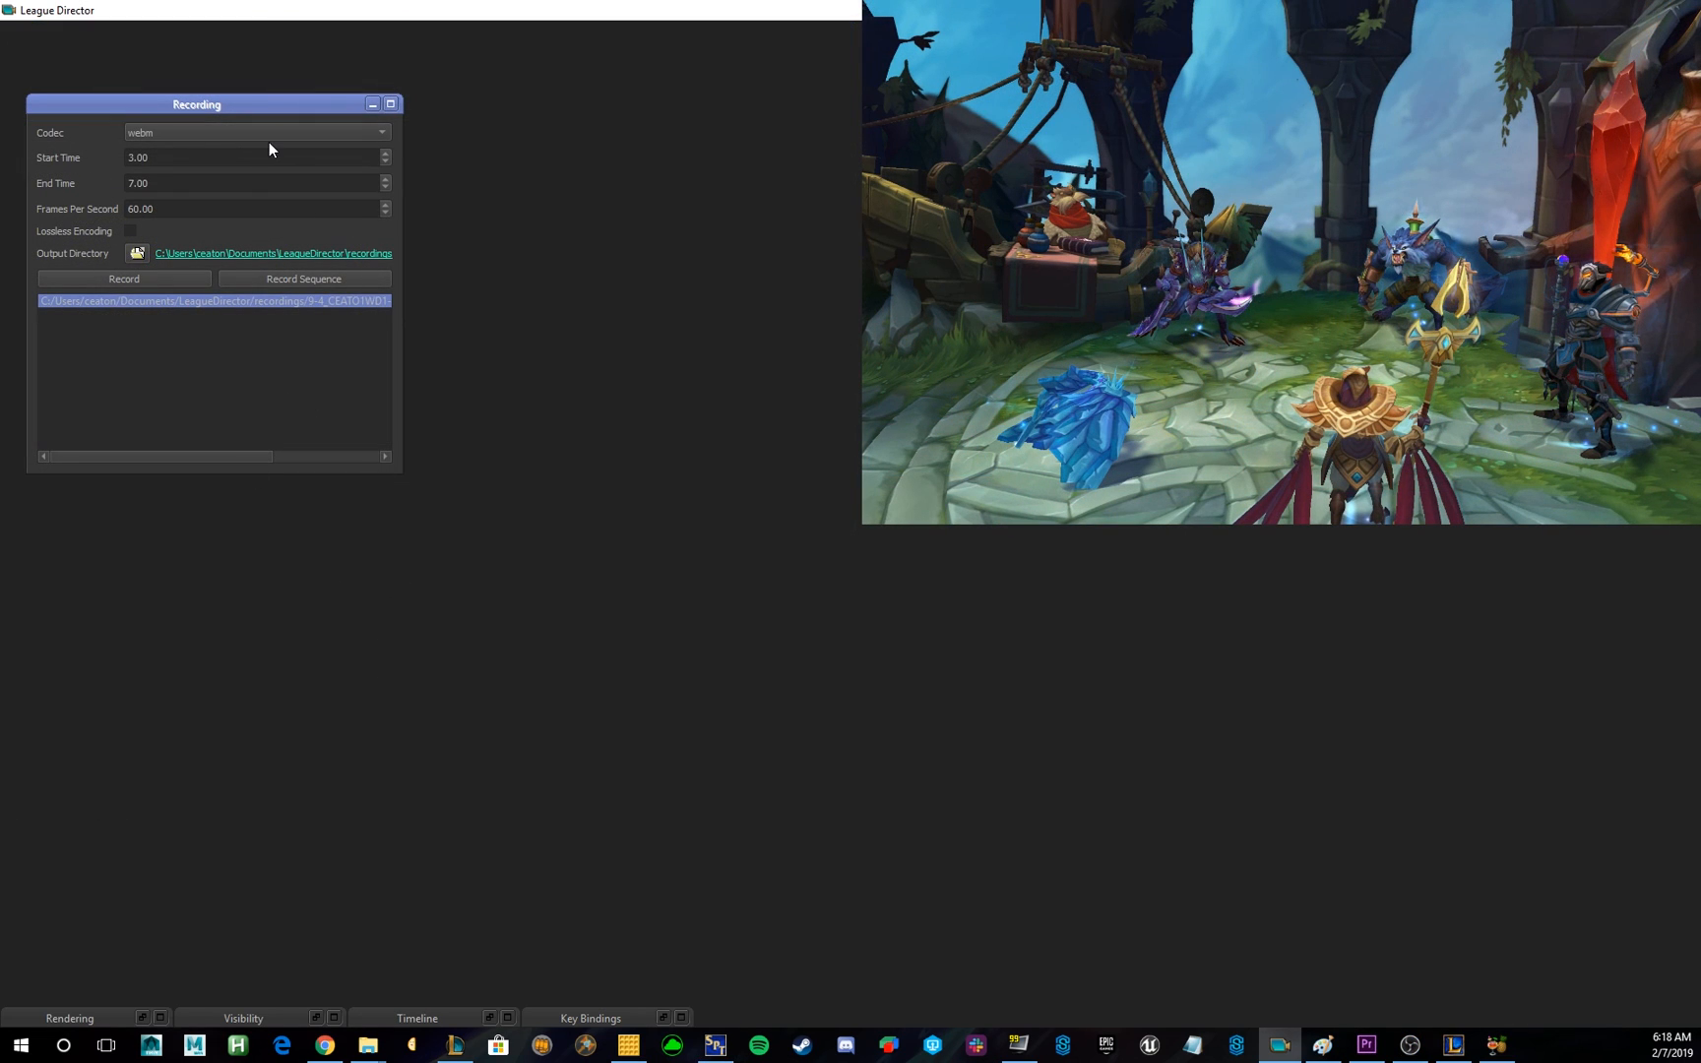
pyautogui.moveTo(304, 150)
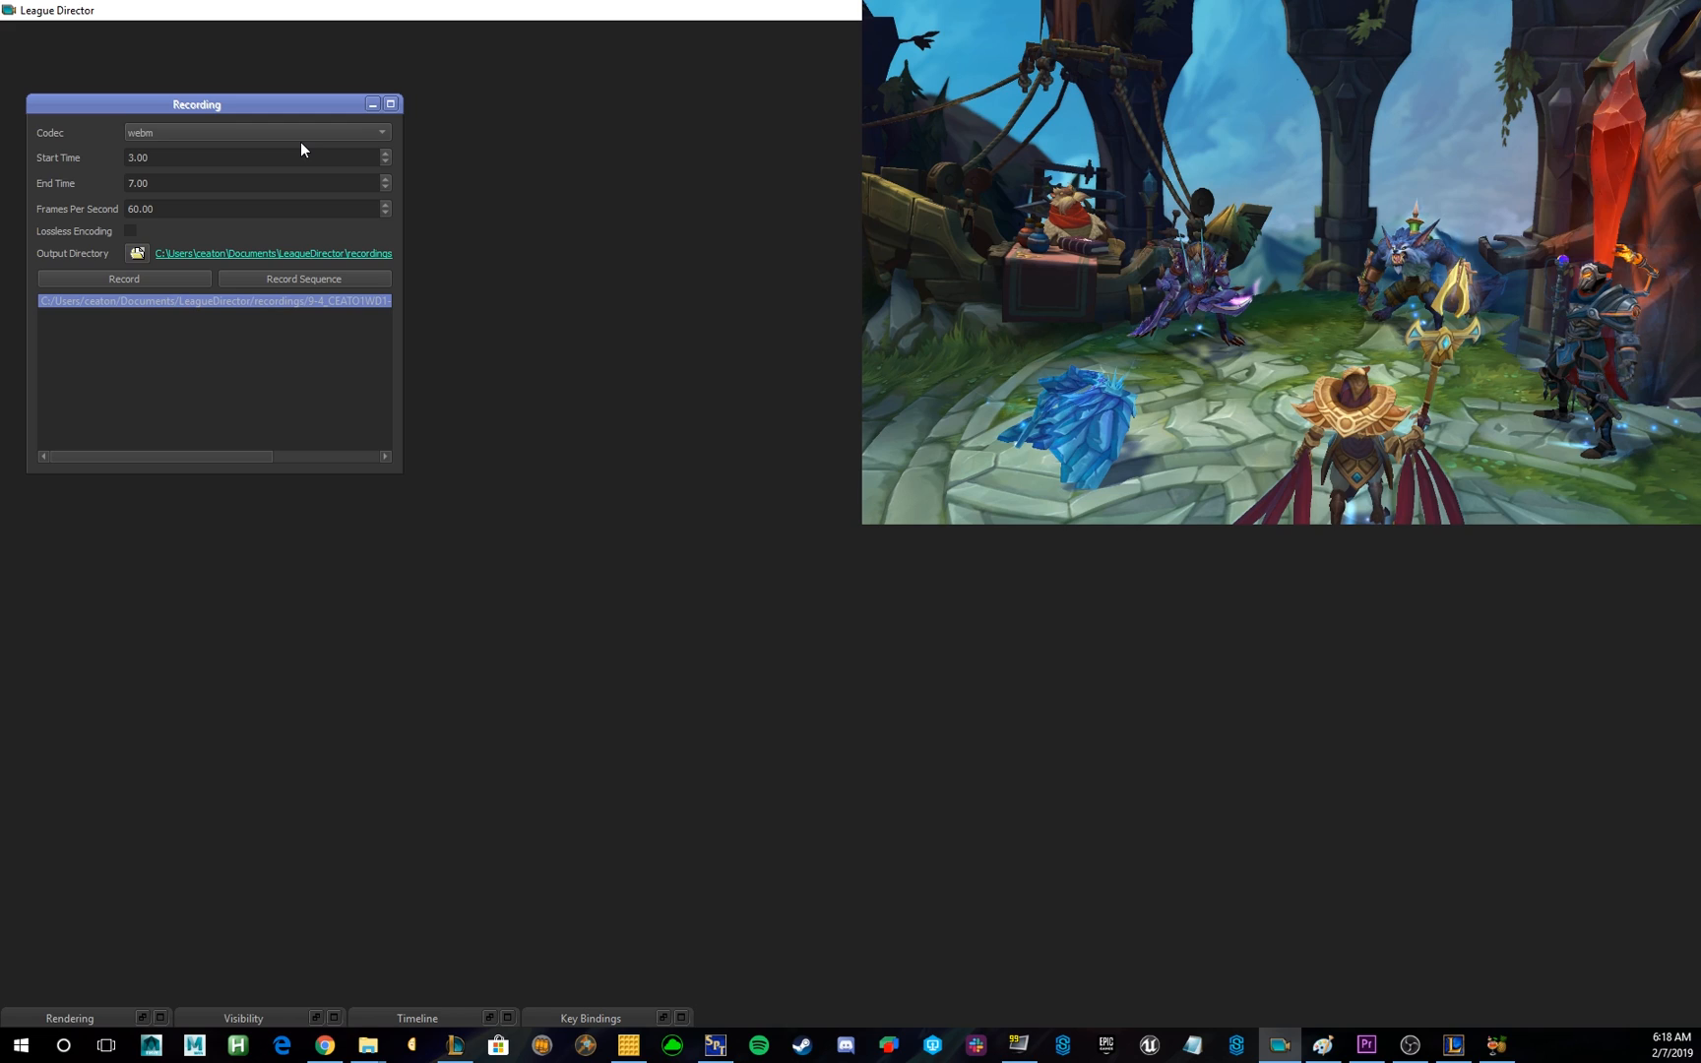
pyautogui.moveTo(279, 139)
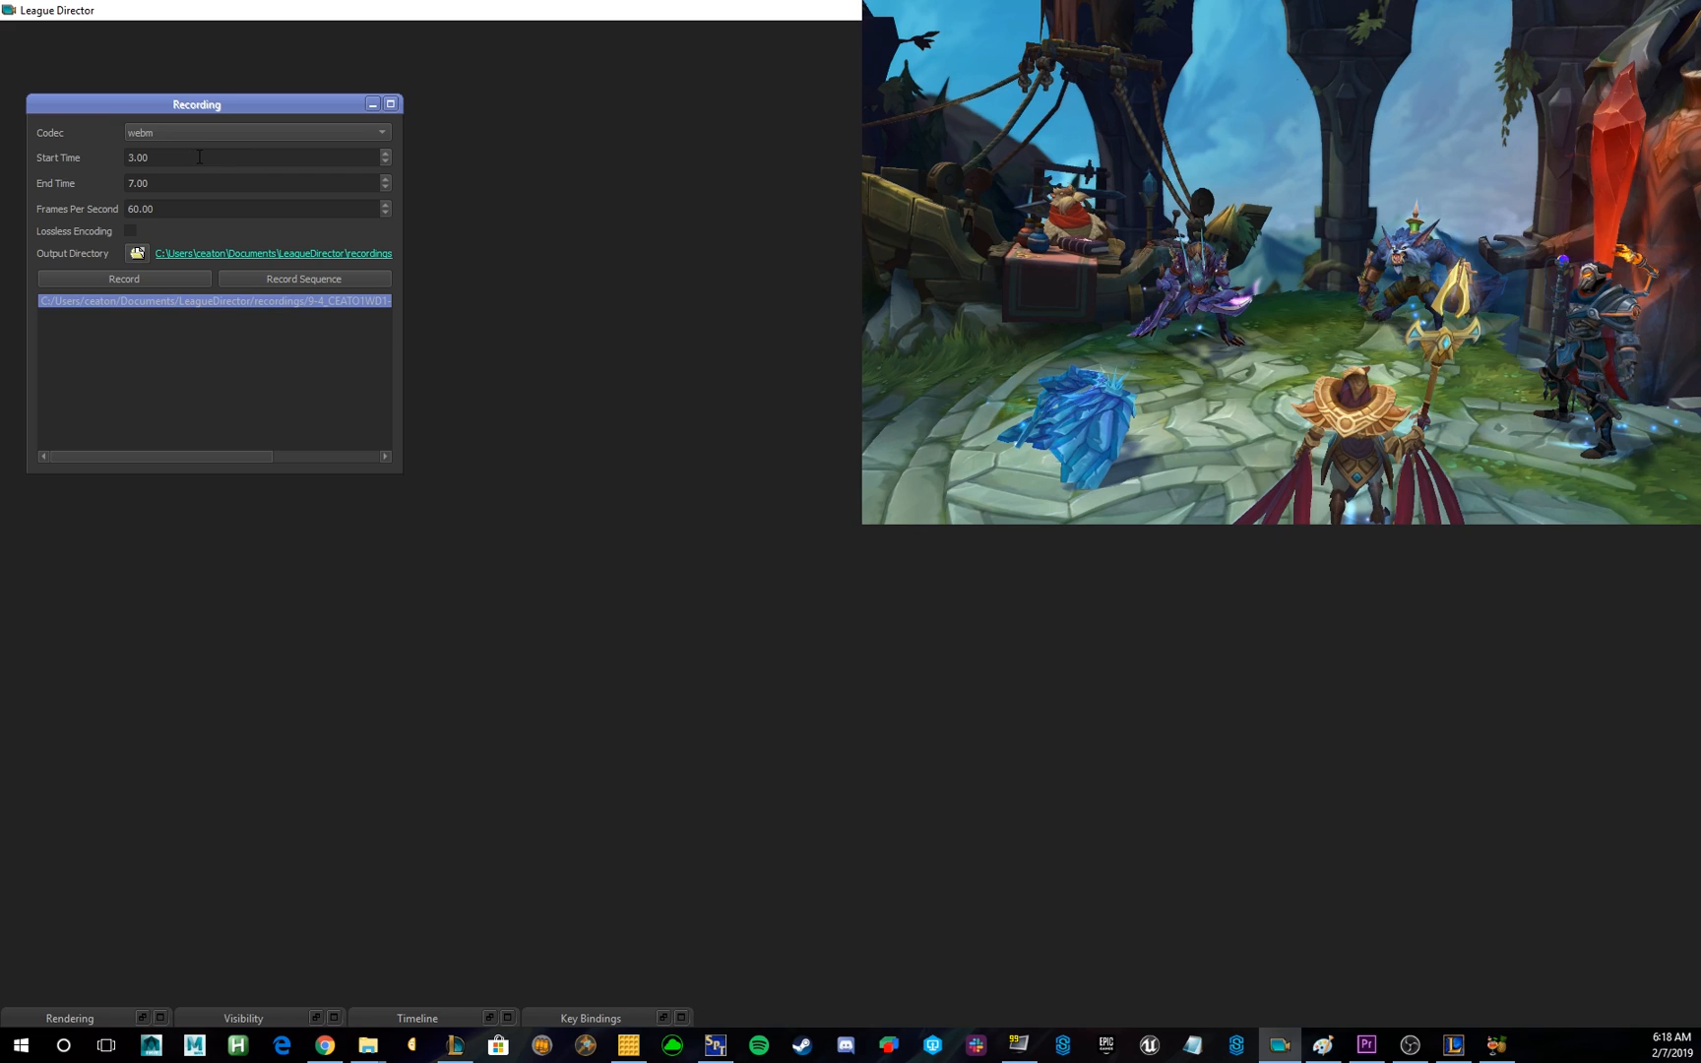
pyautogui.click(250, 183)
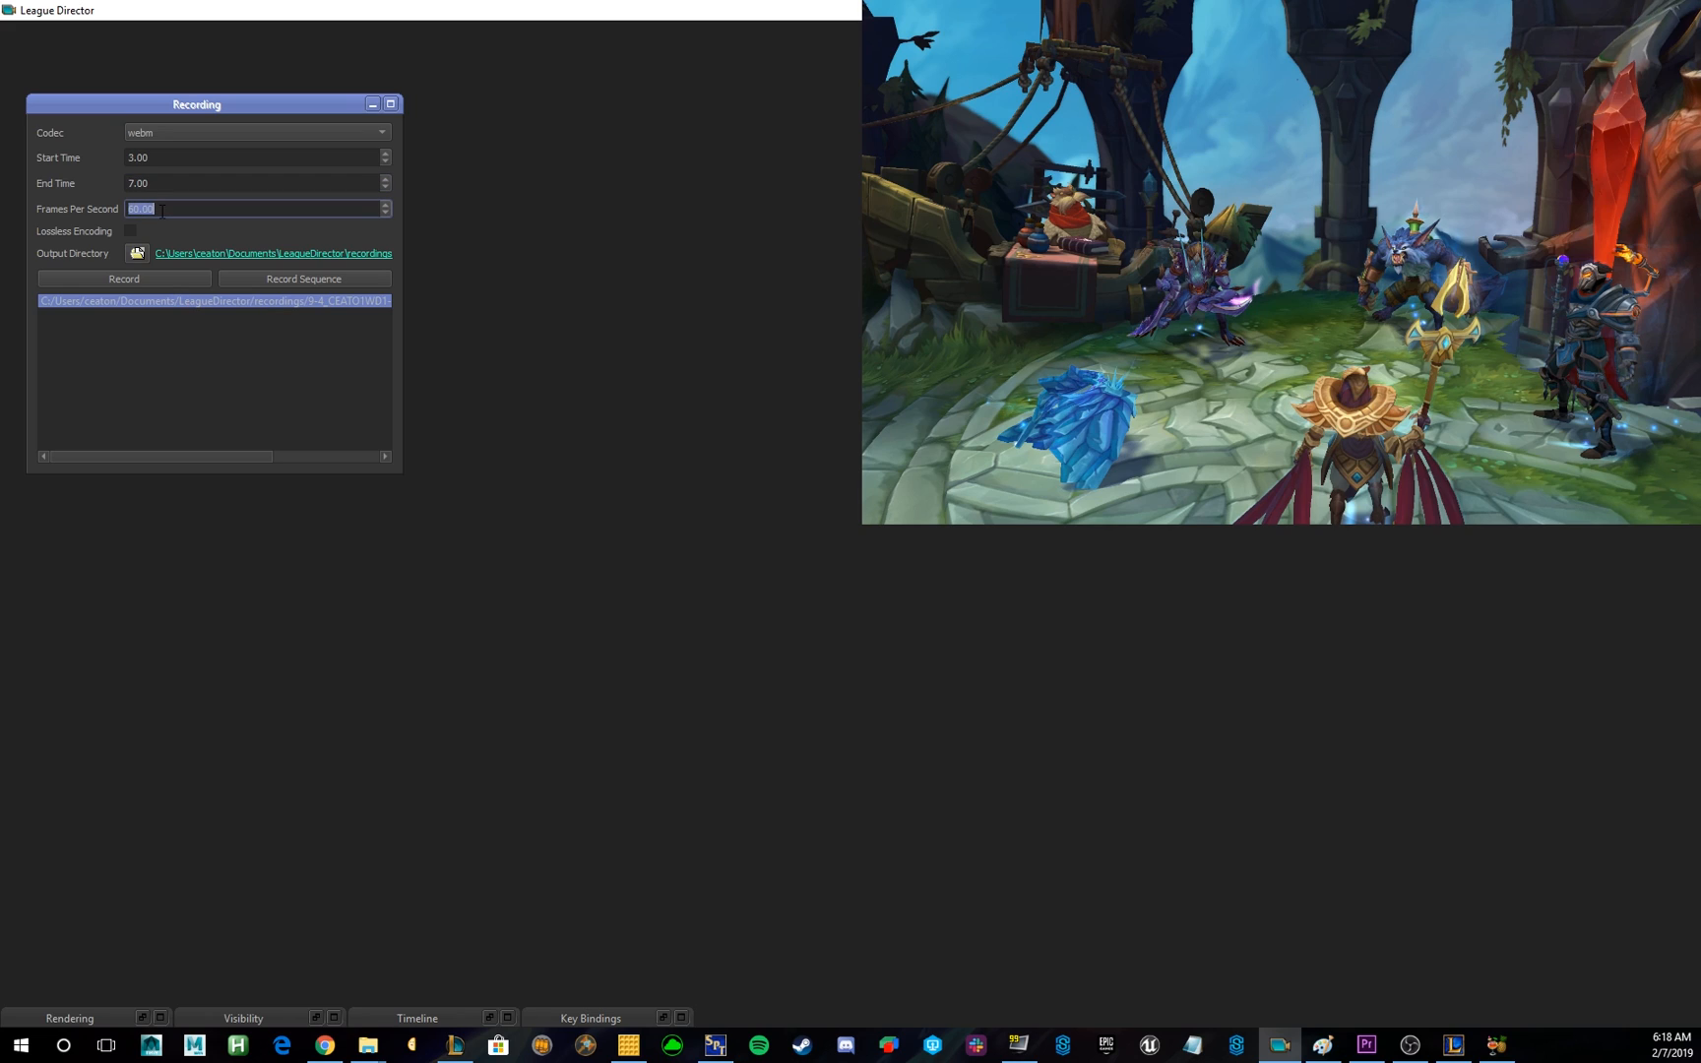
pyautogui.moveTo(108, 388)
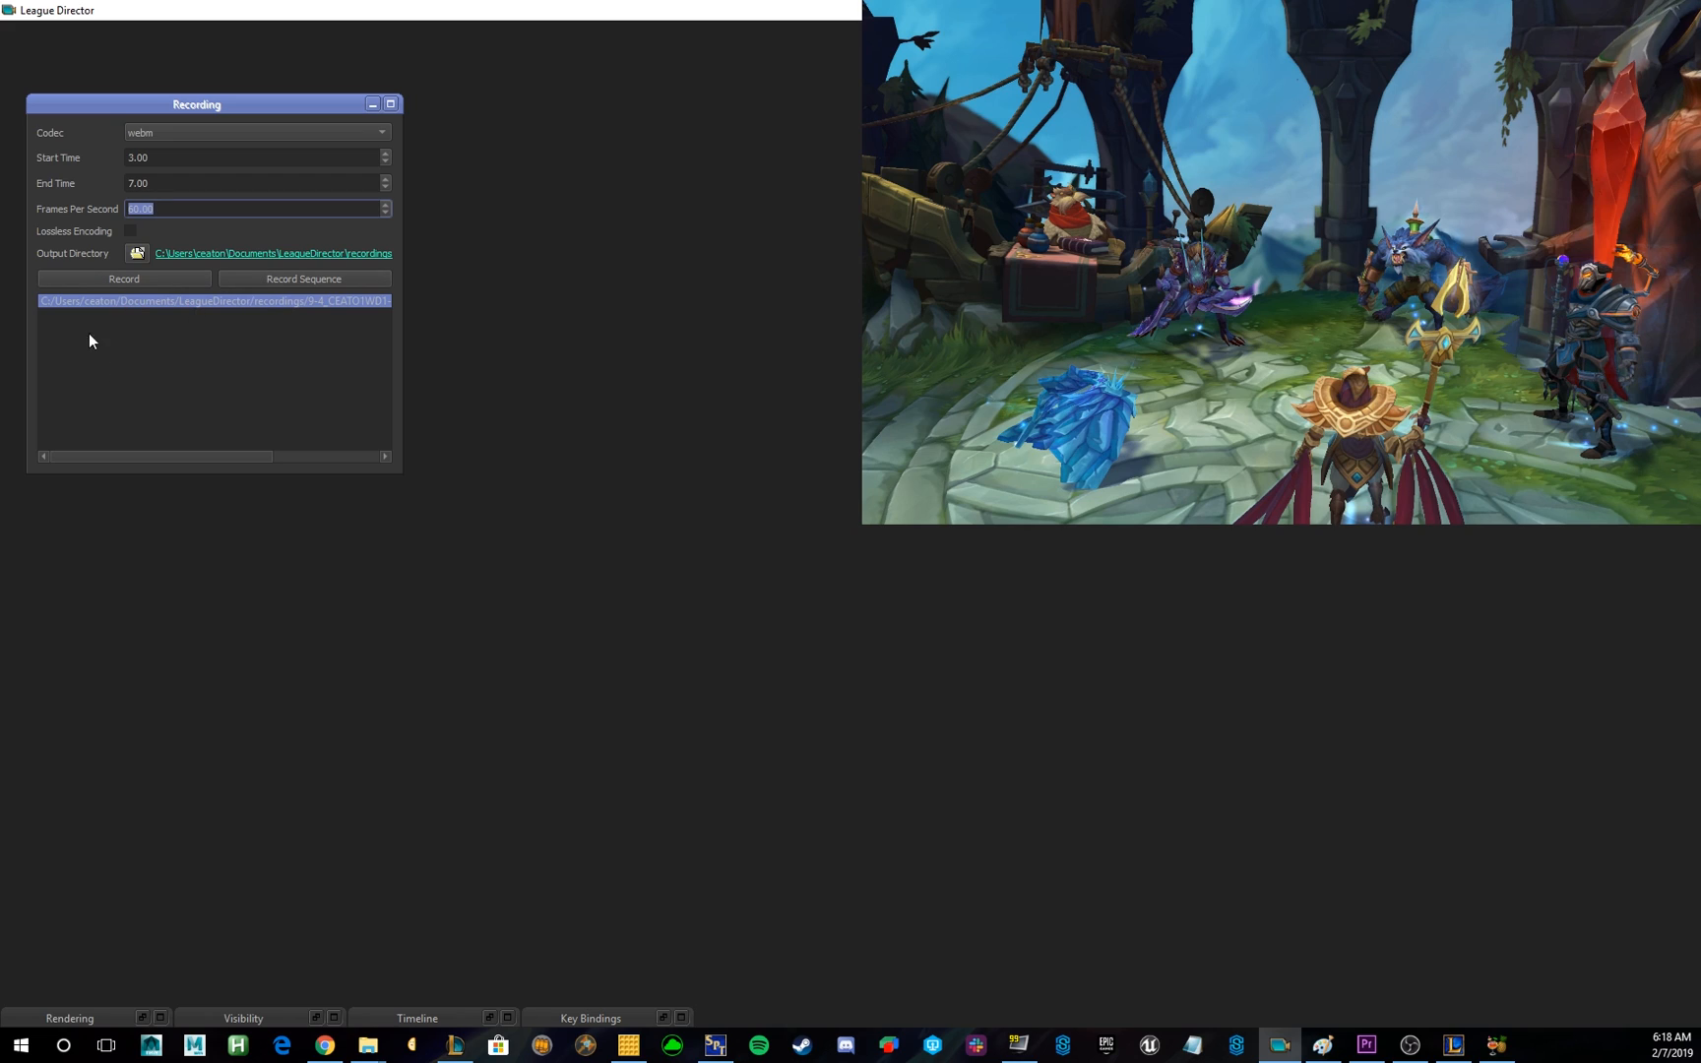
pyautogui.moveTo(78, 339)
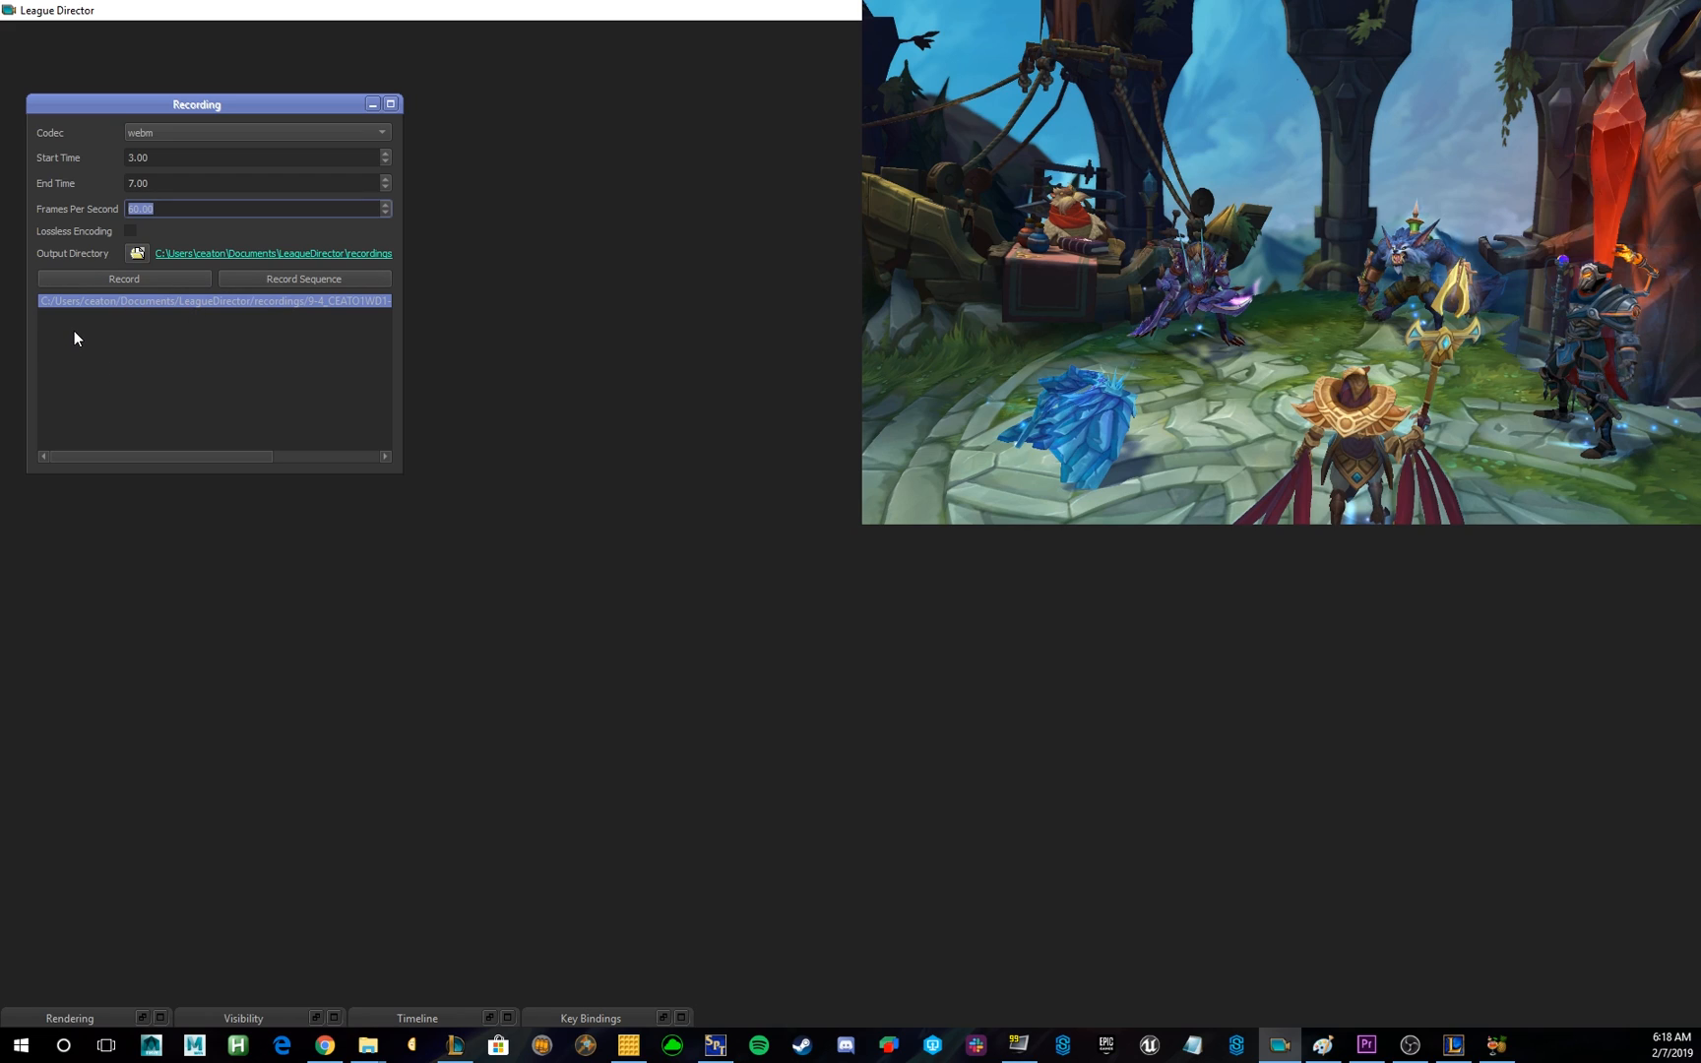
pyautogui.moveTo(306, 315)
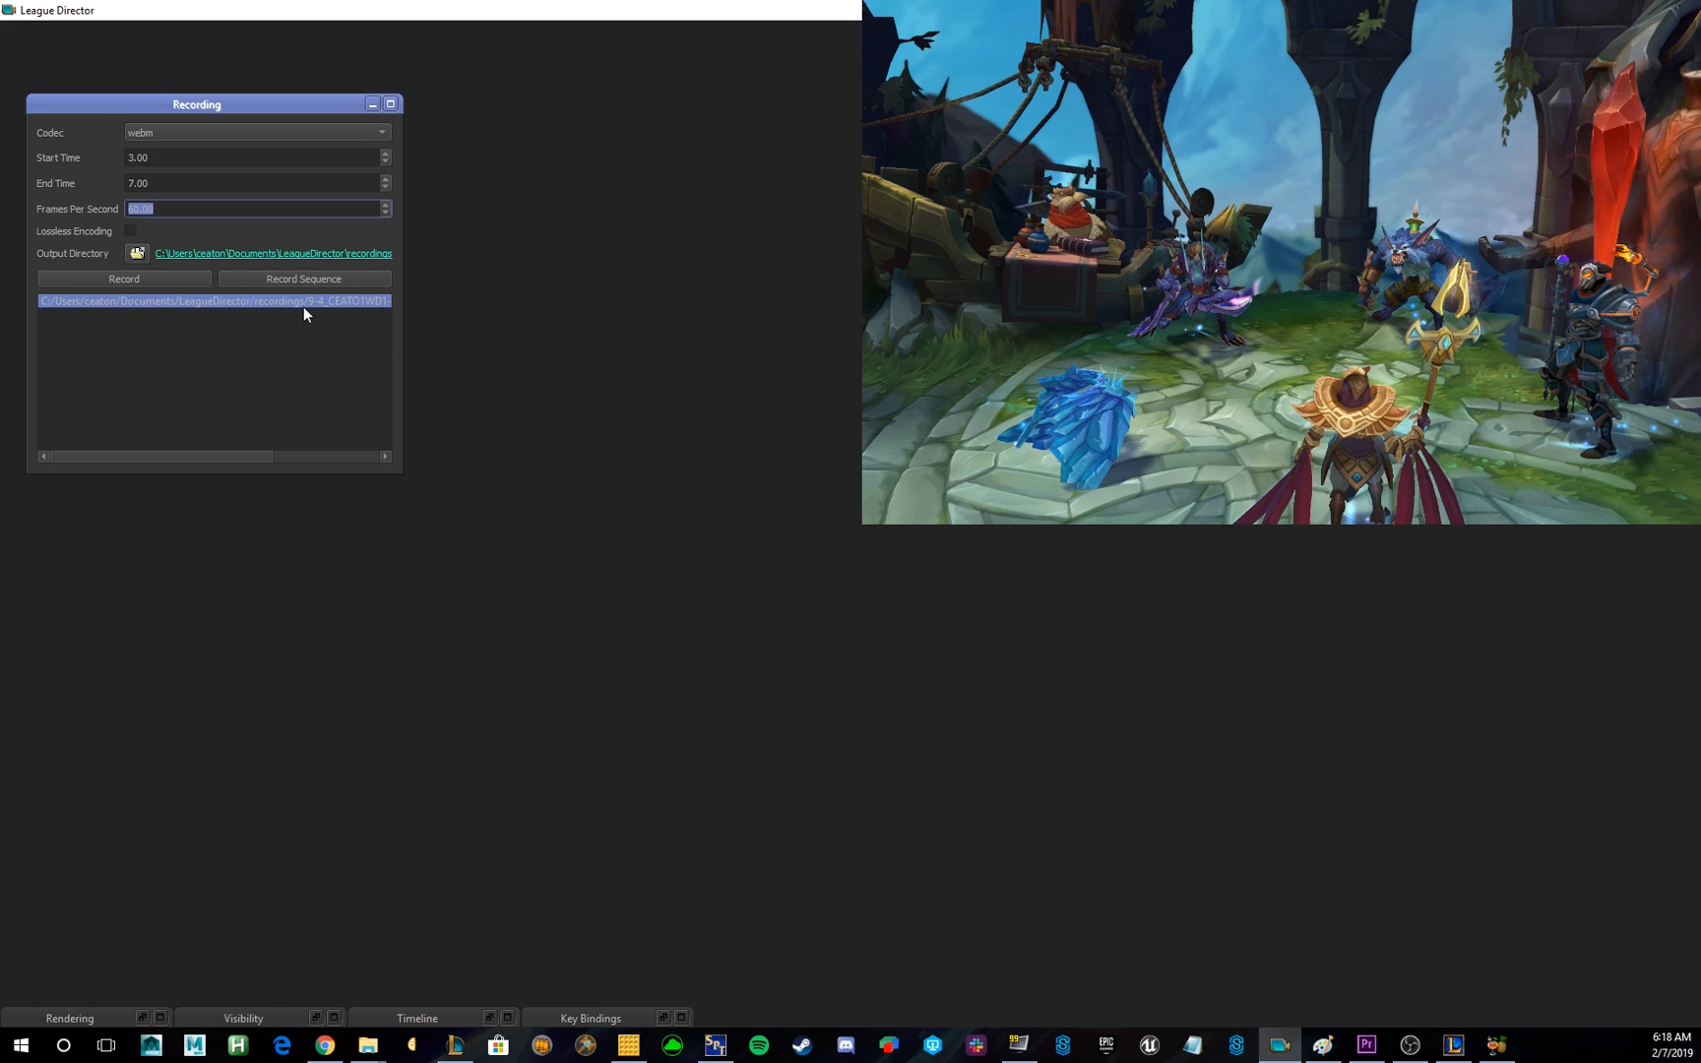
pyautogui.moveTo(279, 271)
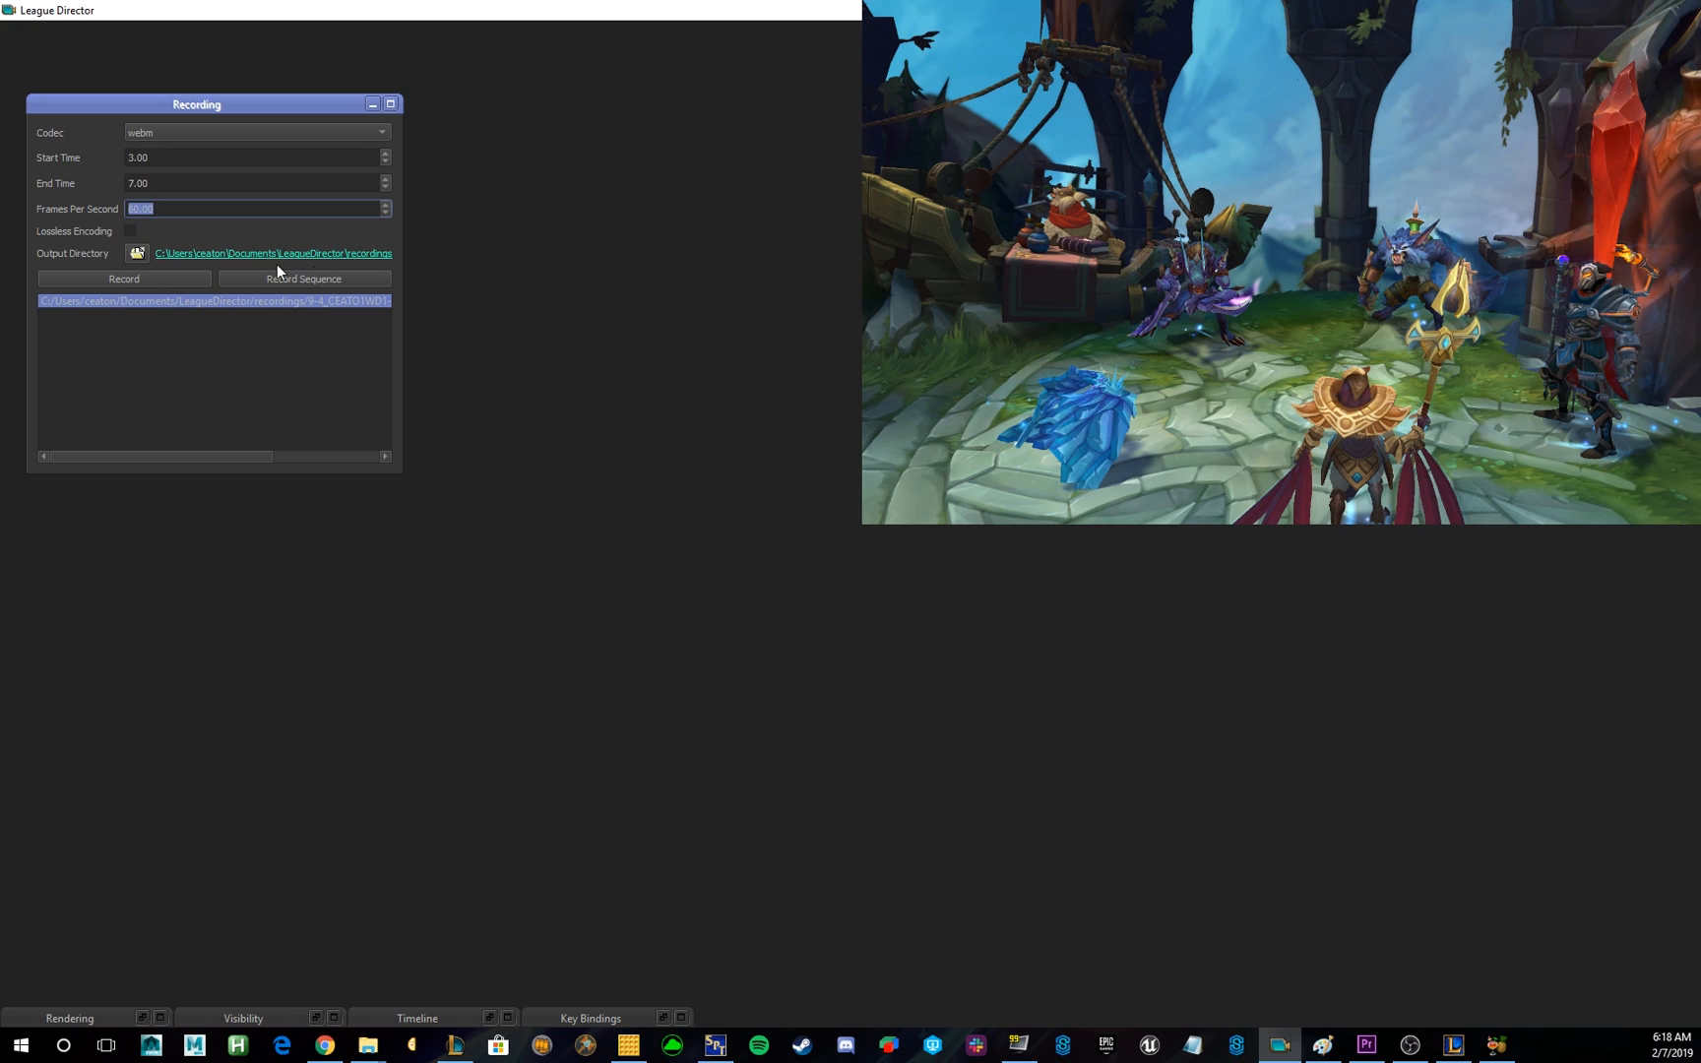